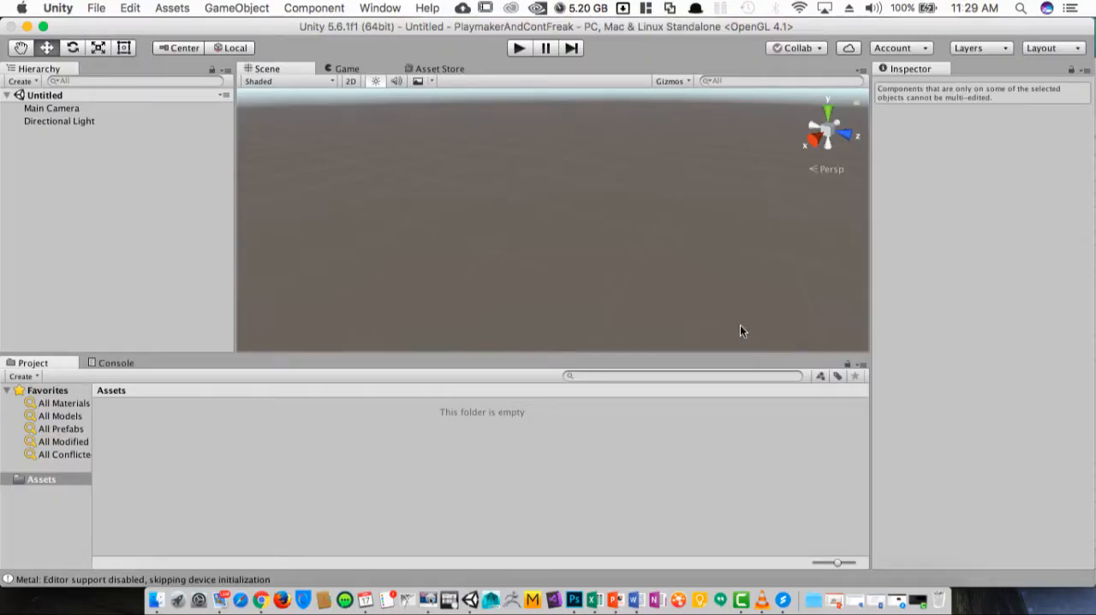
pyautogui.moveTo(623, 32)
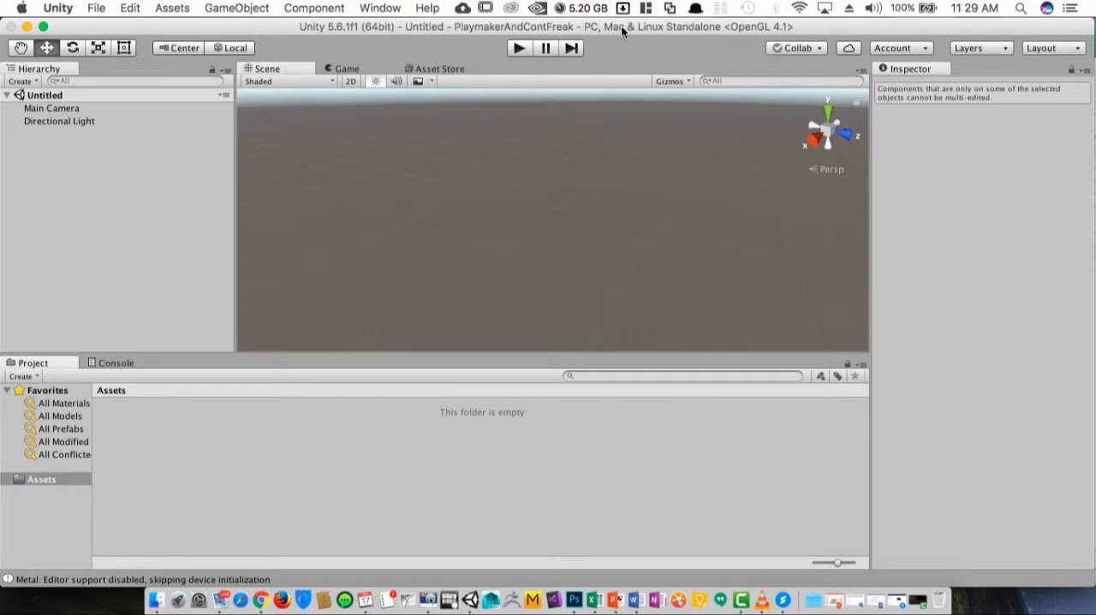
pyautogui.moveTo(63, 523)
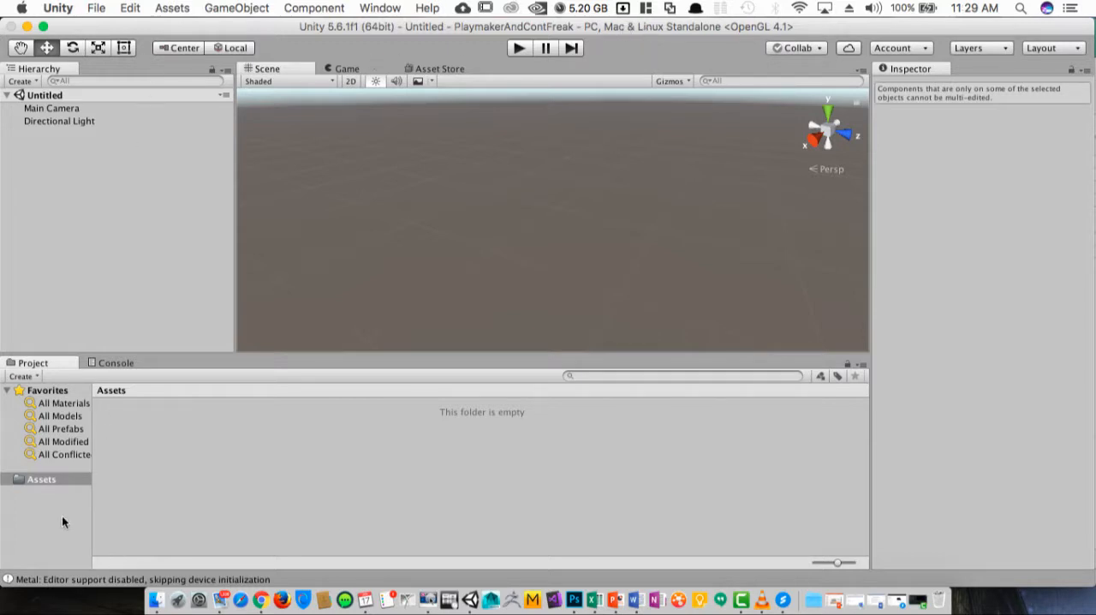
pyautogui.moveTo(272, 455)
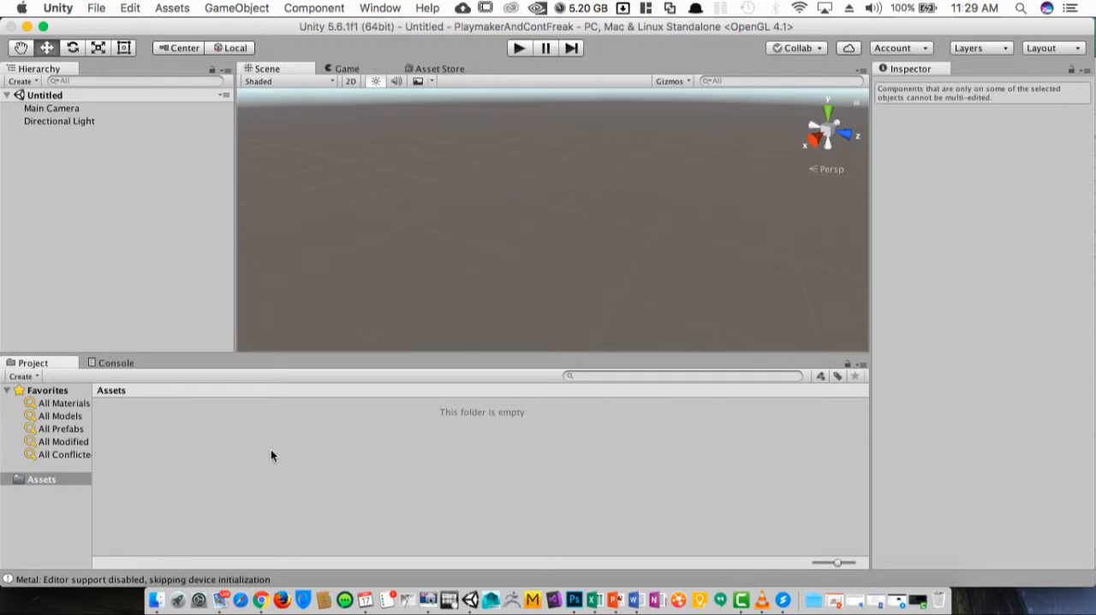
pyautogui.moveTo(512, 35)
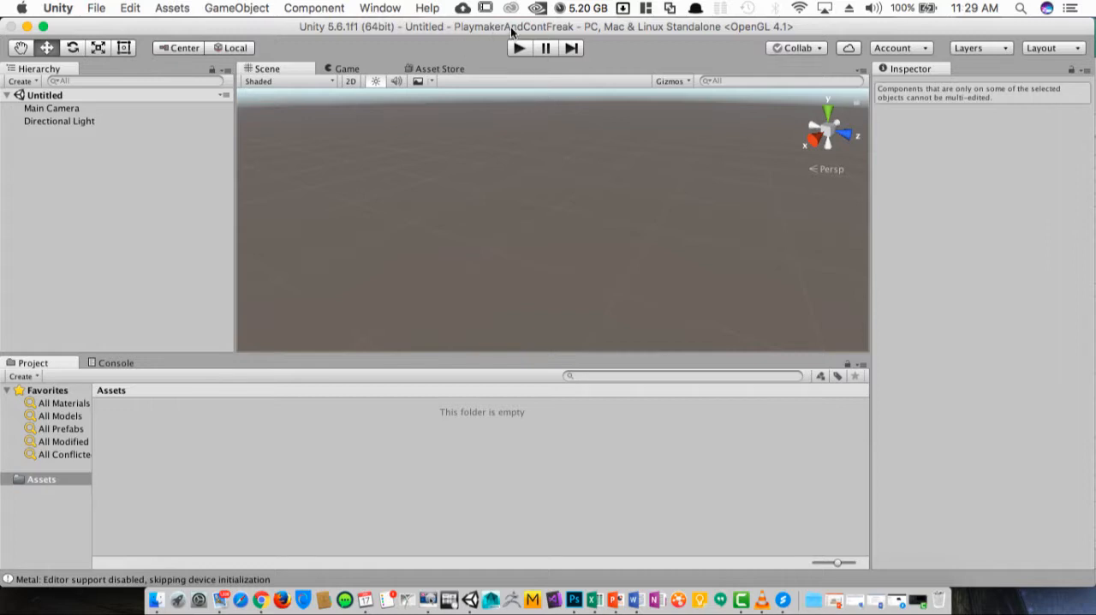
pyautogui.moveTo(696, 40)
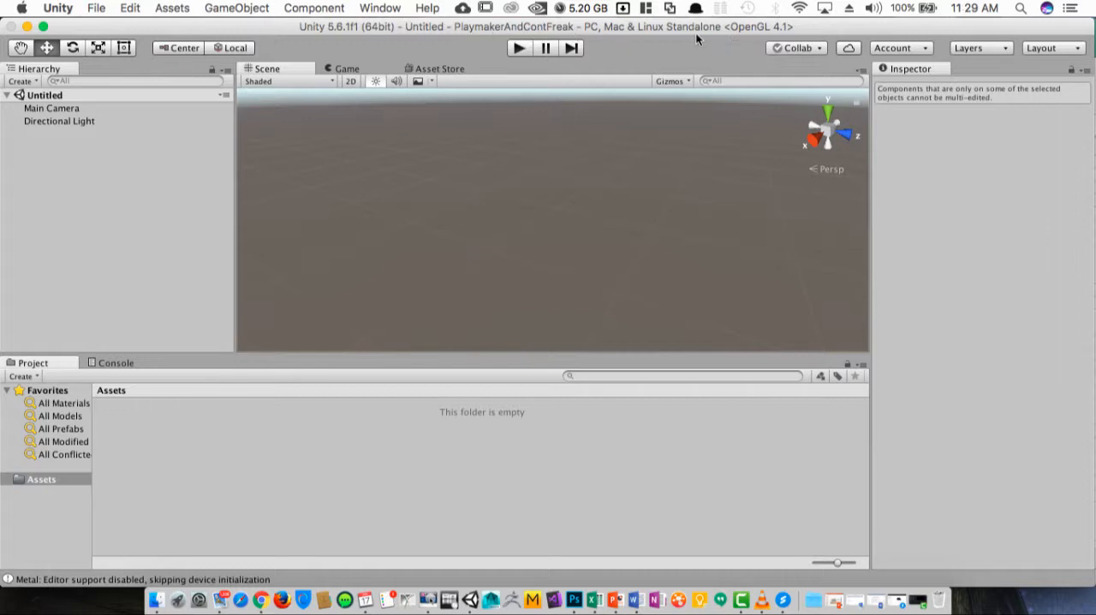
pyautogui.moveTo(605, 124)
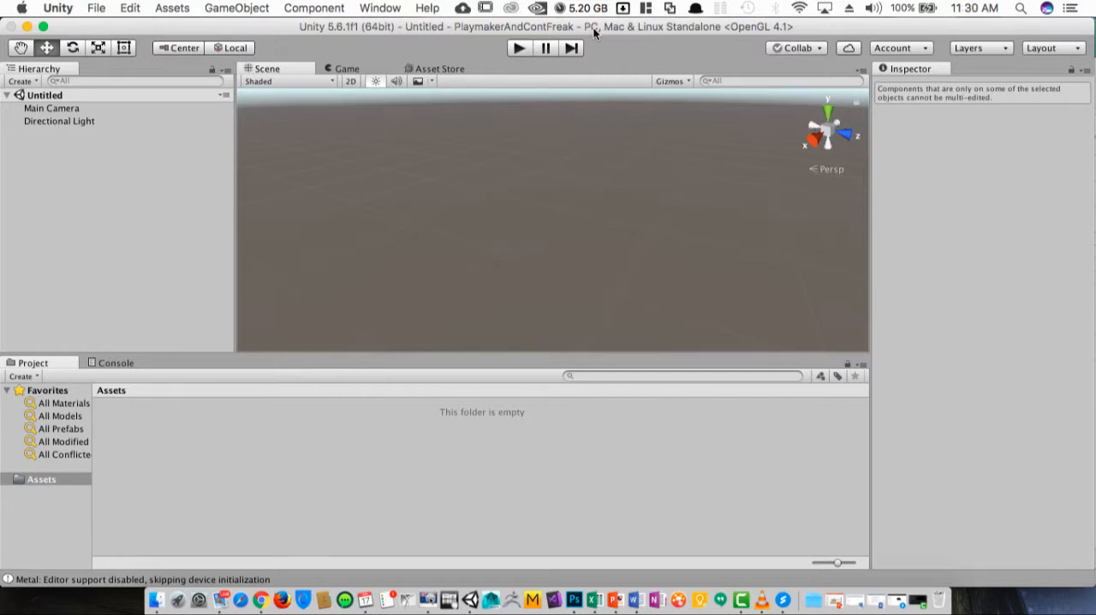
pyautogui.moveTo(166, 232)
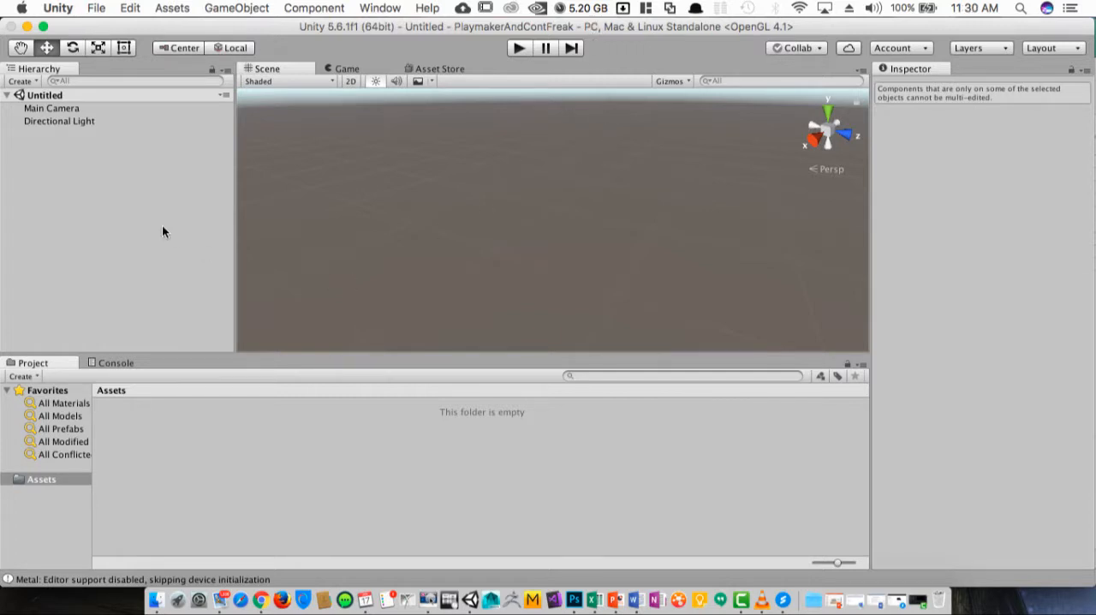
pyautogui.moveTo(261, 132)
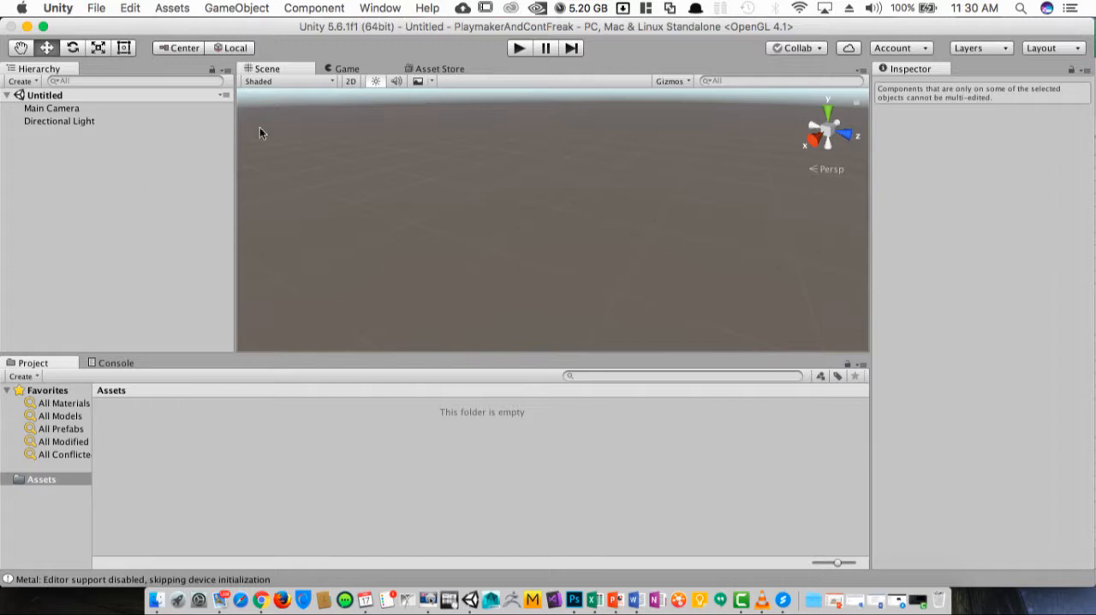
pyautogui.moveTo(181, 422)
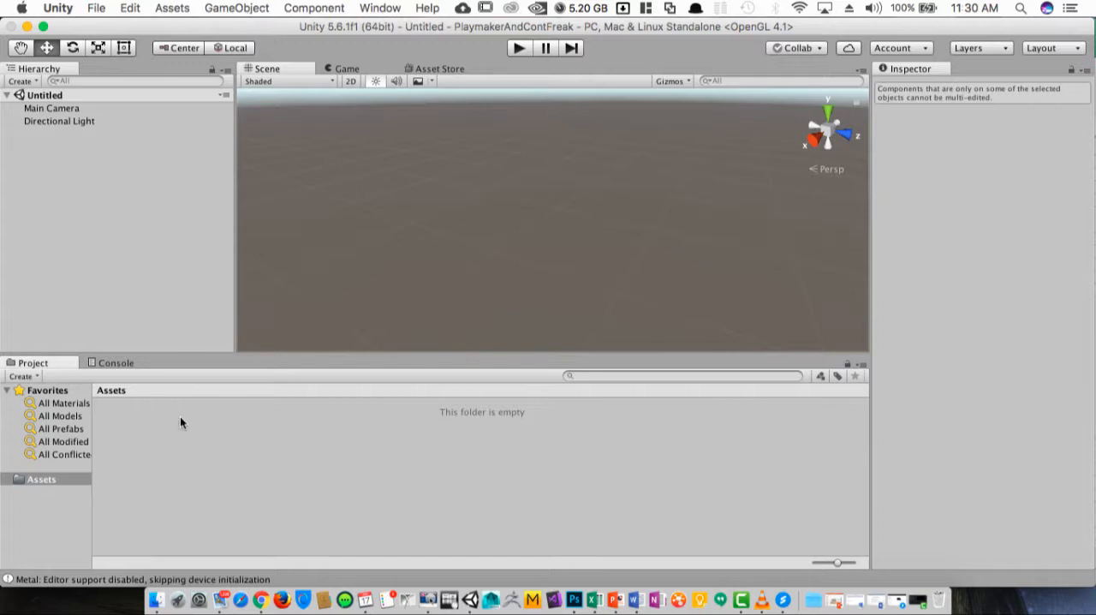
pyautogui.moveTo(243, 256)
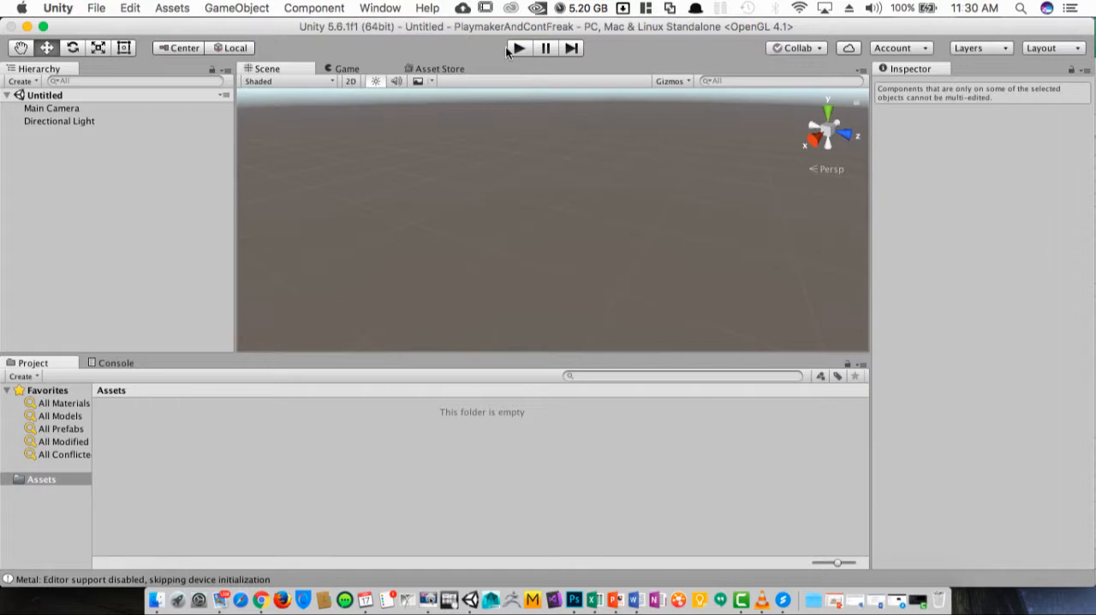
# Open the Desktop's PMAndCFAssets folder in a new Finder window using list view
pyautogui.click(155, 599)
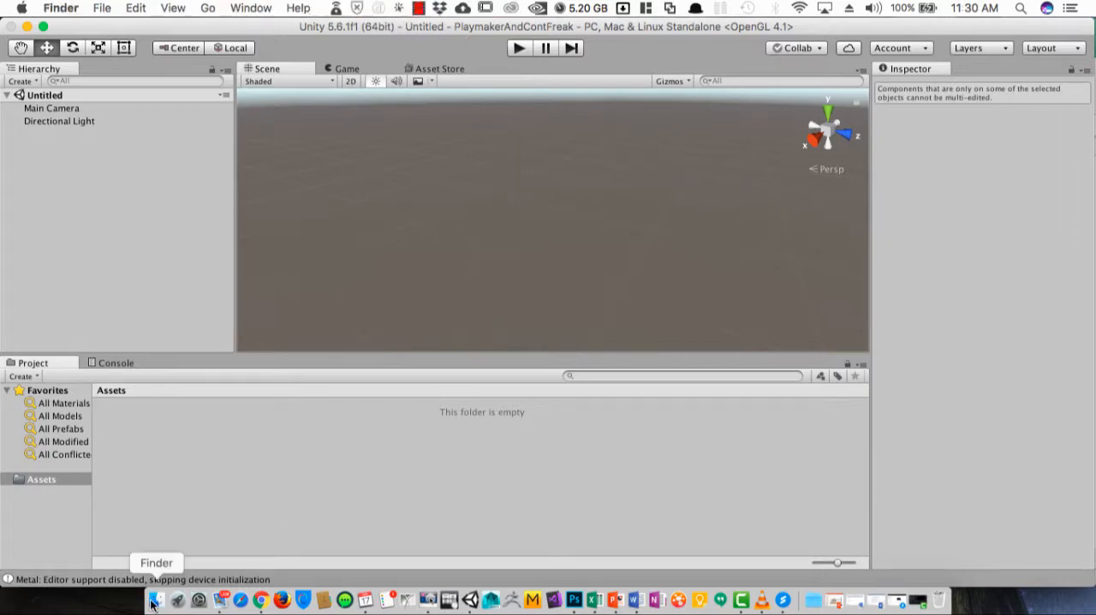
pyautogui.click(155, 599)
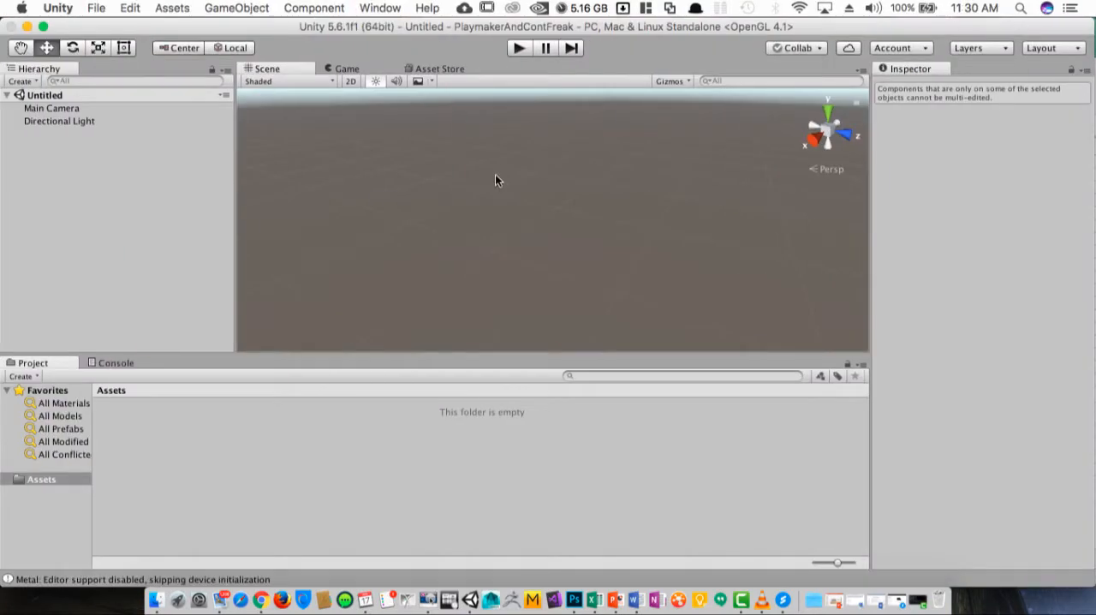
pyautogui.moveTo(452, 335)
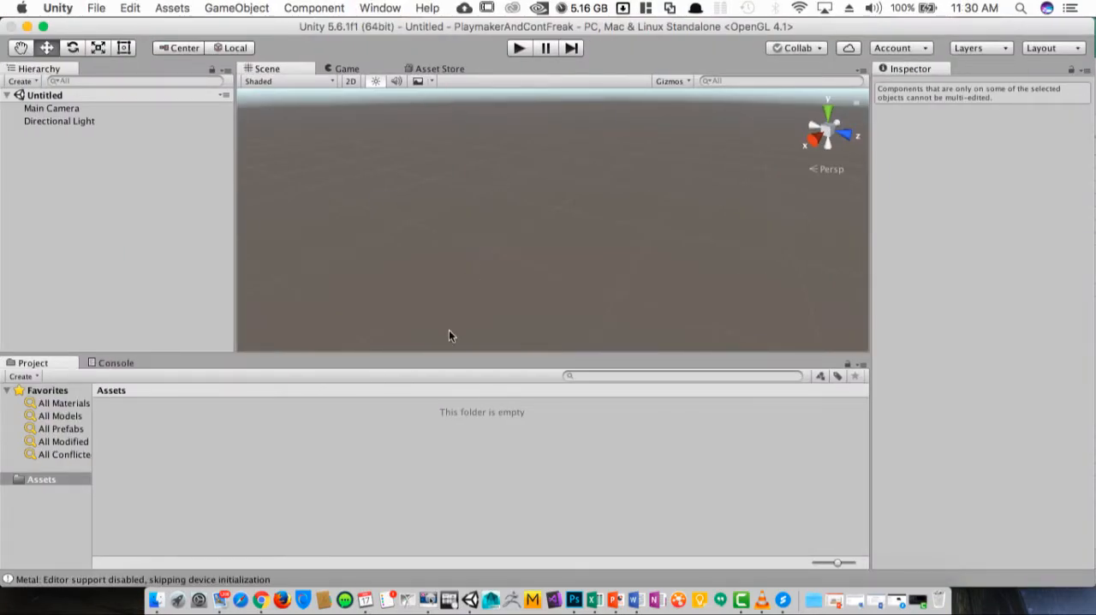
pyautogui.moveTo(236, 548)
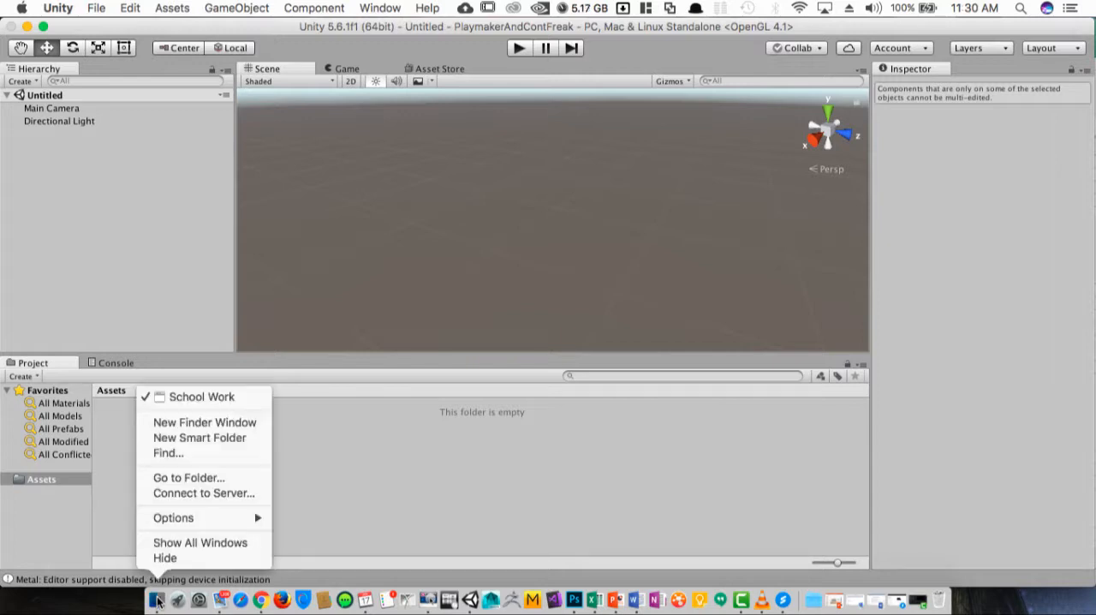
pyautogui.click(529, 415)
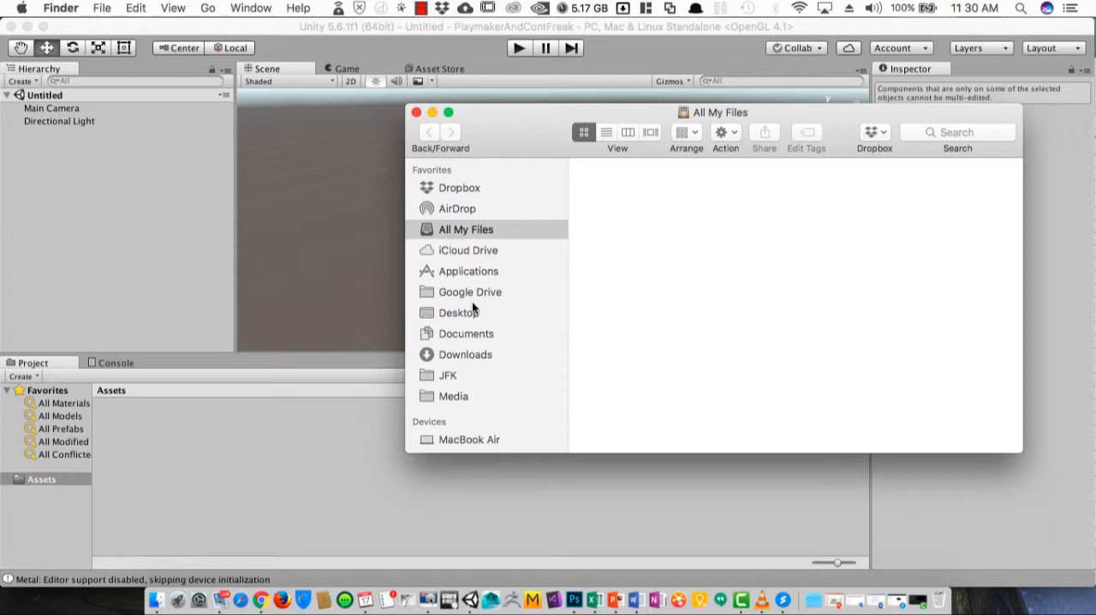
pyautogui.click(459, 313)
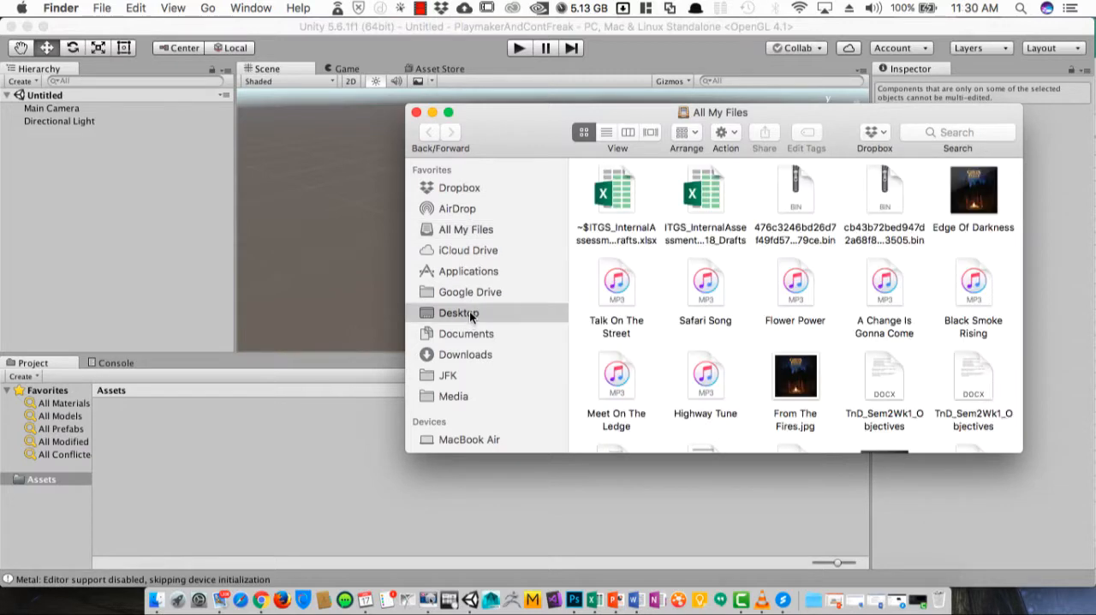
pyautogui.click(459, 313)
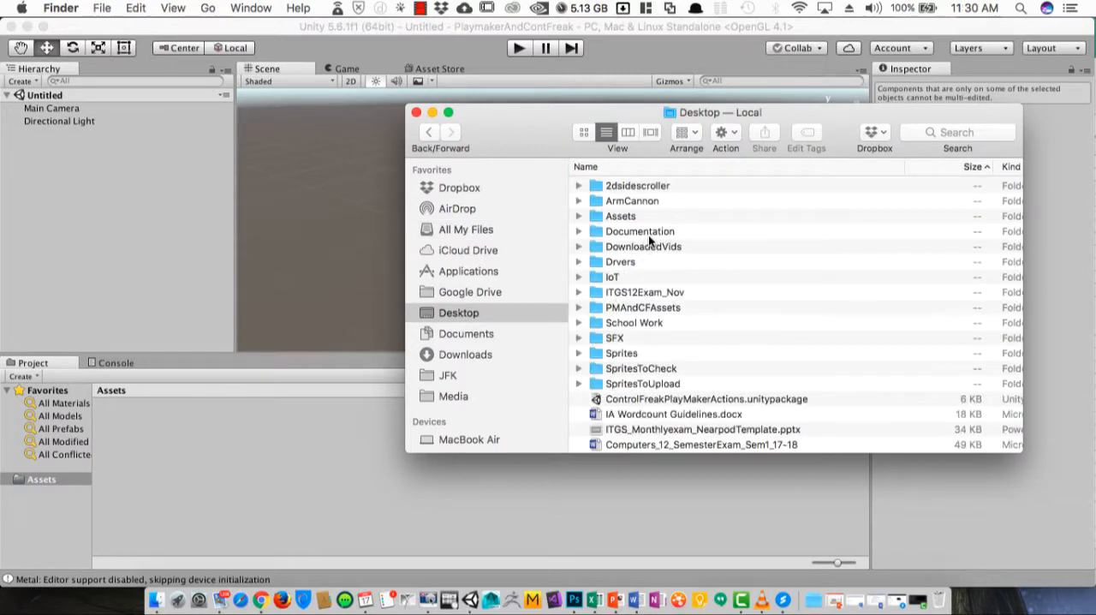
pyautogui.moveTo(654, 296)
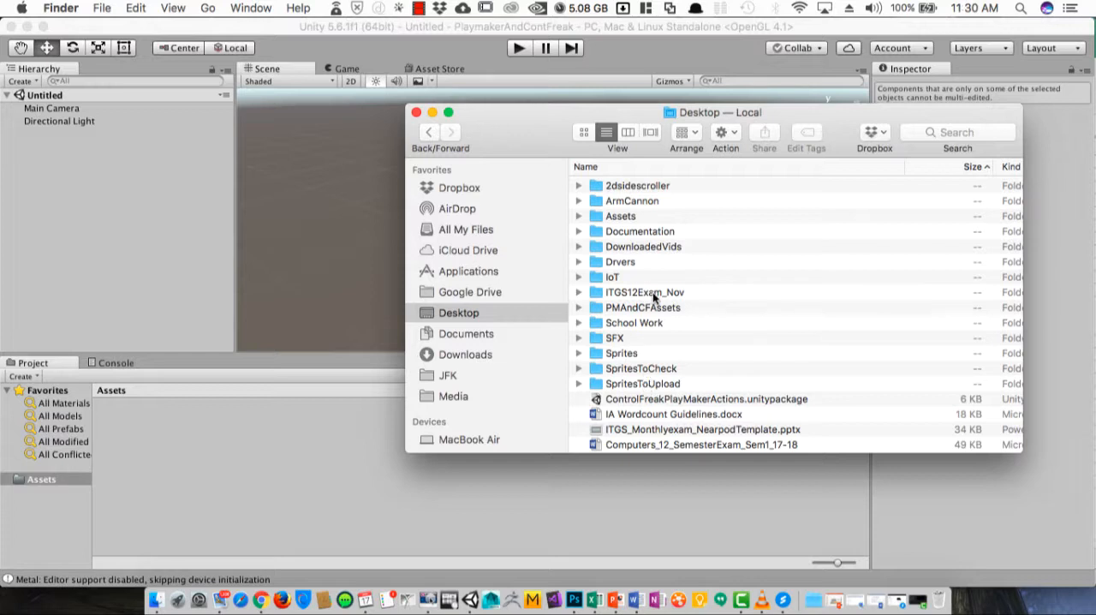
pyautogui.doubleClick(641, 308)
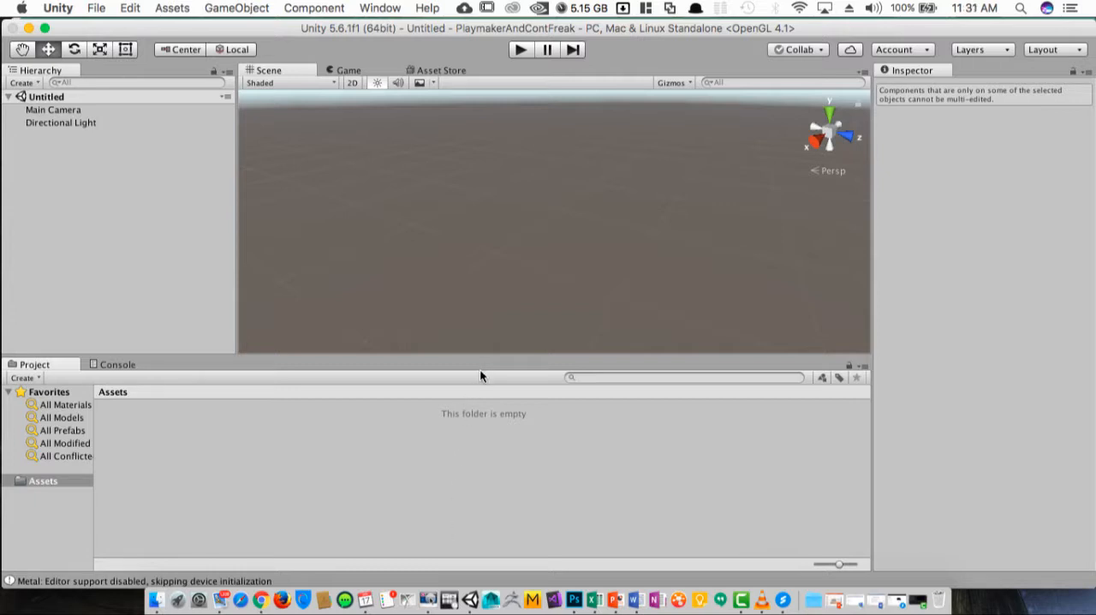
pyautogui.moveTo(472, 424)
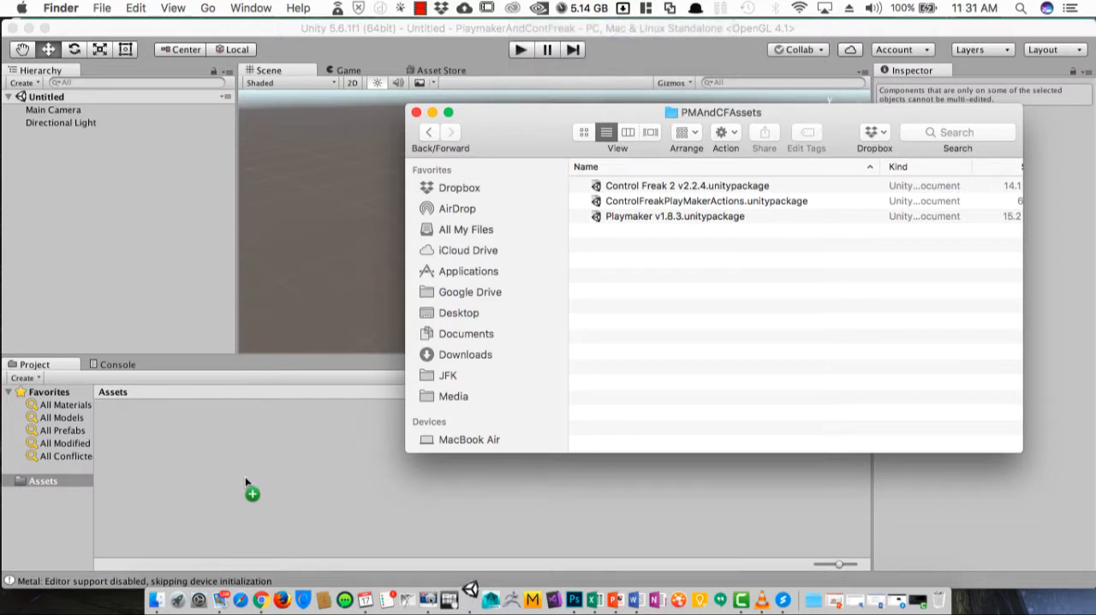
# Import all files from Playmaker v1.8.3.unitypackage into the Unity project
pyautogui.doubleClick(675, 216)
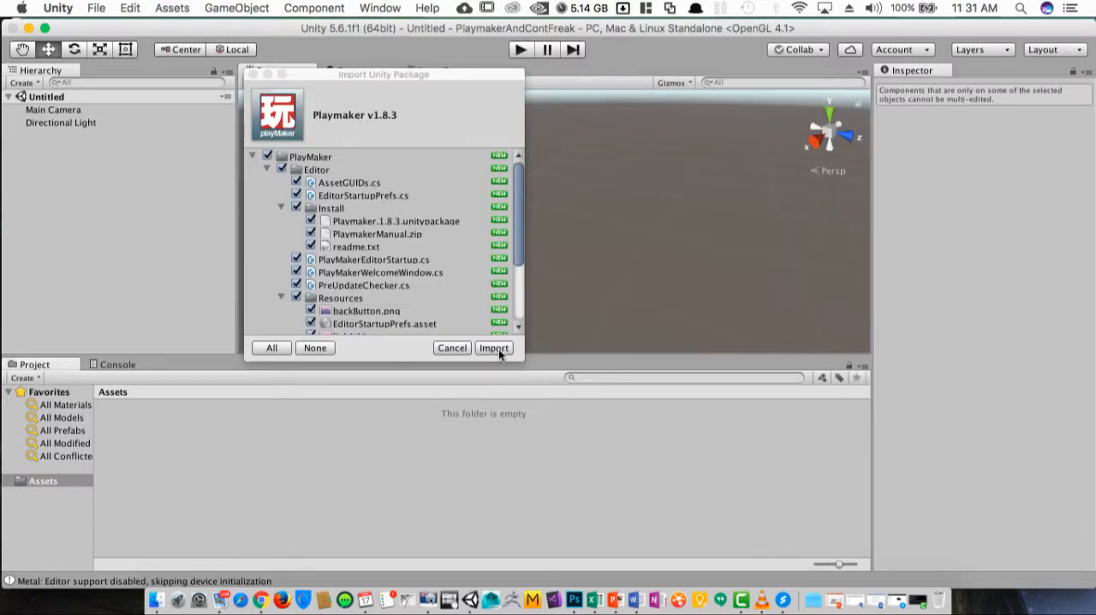
pyautogui.click(493, 348)
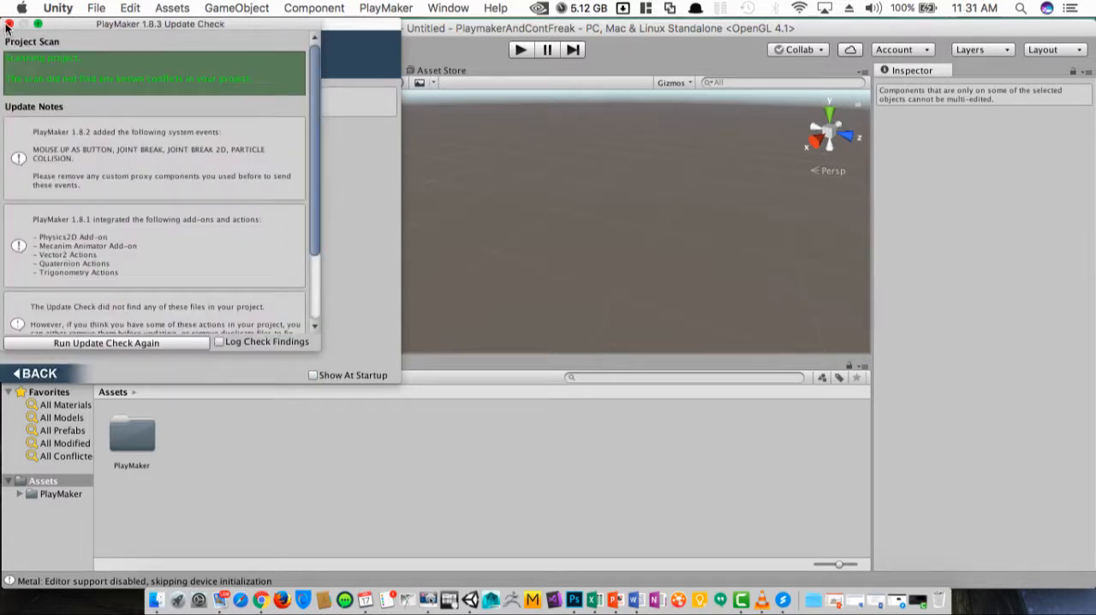
# Dismiss the update check and import every file of the PlayMaker 1.8.3 install
pyautogui.click(32, 372)
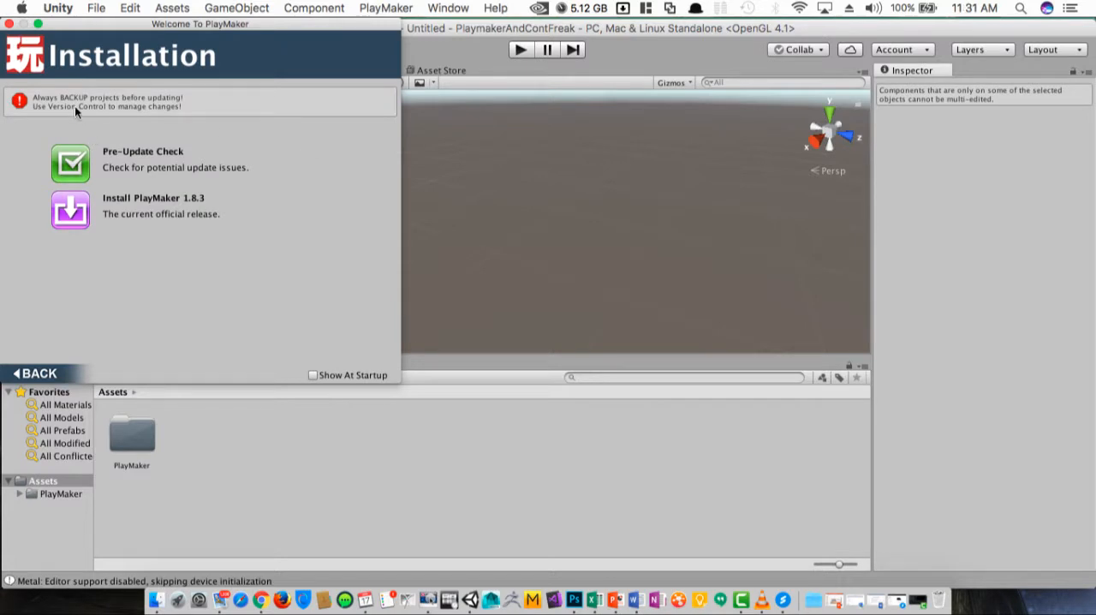
pyautogui.click(70, 210)
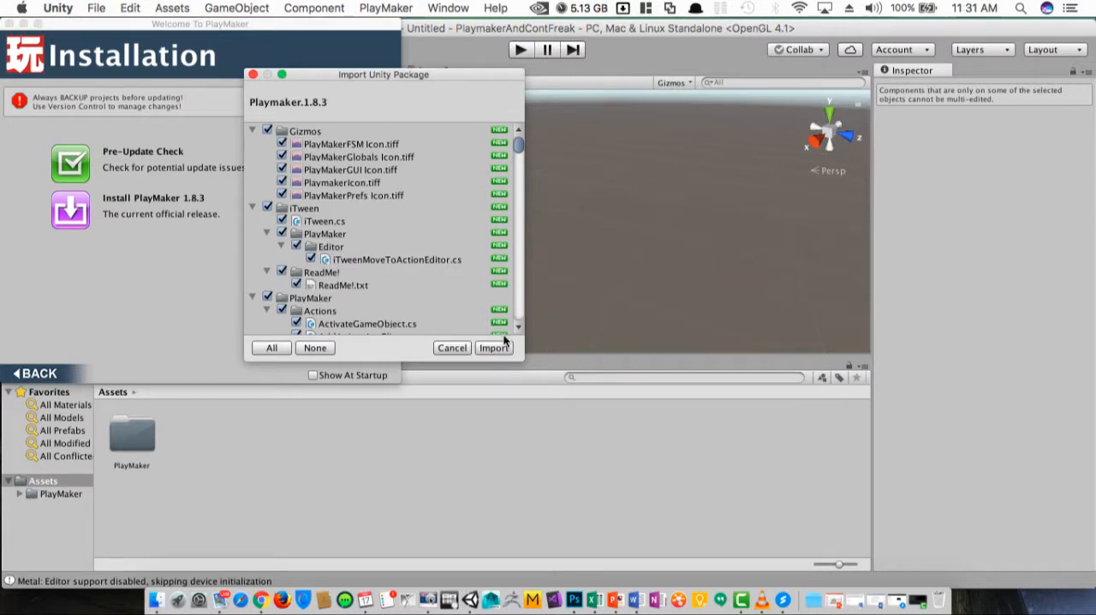
pyautogui.click(493, 347)
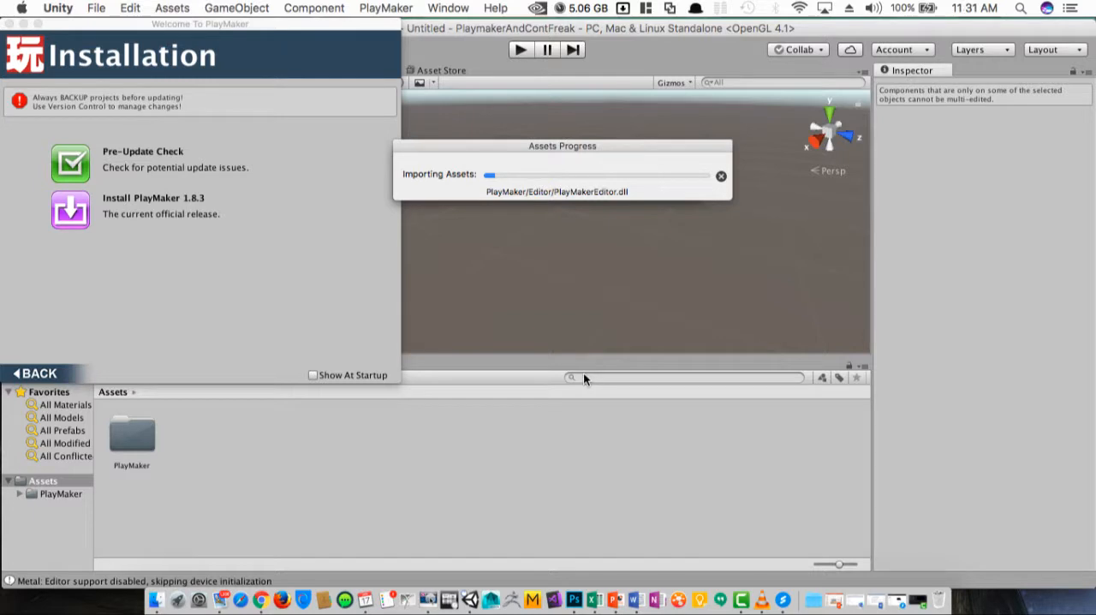
pyautogui.moveTo(471, 599)
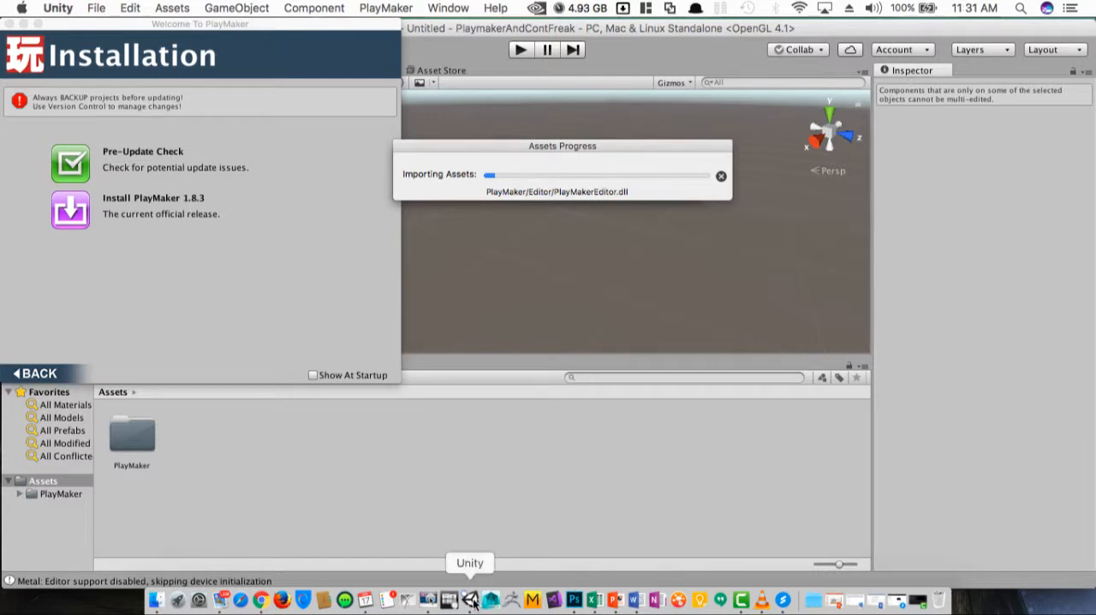
pyautogui.moveTo(741, 600)
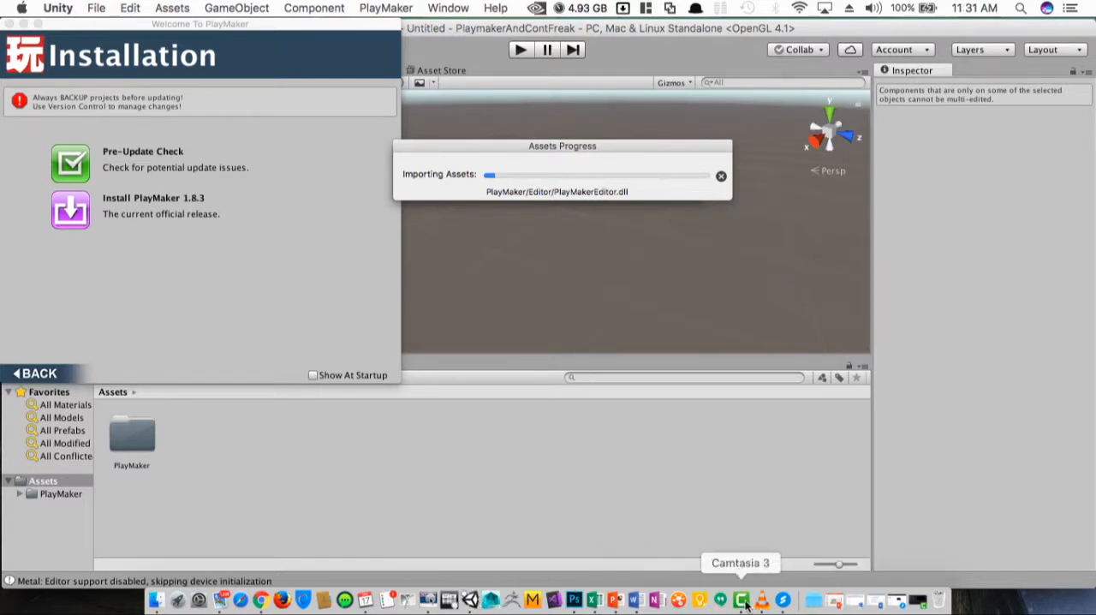
pyautogui.click(742, 599)
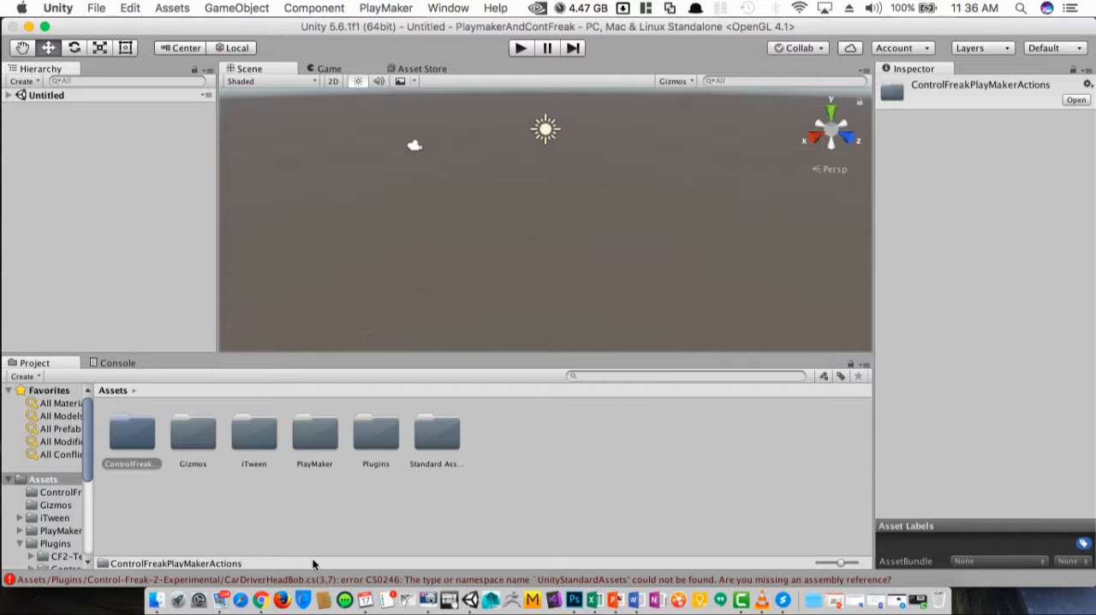
pyautogui.moveTo(364, 585)
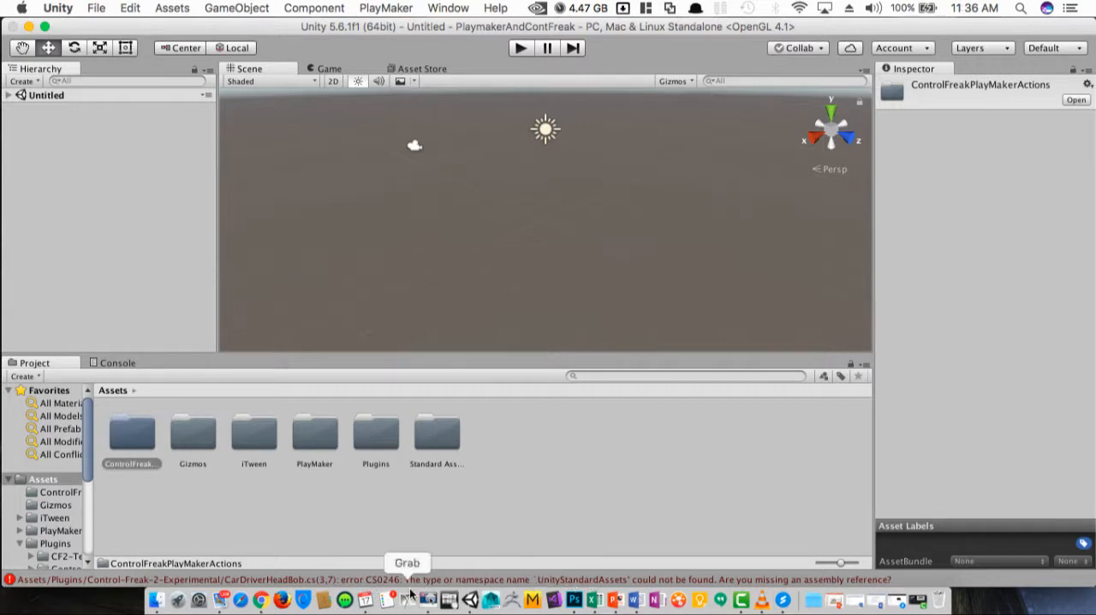
pyautogui.moveTo(596, 586)
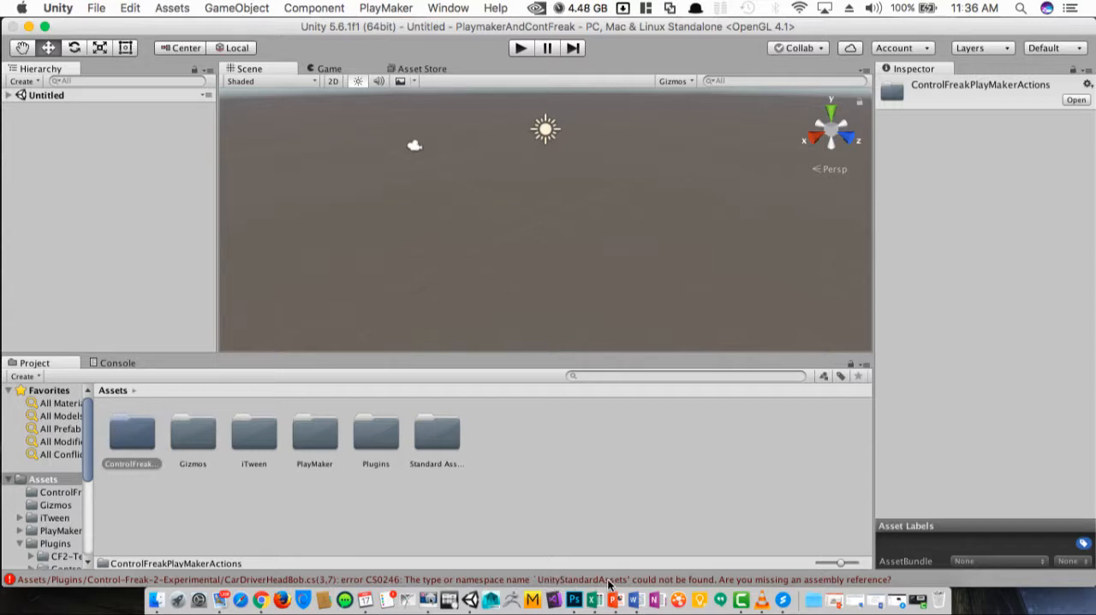
pyautogui.moveTo(435, 70)
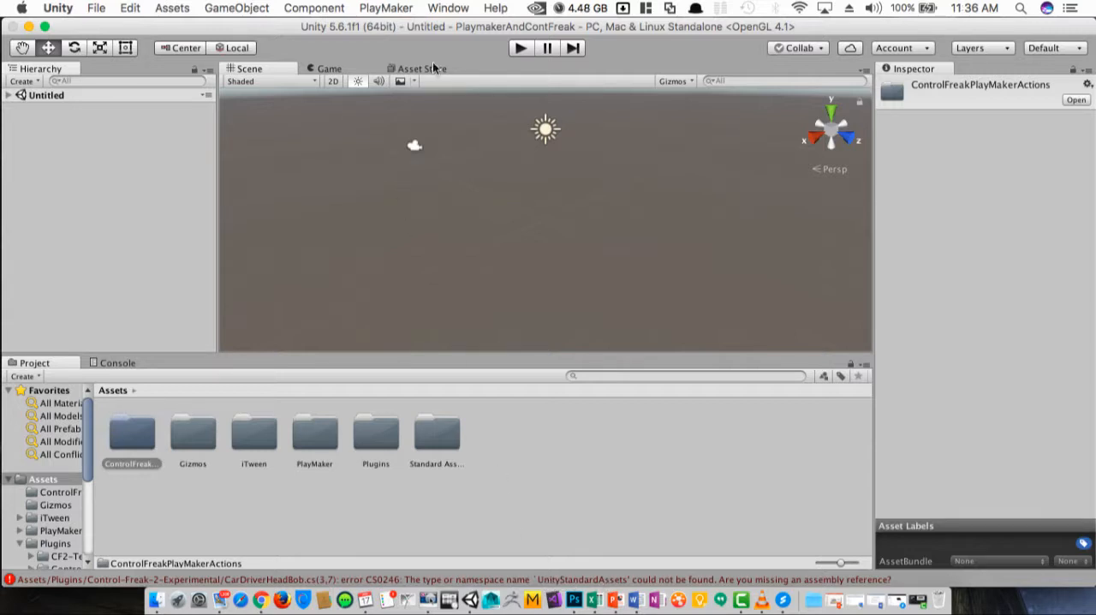
# Search the Asset Store for 'standard assets' and import the entire Standard Assets package
pyautogui.click(419, 68)
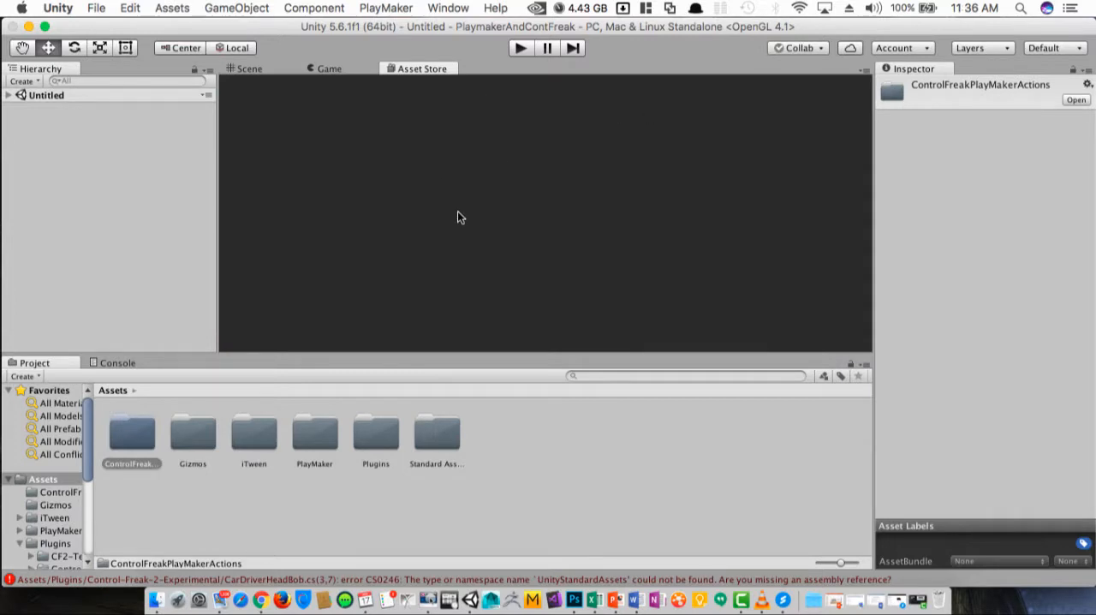
pyautogui.moveTo(468, 123)
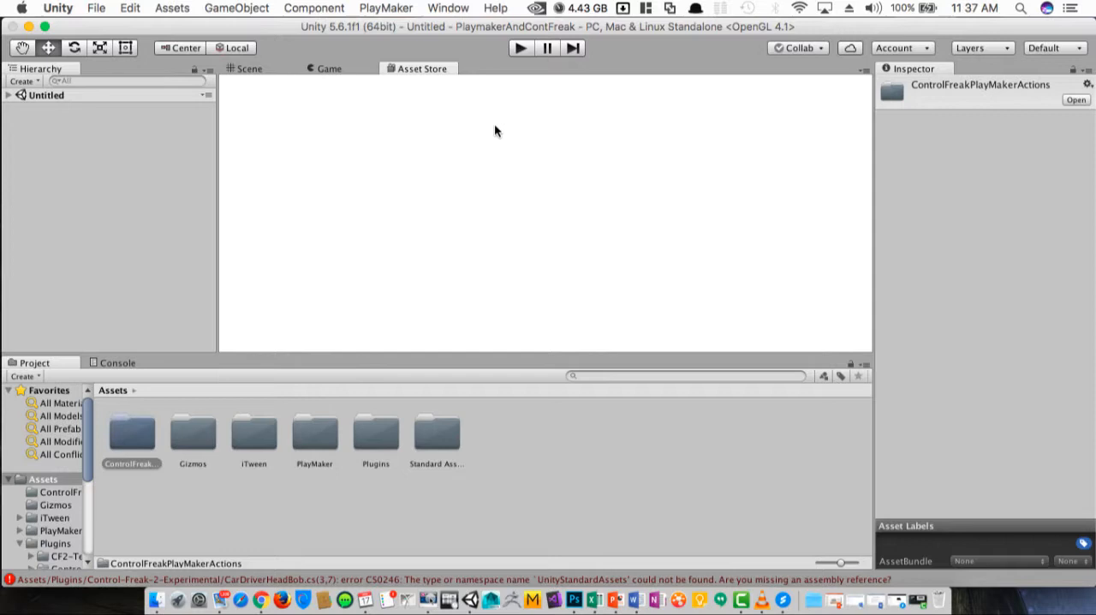
pyautogui.moveTo(398, 123)
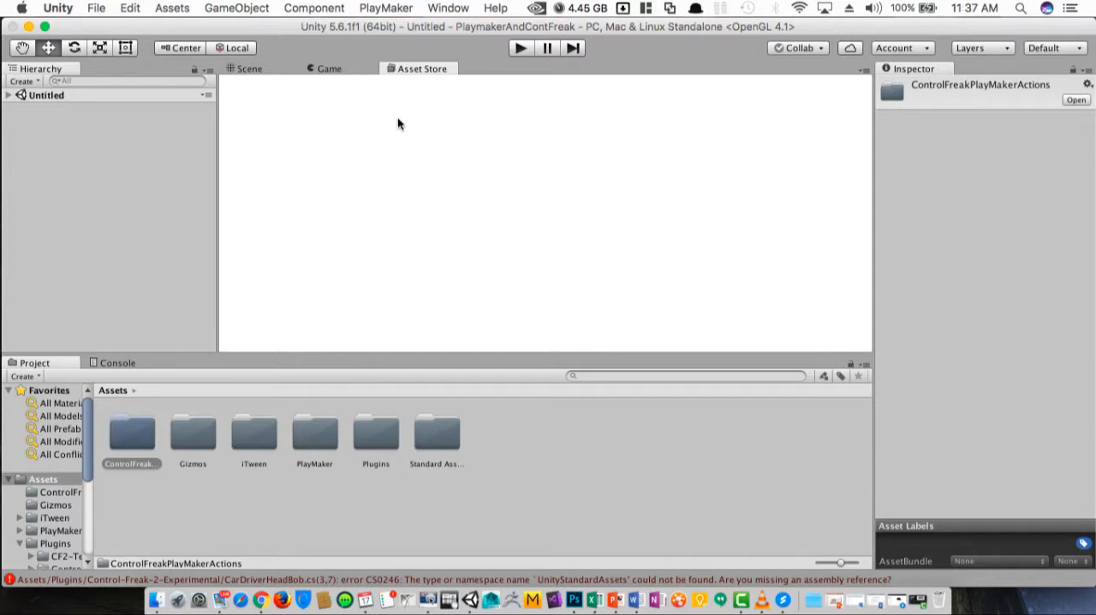
pyautogui.moveTo(412, 172)
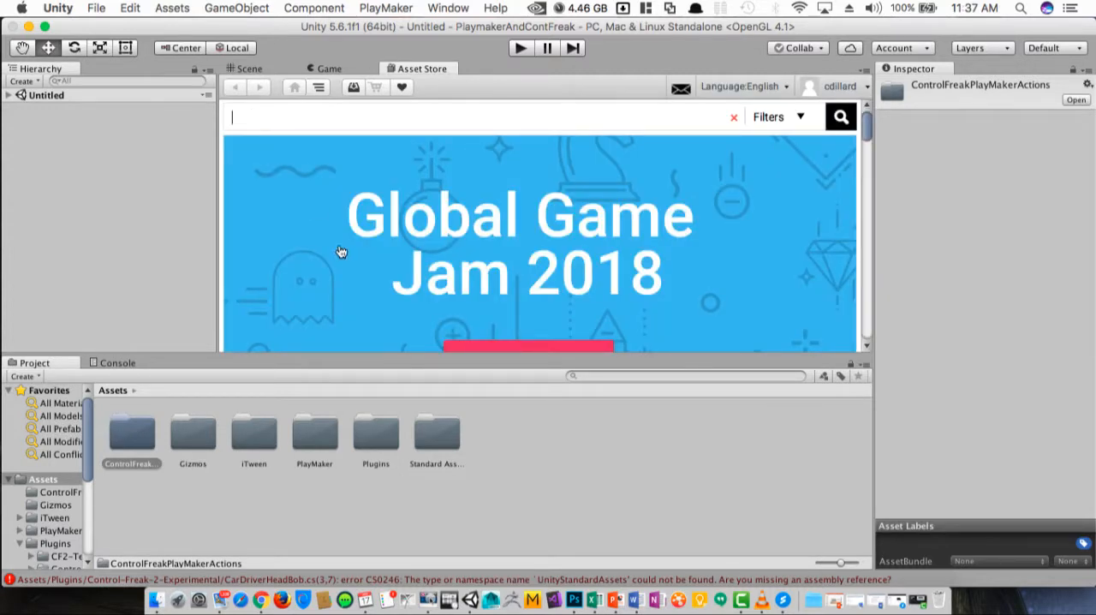
pyautogui.write('standa')
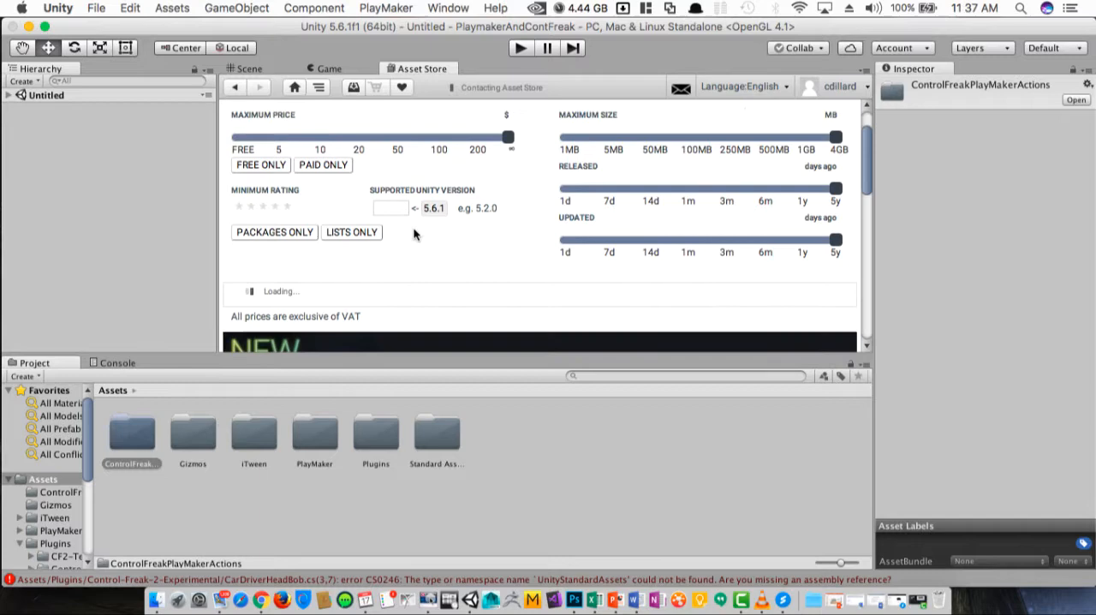
pyautogui.scroll(-3)
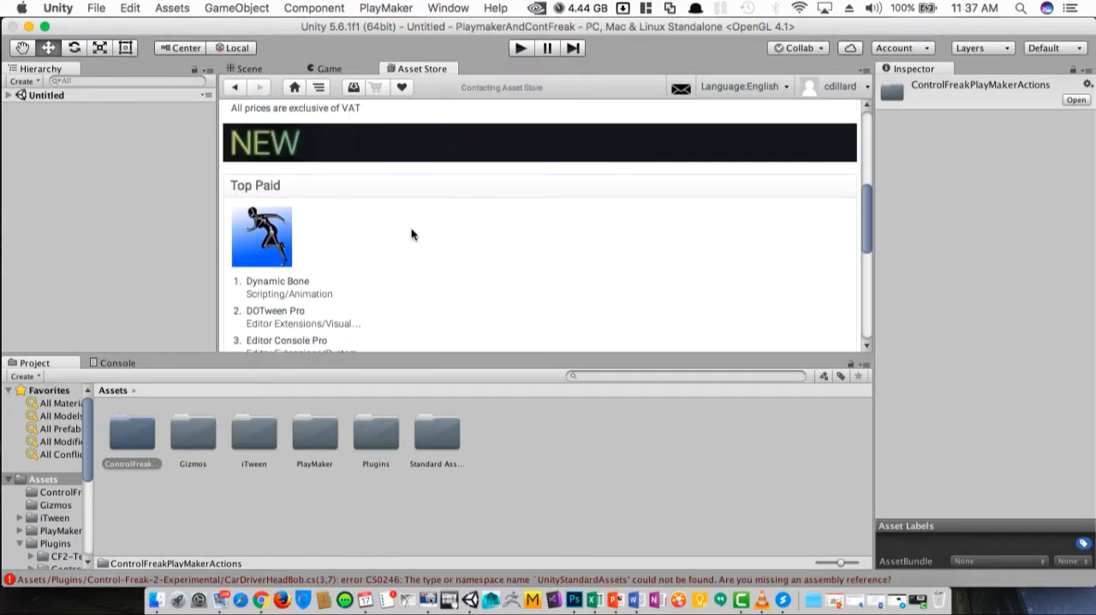
pyautogui.scroll(-3)
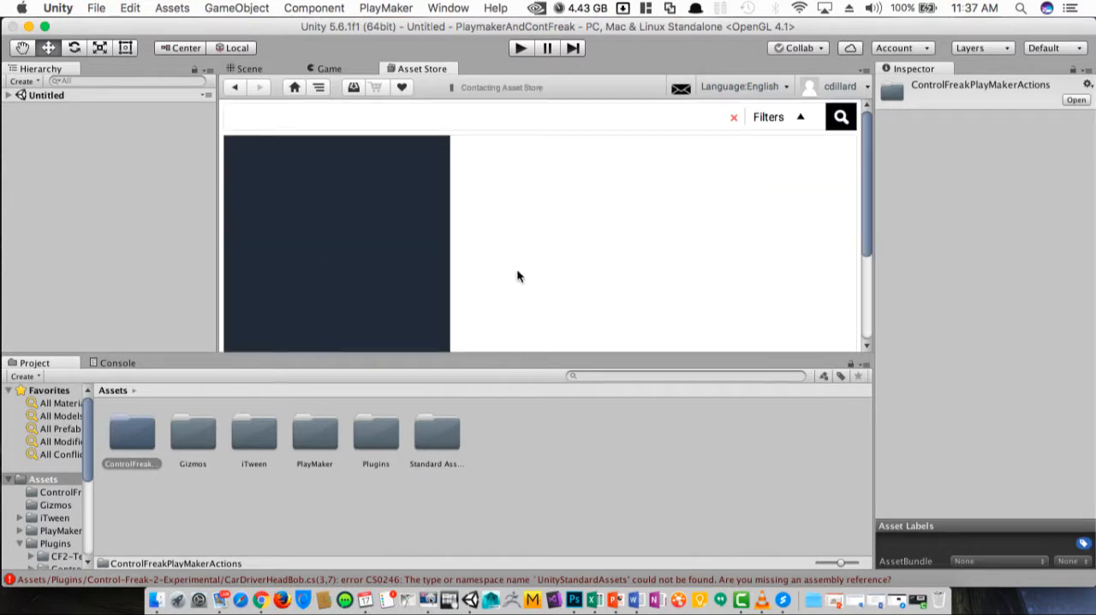
pyautogui.scroll(-3)
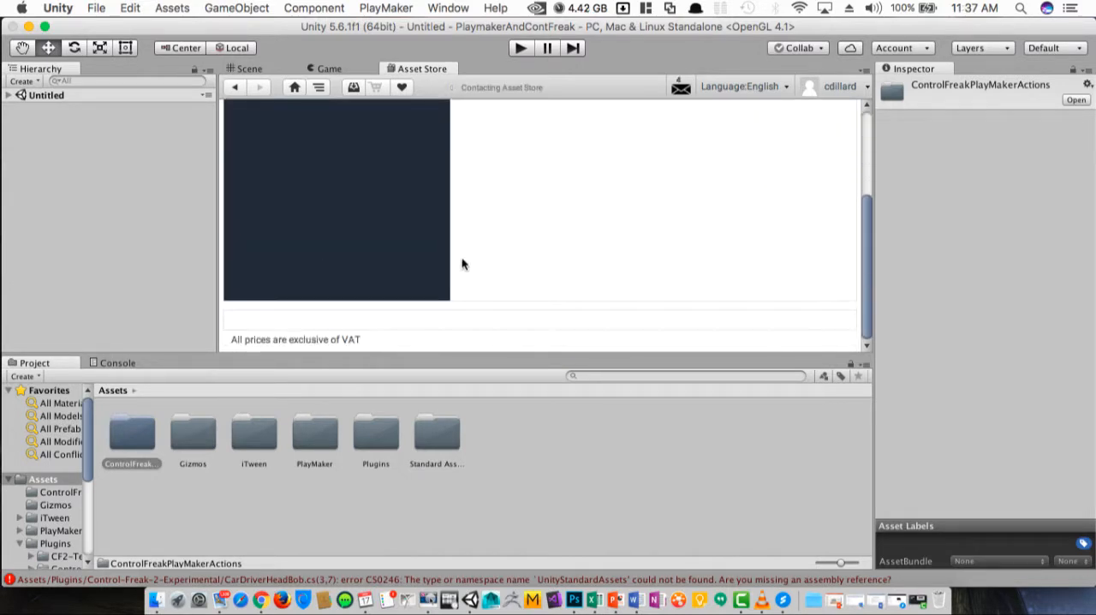
pyautogui.moveTo(237, 317)
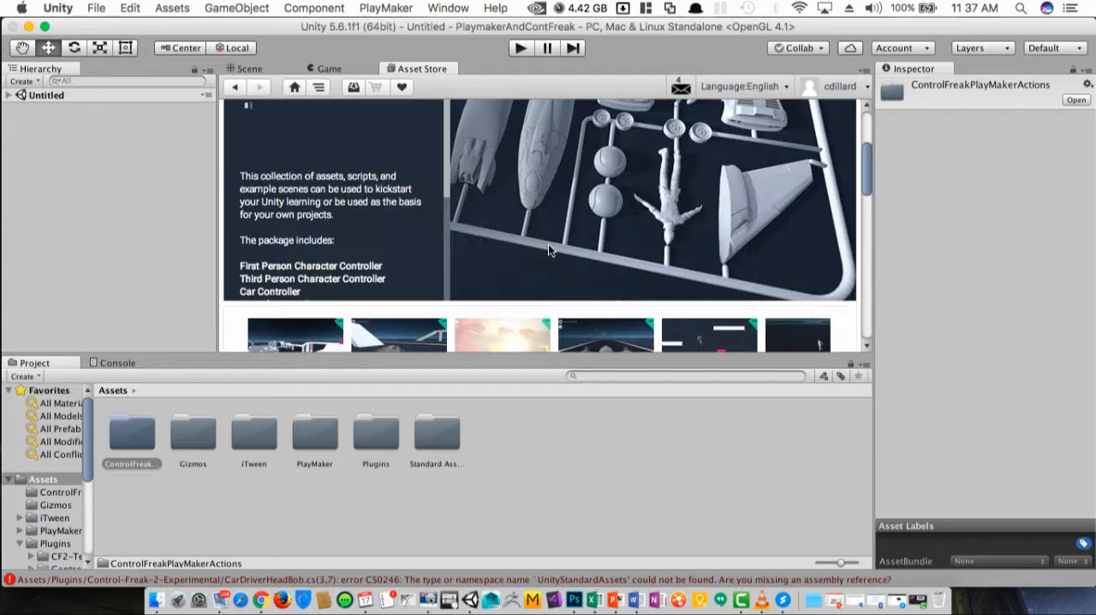
pyautogui.scroll(-3)
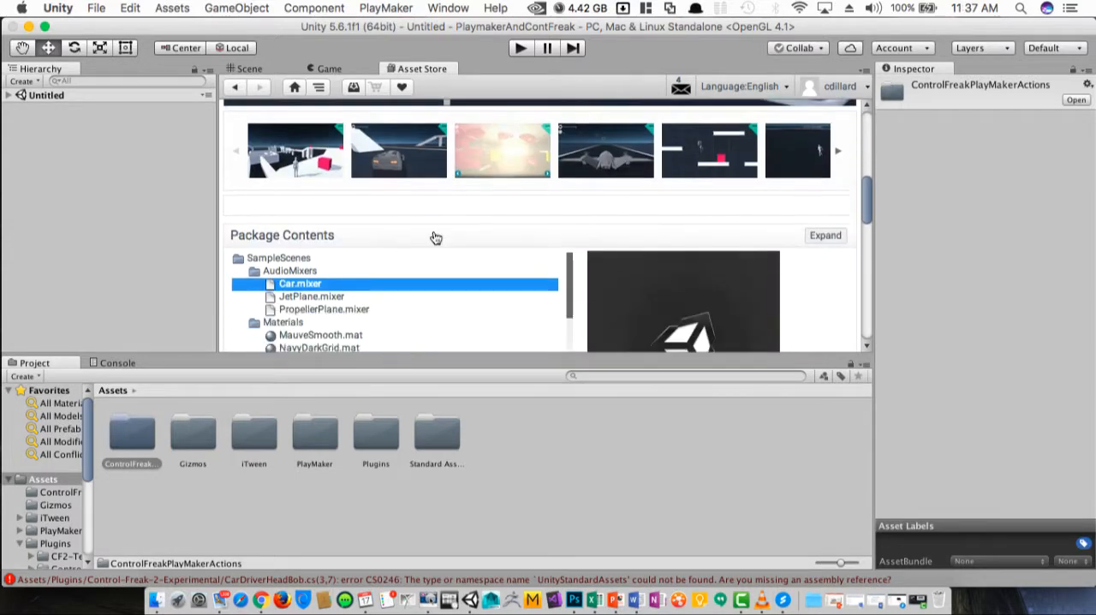
pyautogui.scroll(-3)
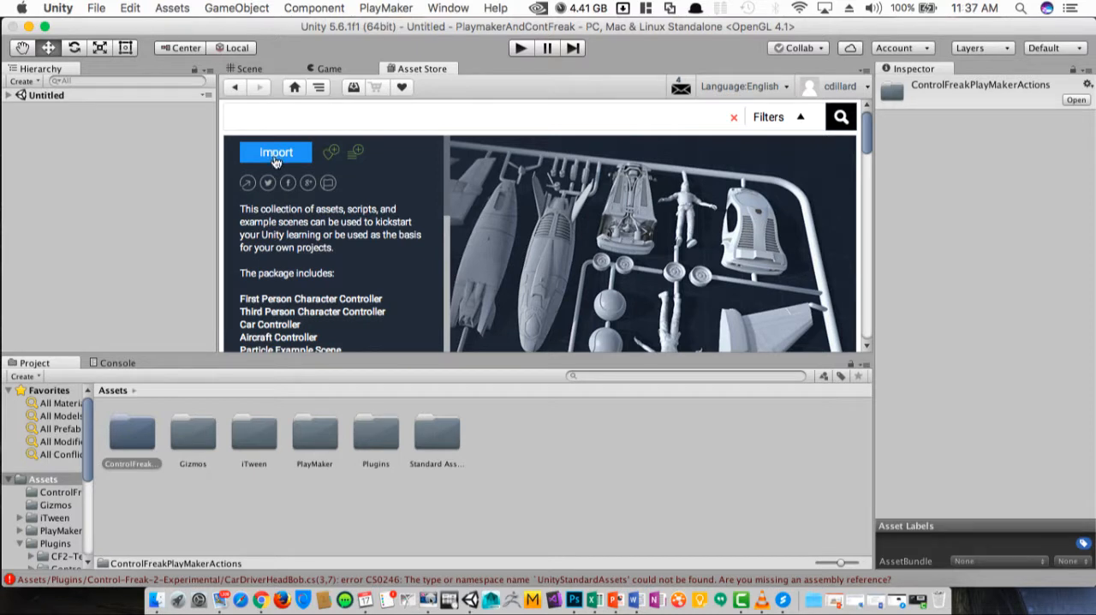
pyautogui.click(275, 152)
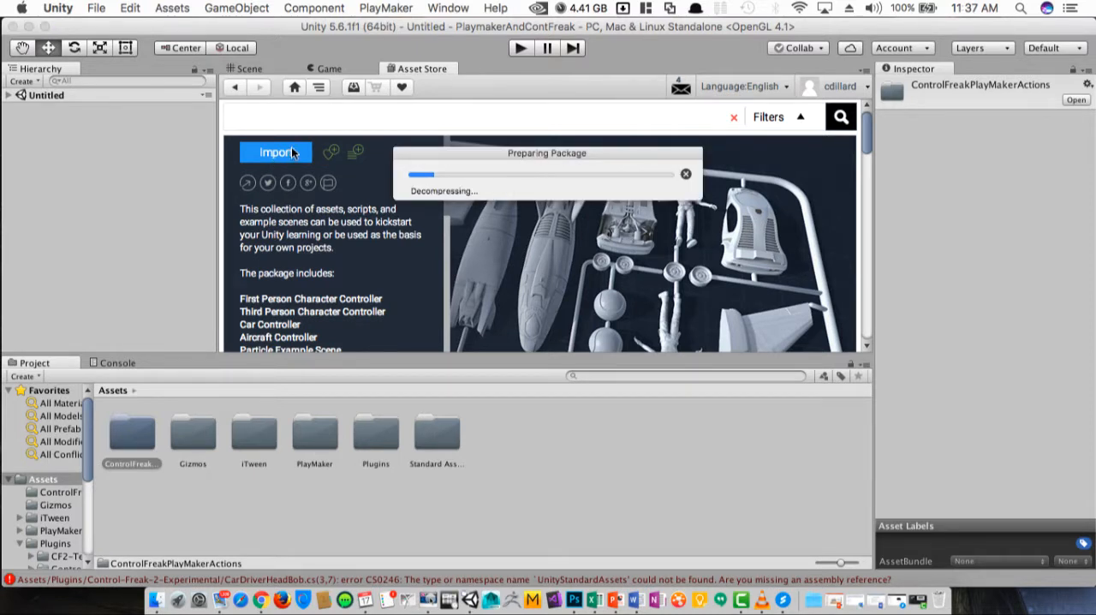
pyautogui.moveTo(486, 168)
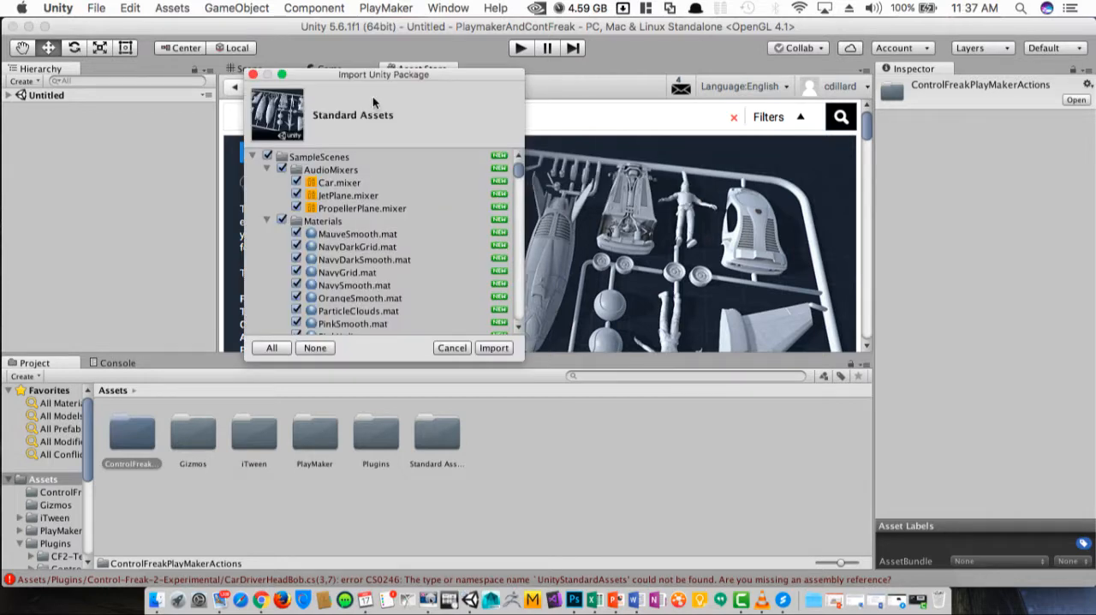
pyautogui.moveTo(384, 74); pyautogui.dragTo(381, 157)
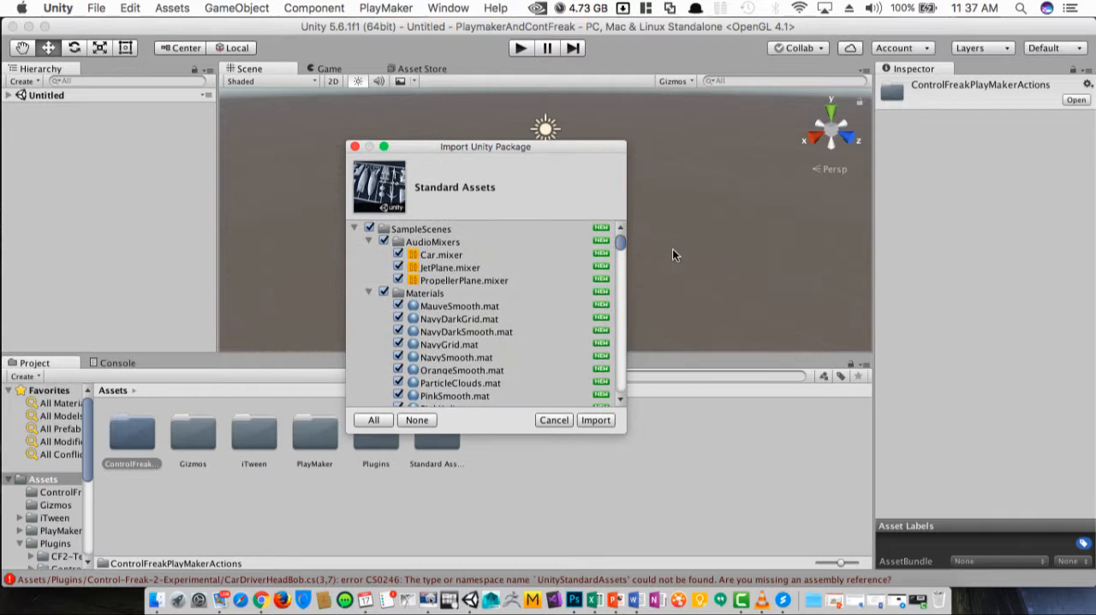
pyautogui.click(596, 419)
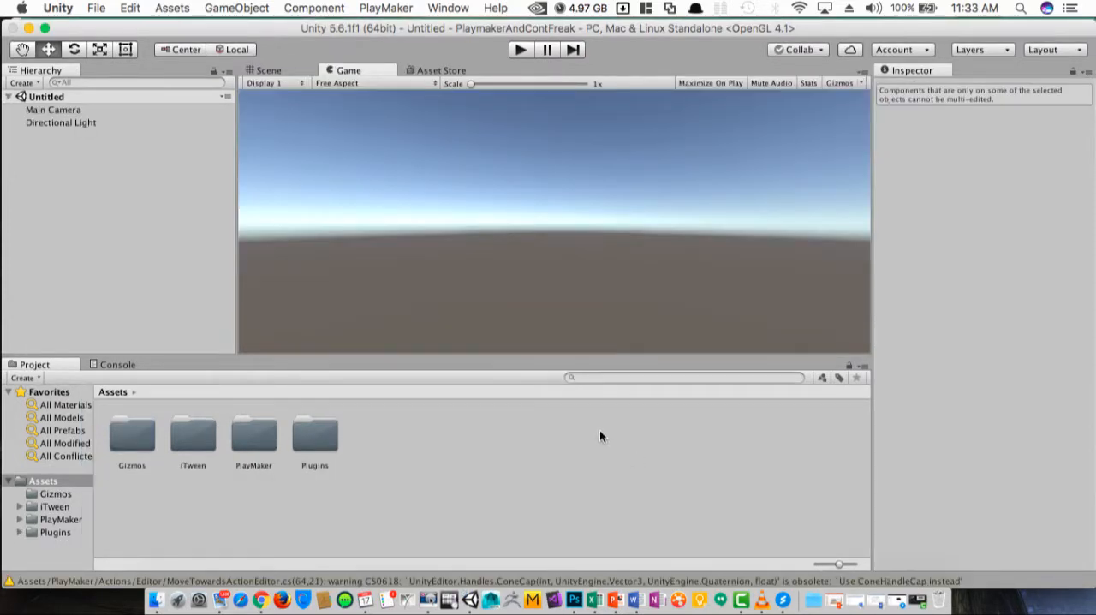
pyautogui.moveTo(175, 32)
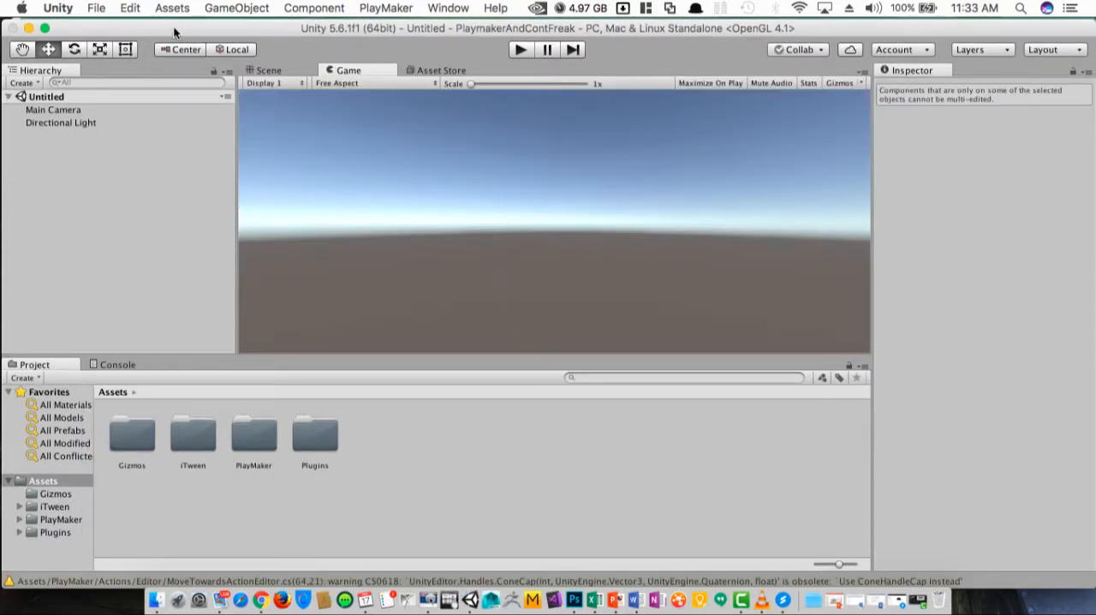
pyautogui.moveTo(278, 332)
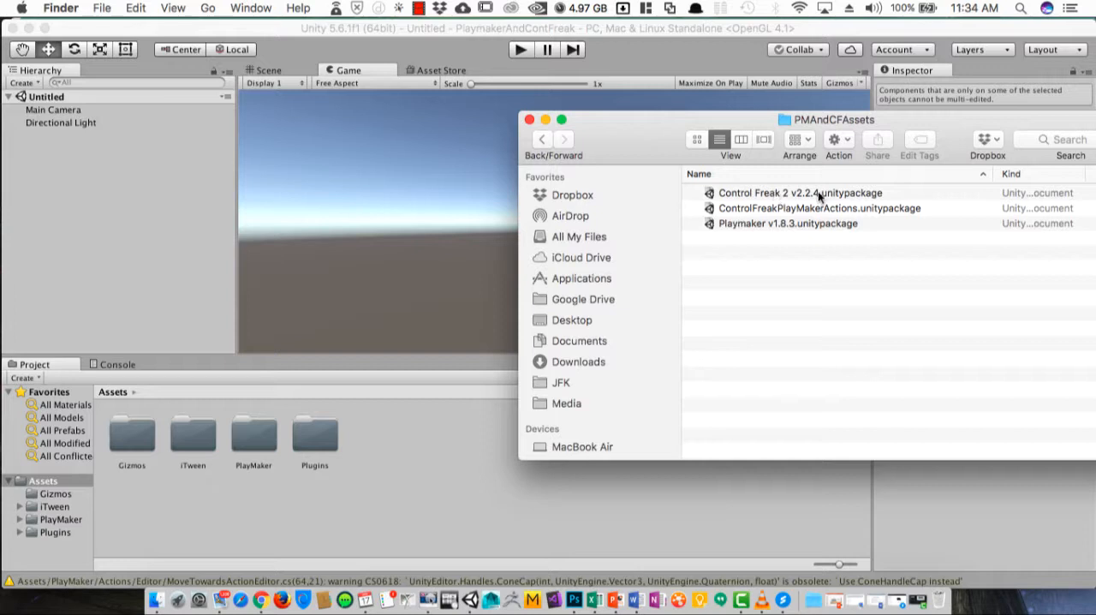
pyautogui.moveTo(840, 202)
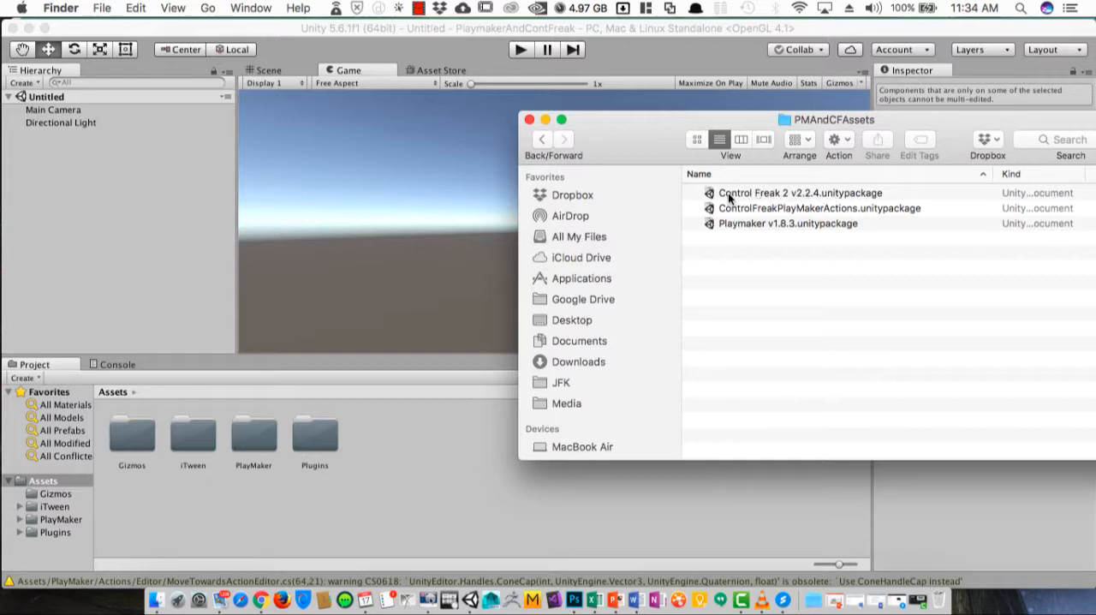
pyautogui.moveTo(748, 215)
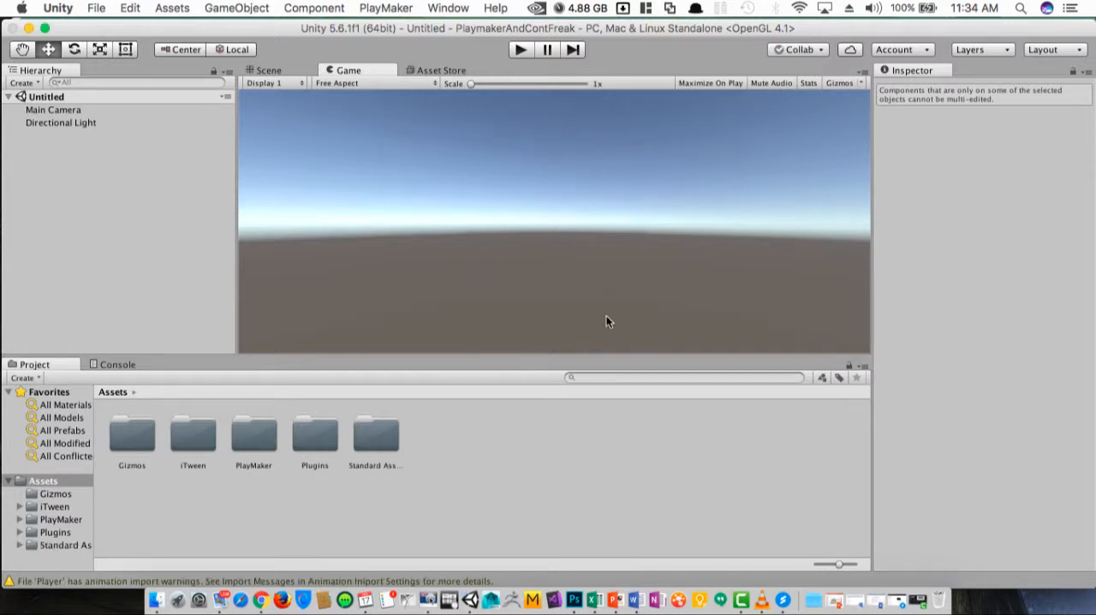
pyautogui.moveTo(477, 444)
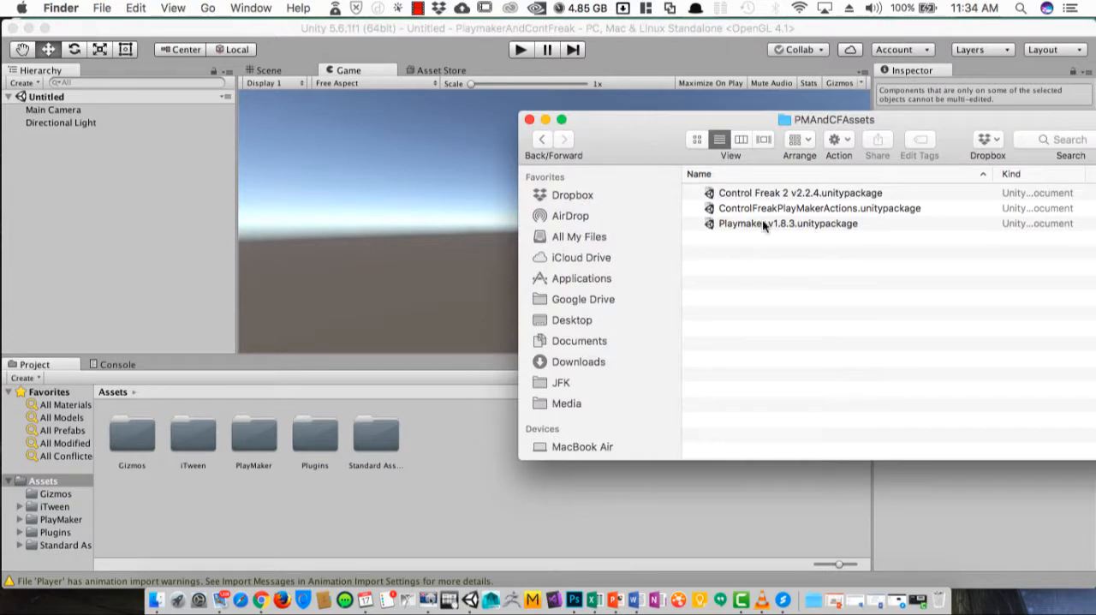
# Import ControlFreakPlayMakerActions.unitypackage from Finder into the Unity project
pyautogui.click(818, 208)
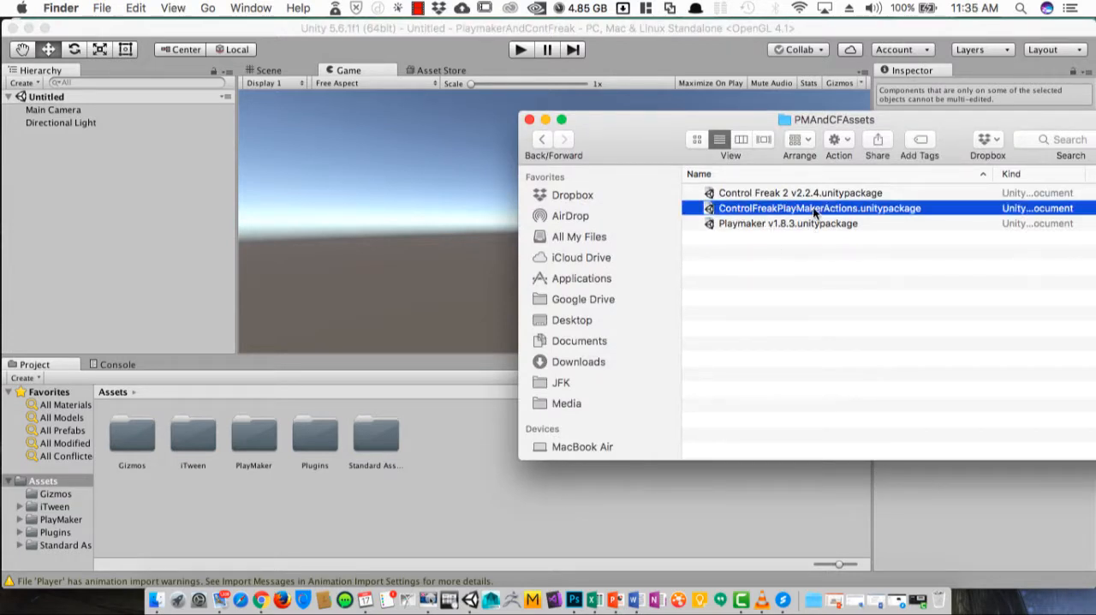
pyautogui.doubleClick(818, 208)
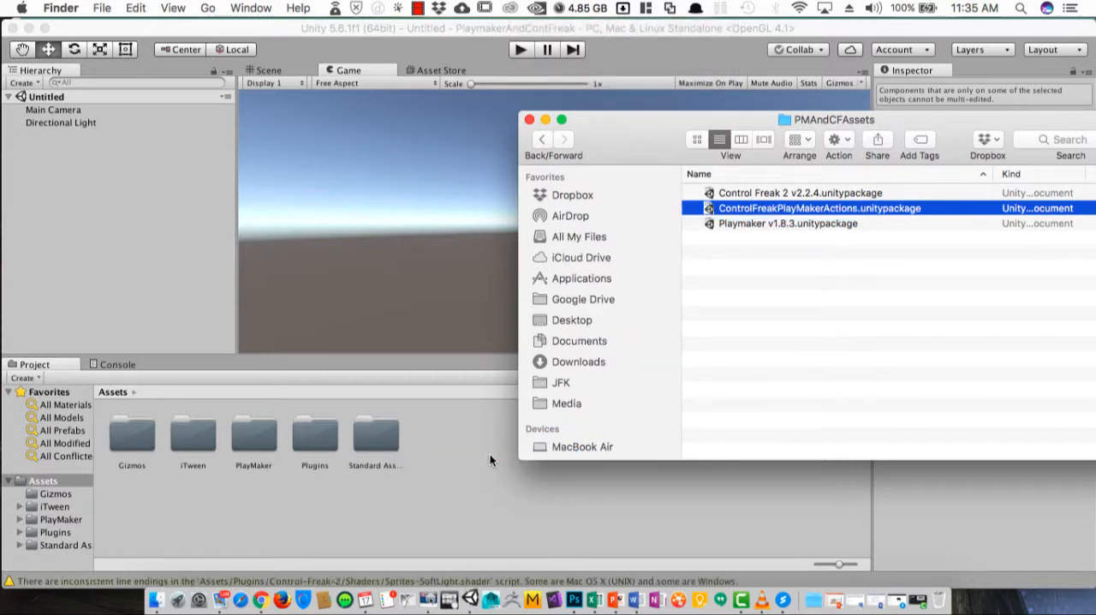
pyautogui.doubleClick(818, 208)
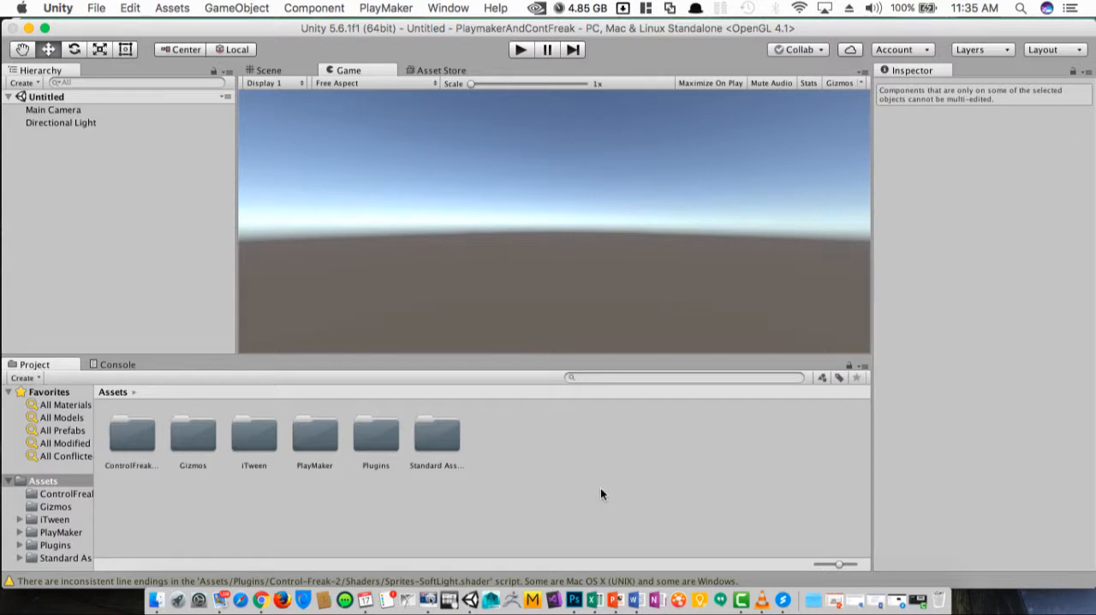
pyautogui.moveTo(714, 466)
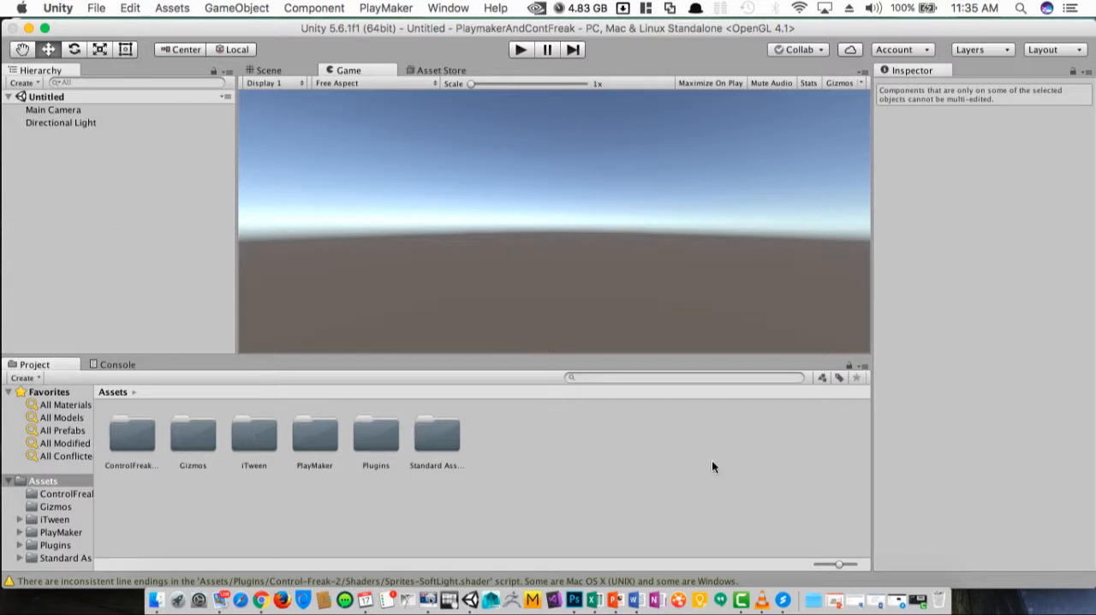
pyautogui.moveTo(237, 480)
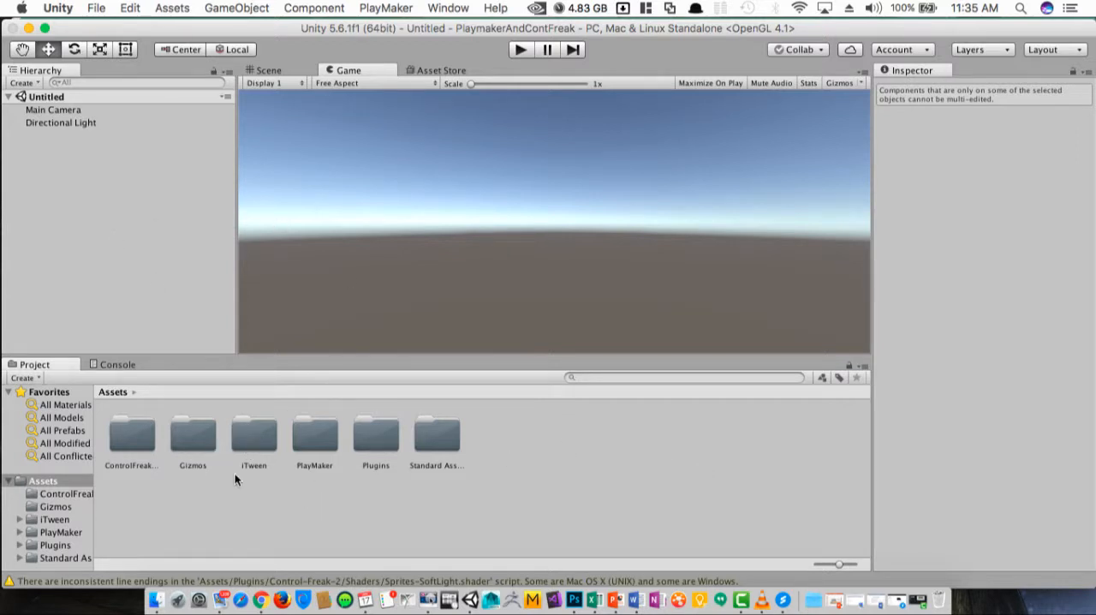
pyautogui.moveTo(501, 168)
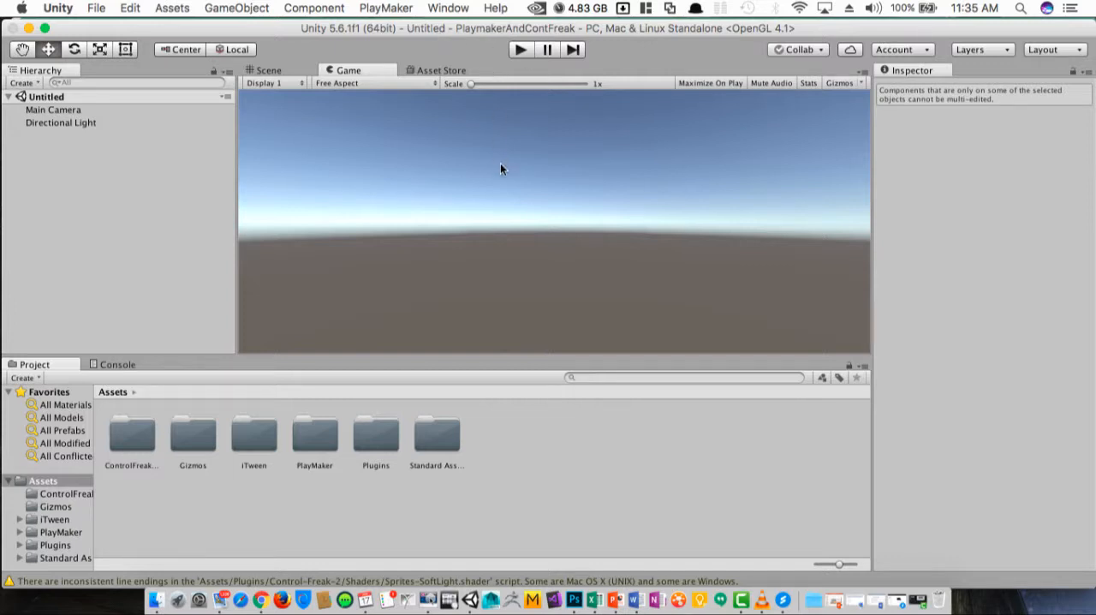
pyautogui.moveTo(487, 32)
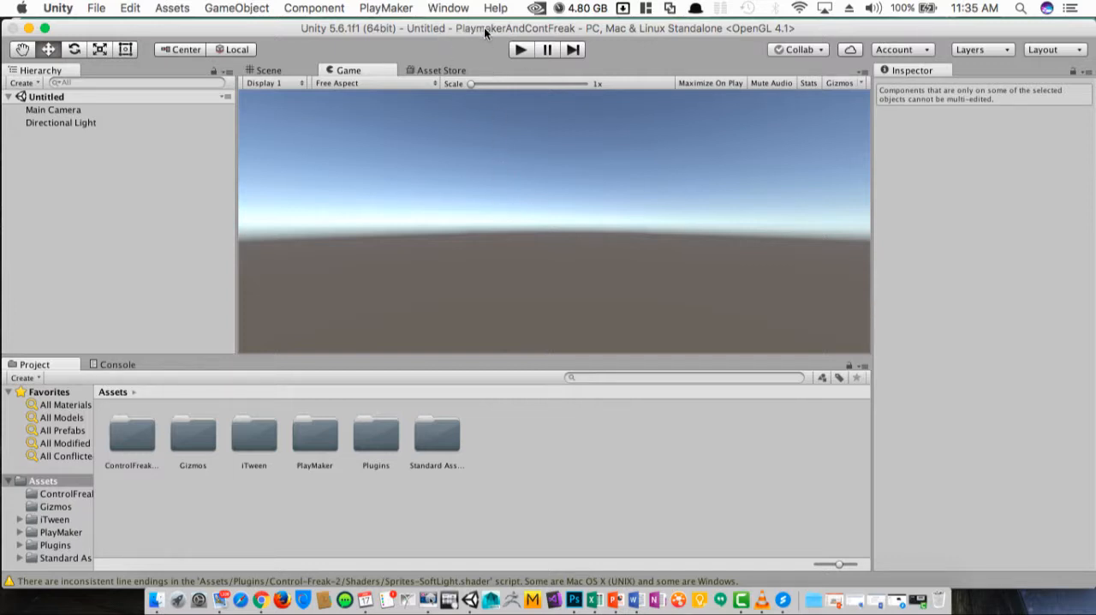
pyautogui.moveTo(493, 303)
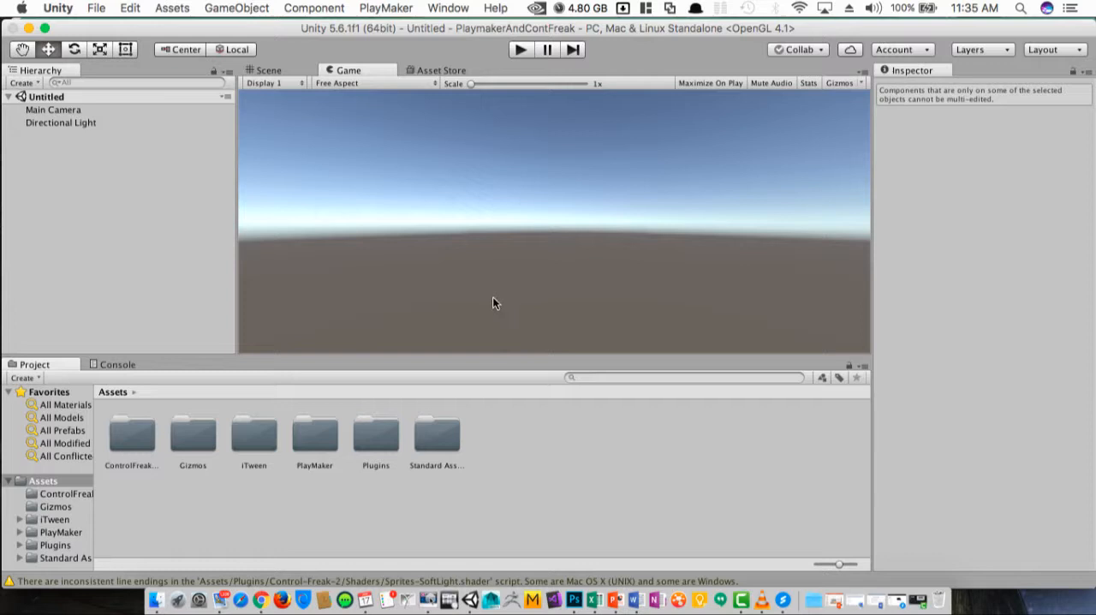
pyautogui.moveTo(579, 514)
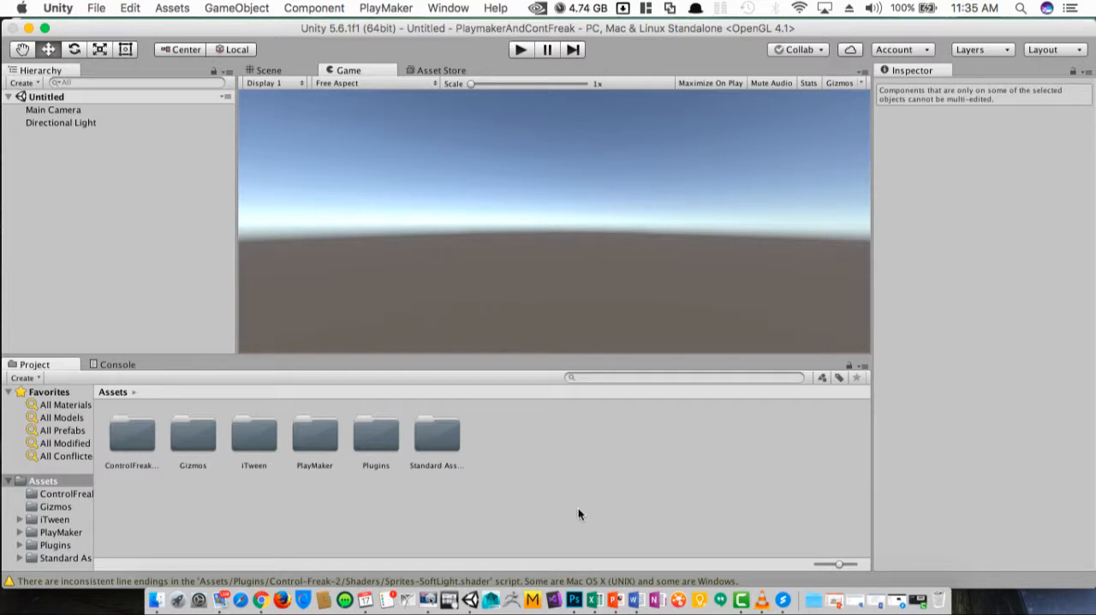
pyautogui.moveTo(678, 504)
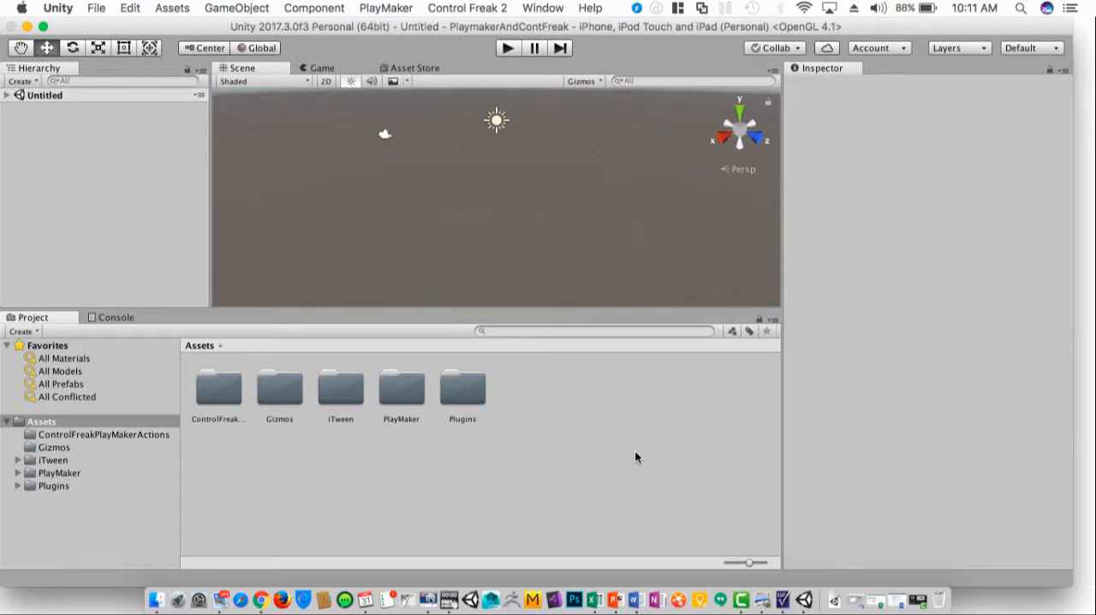
pyautogui.moveTo(662, 429)
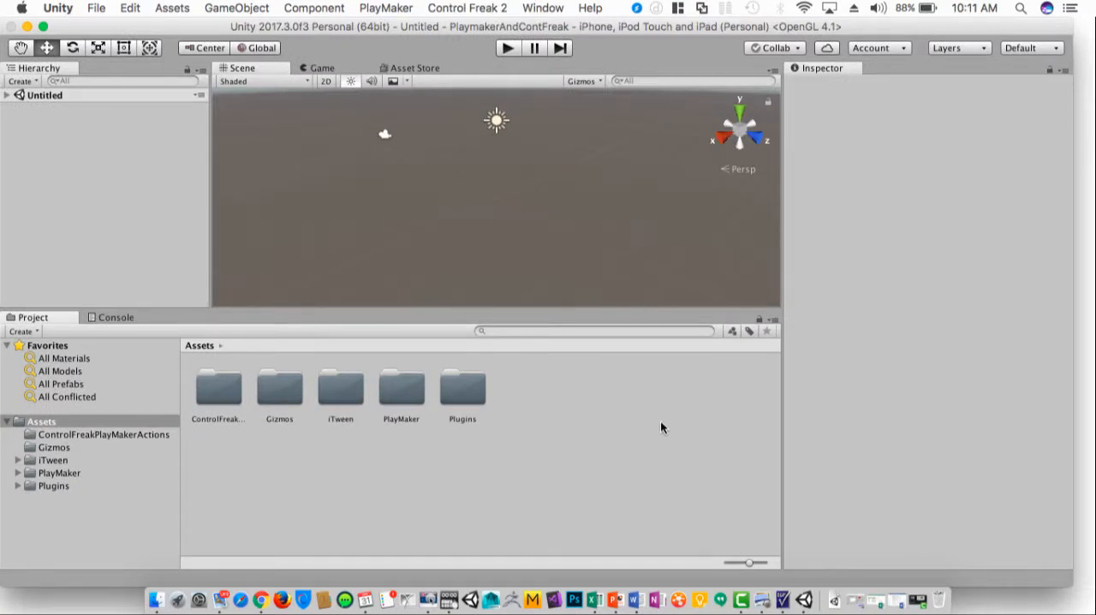
pyautogui.moveTo(457, 213)
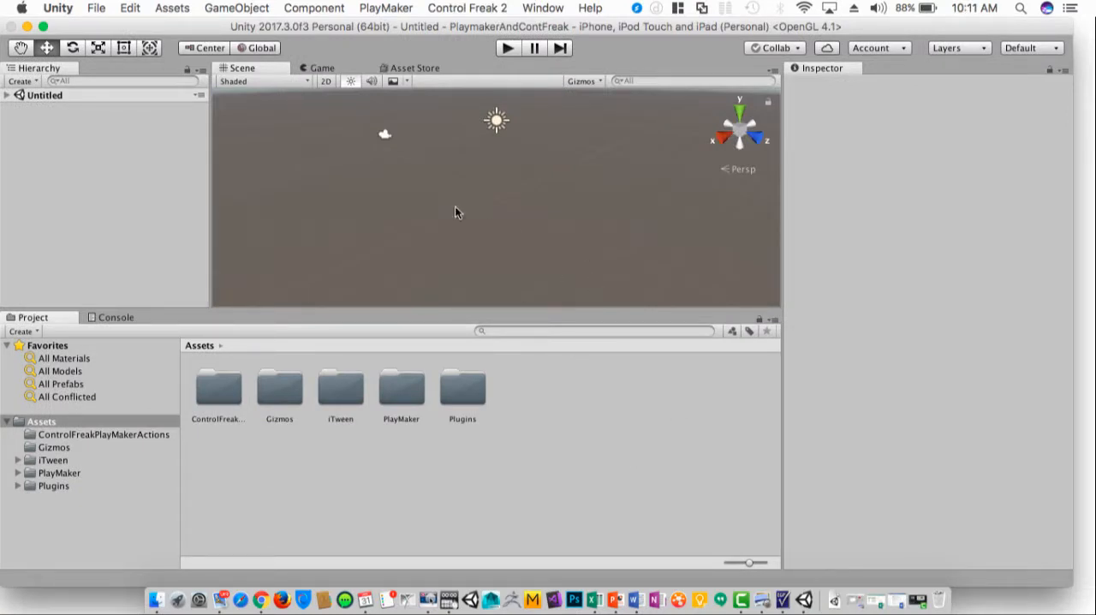
# Add a Cube to the scene and scale it to about three times its size
pyautogui.click(6, 94)
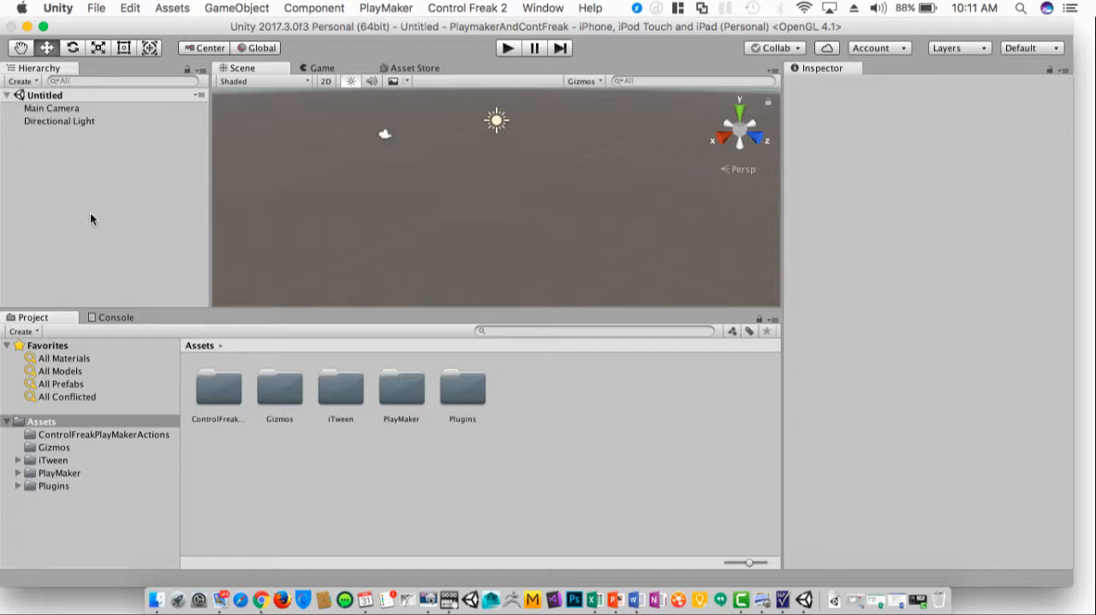
pyautogui.moveTo(484, 264)
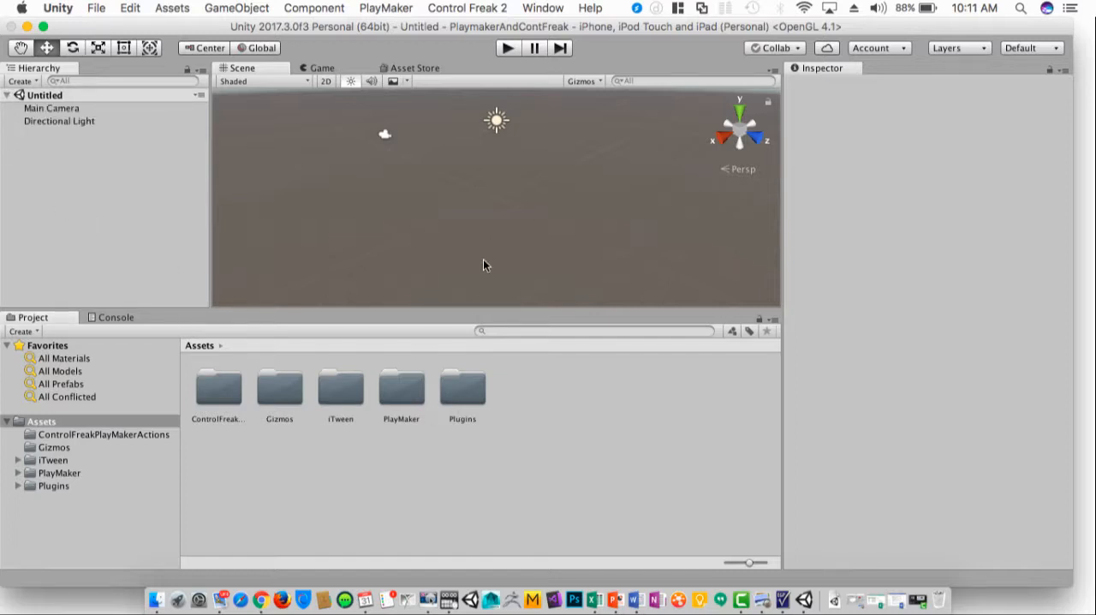
pyautogui.moveTo(476, 193)
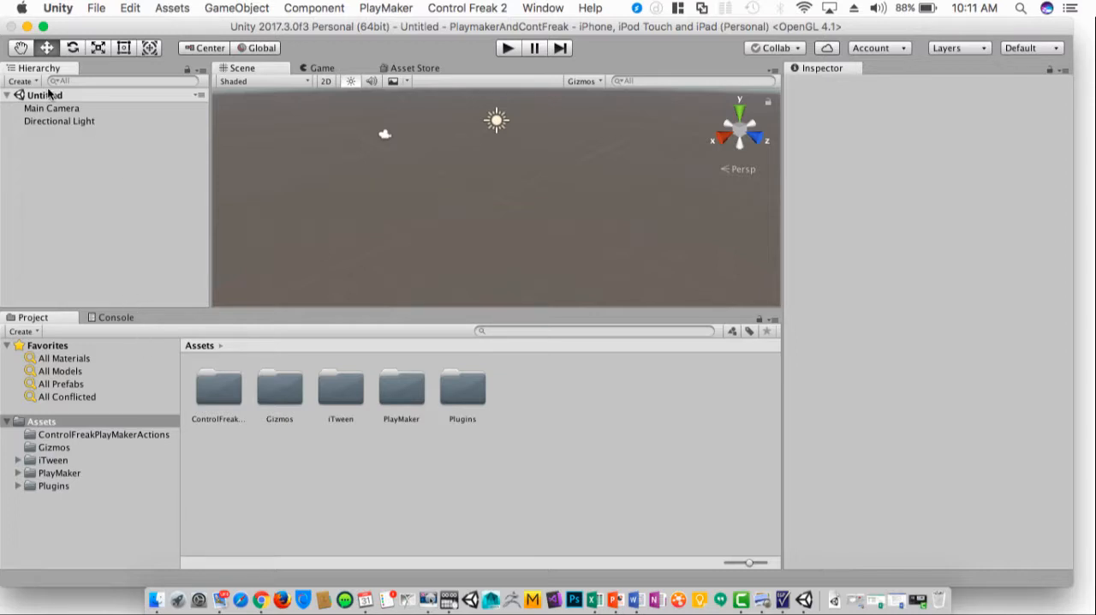
pyautogui.click(21, 80)
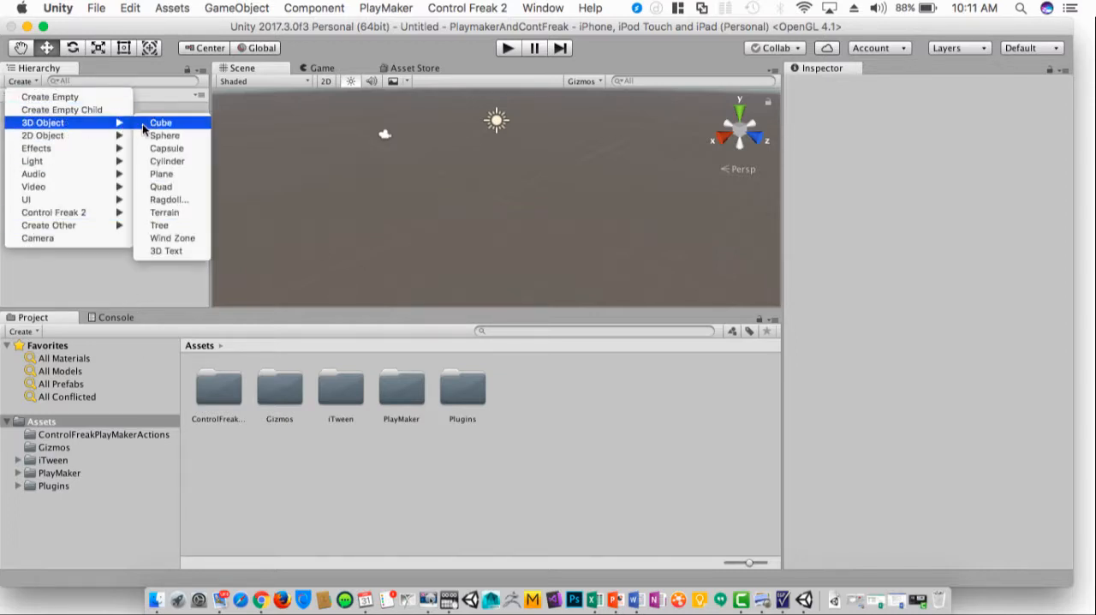
pyautogui.click(161, 122)
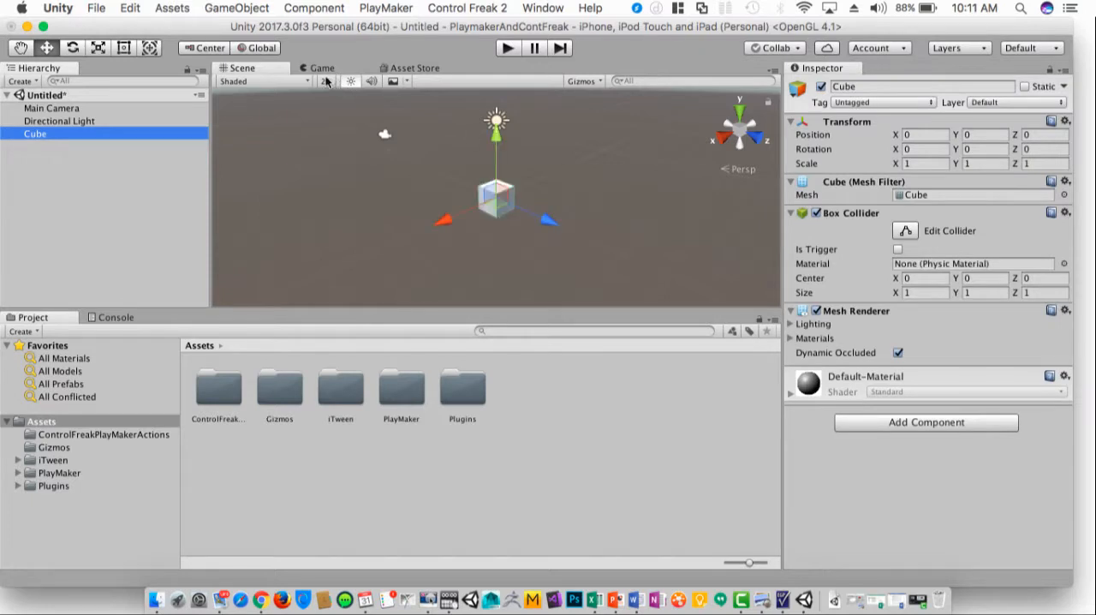
pyautogui.click(324, 80)
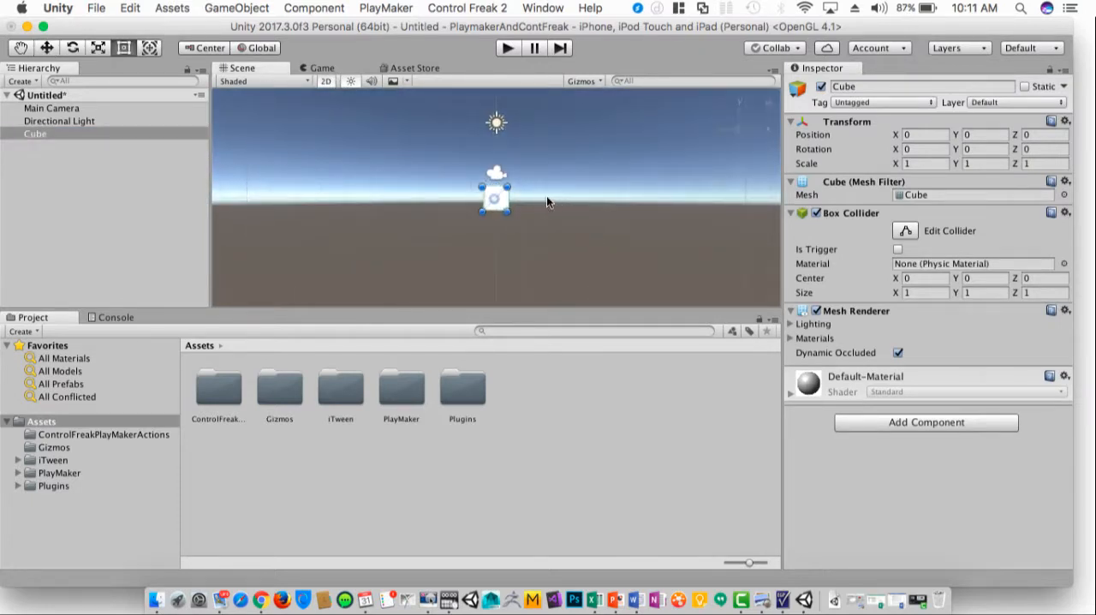
pyautogui.moveTo(495, 199); pyautogui.dragTo(439, 199)
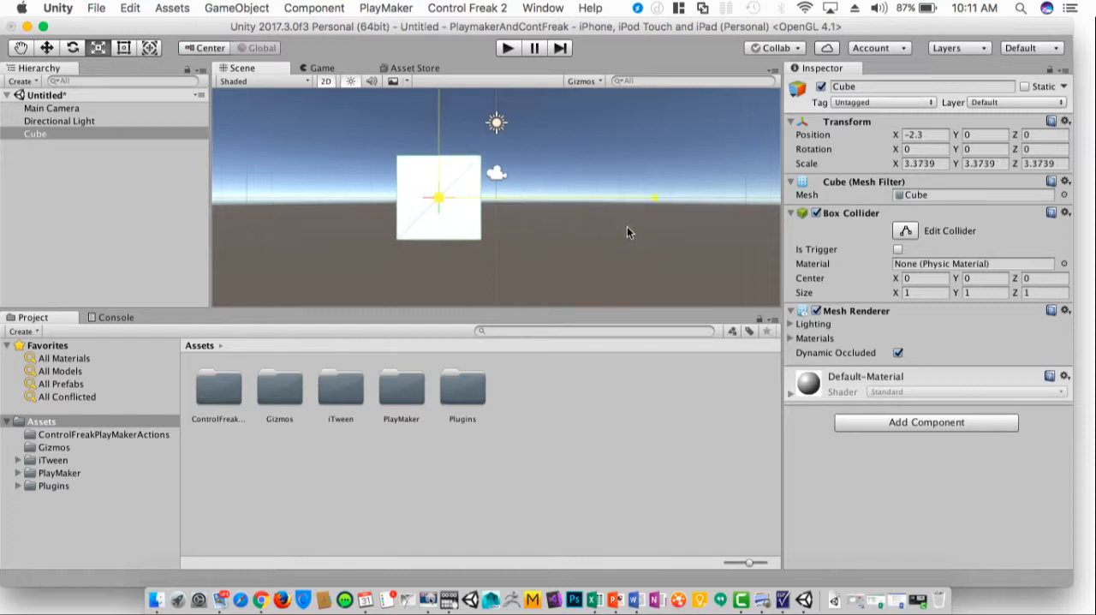
# Align the Main Camera with the scene view and preview it in play mode
pyautogui.click(51, 108)
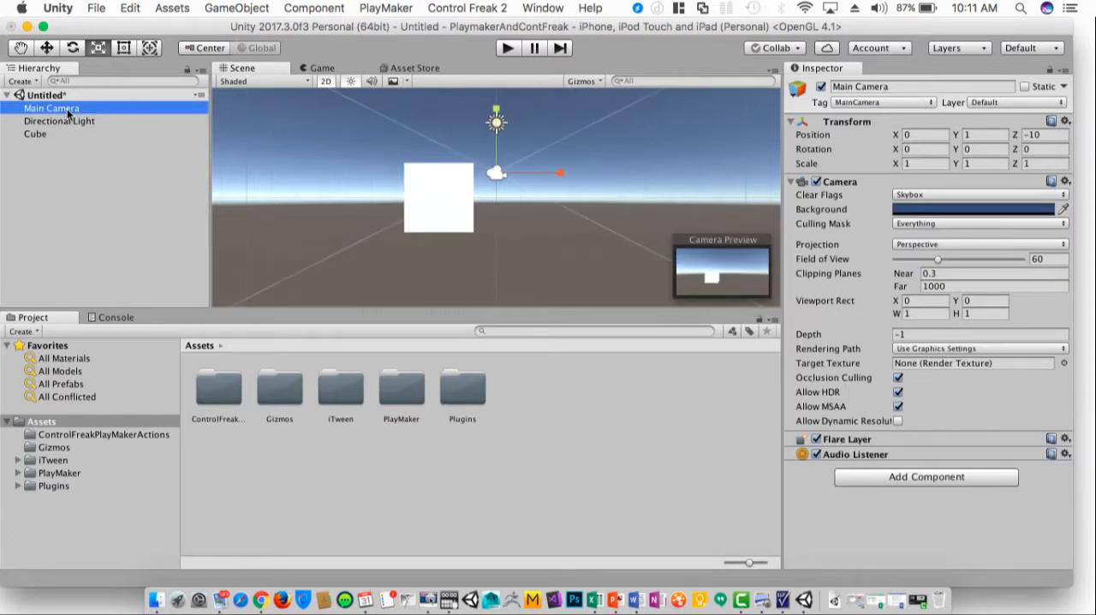
pyautogui.moveTo(716, 285)
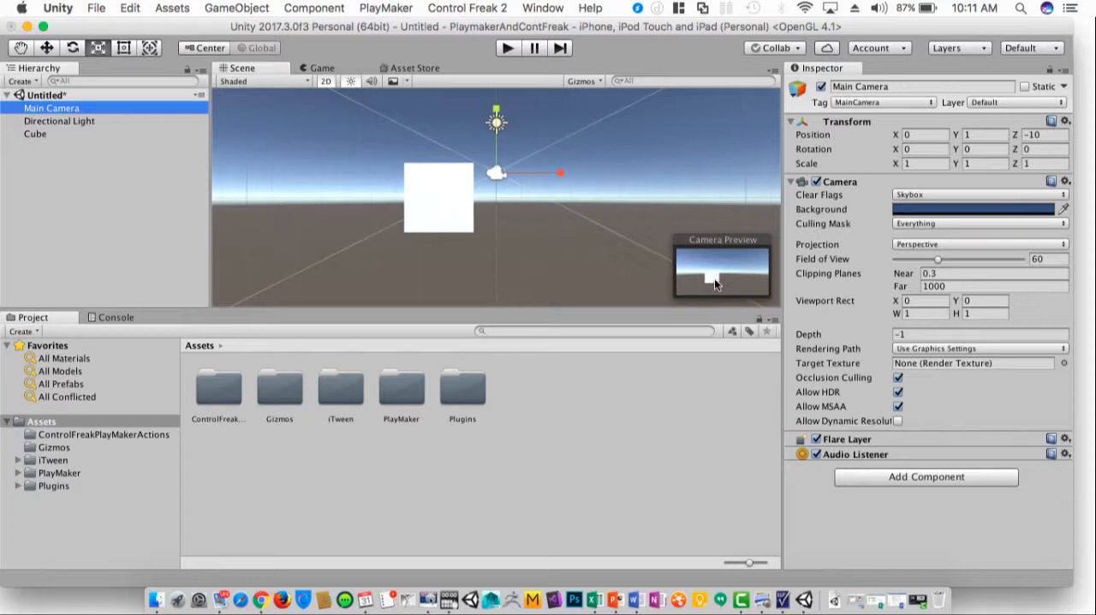
pyautogui.moveTo(559, 224)
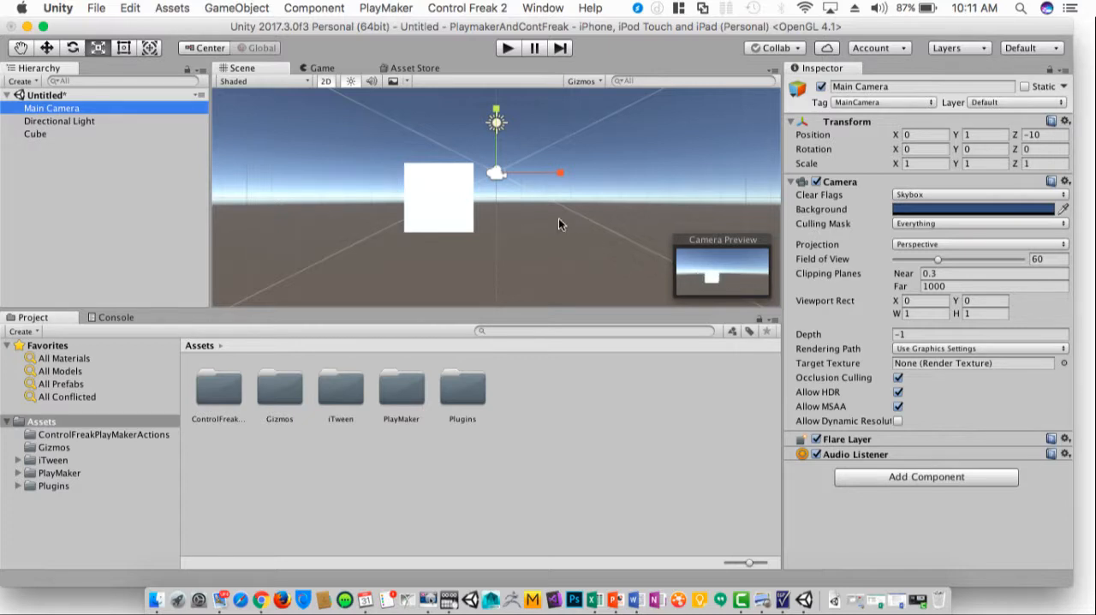
pyautogui.moveTo(526, 224)
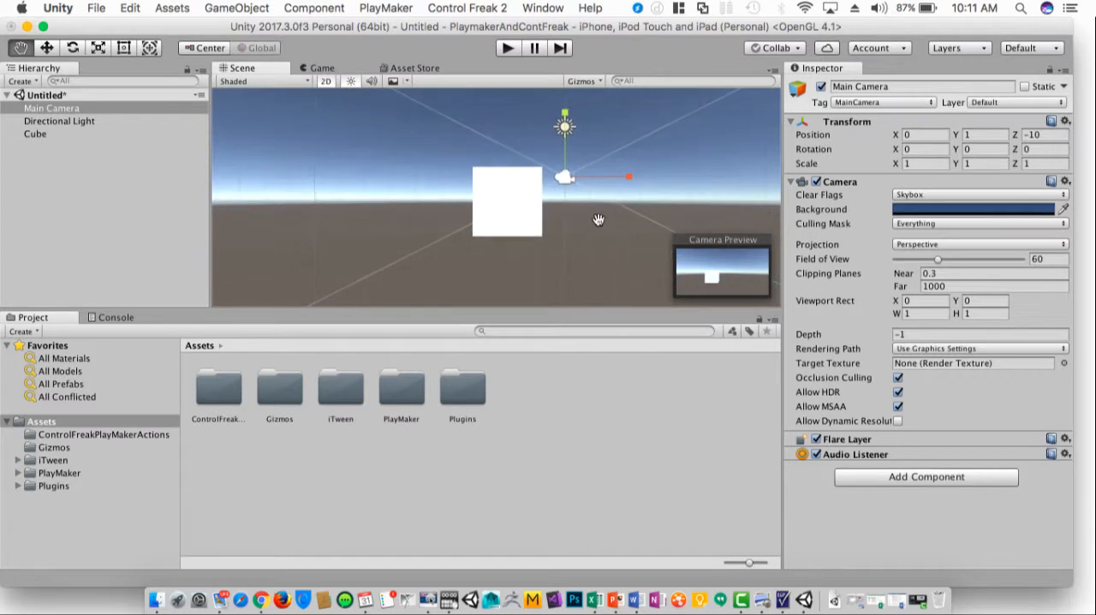
pyautogui.click(236, 8)
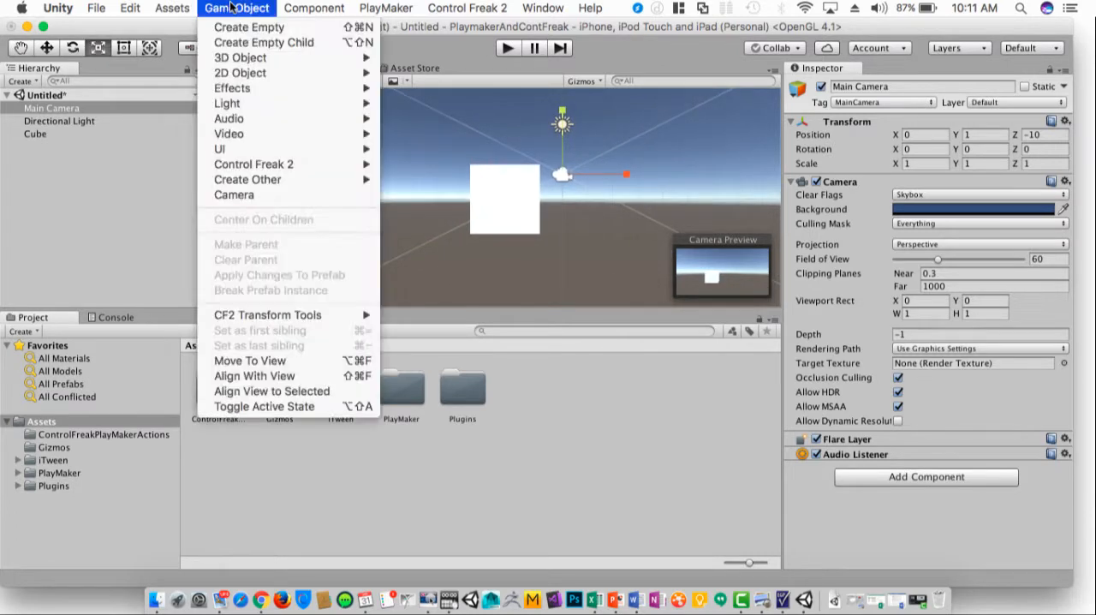
pyautogui.moveTo(205, 29)
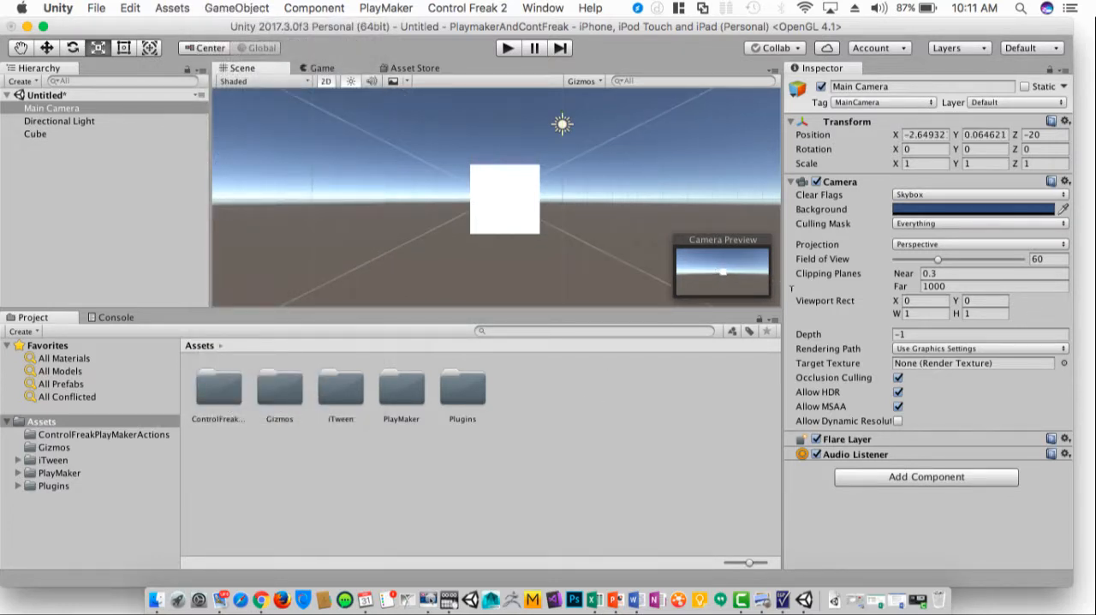
pyautogui.click(321, 68)
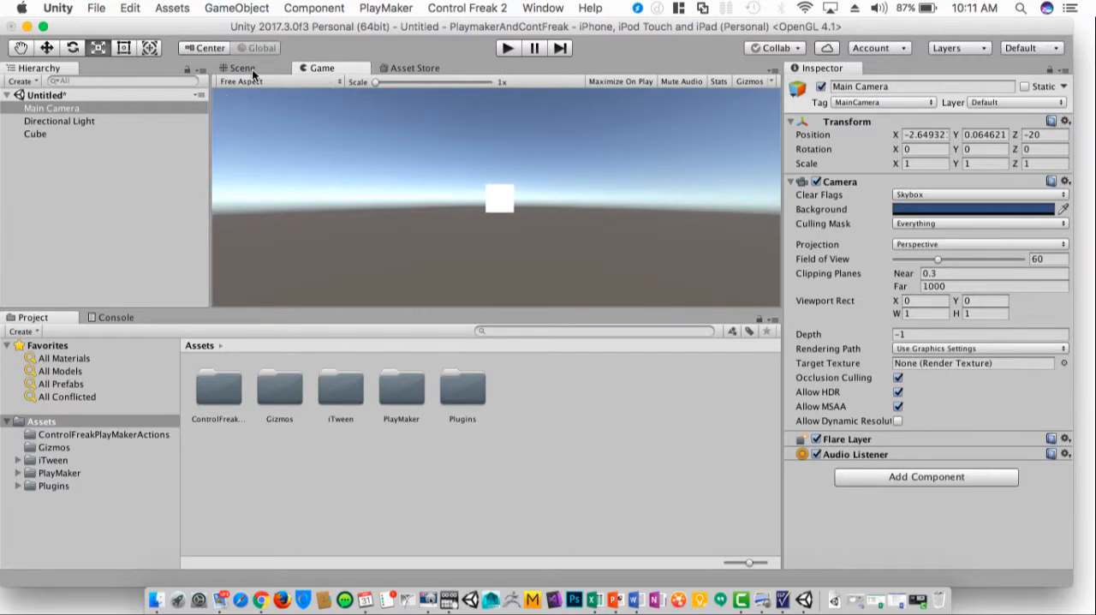
pyautogui.click(242, 68)
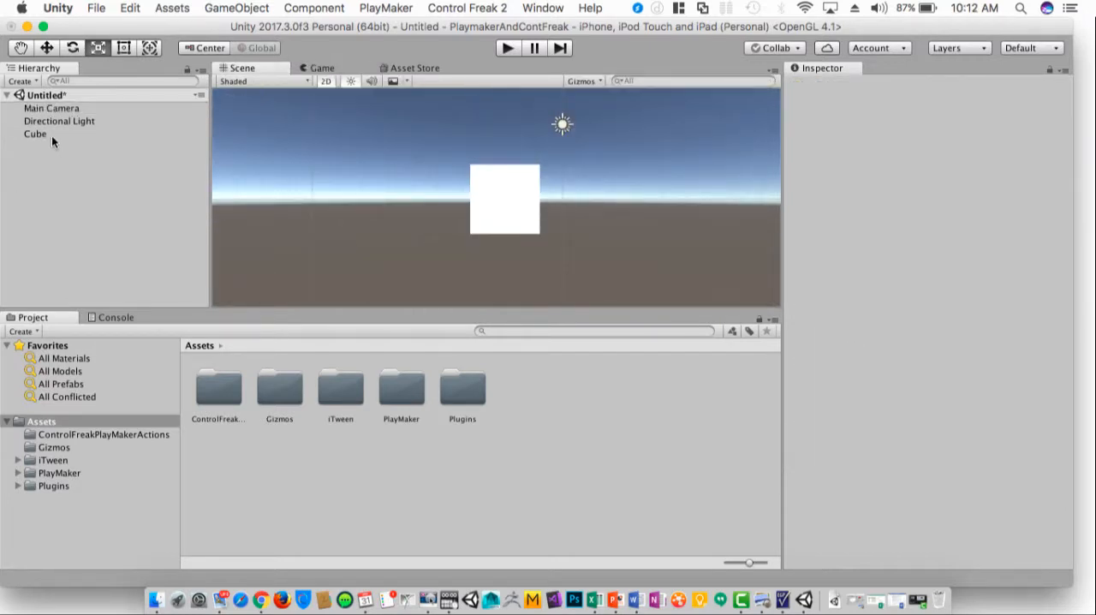
# Rename Cube to Player and open PlayMaker > PlayMaker Editor
pyautogui.click(35, 133)
pyautogui.write('Play')
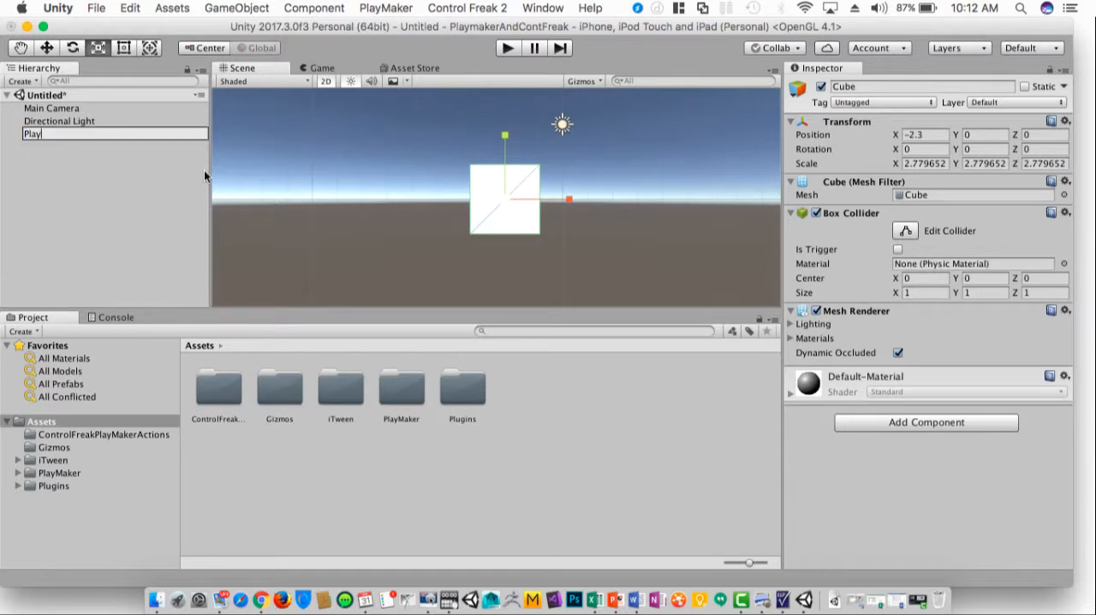
pyautogui.click(385, 8)
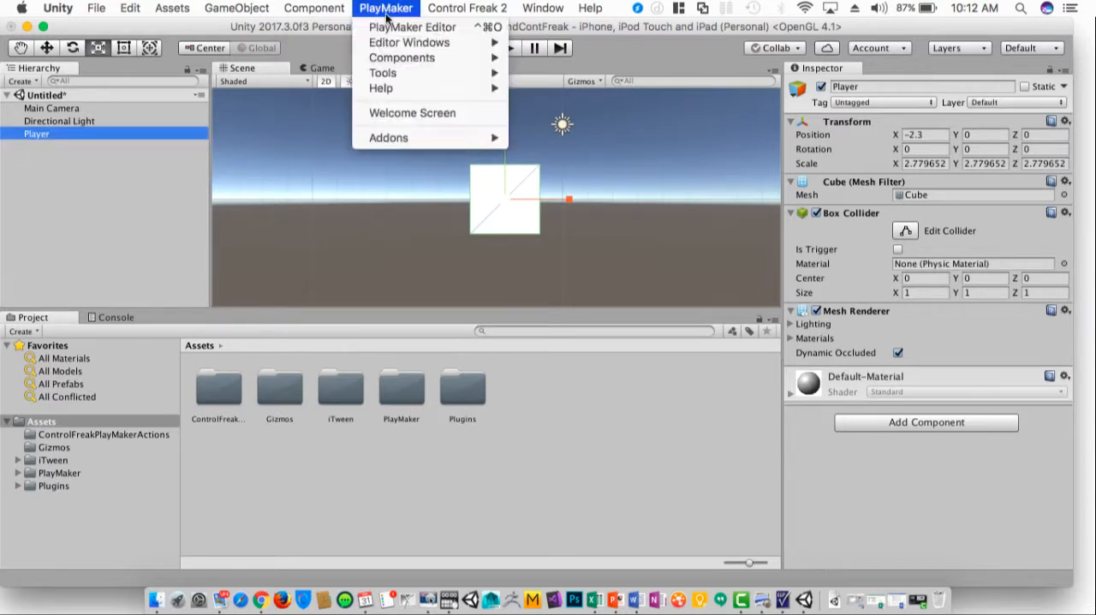
pyautogui.click(412, 27)
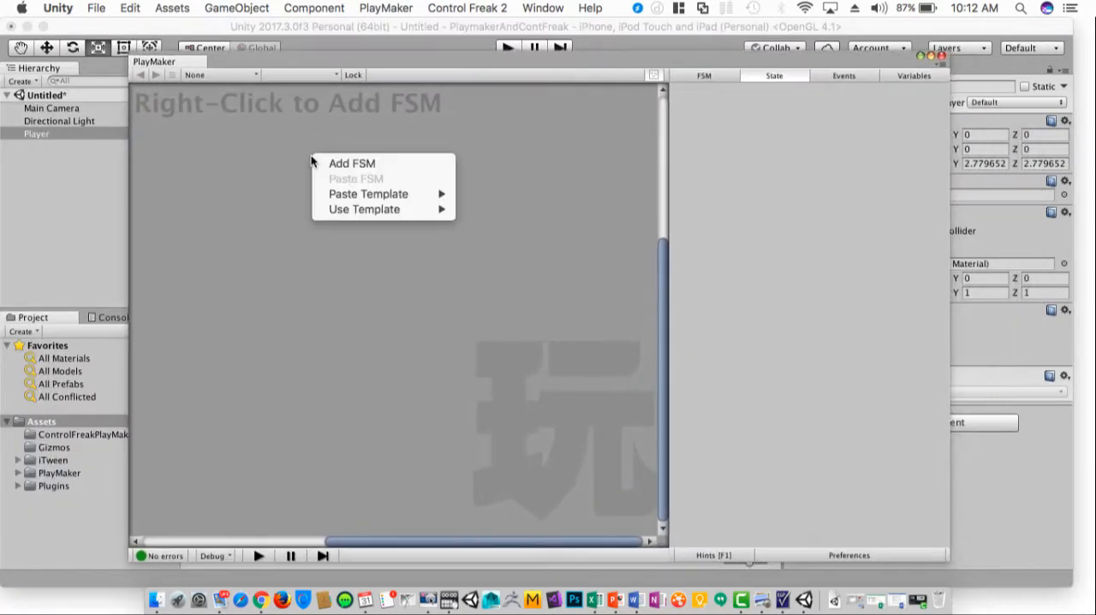
# Add an FSM to Player and give its state Get Axis actions
pyautogui.click(351, 163)
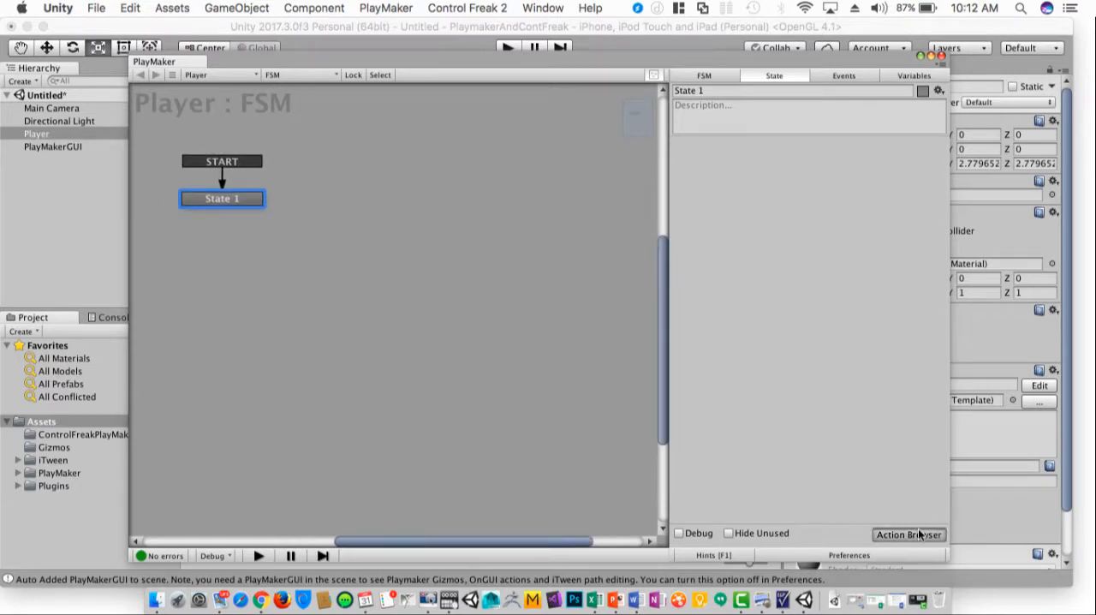
pyautogui.click(909, 534)
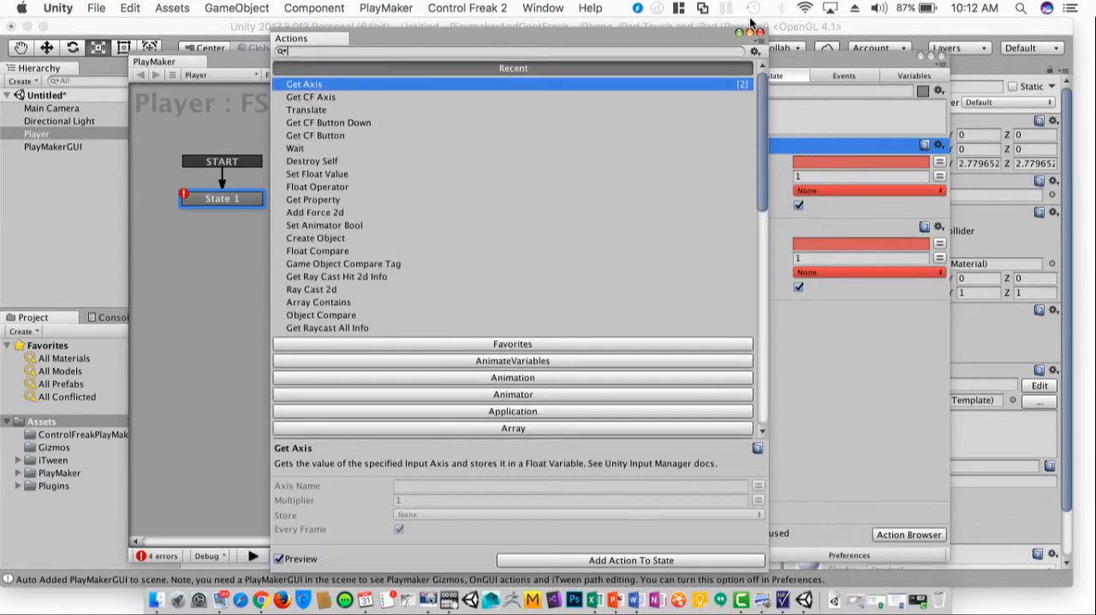
pyautogui.click(739, 32)
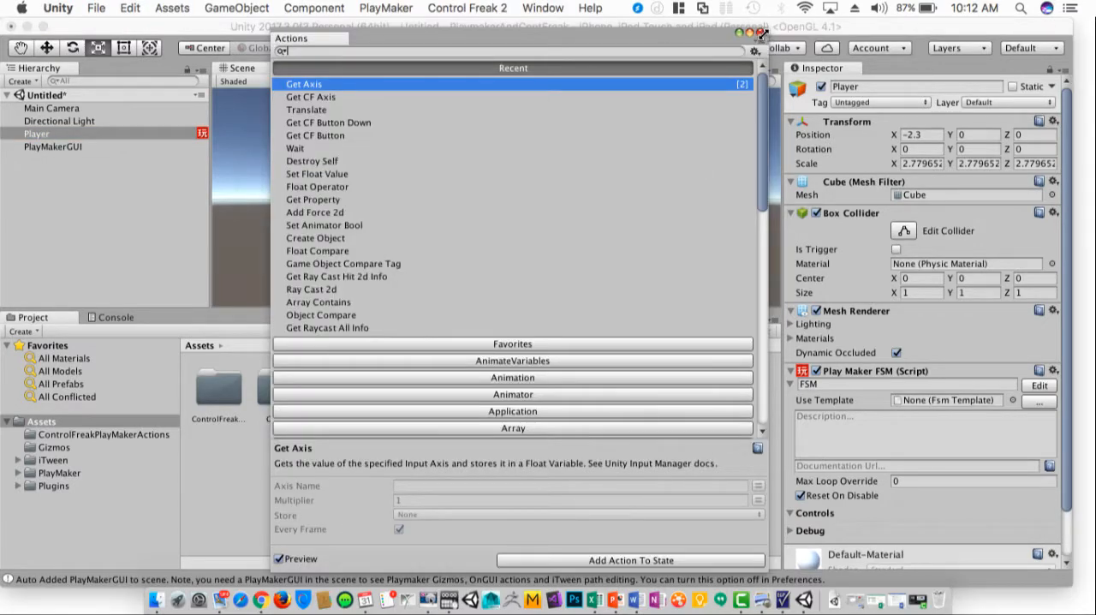
pyautogui.click(760, 33)
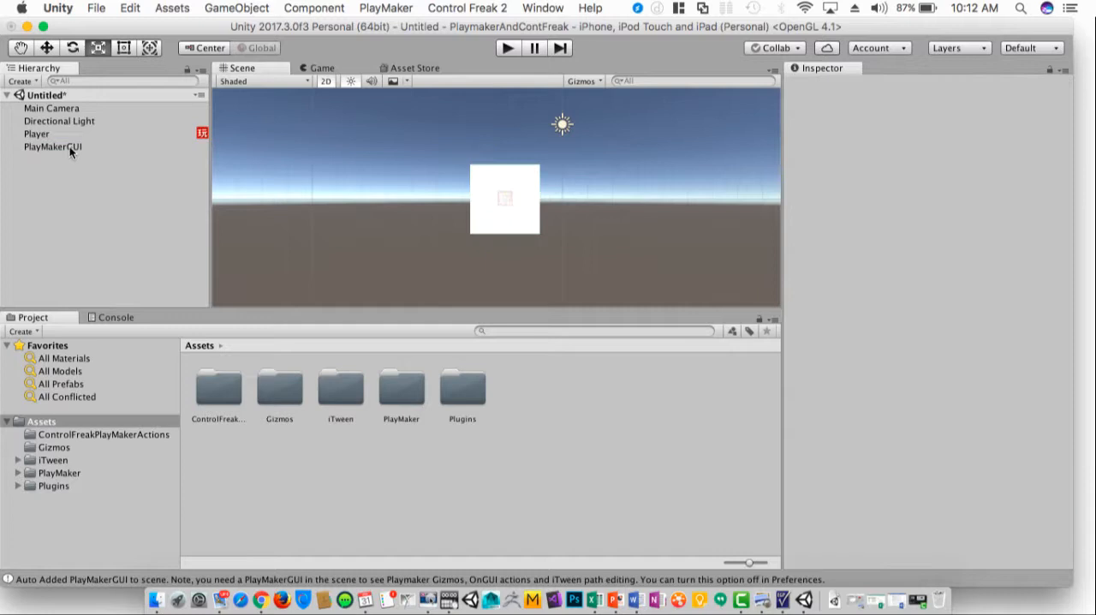
pyautogui.click(386, 8)
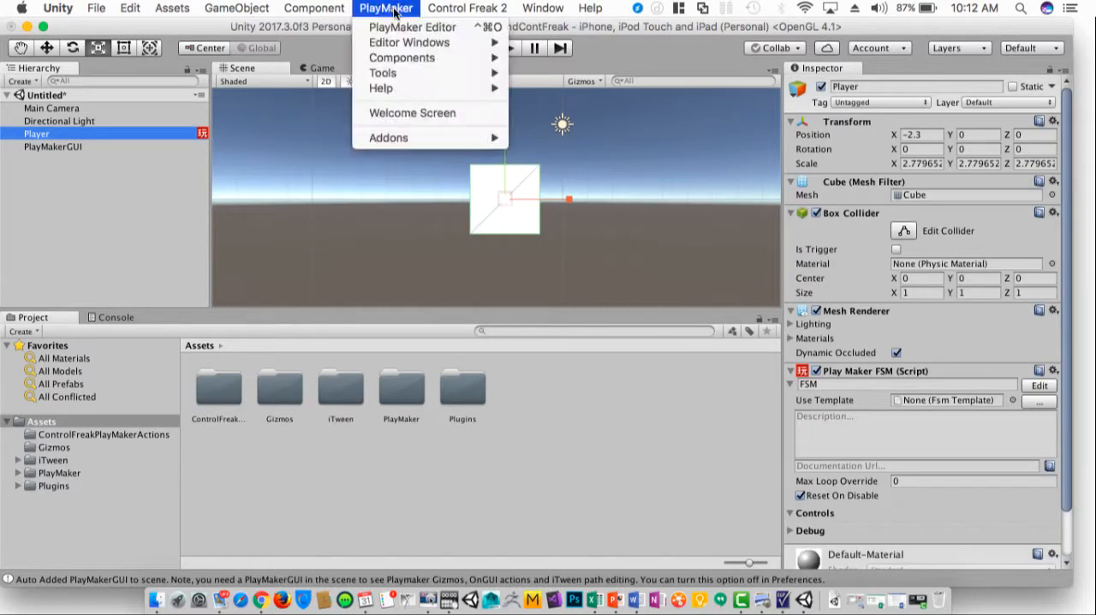
pyautogui.click(412, 26)
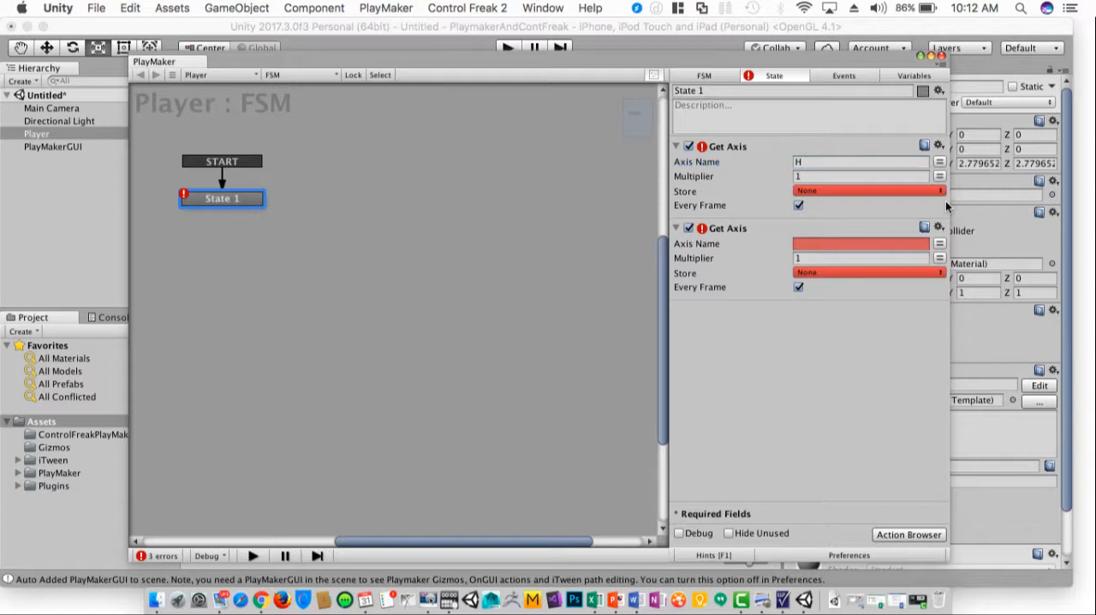
# Set the axes to Horizontal and Vertical, storing them in new variables H and V
pyautogui.click(856, 162)
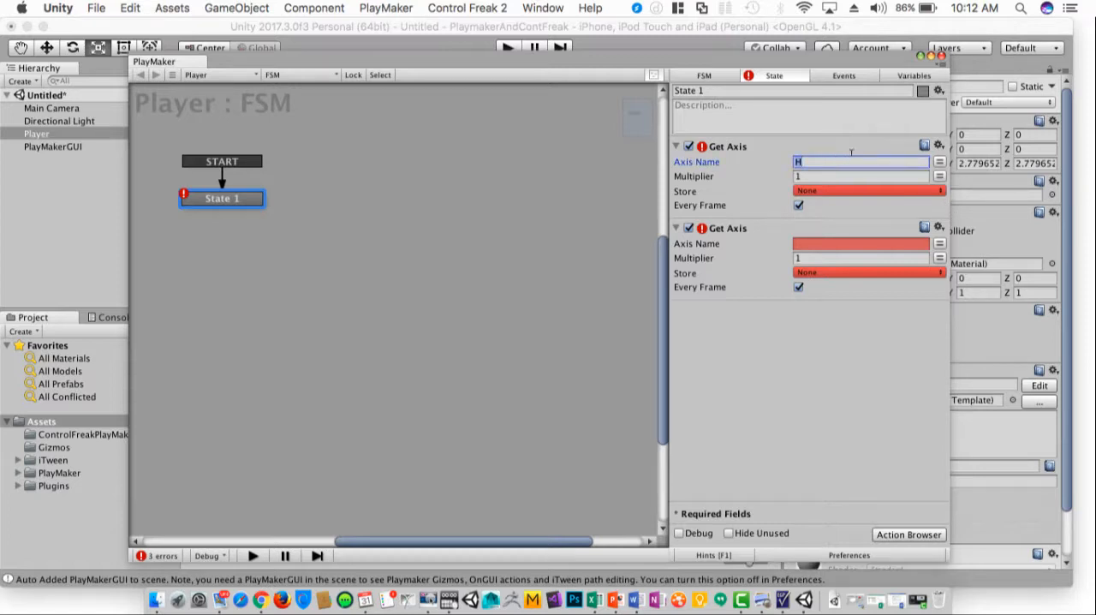
pyautogui.write('Horizontal')
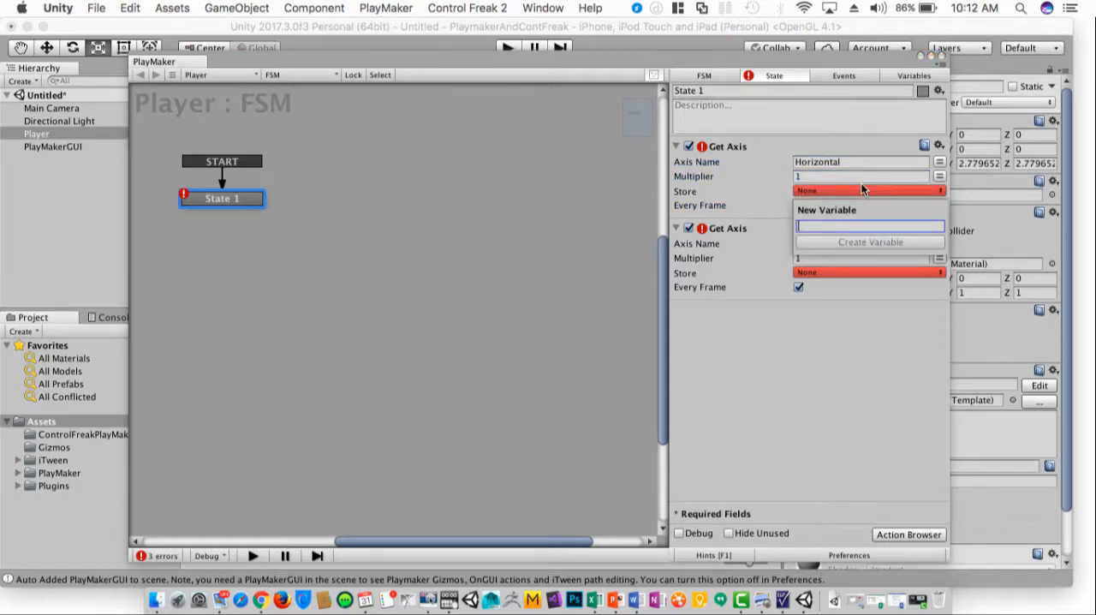
pyautogui.click(869, 241)
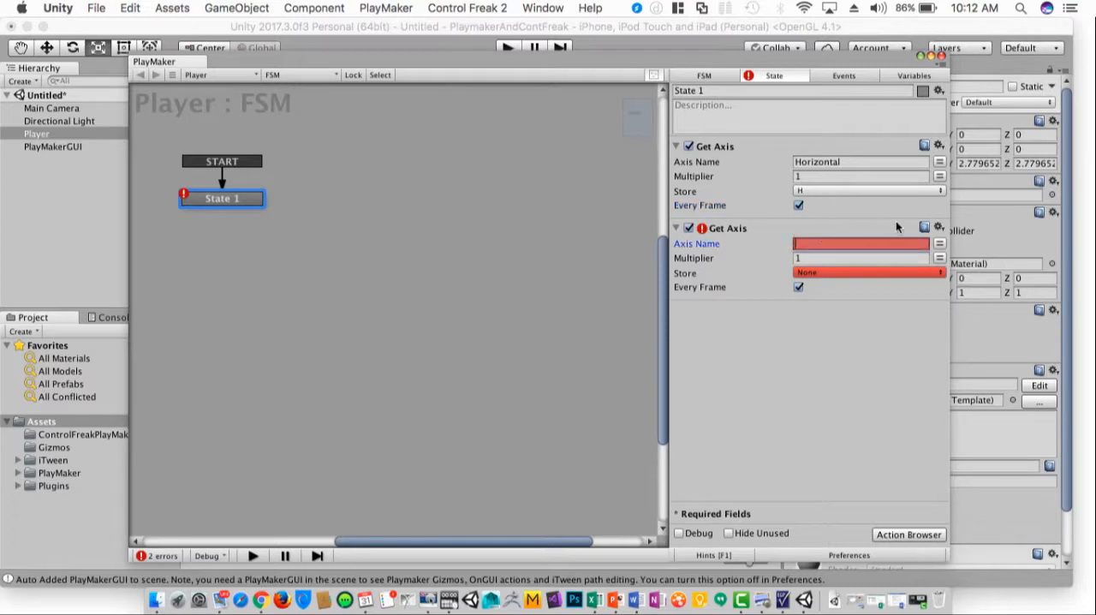
pyautogui.write('Vertical')
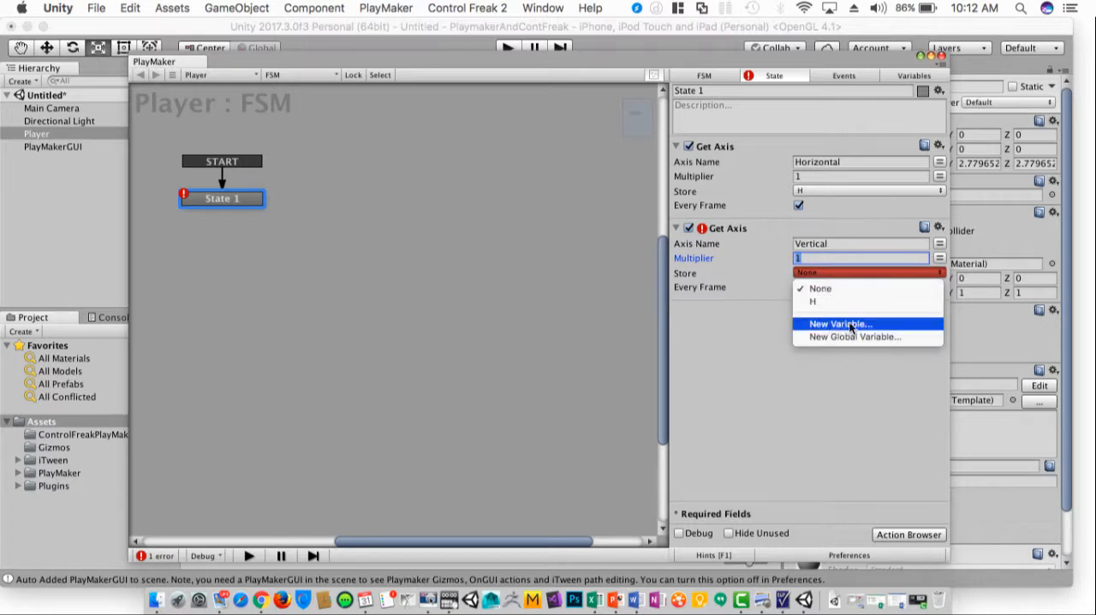
pyautogui.click(840, 323)
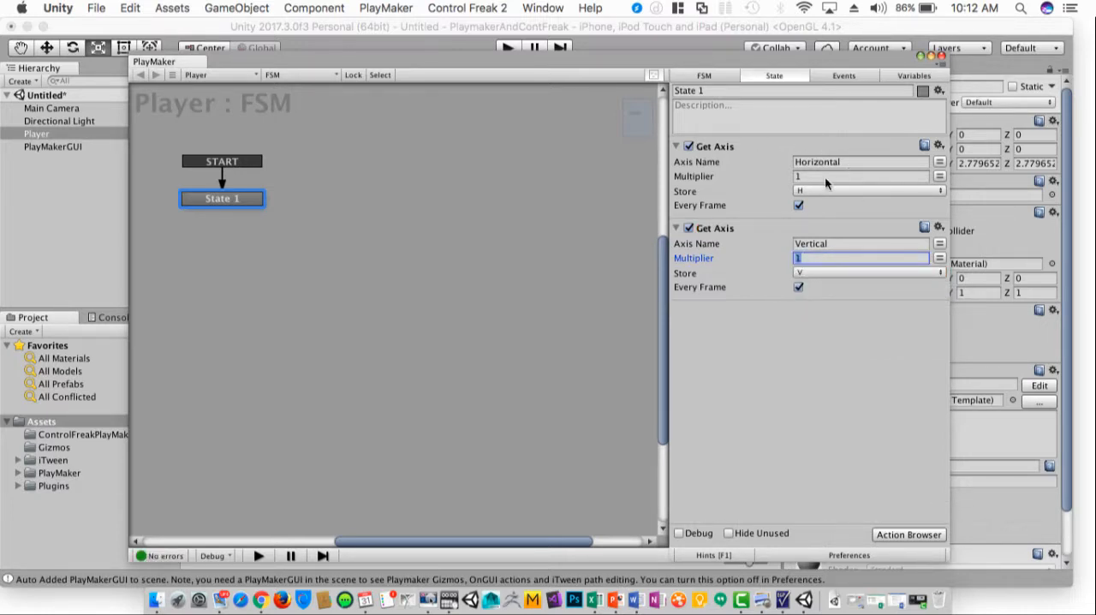
pyautogui.click(908, 534)
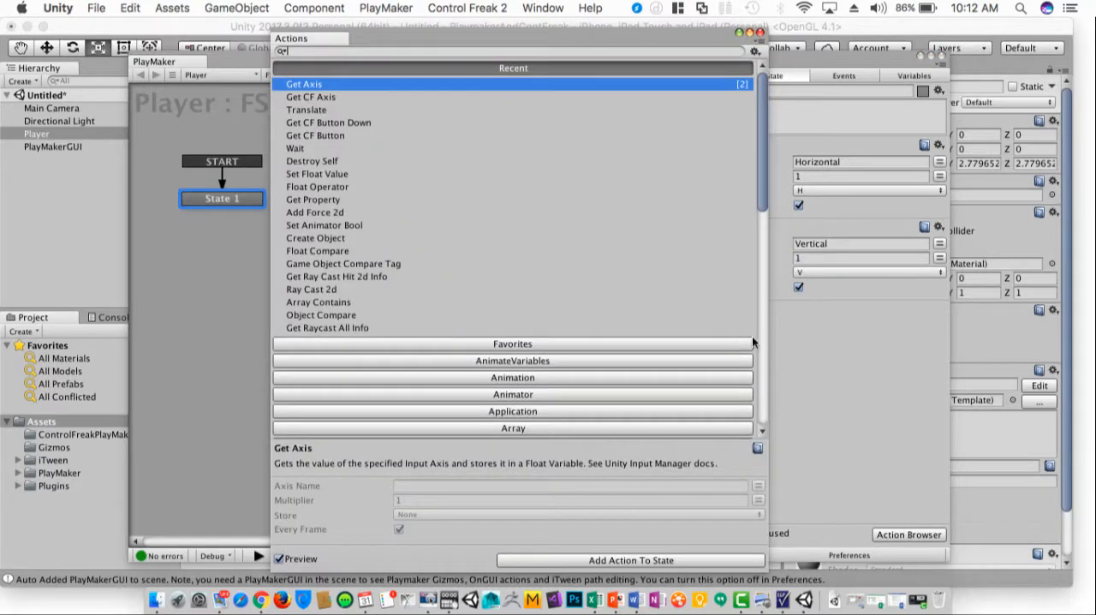
# Add a Translate action to the state, moving X by H and Y by V
pyautogui.click(512, 361)
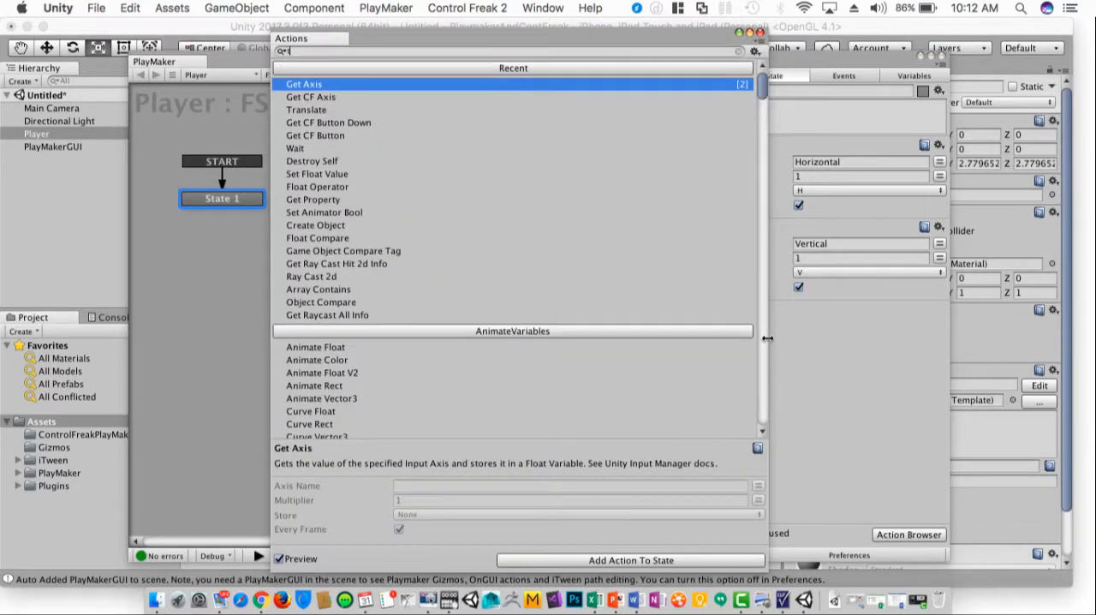
pyautogui.write('rans')
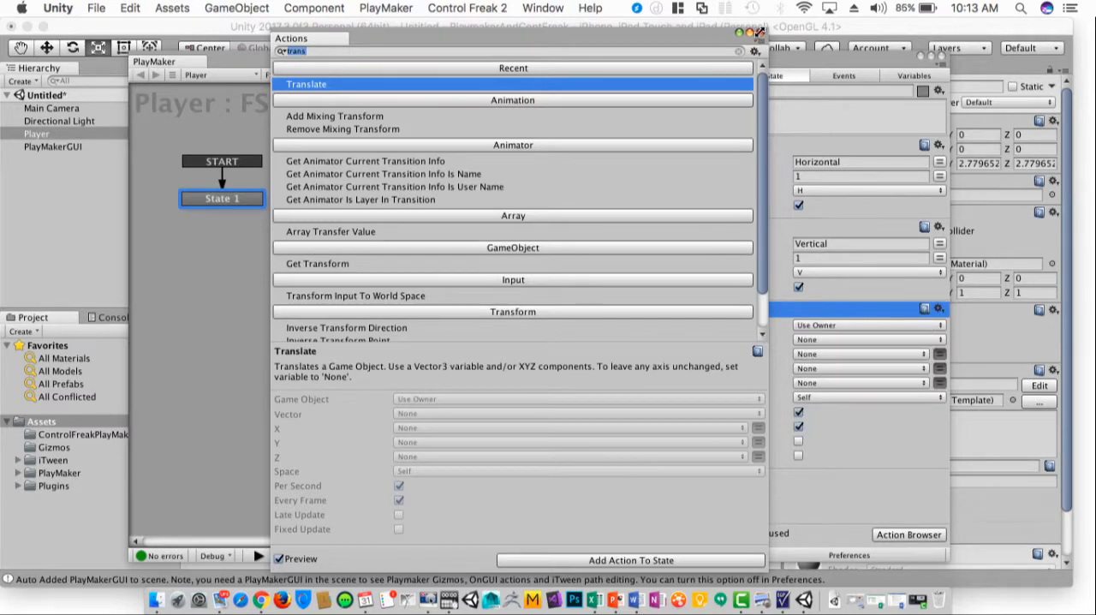
pyautogui.click(631, 559)
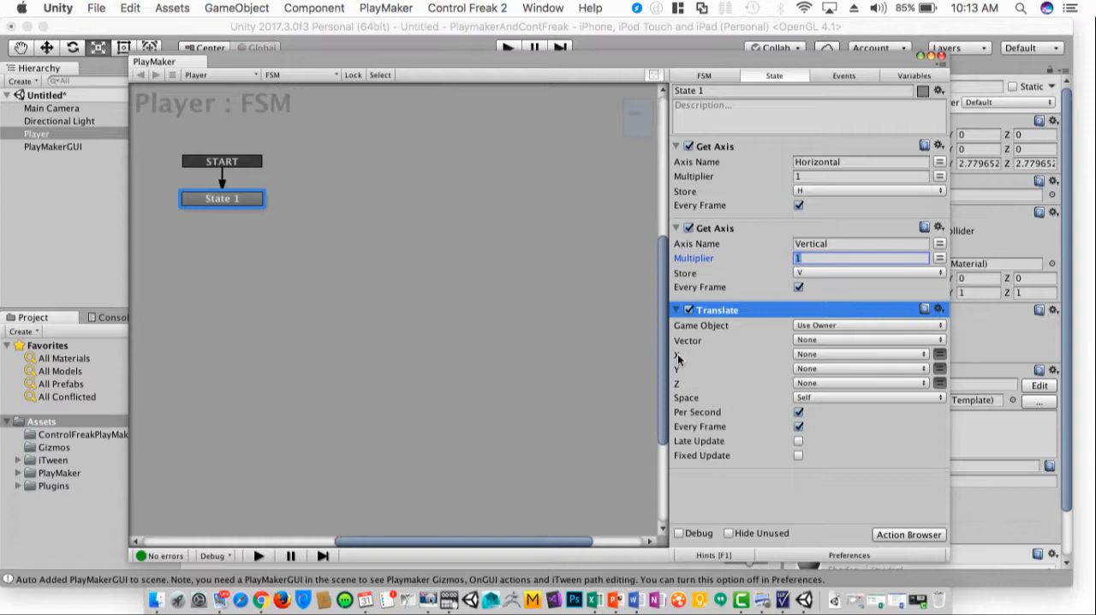
pyautogui.click(861, 354)
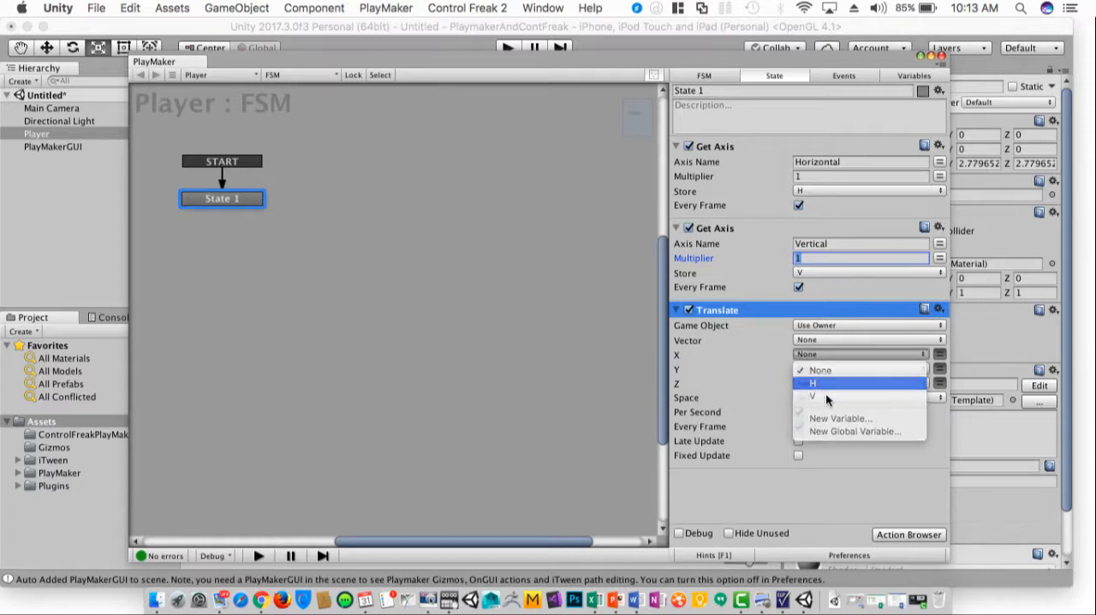
pyautogui.click(812, 382)
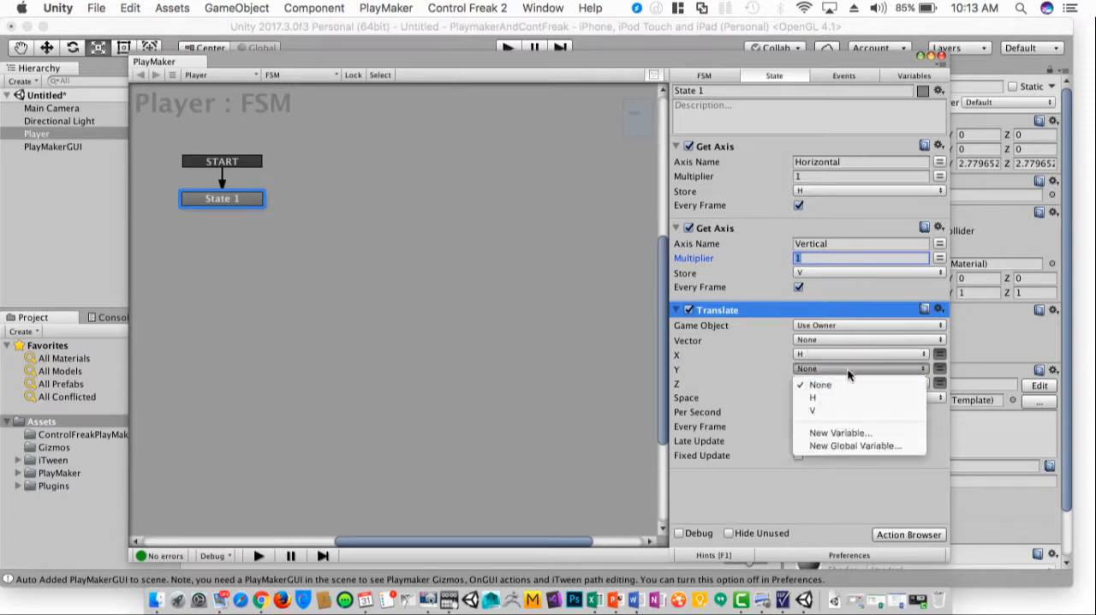
pyautogui.click(812, 410)
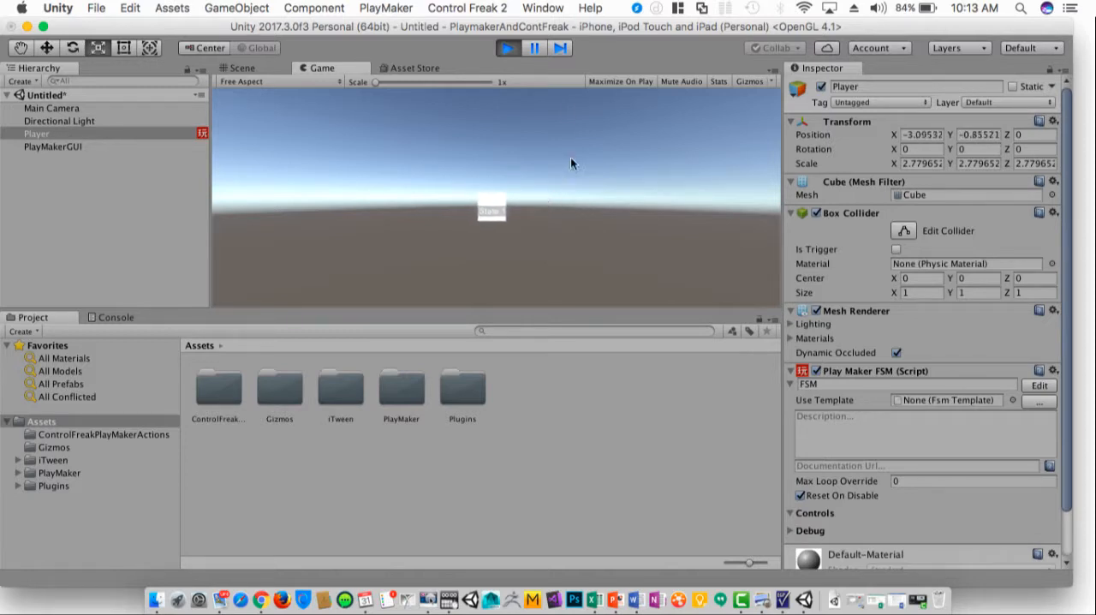
# Stop play mode and switch the Game view aspect from iPad Wide to iPhone 5 Wide (16:9)
pyautogui.click(241, 67)
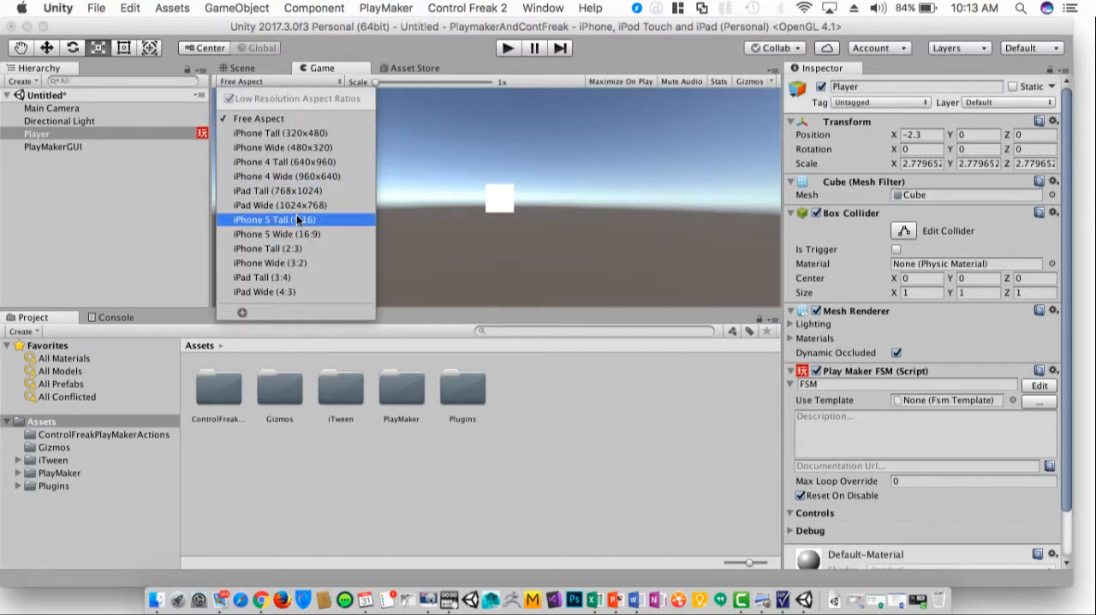
pyautogui.click(279, 204)
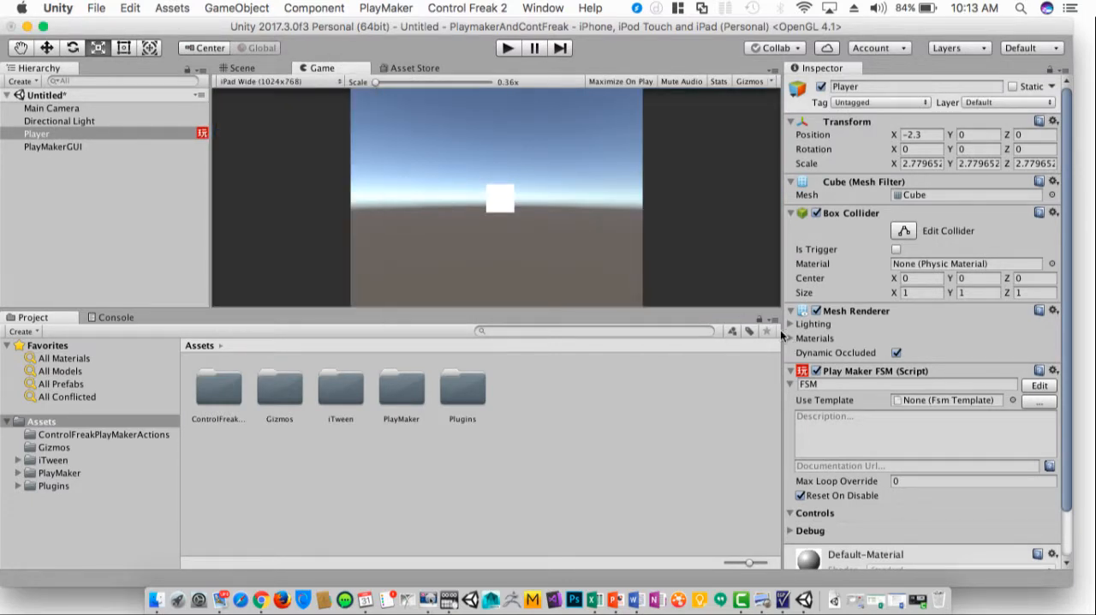
pyautogui.click(274, 81)
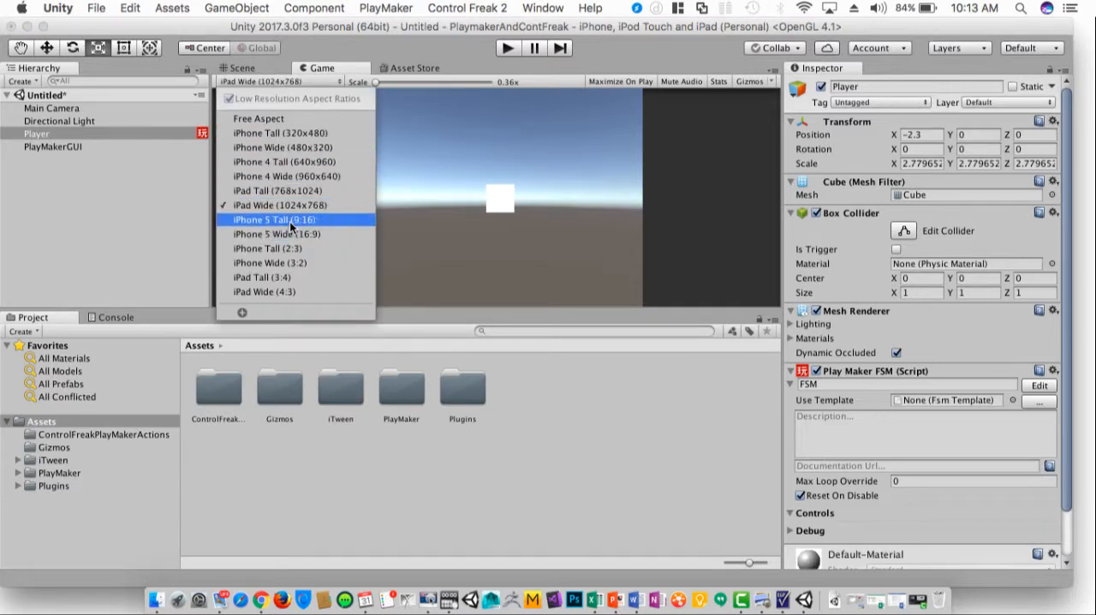
pyautogui.click(276, 234)
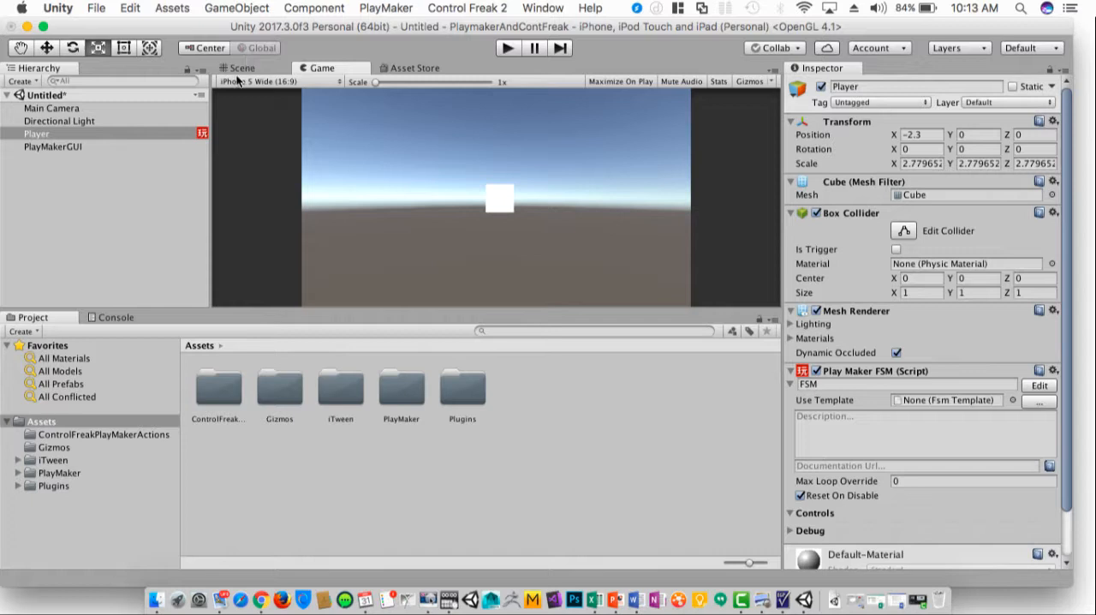
pyautogui.moveTo(473, 246)
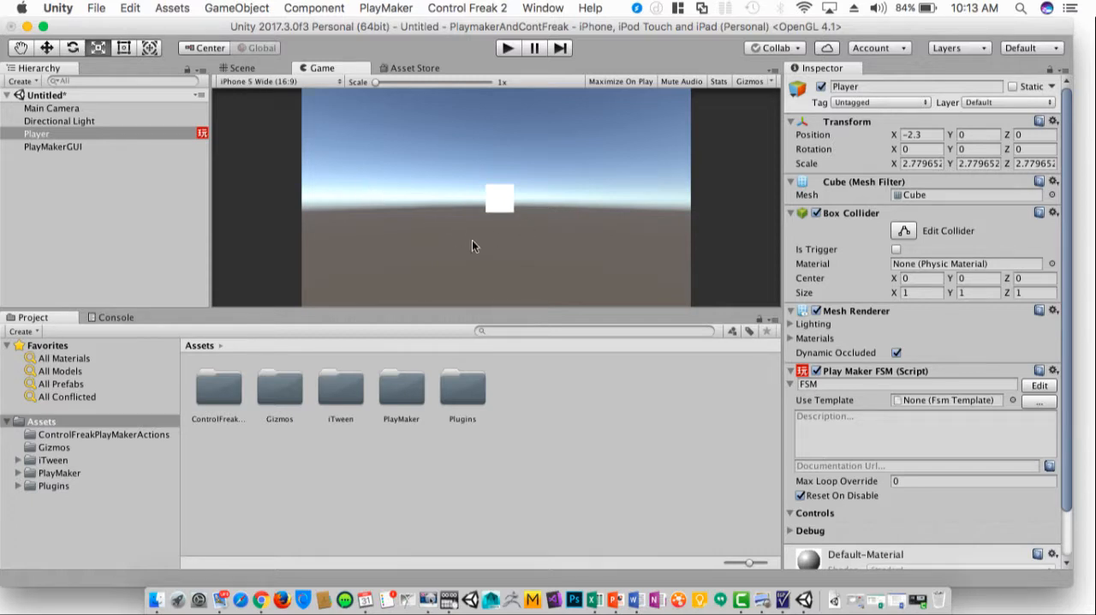
pyautogui.moveTo(501, 277)
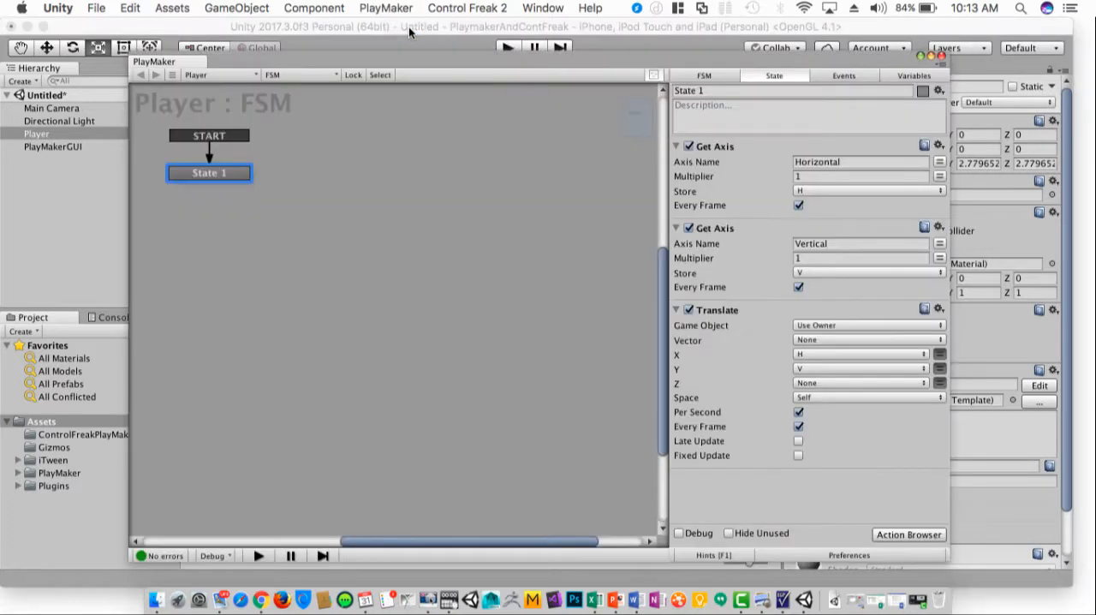
pyautogui.moveTo(771, 423)
pyautogui.write('5')
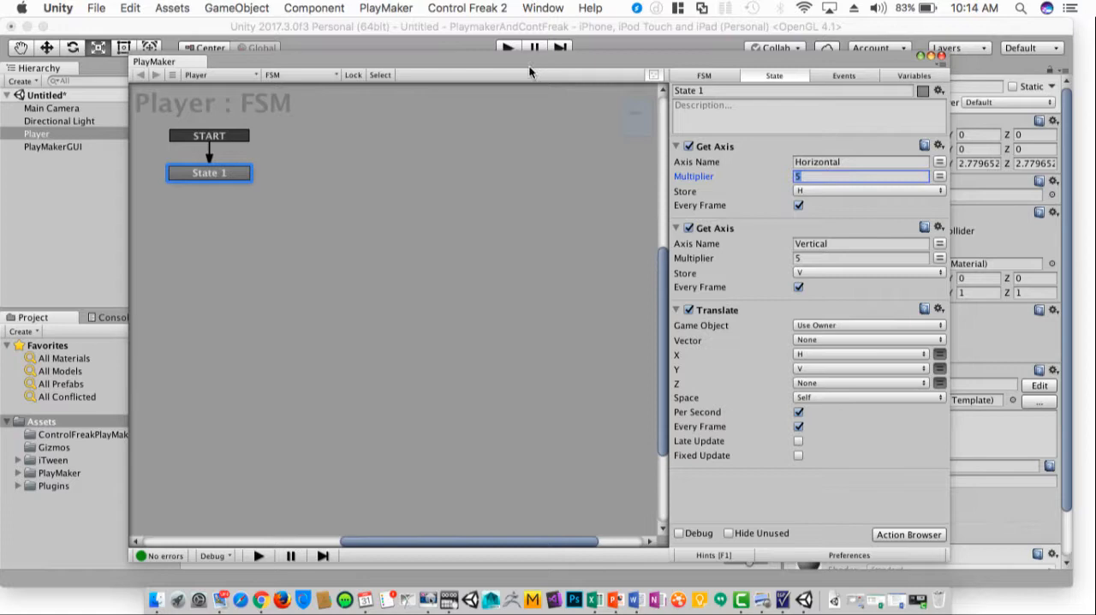
# Close PlayMaker and run a quick play test of the cube's faster movement
pyautogui.click(507, 47)
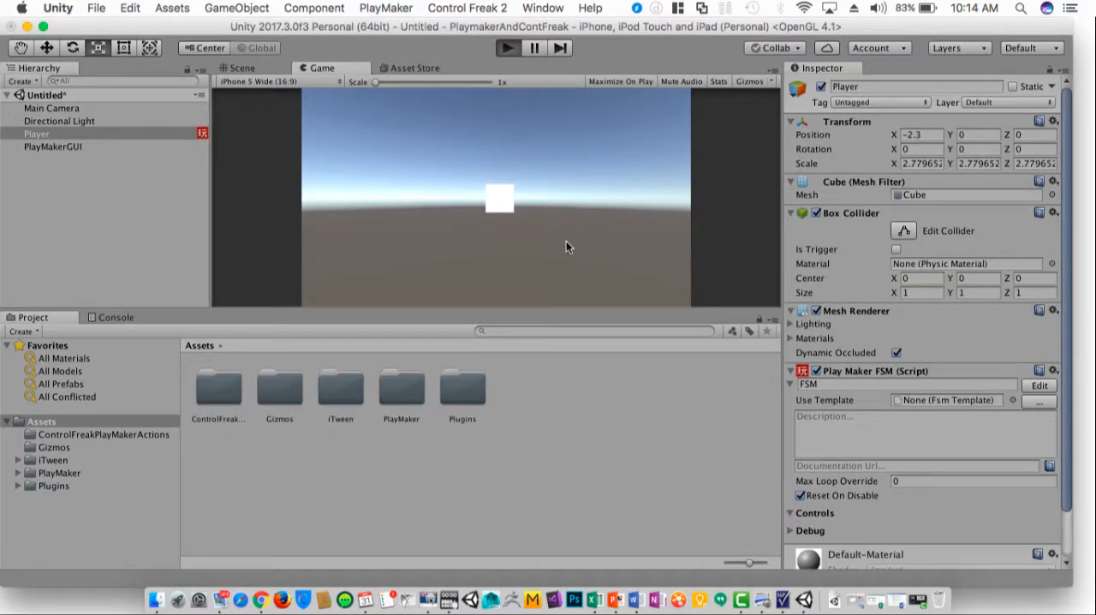
pyautogui.click(507, 48)
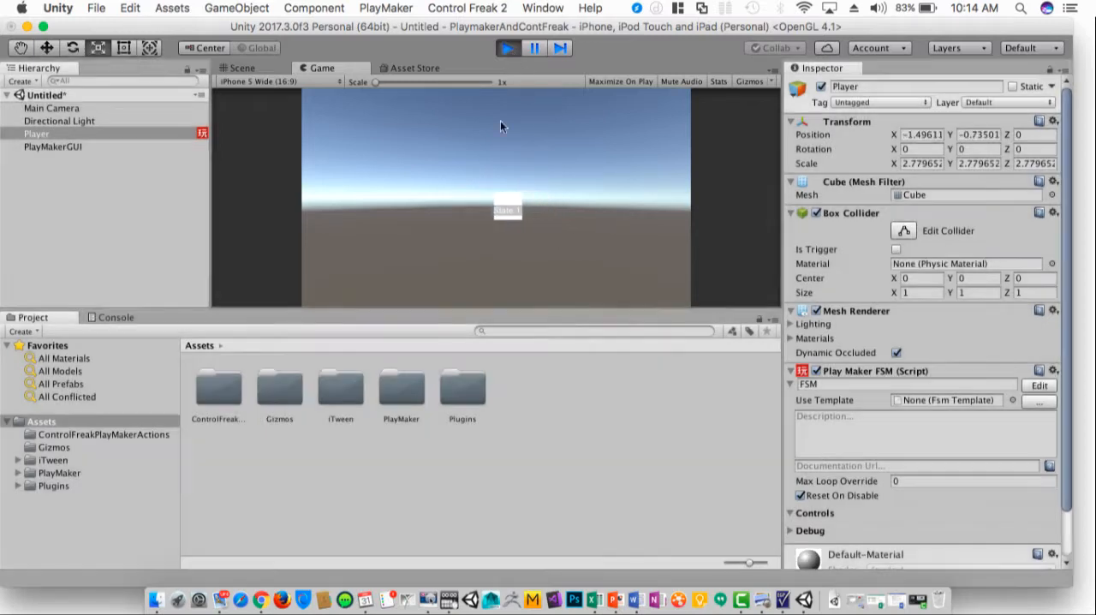
pyautogui.click(507, 48)
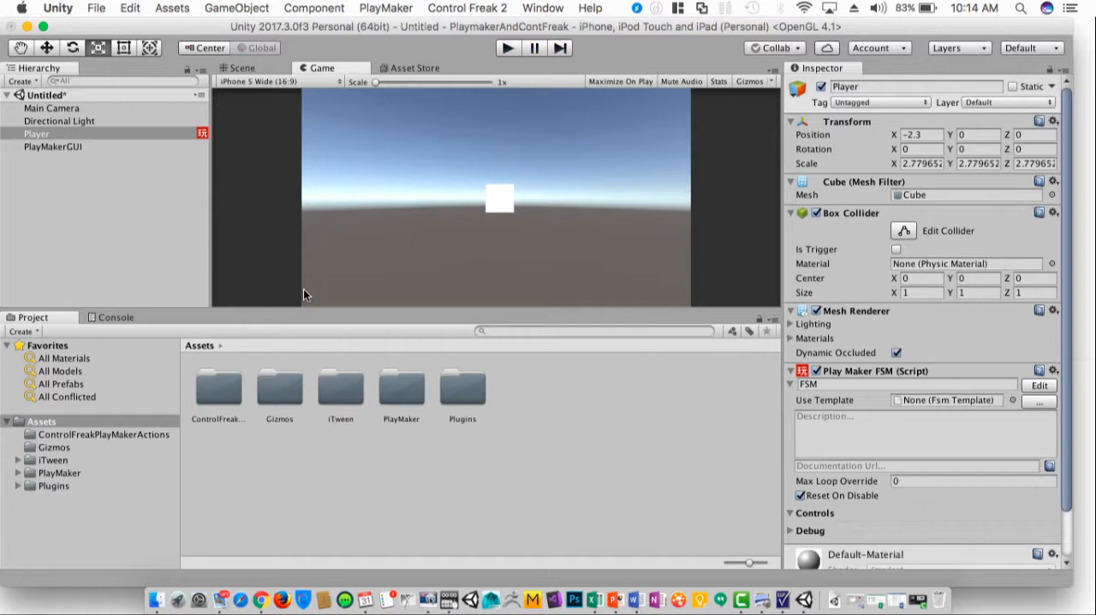
pyautogui.moveTo(303, 281)
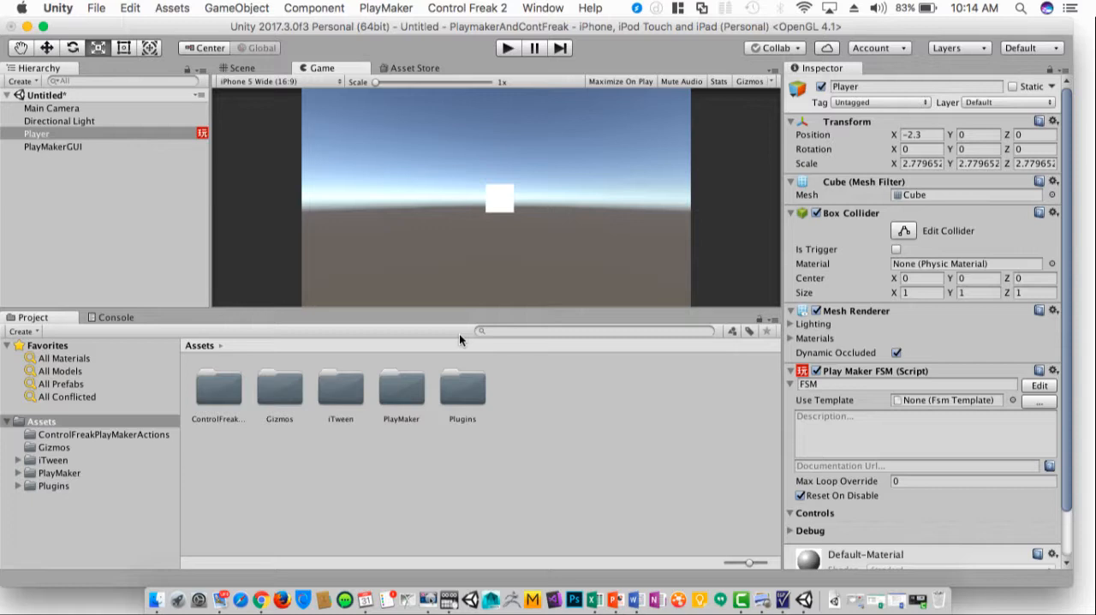
pyautogui.moveTo(167, 396)
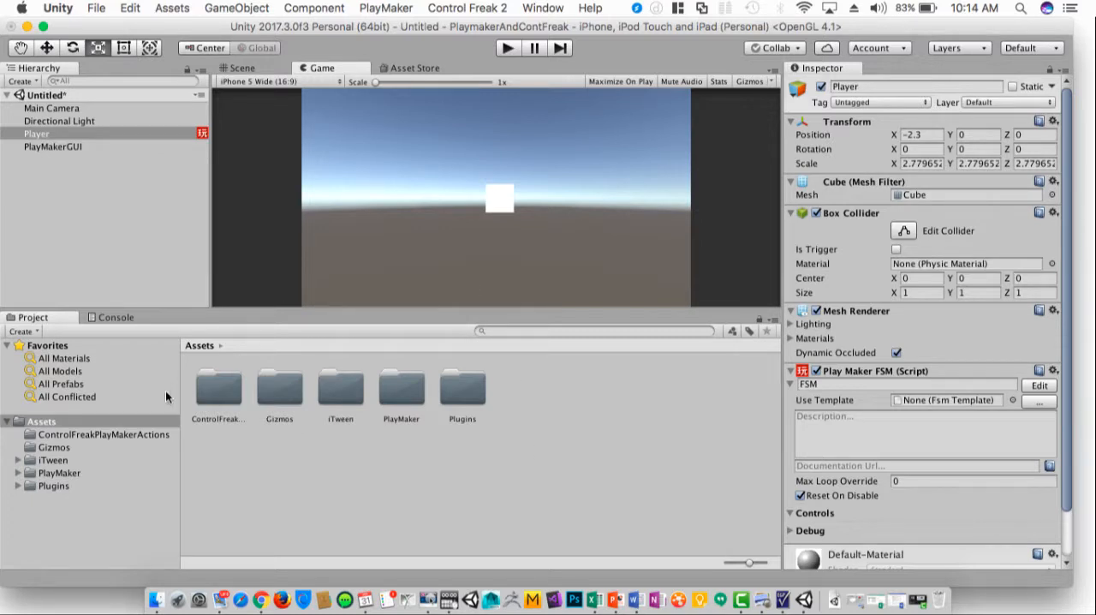
# Browse the PlayMaker, Control-Freak and Control-Freak-2 folders before opening Control-Freak-Presets
pyautogui.click(102, 434)
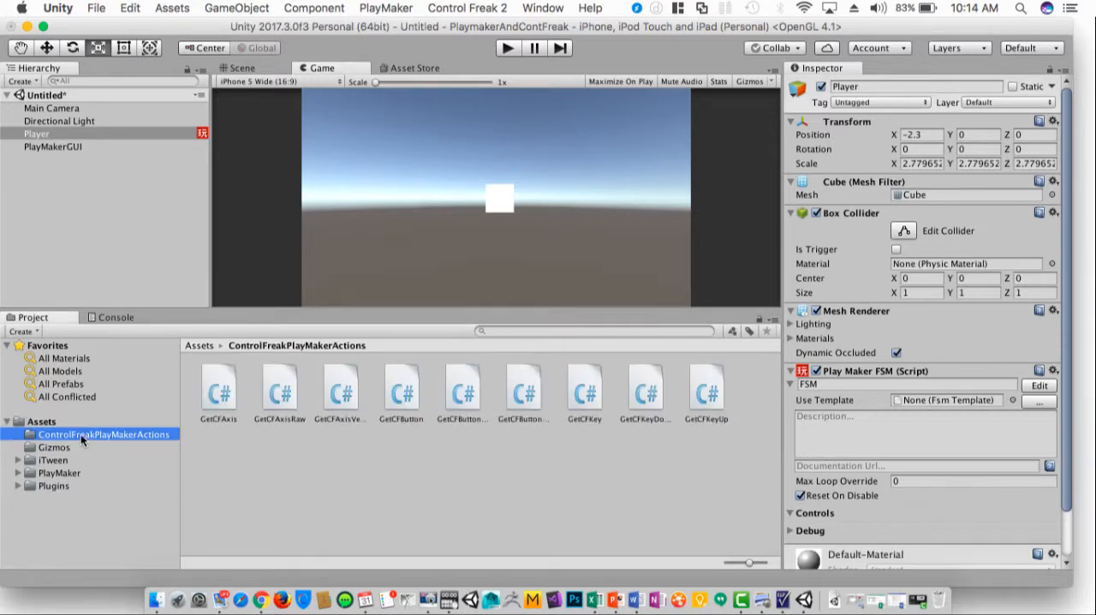
pyautogui.click(60, 473)
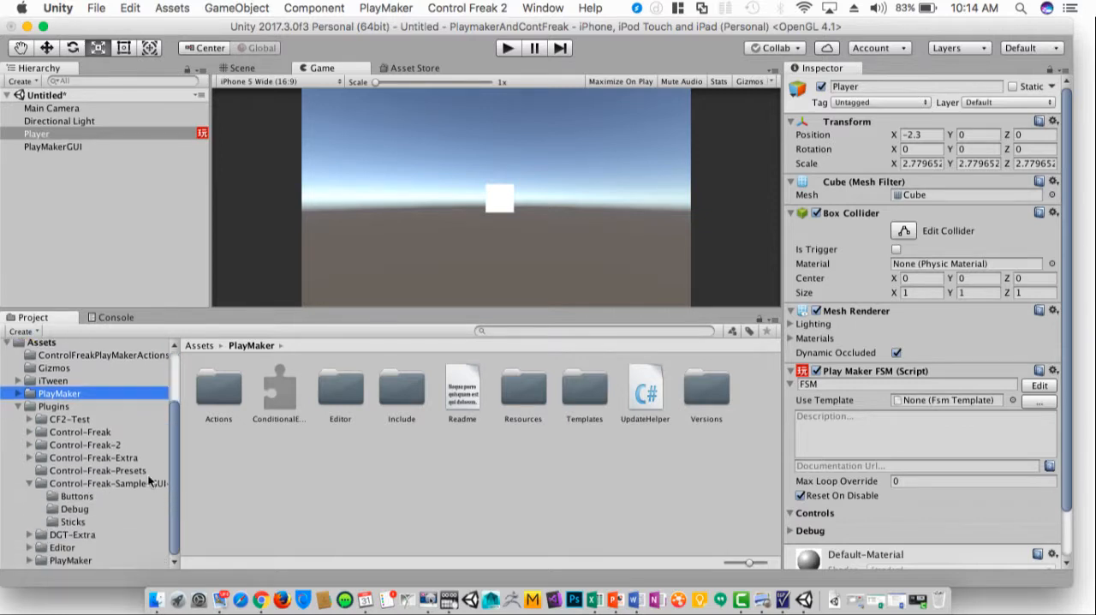
pyautogui.click(84, 444)
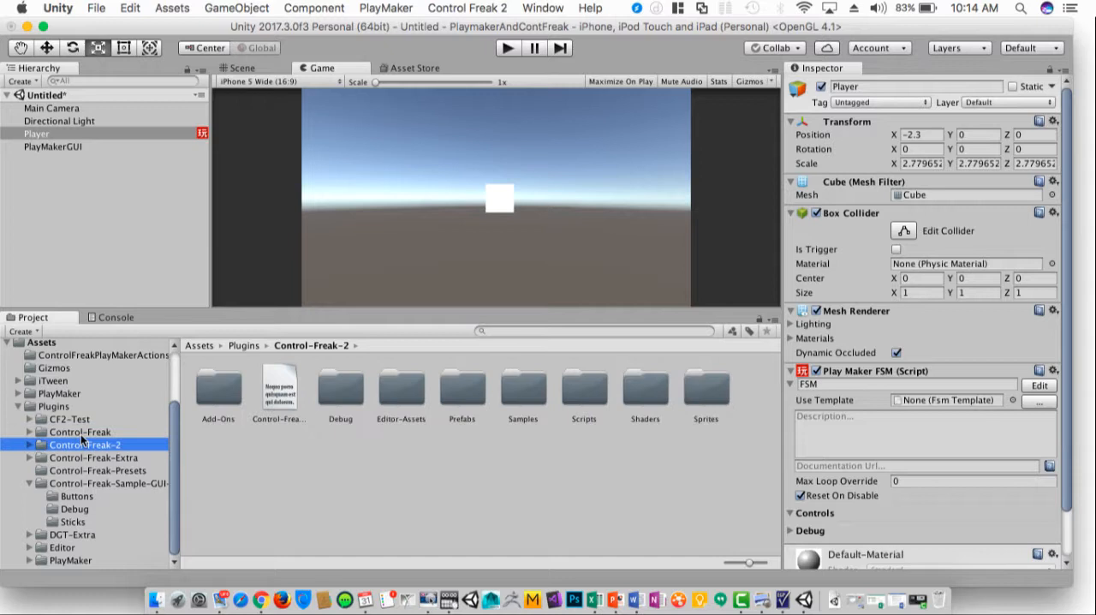
pyautogui.click(80, 432)
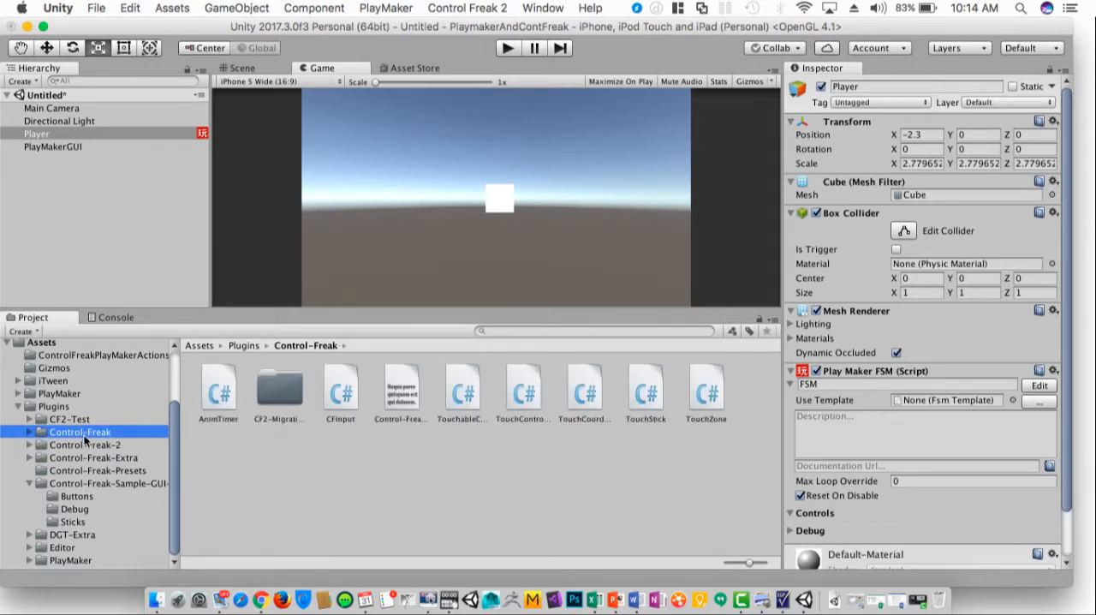
pyautogui.click(84, 444)
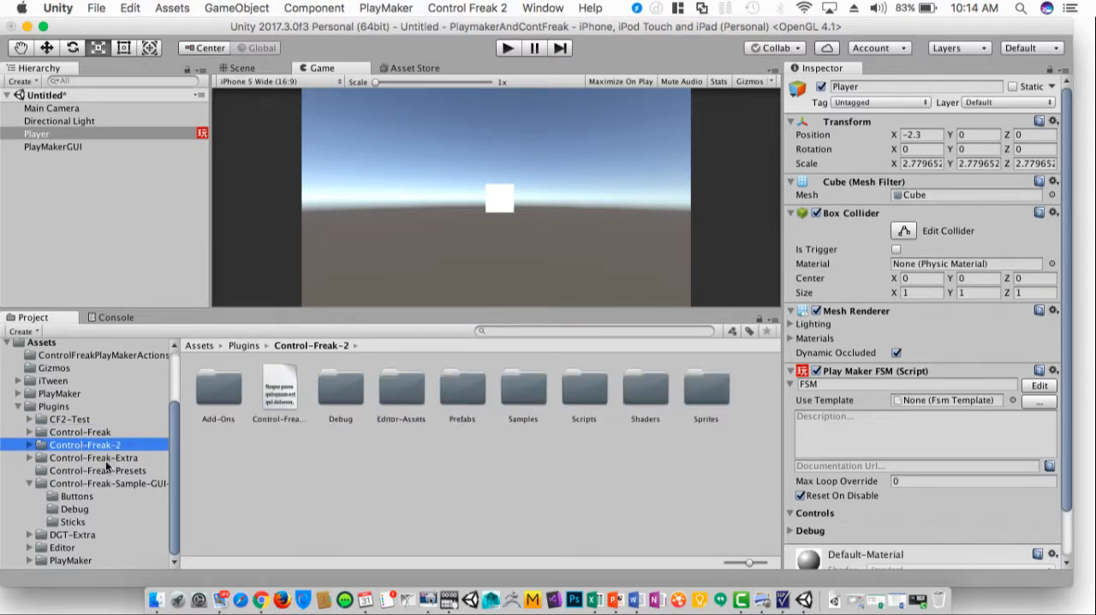
pyautogui.click(80, 432)
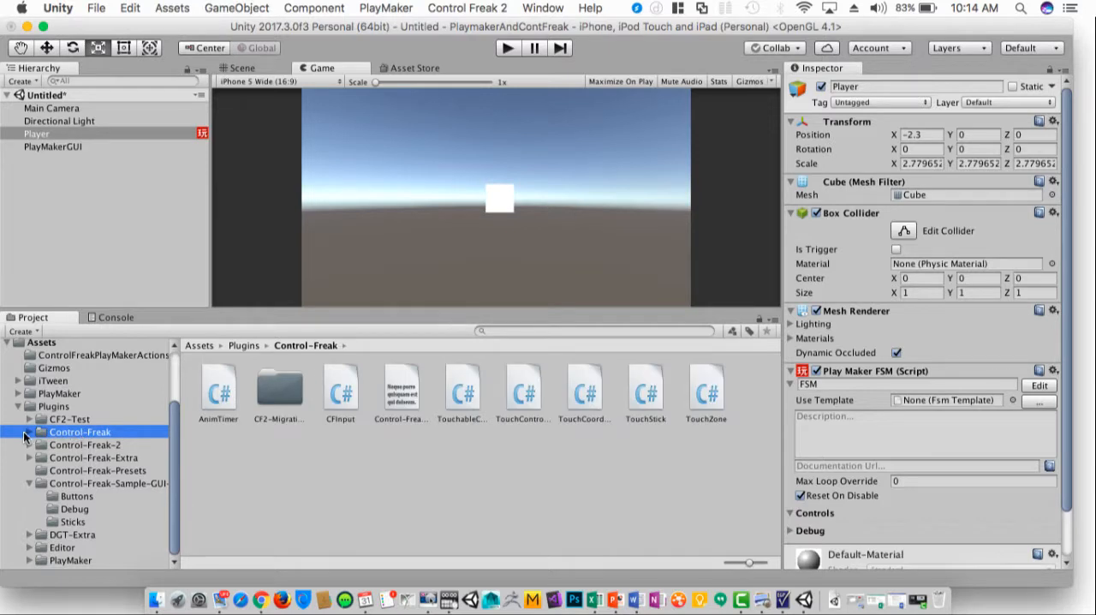
pyautogui.click(30, 432)
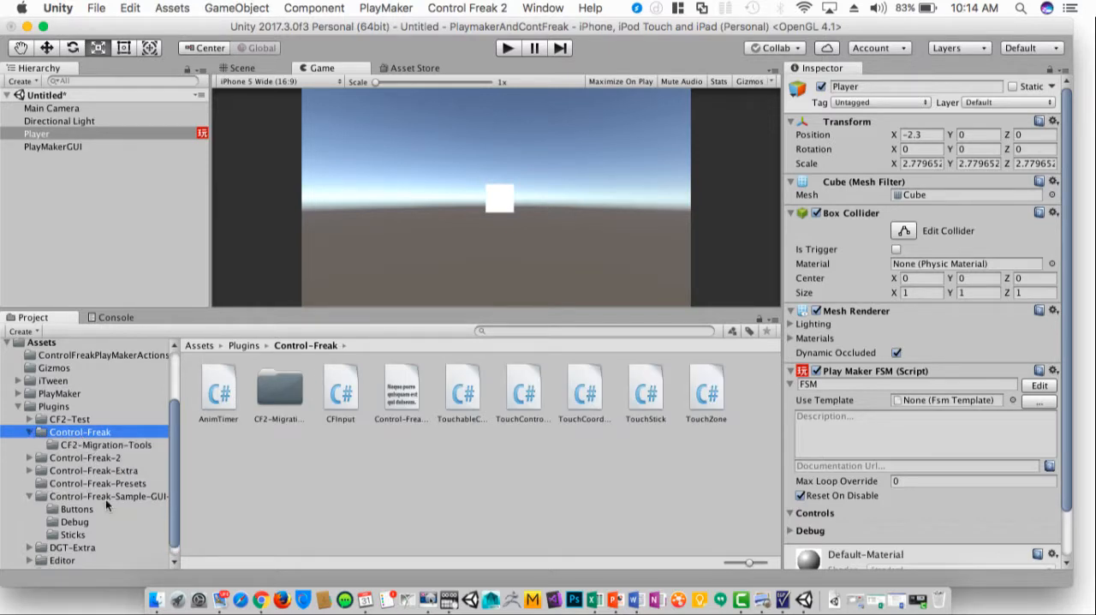
pyautogui.click(29, 431)
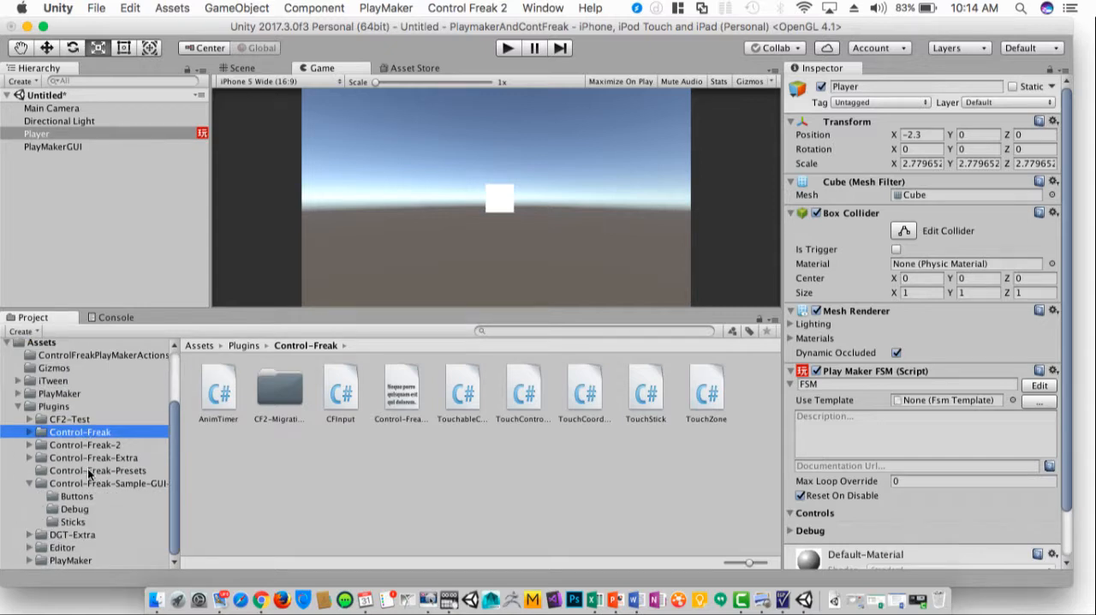
pyautogui.click(97, 470)
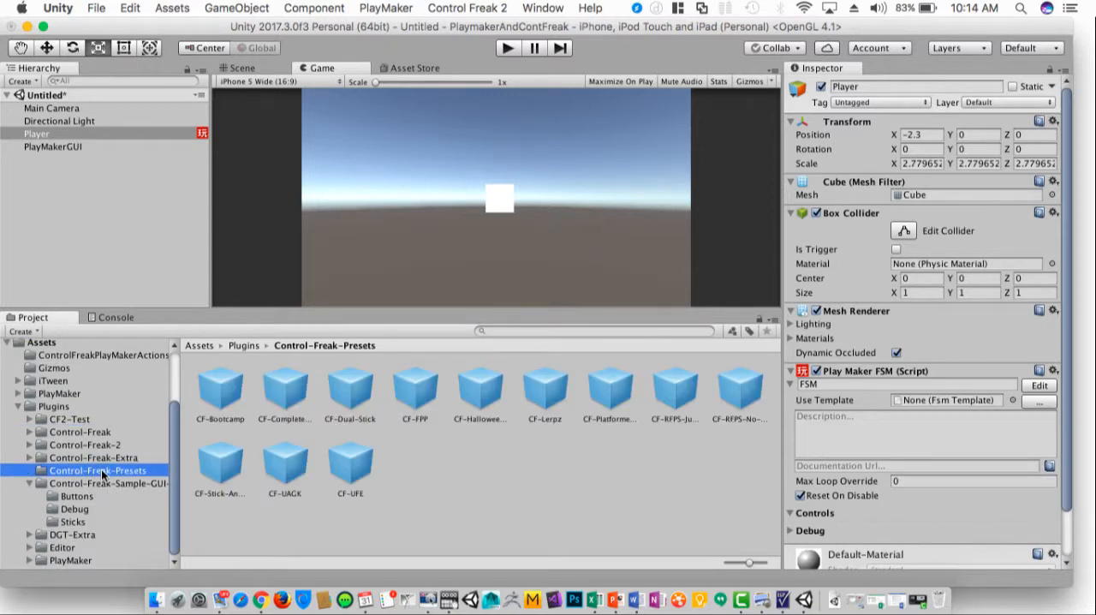
pyautogui.moveTo(229, 395)
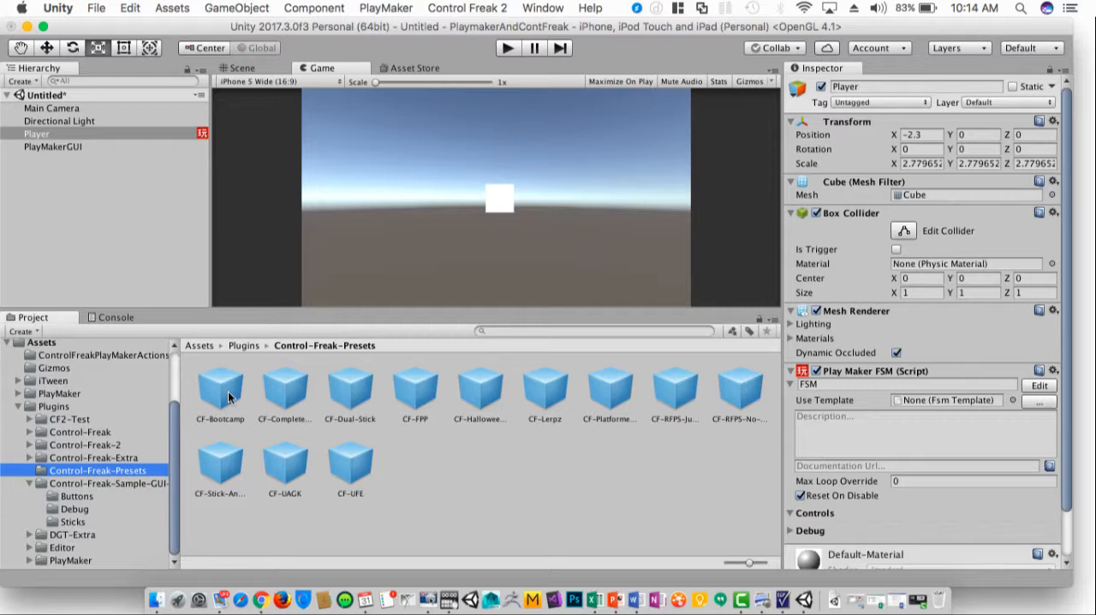
# Preview presets like CF-Dual-Stick, CF-FPP, CF-Lerpz and CF-UFE, settling on CF-Platformer-3-buttons
pyautogui.click(284, 385)
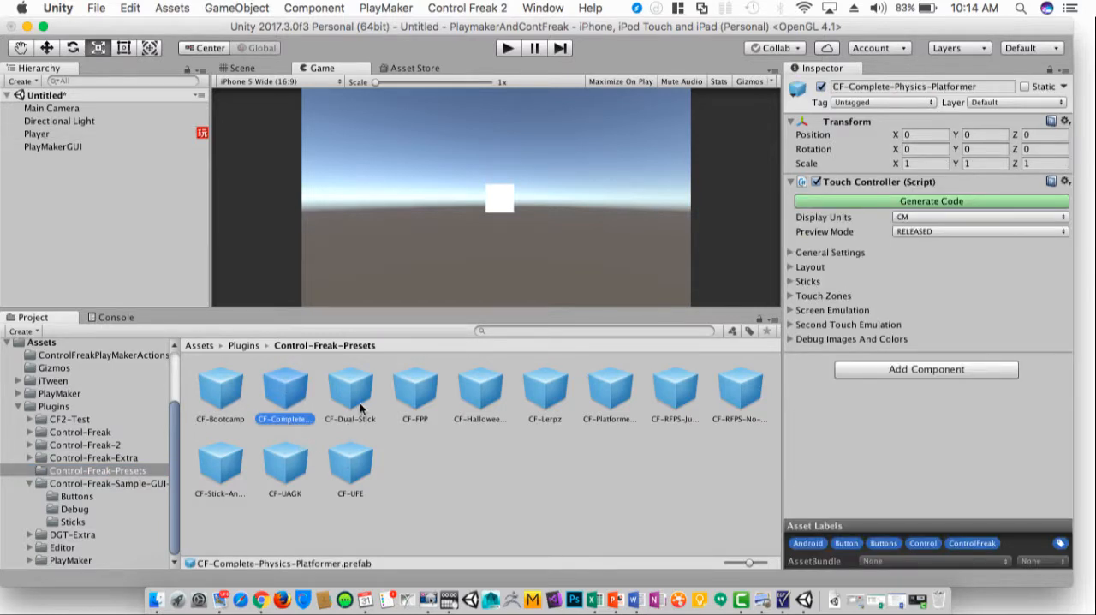
pyautogui.click(416, 385)
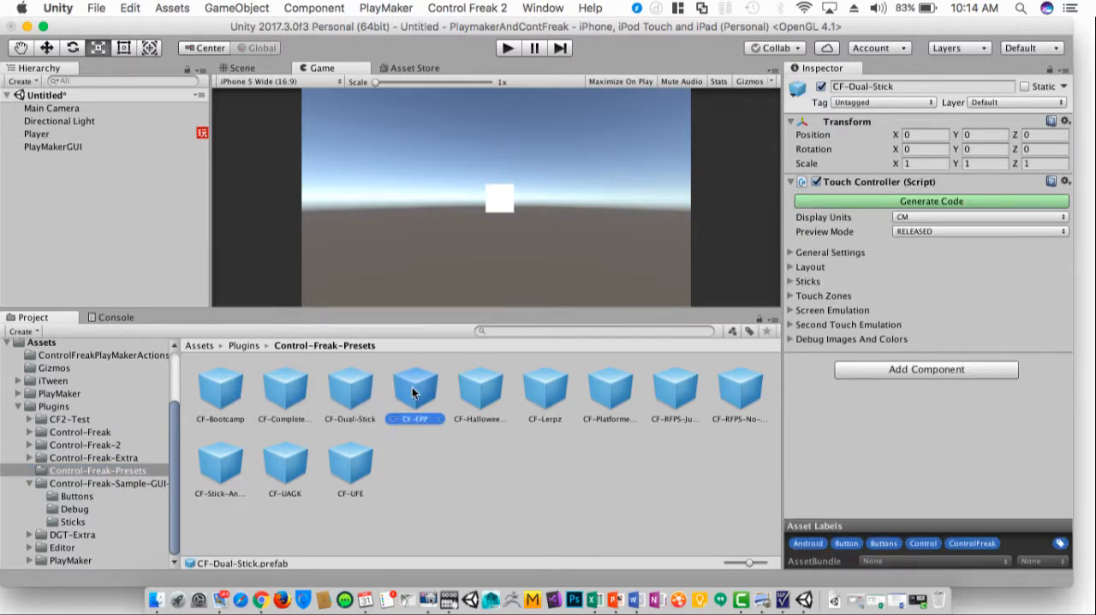
pyautogui.click(415, 390)
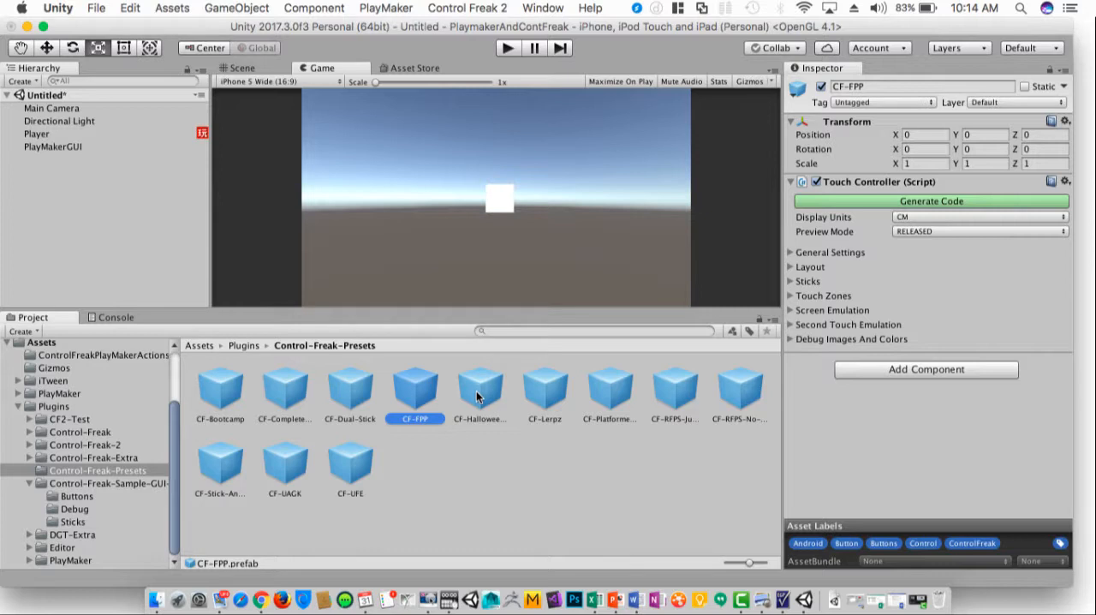
pyautogui.click(545, 390)
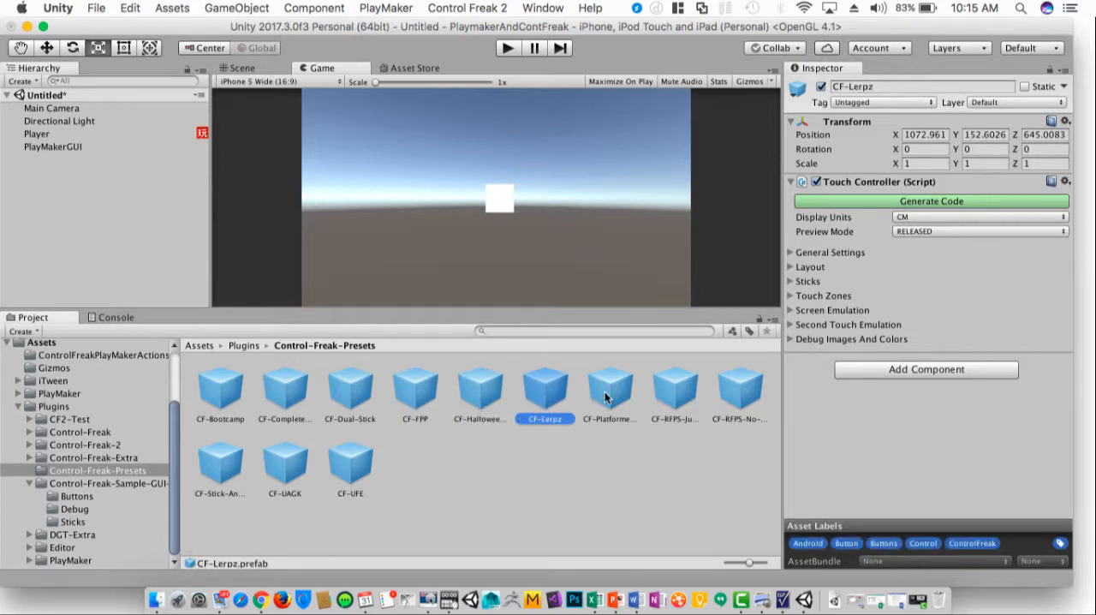
pyautogui.click(741, 389)
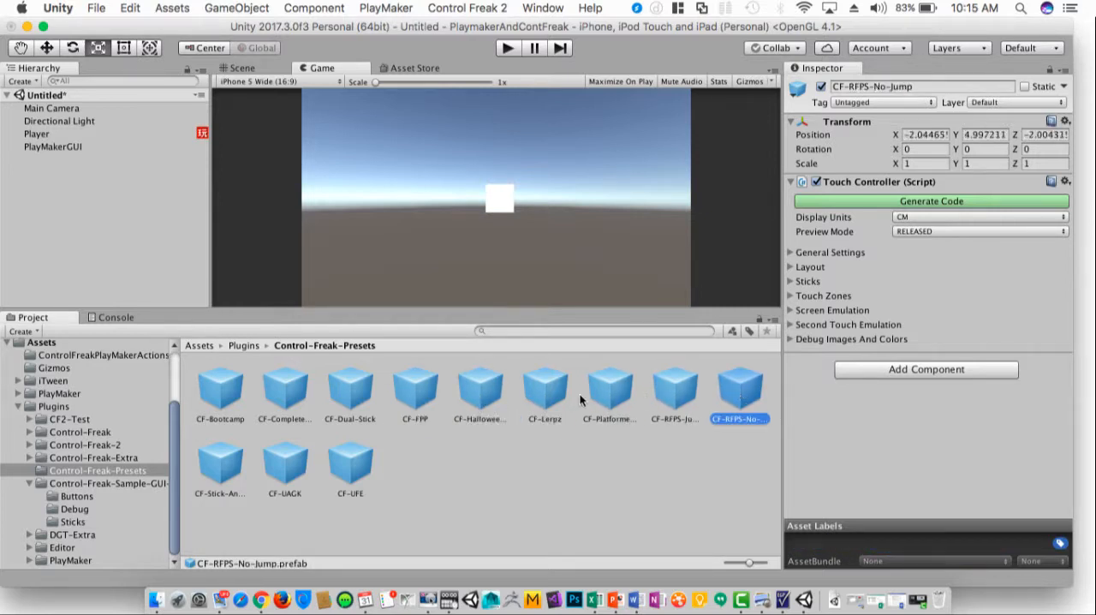
pyautogui.click(349, 466)
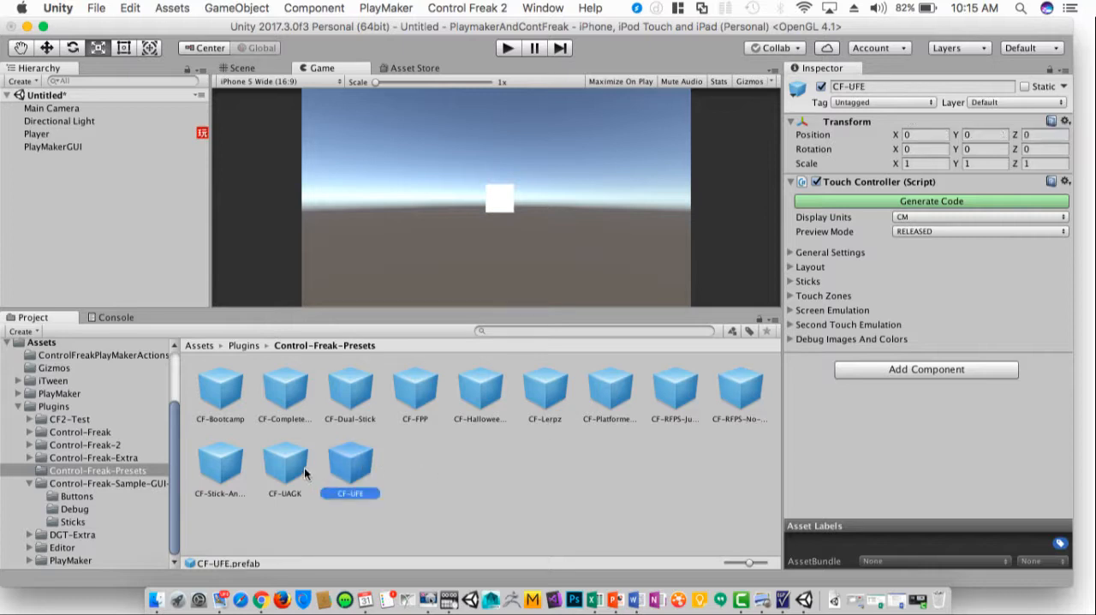
pyautogui.click(285, 394)
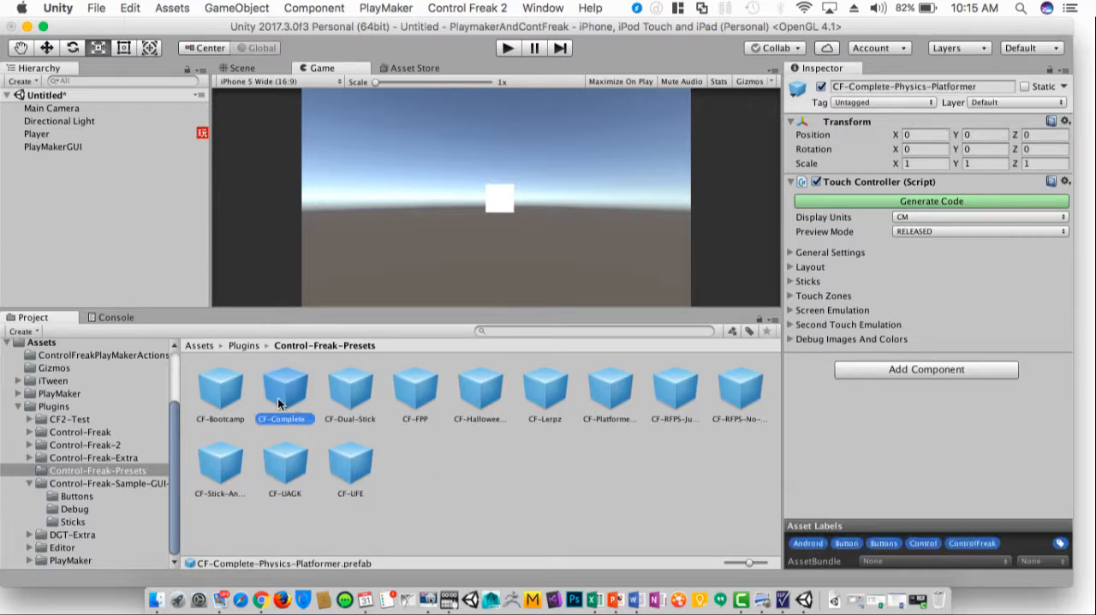
pyautogui.click(350, 390)
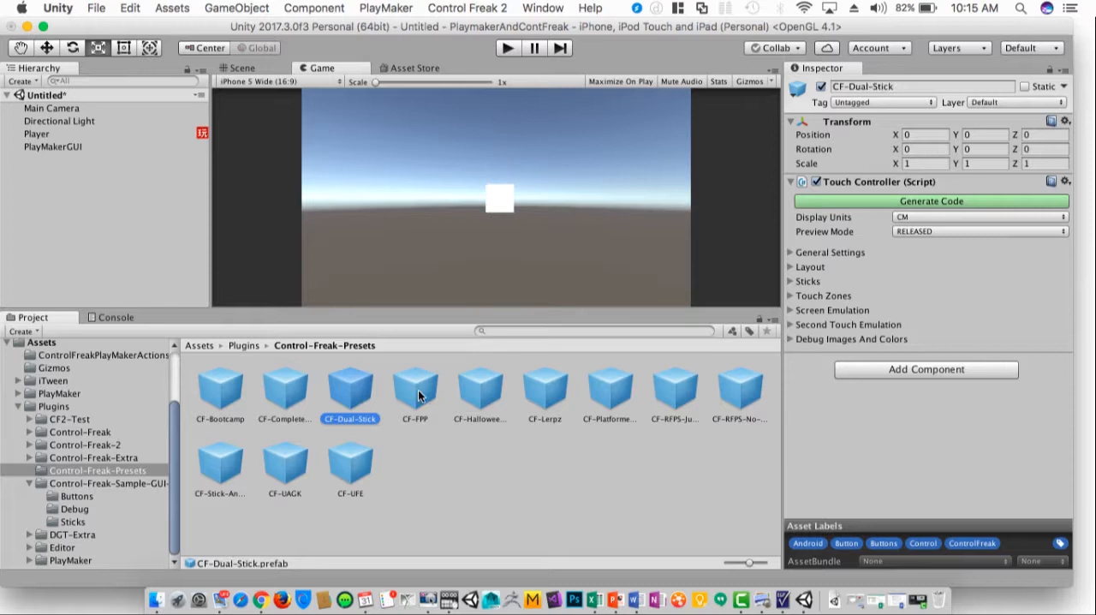
pyautogui.click(479, 391)
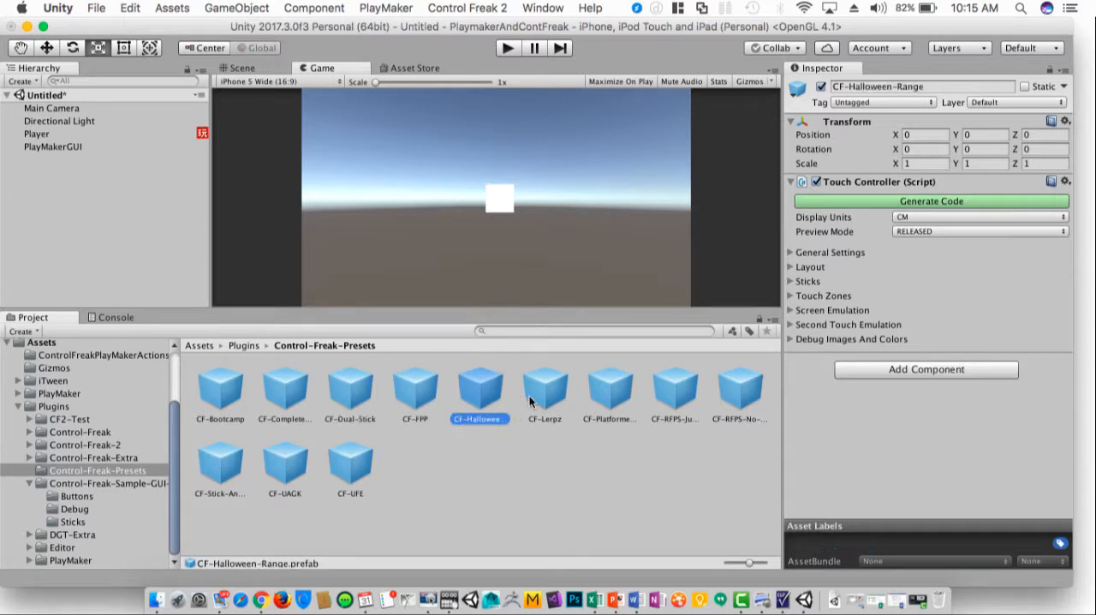
pyautogui.moveTo(539, 407)
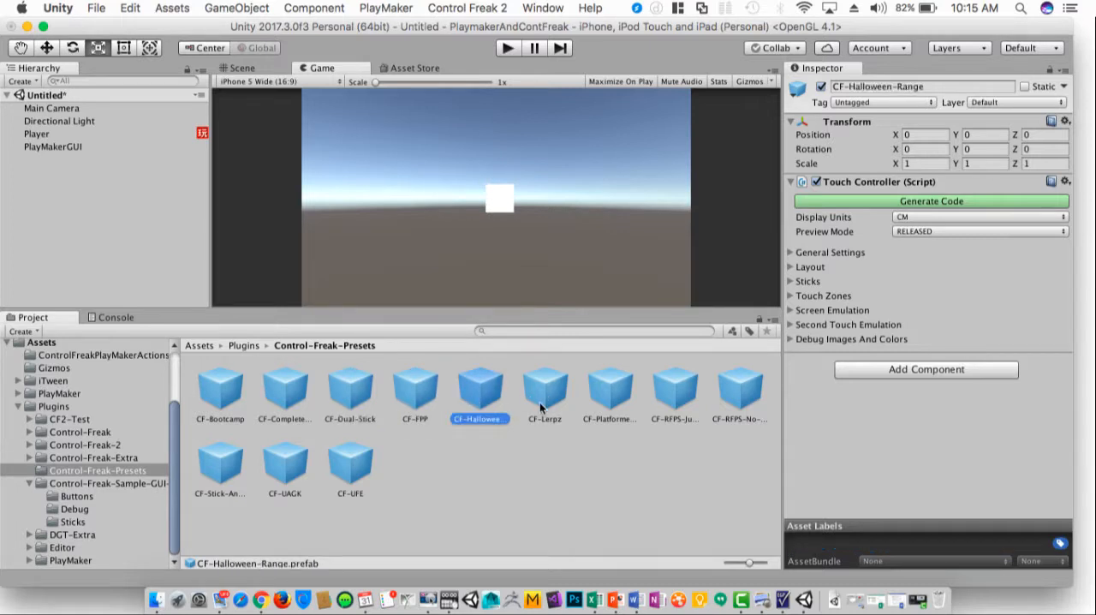
pyautogui.moveTo(571, 484)
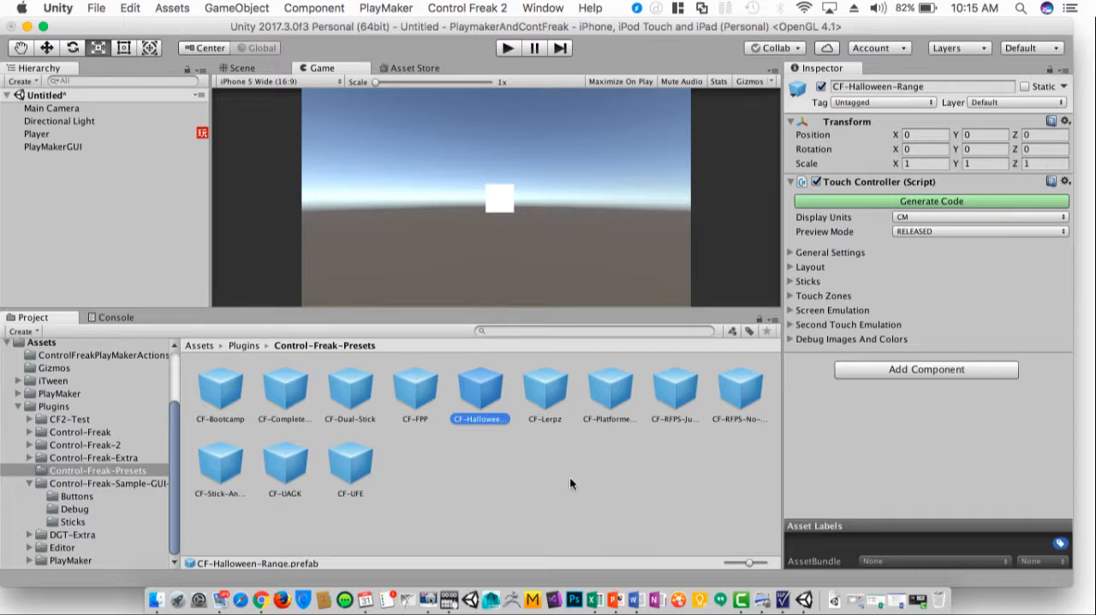
pyautogui.click(609, 390)
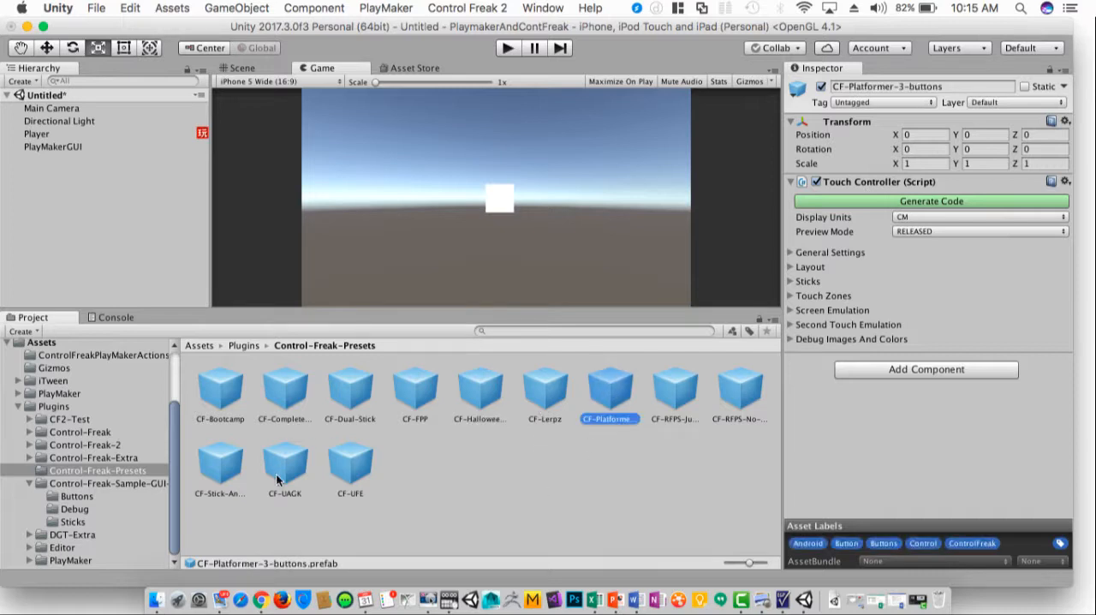
pyautogui.moveTo(221, 558)
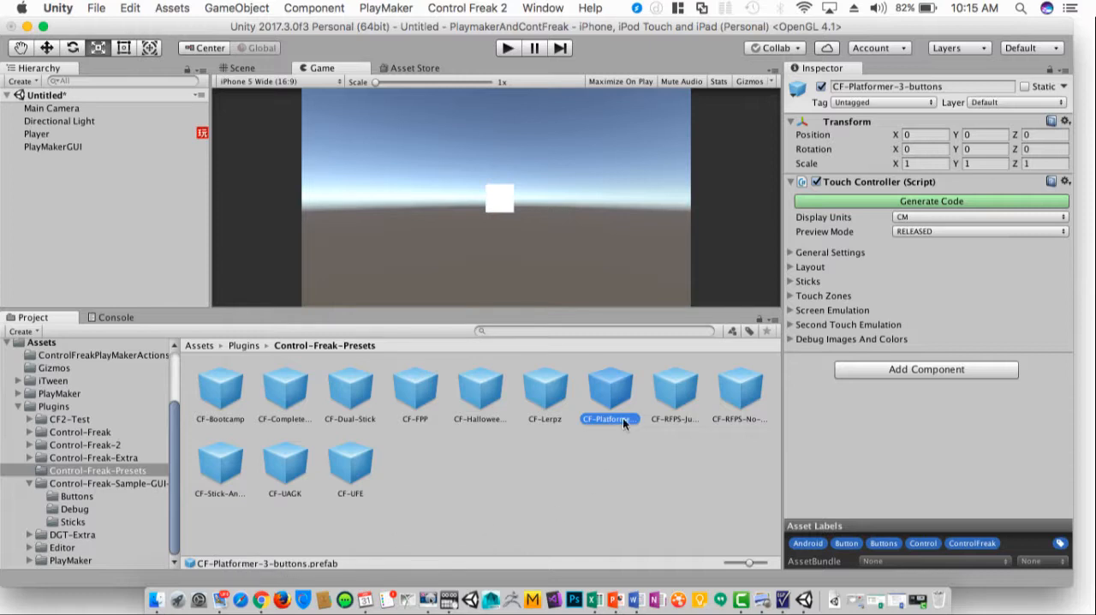
pyautogui.click(242, 67)
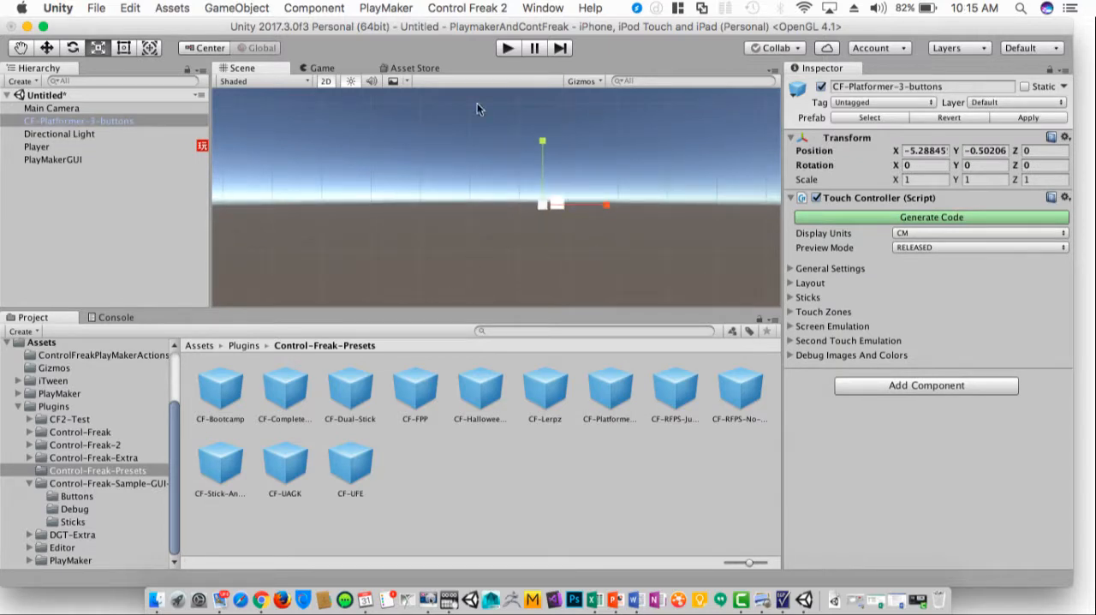
# View the Game tab showing the stick, pause, A, B and JUMP touch controls
pyautogui.click(321, 68)
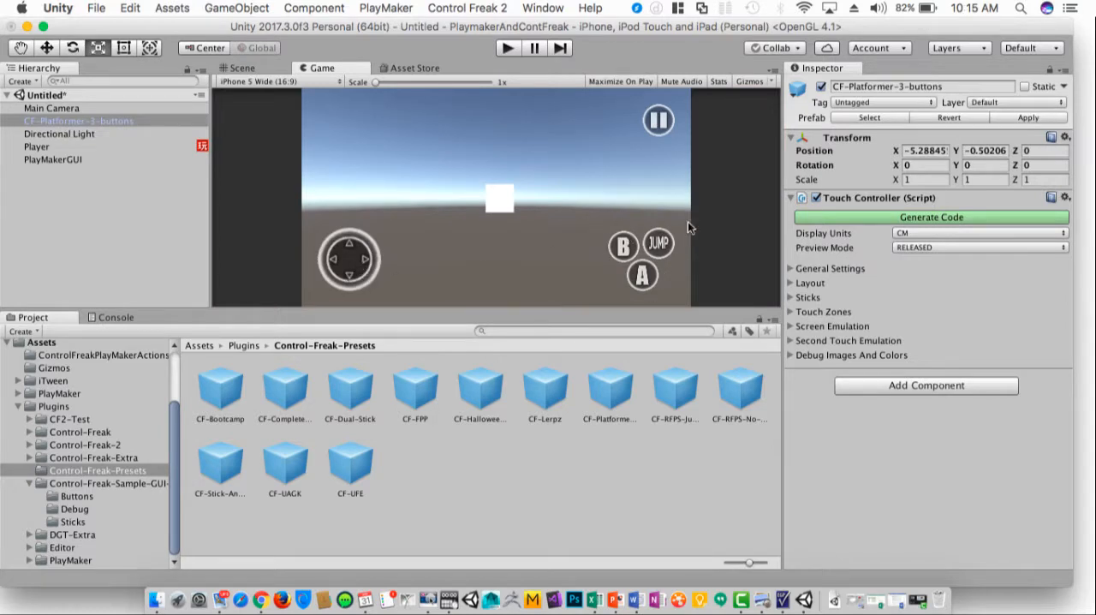
pyautogui.moveTo(405, 287)
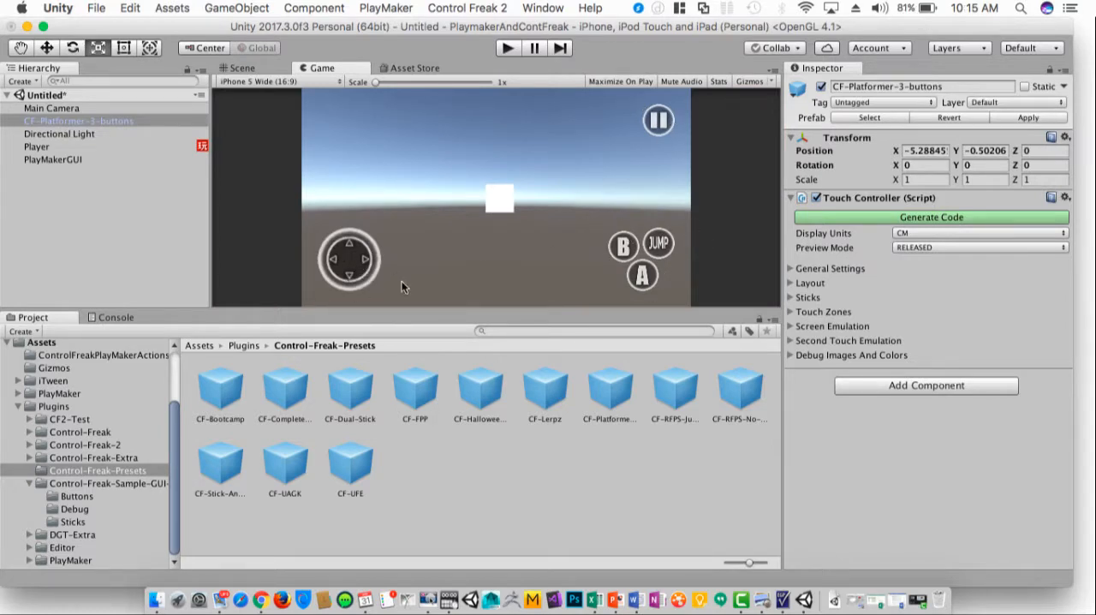
pyautogui.click(78, 121)
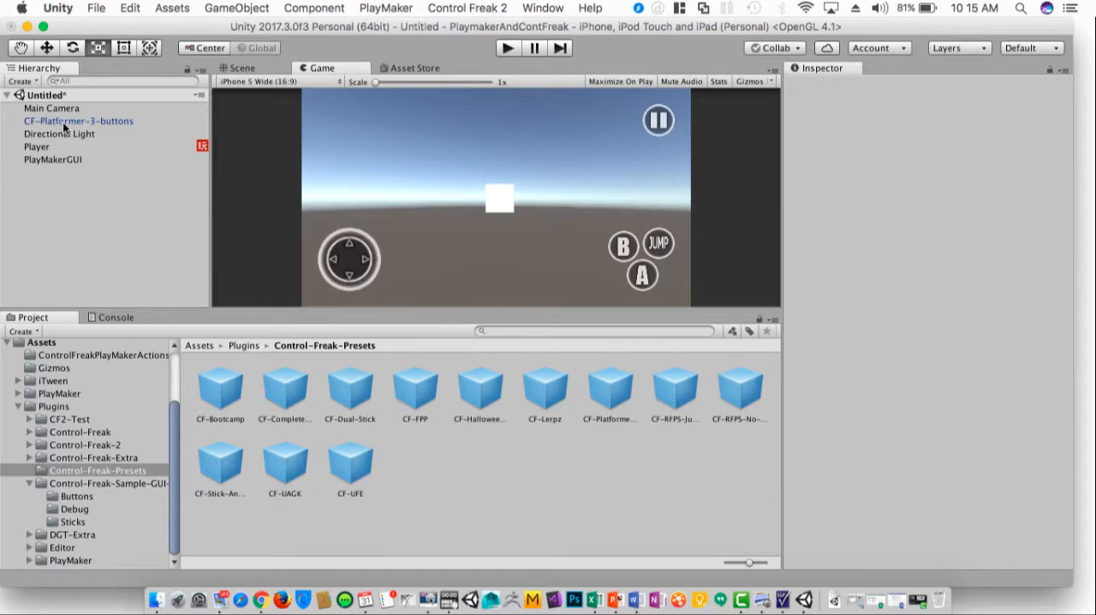
# Select CF-Platformer-3-buttons, expand Sticks and scroll to the Walk stick's texture fields
pyautogui.click(79, 121)
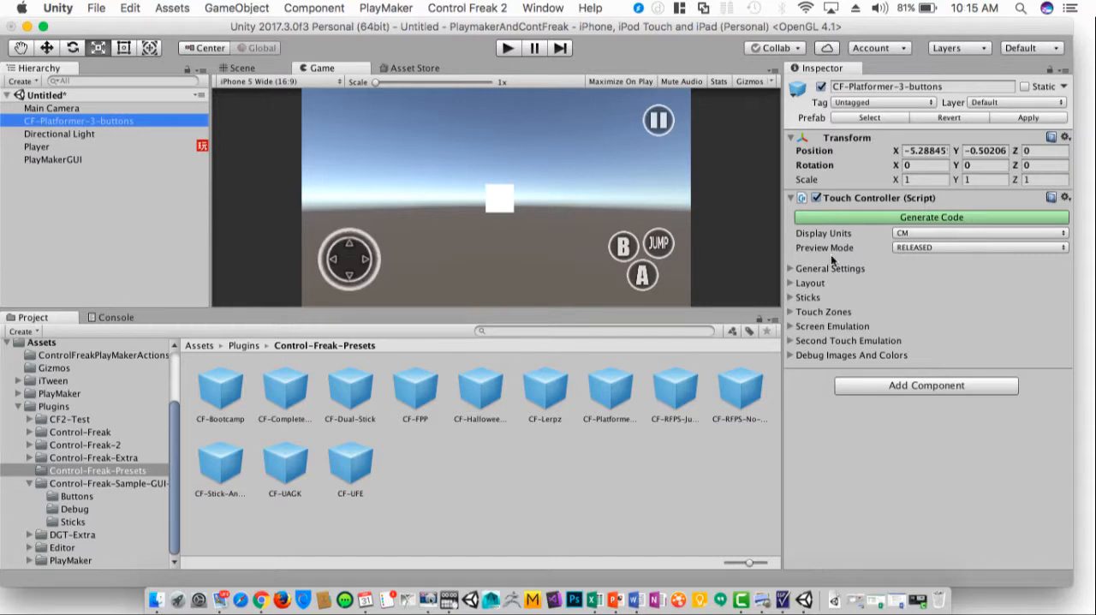
pyautogui.moveTo(350, 256)
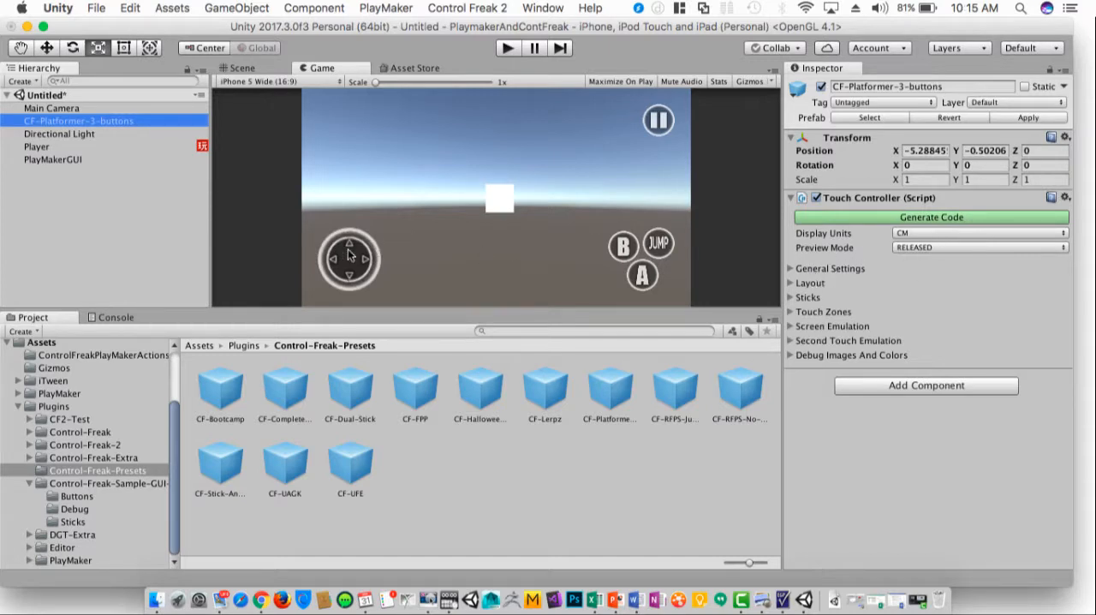
pyautogui.moveTo(698, 295)
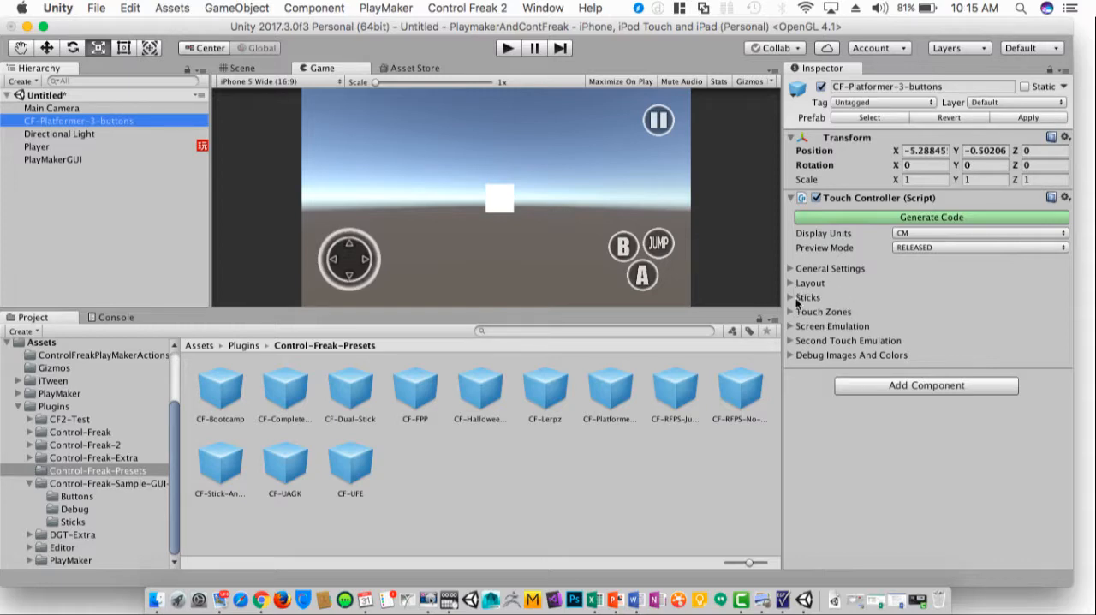
pyautogui.click(808, 297)
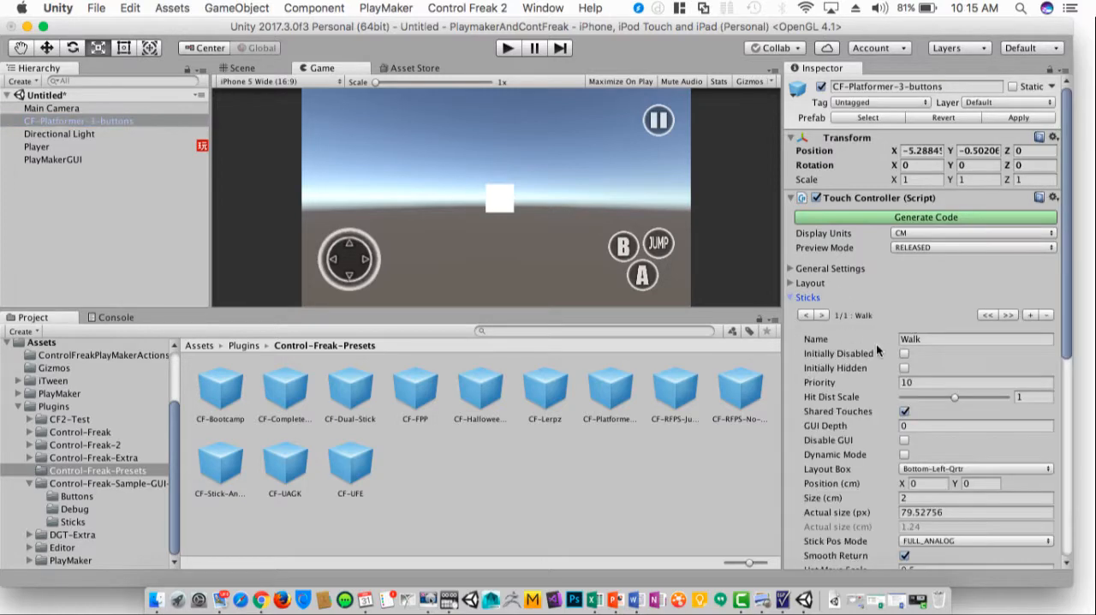
pyautogui.scroll(-3)
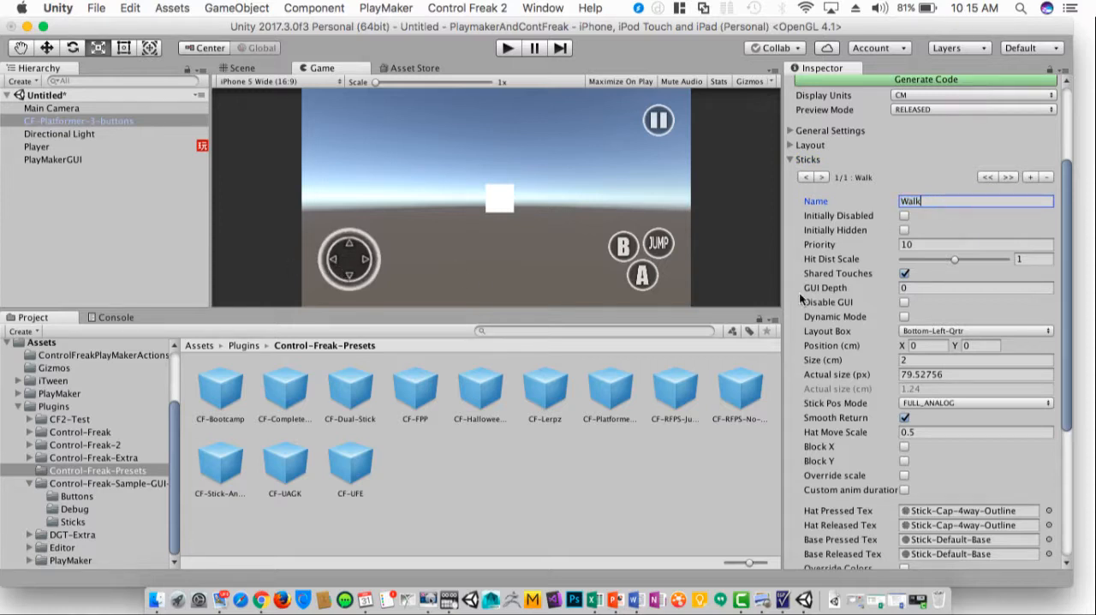
pyautogui.scroll(-3)
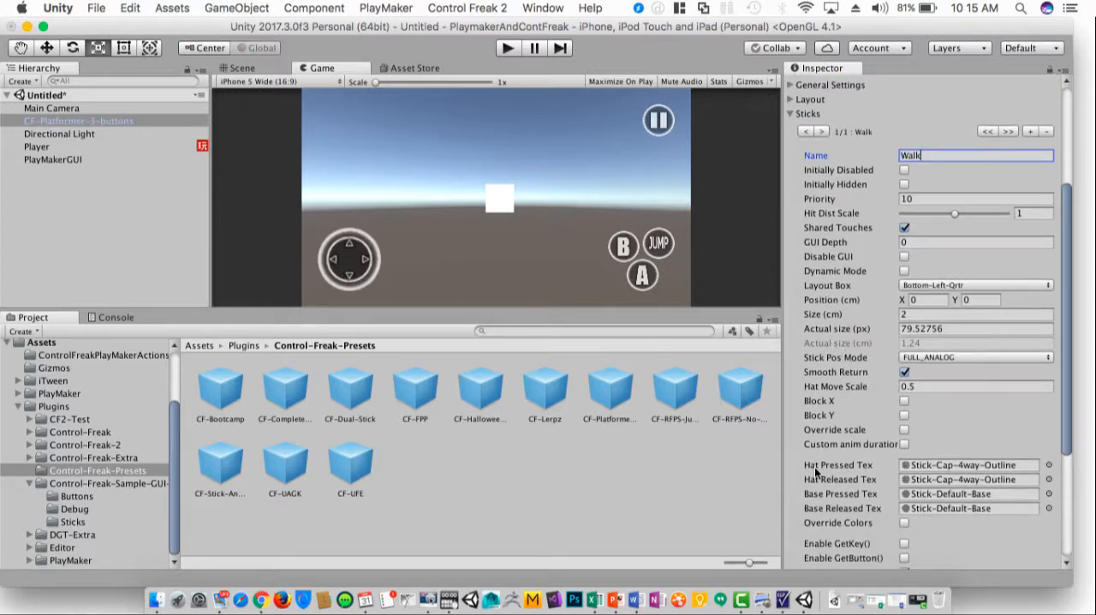
# Locate the Stick-360 cap and base textures, then reselect the controller to assign them
pyautogui.click(968, 465)
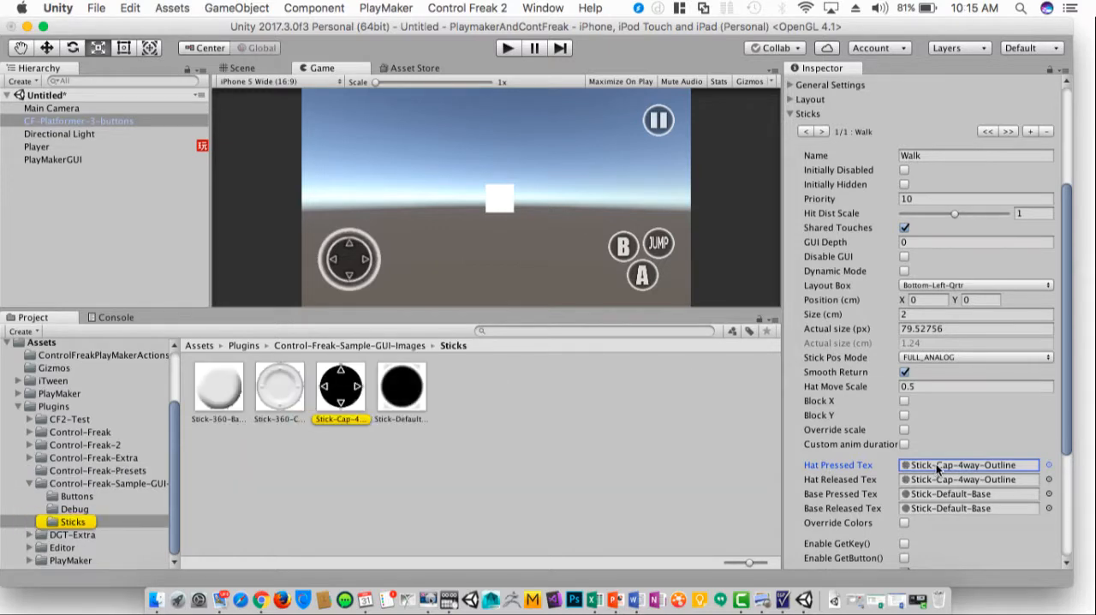
pyautogui.click(400, 386)
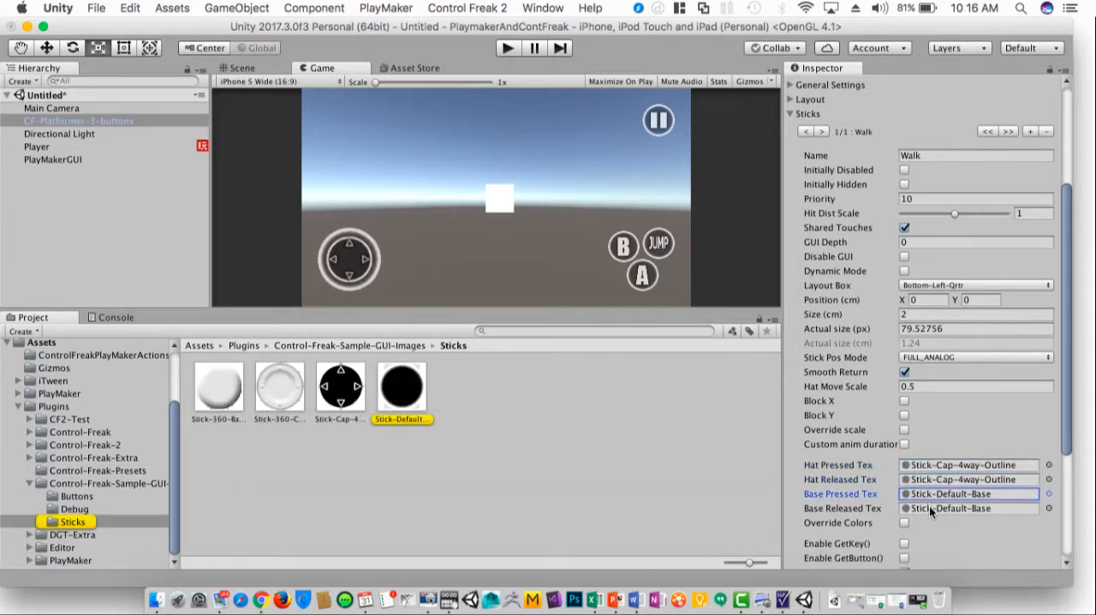
pyautogui.click(340, 386)
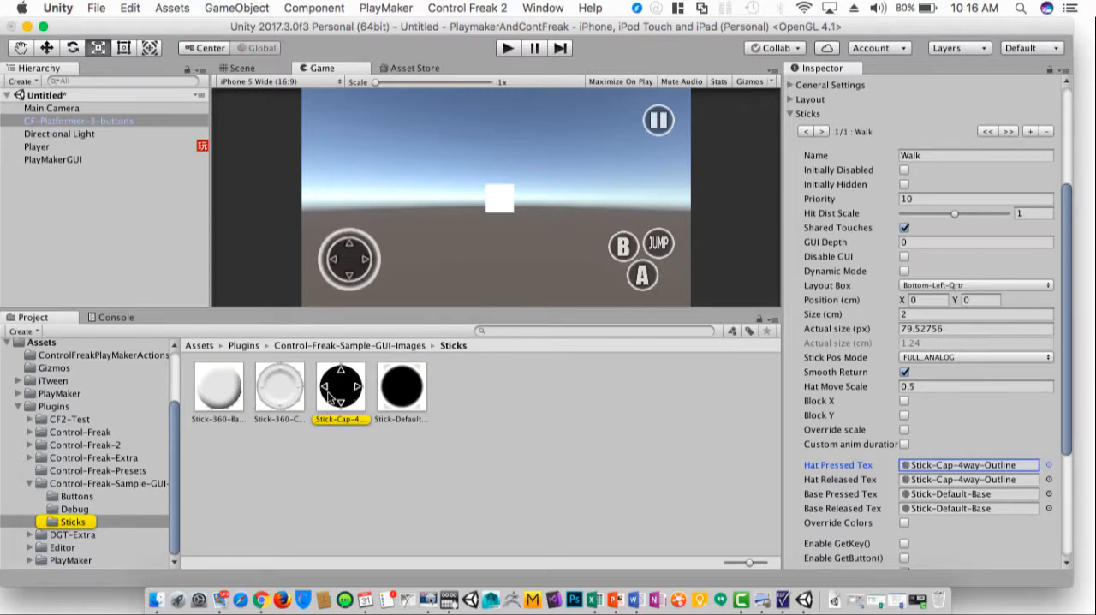
pyautogui.click(341, 385)
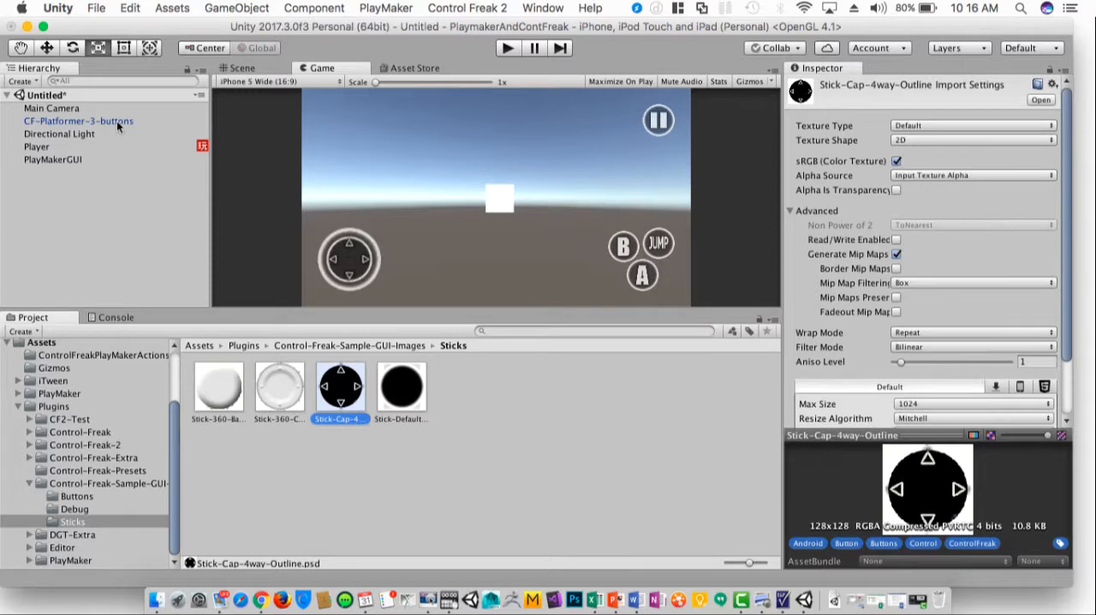
pyautogui.click(78, 121)
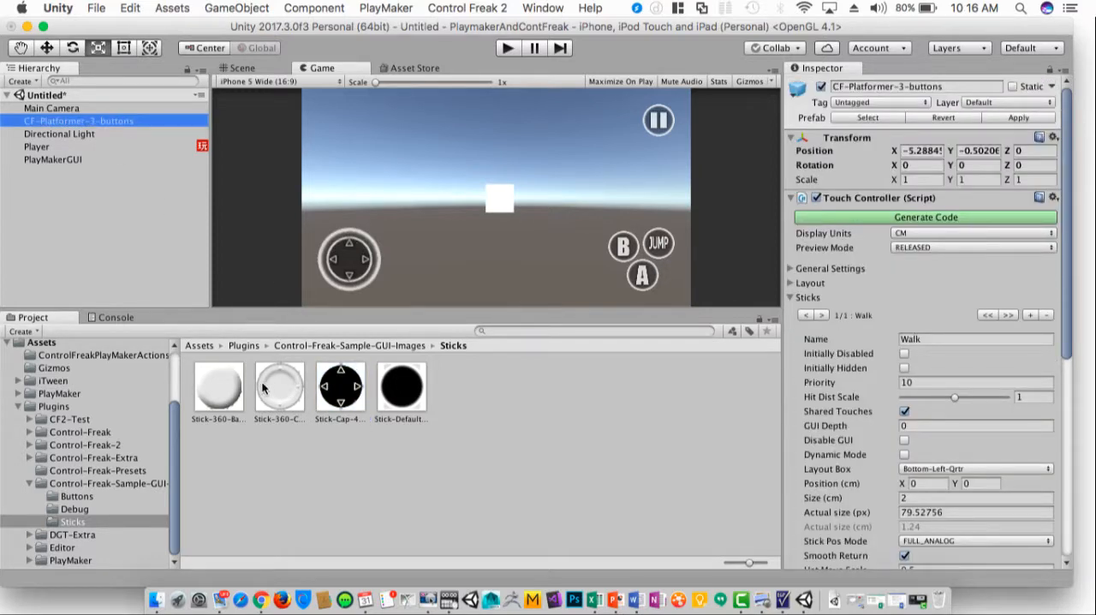
pyautogui.scroll(-3)
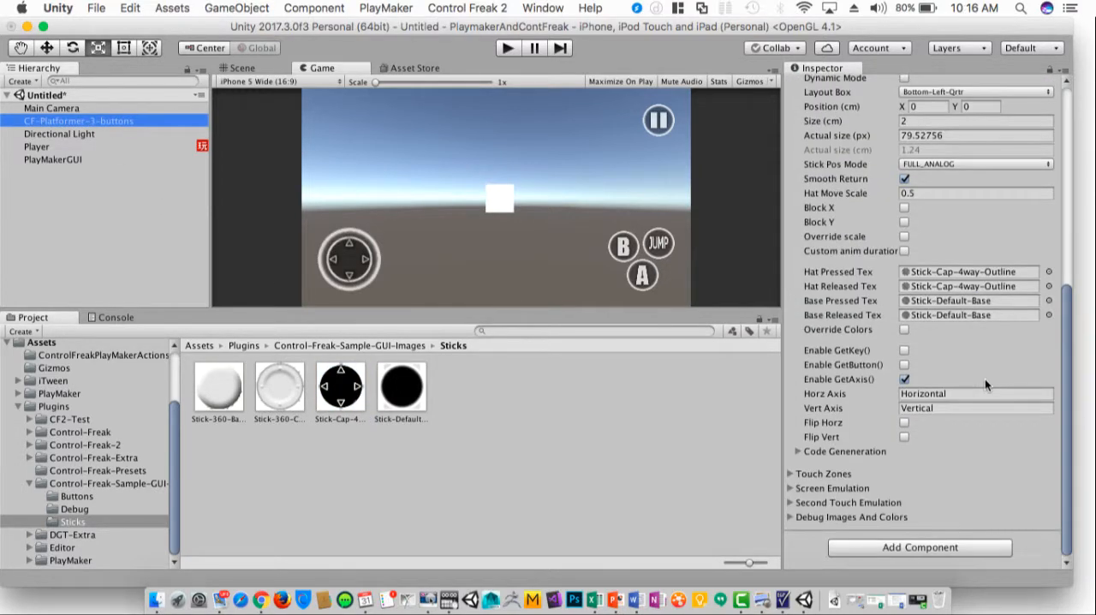
pyautogui.moveTo(971, 291)
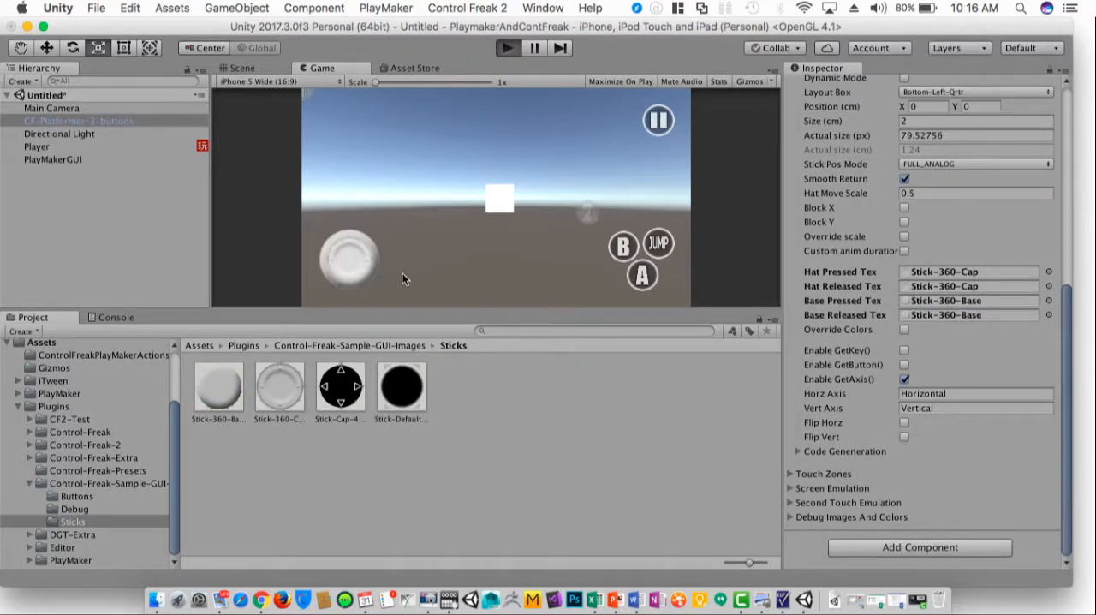
pyautogui.moveTo(359, 259)
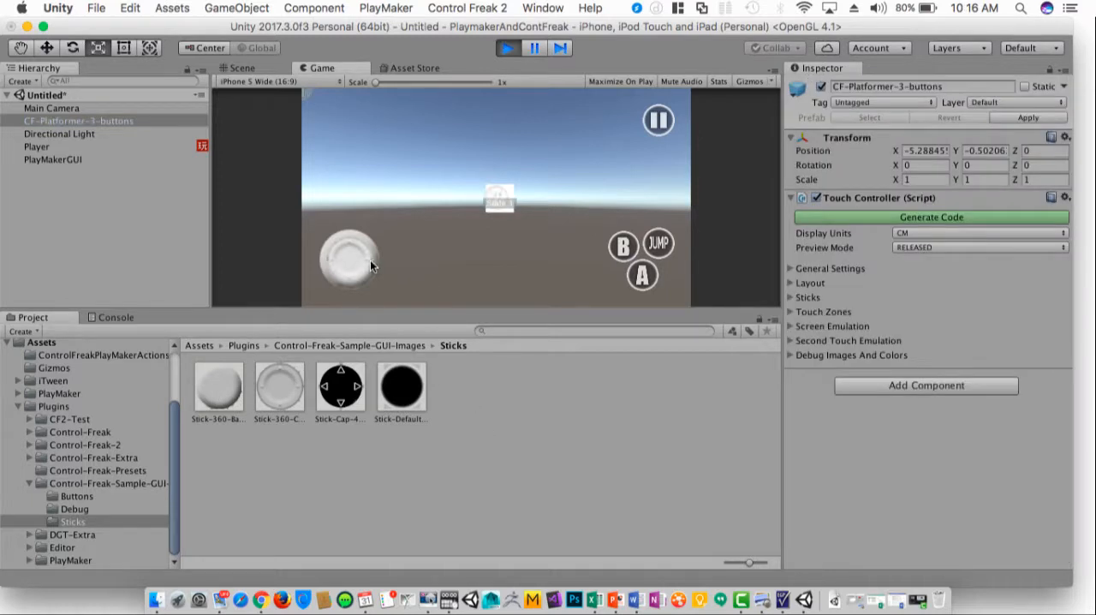
# Stop the game and swap textures: Stick-360-Base on the hat, Stick-360-Cap on the base
pyautogui.click(351, 257)
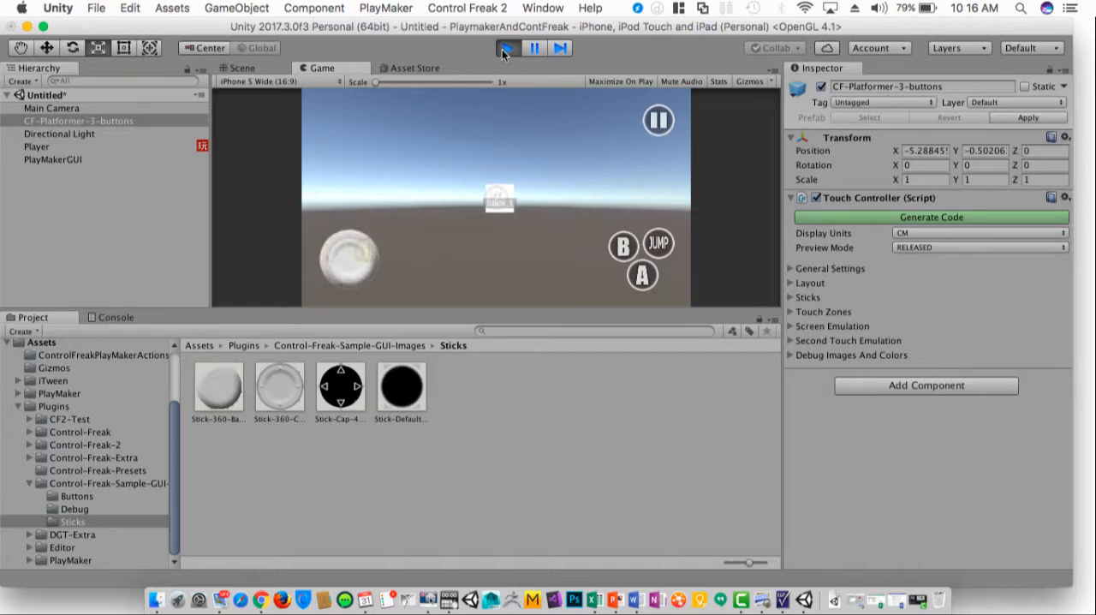
pyautogui.click(507, 48)
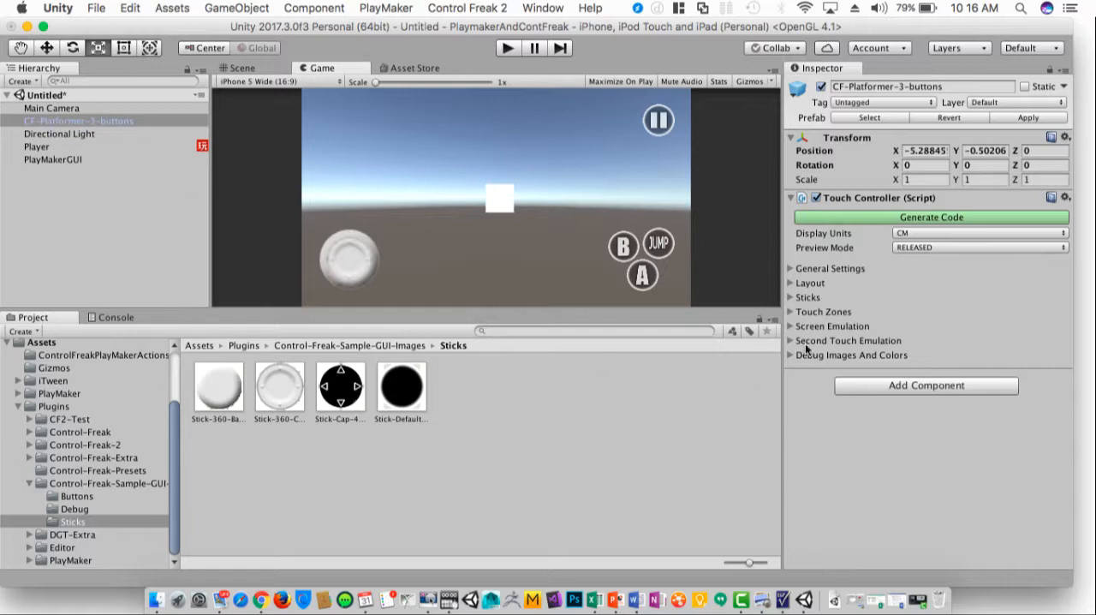
pyautogui.click(789, 297)
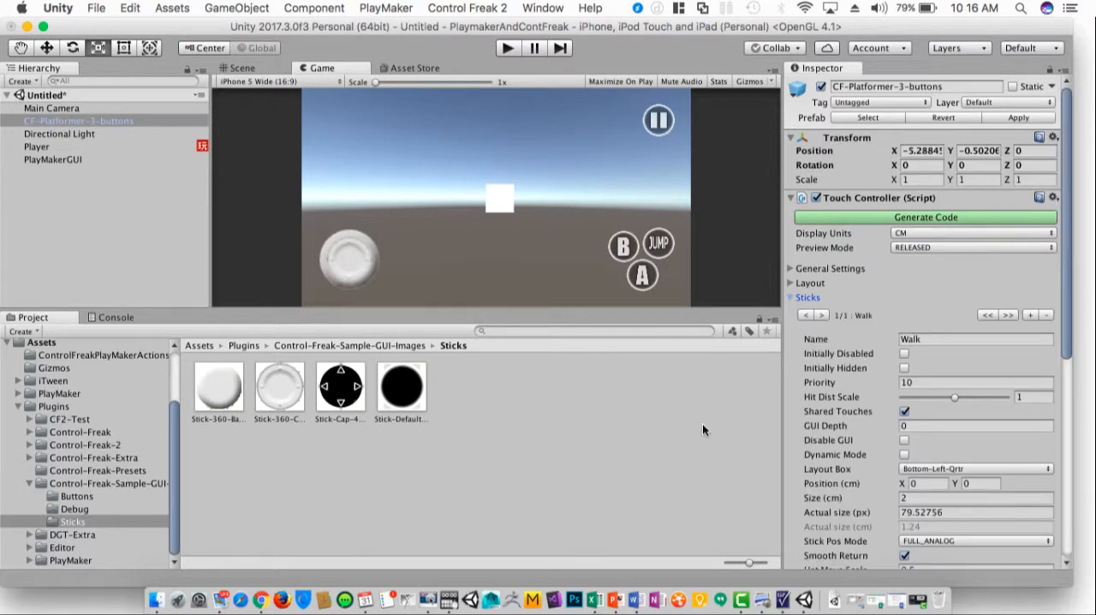
pyautogui.scroll(-3)
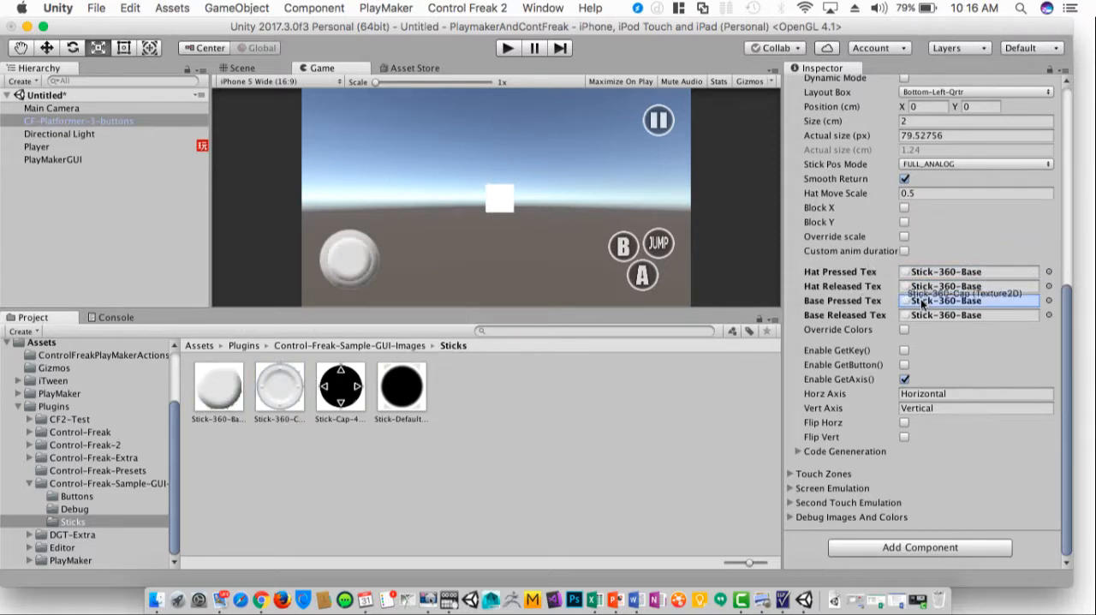
pyautogui.click(966, 300)
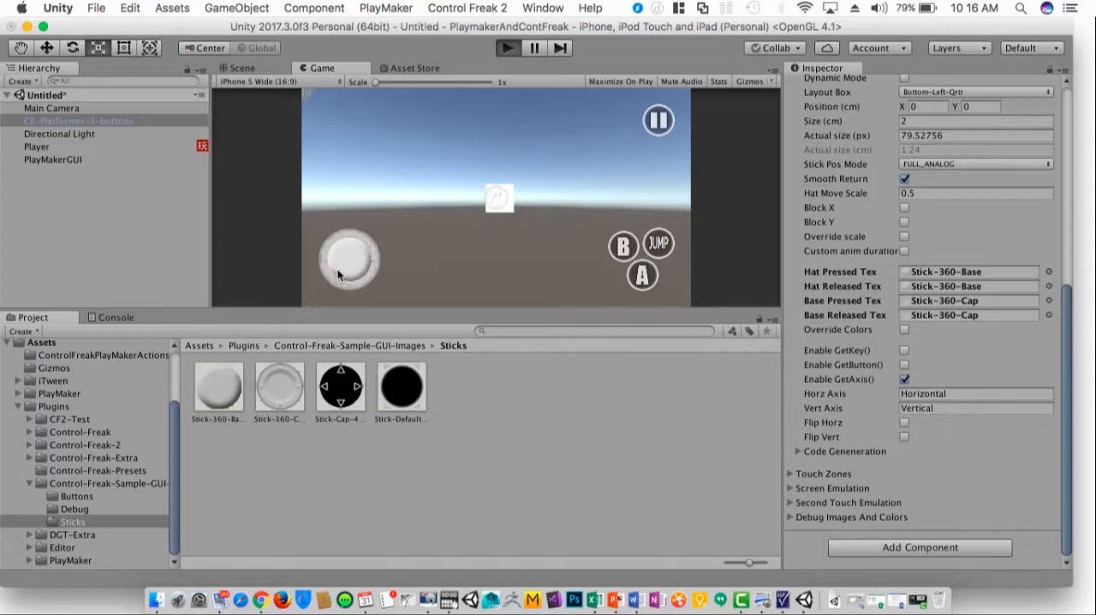
pyautogui.moveTo(367, 287)
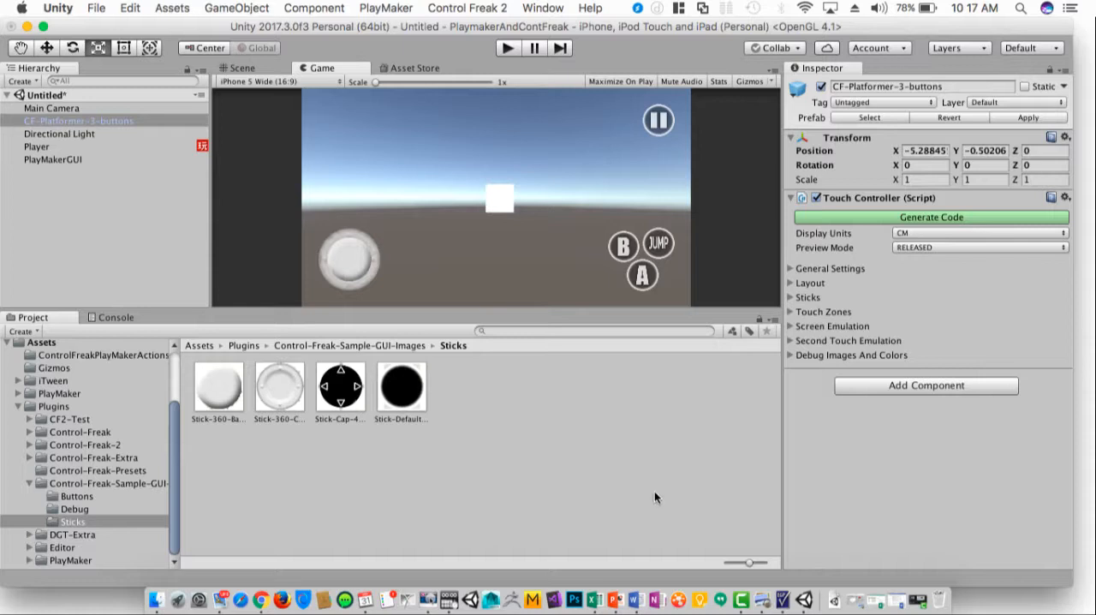
pyautogui.moveTo(118, 158)
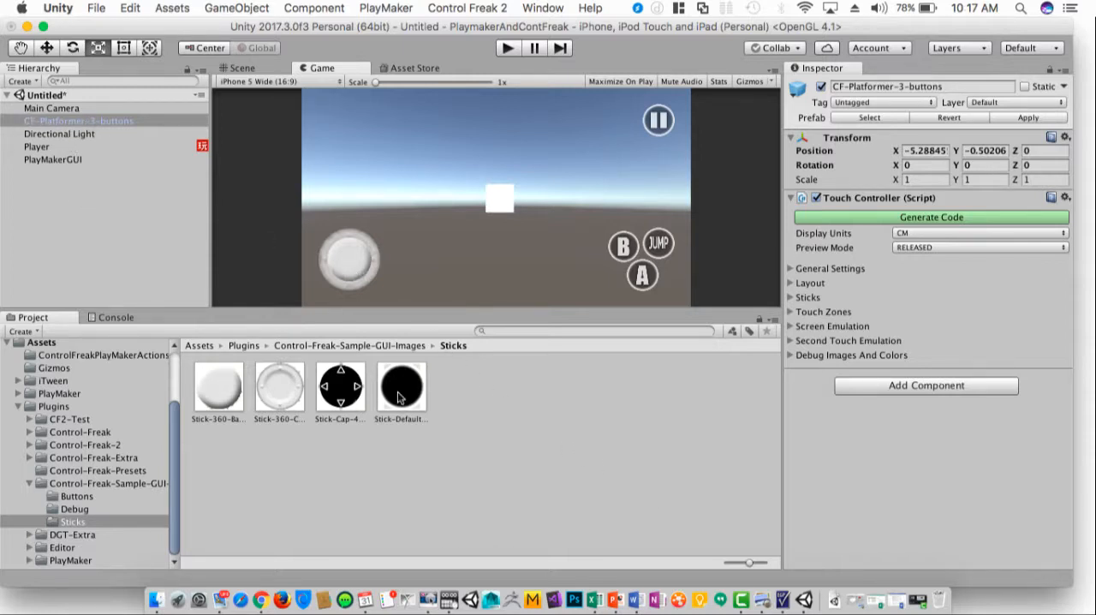
pyautogui.moveTo(505, 441)
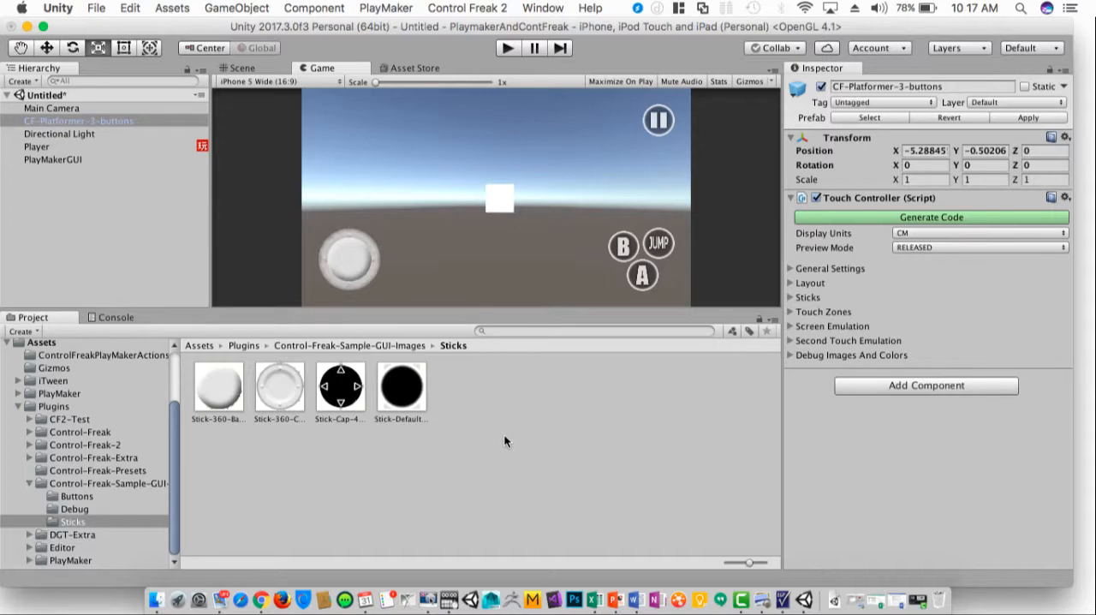
pyautogui.moveTo(156, 231)
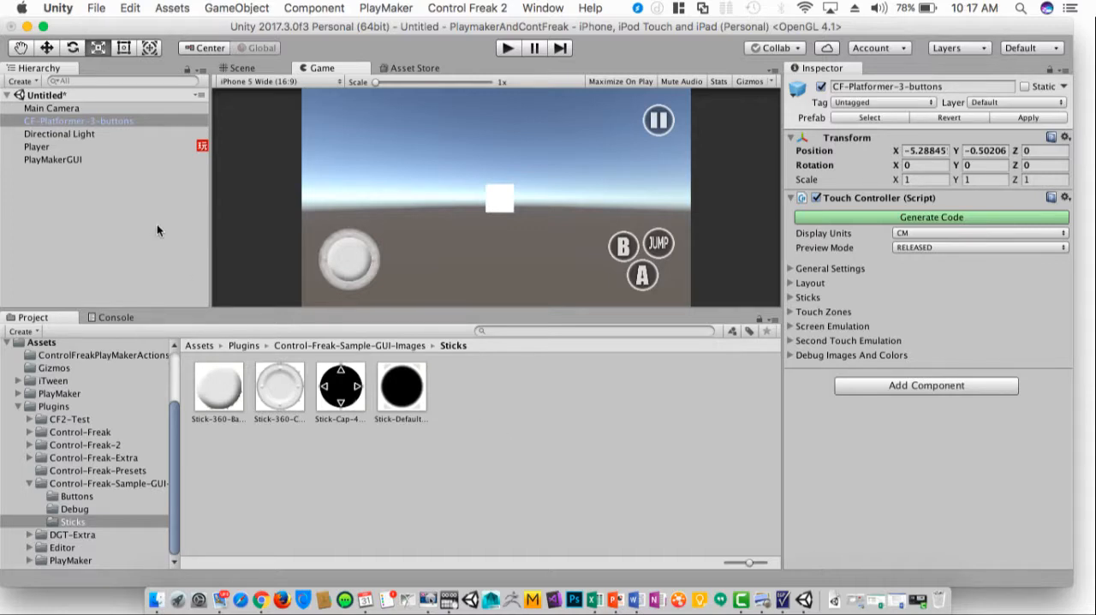
pyautogui.moveTo(178, 228)
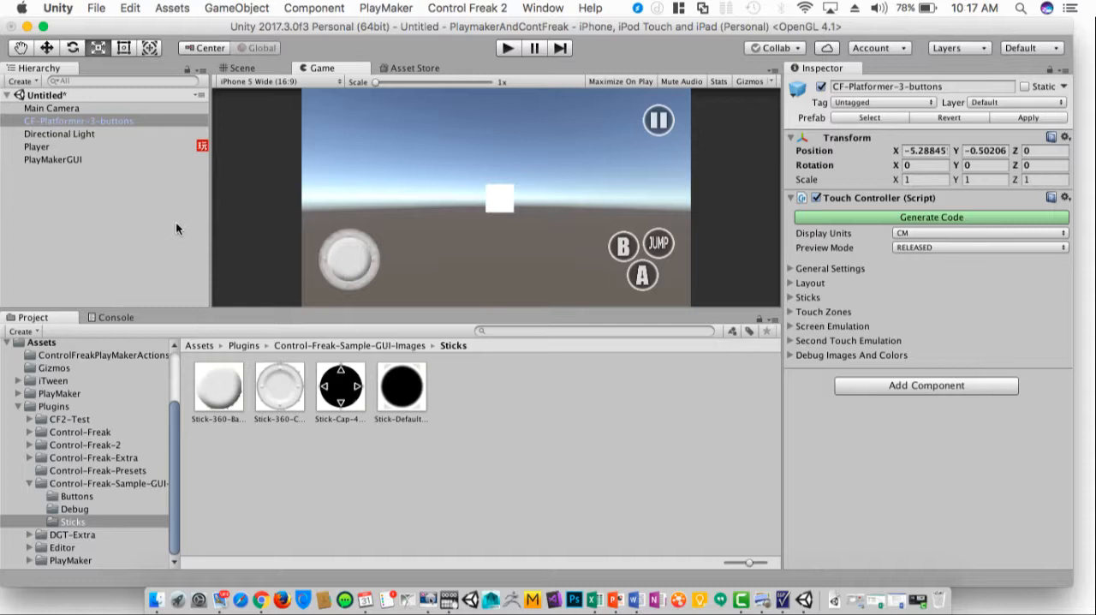
pyautogui.moveTo(231, 256)
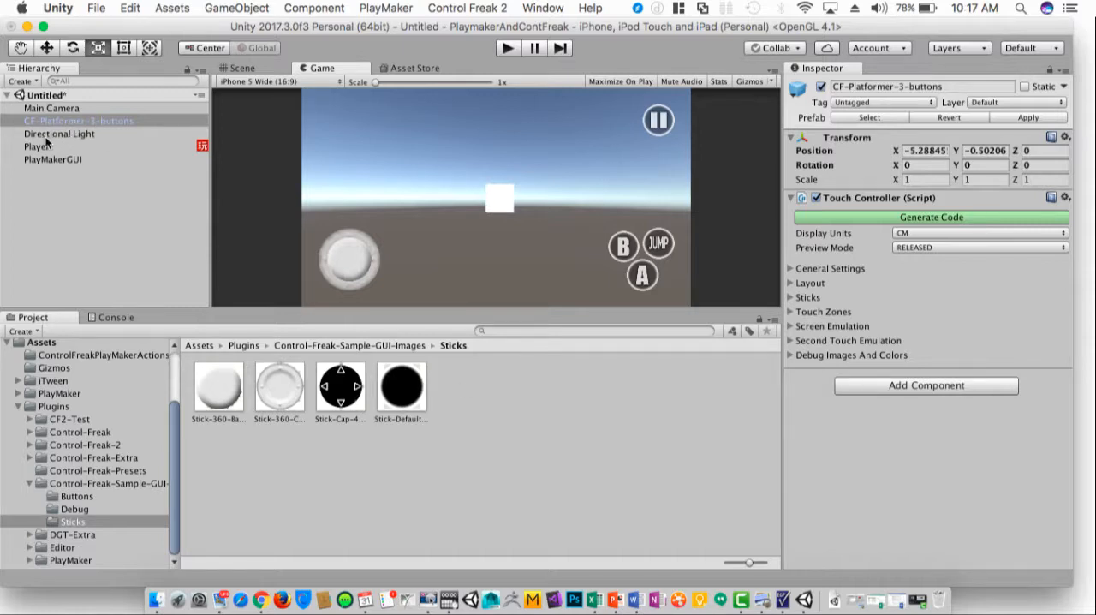
# Select Player and disable the Horizontal and Vertical Get Axis actions in State 1
pyautogui.click(37, 146)
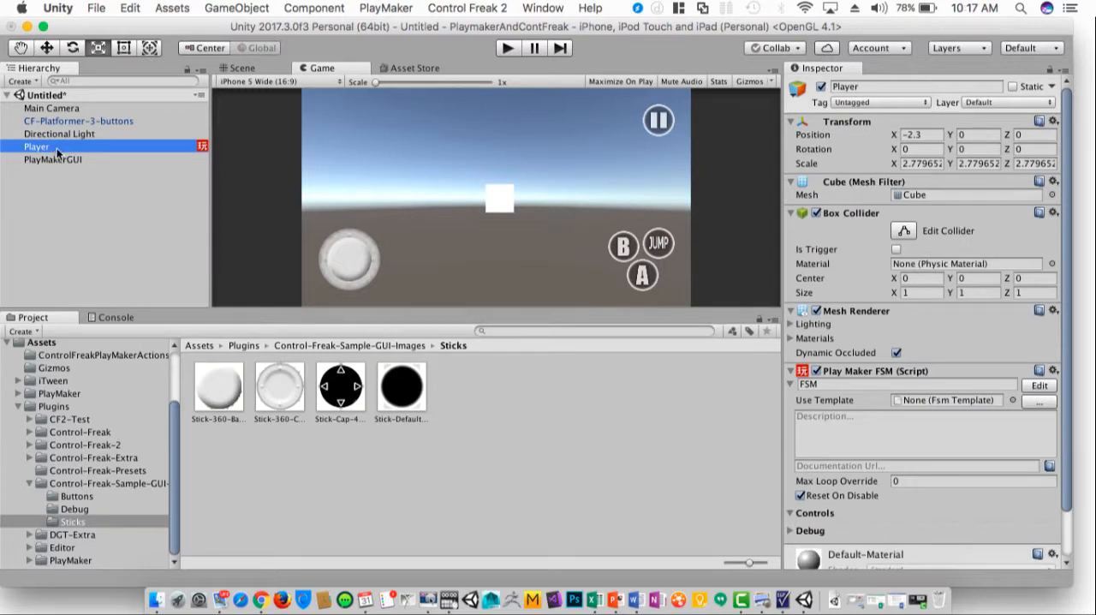
pyautogui.moveTo(79, 152)
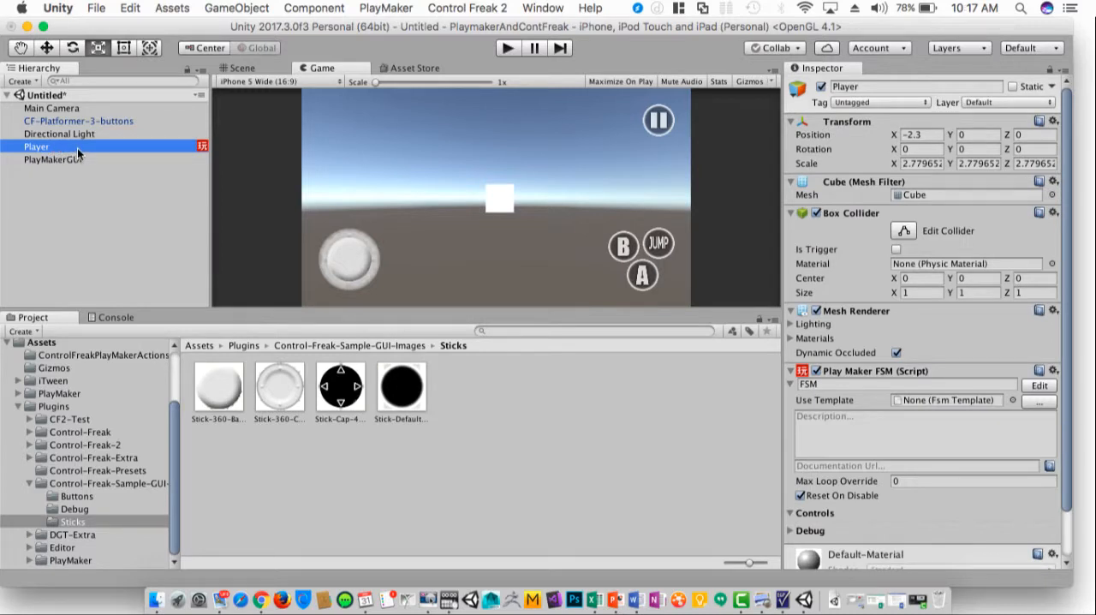
pyautogui.moveTo(332, 189)
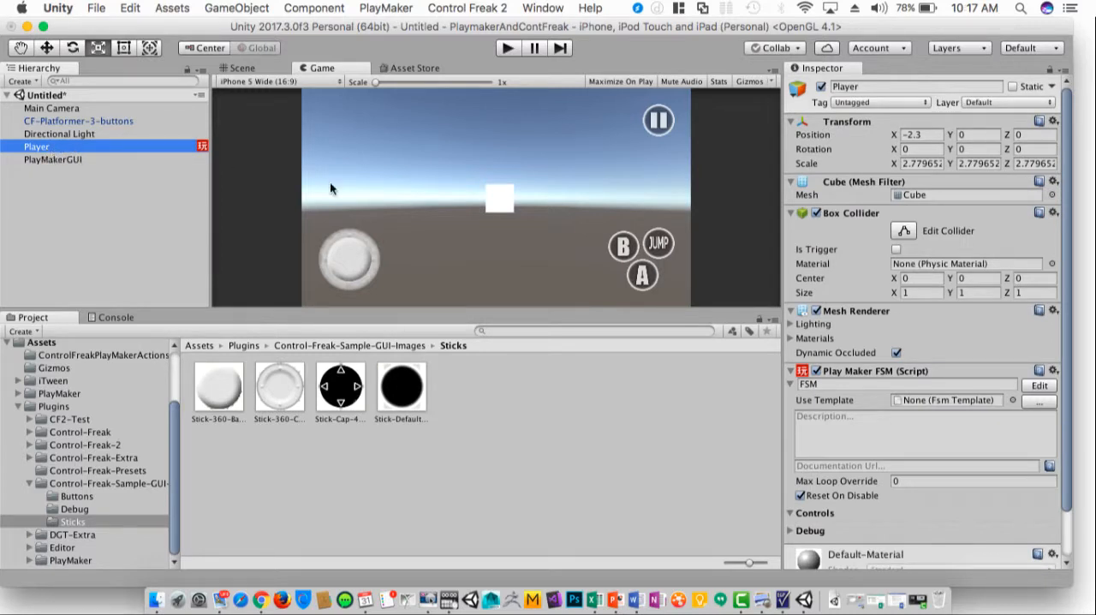
pyautogui.moveTo(241, 119)
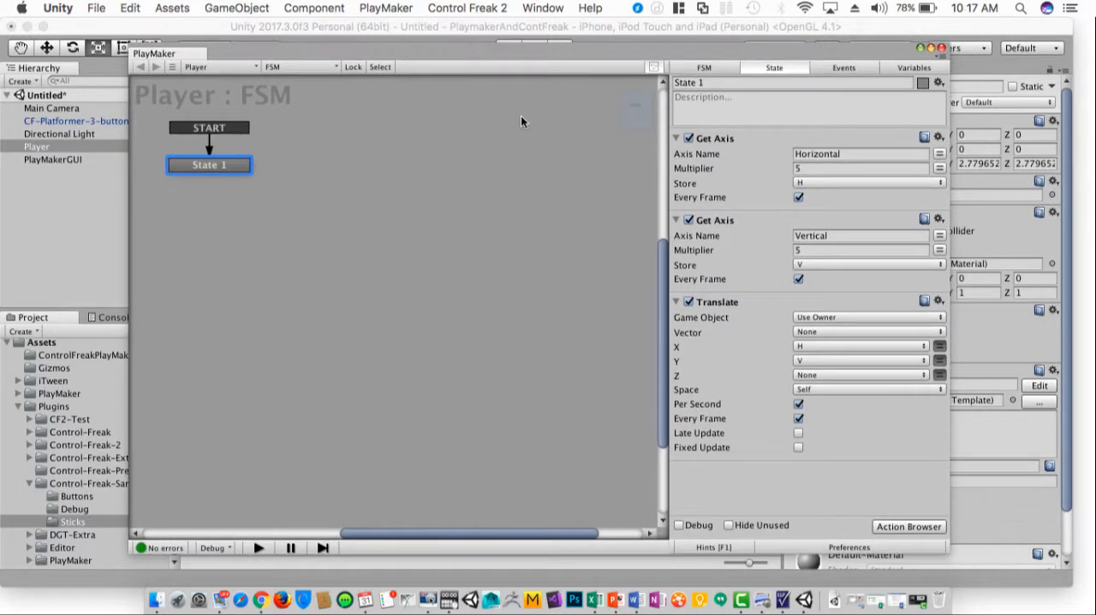
pyautogui.moveTo(769, 158)
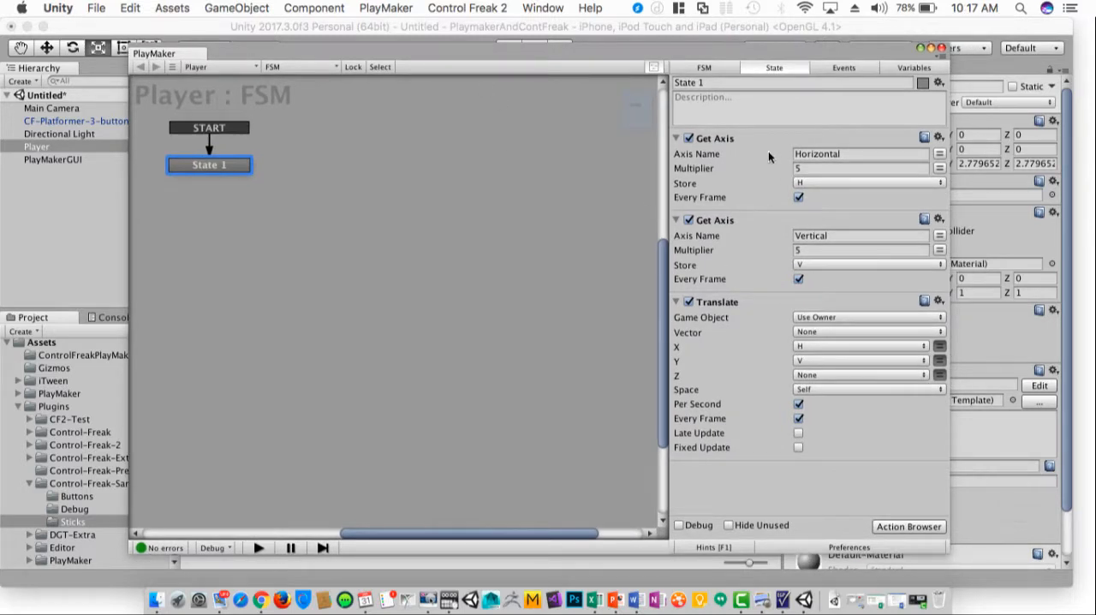
pyautogui.click(676, 138)
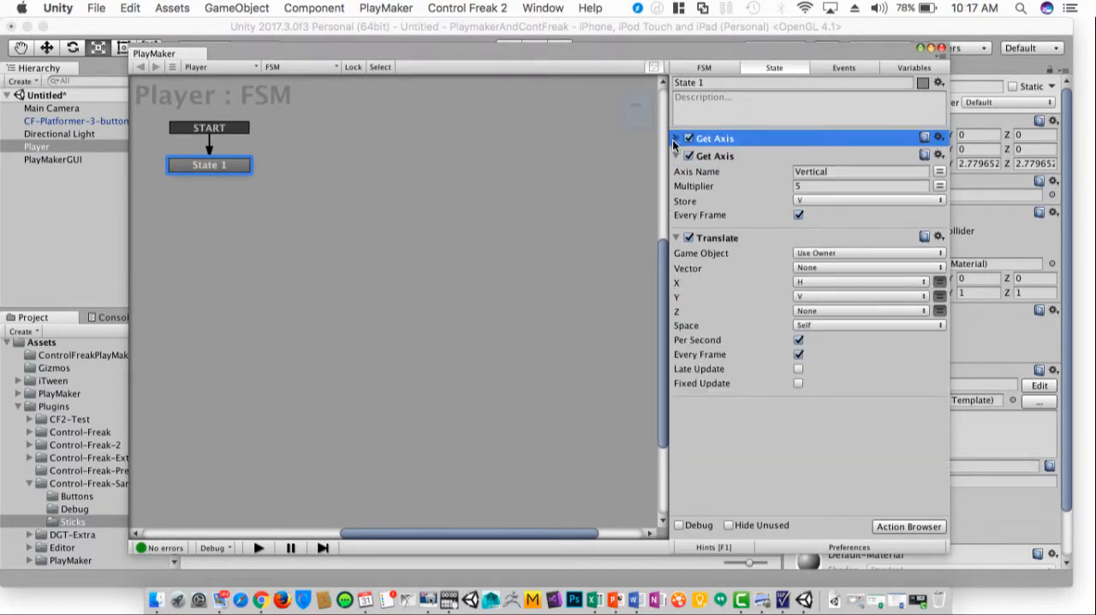
pyautogui.click(675, 138)
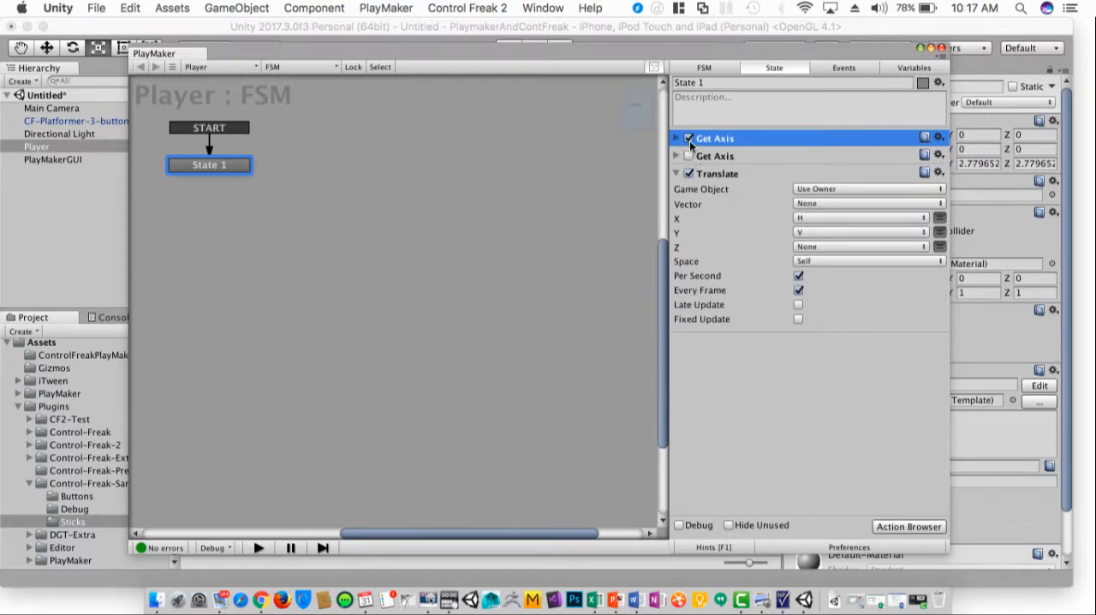
pyautogui.click(909, 526)
pyautogui.write('cf')
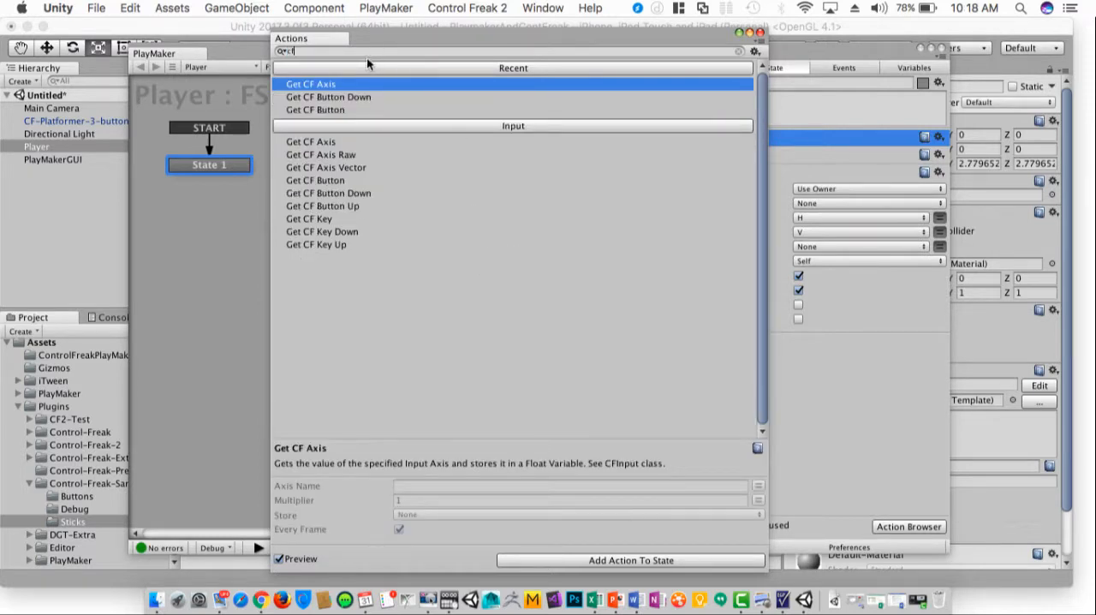
pyautogui.moveTo(328, 135)
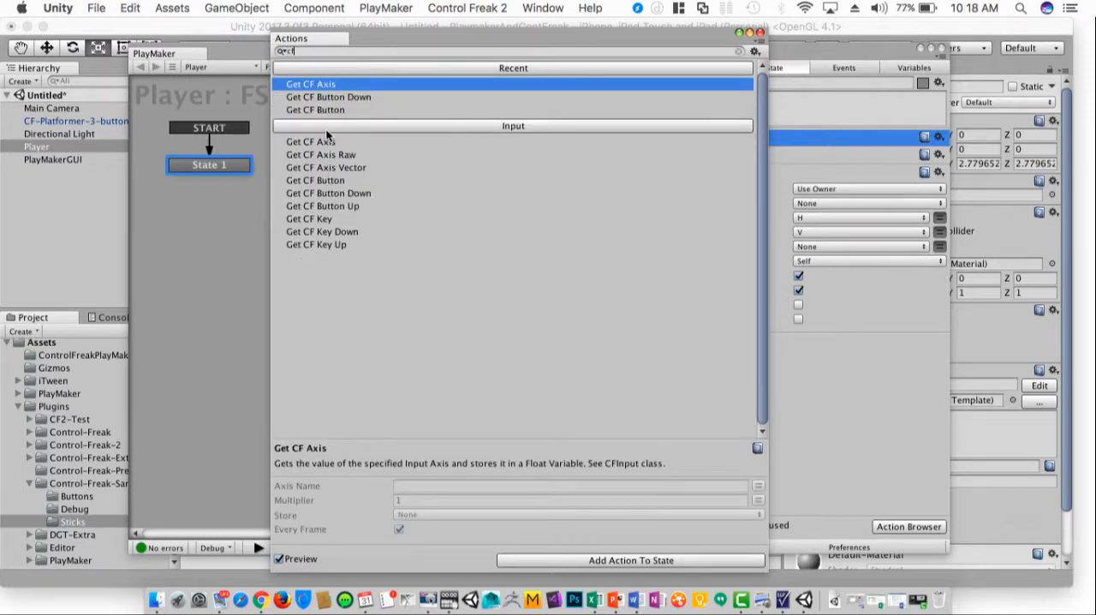
pyautogui.moveTo(347, 206)
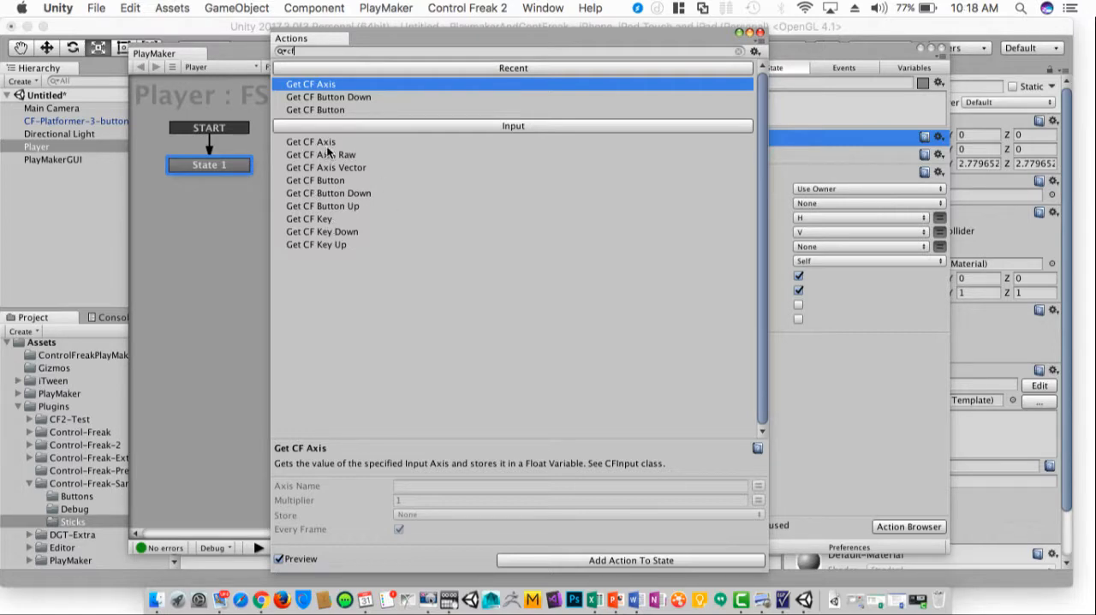
# Pick Get CF Axis in the Action Browser and add it to State 1 twice
pyautogui.click(311, 141)
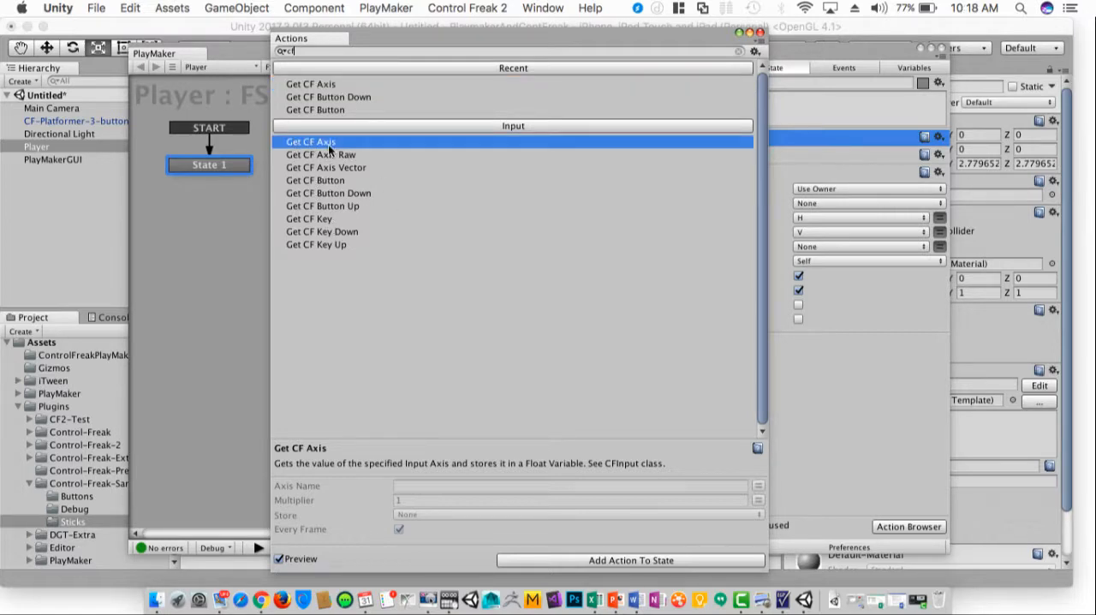
pyautogui.moveTo(307, 145)
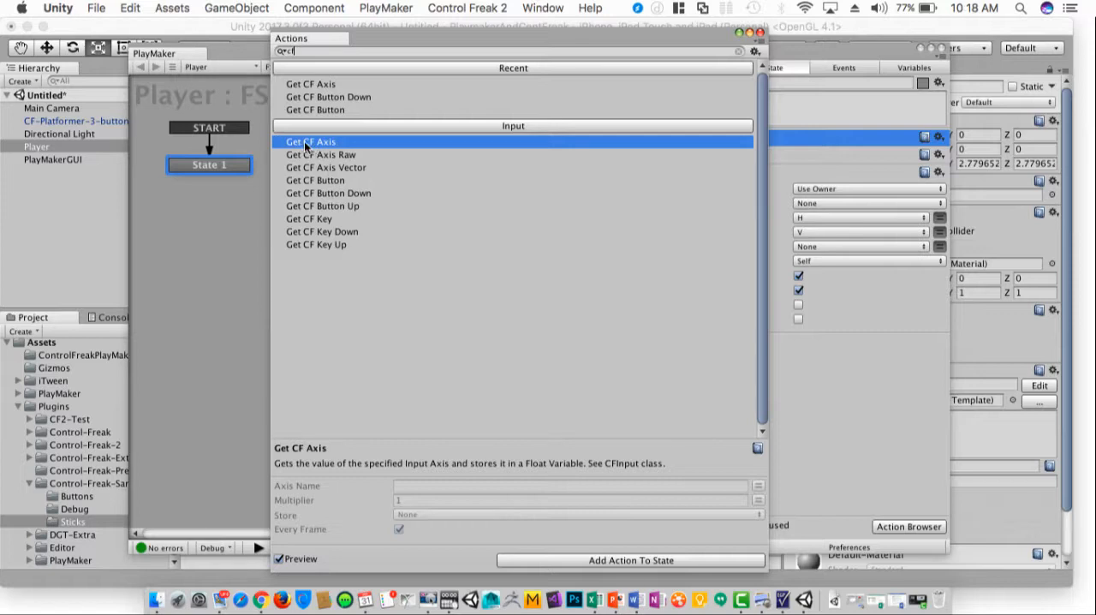
pyautogui.click(631, 560)
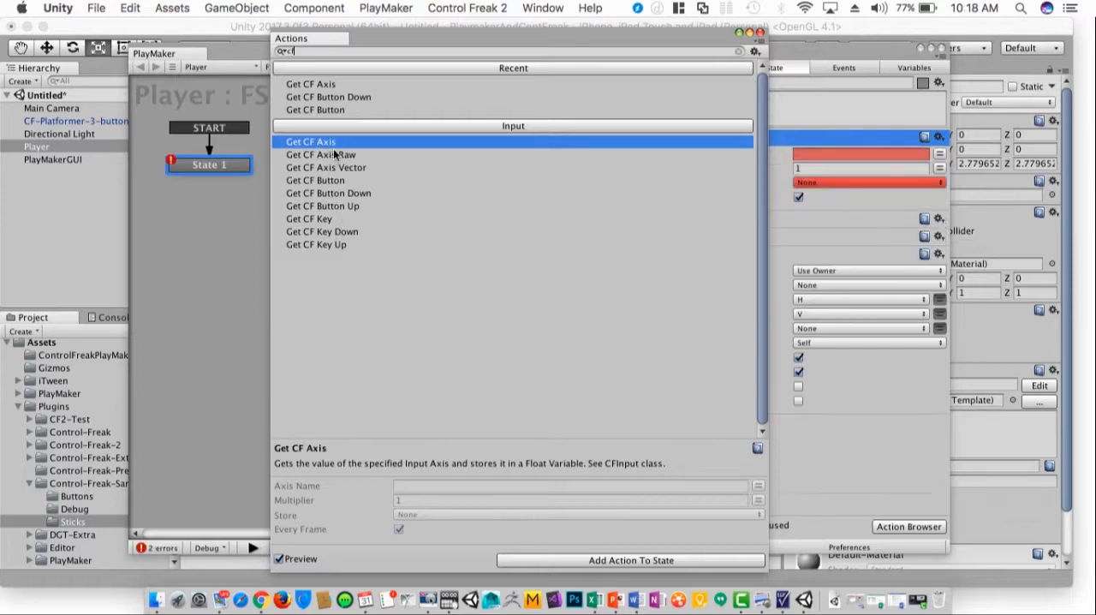
pyautogui.click(630, 559)
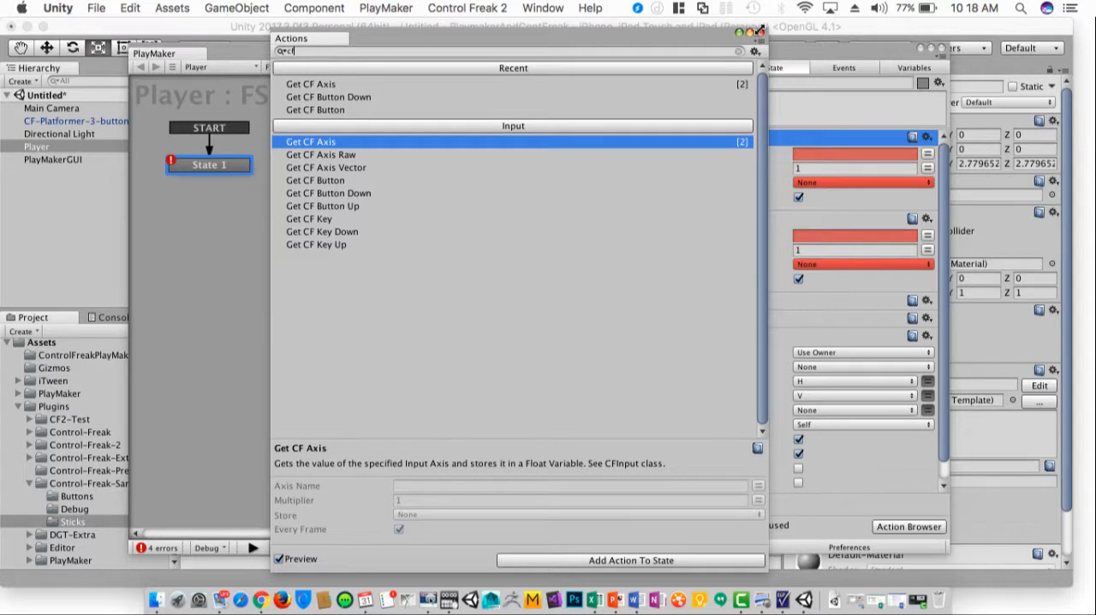
pyautogui.click(630, 560)
pyautogui.write('Horizontal')
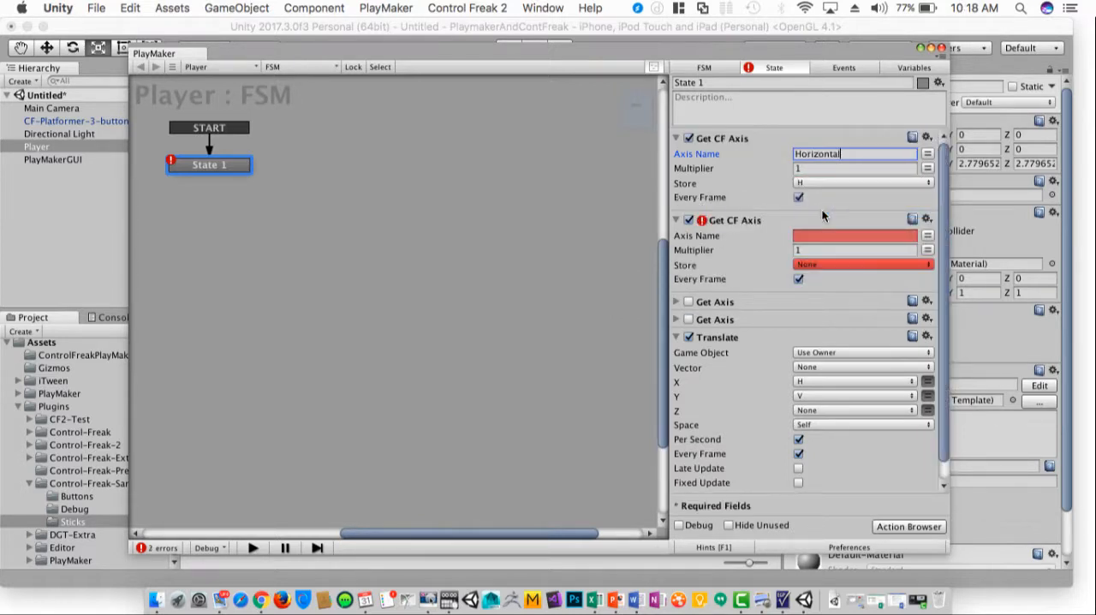
# Set the second Get CF Axis action's Axis Name to 'Vertical'
pyautogui.click(848, 235)
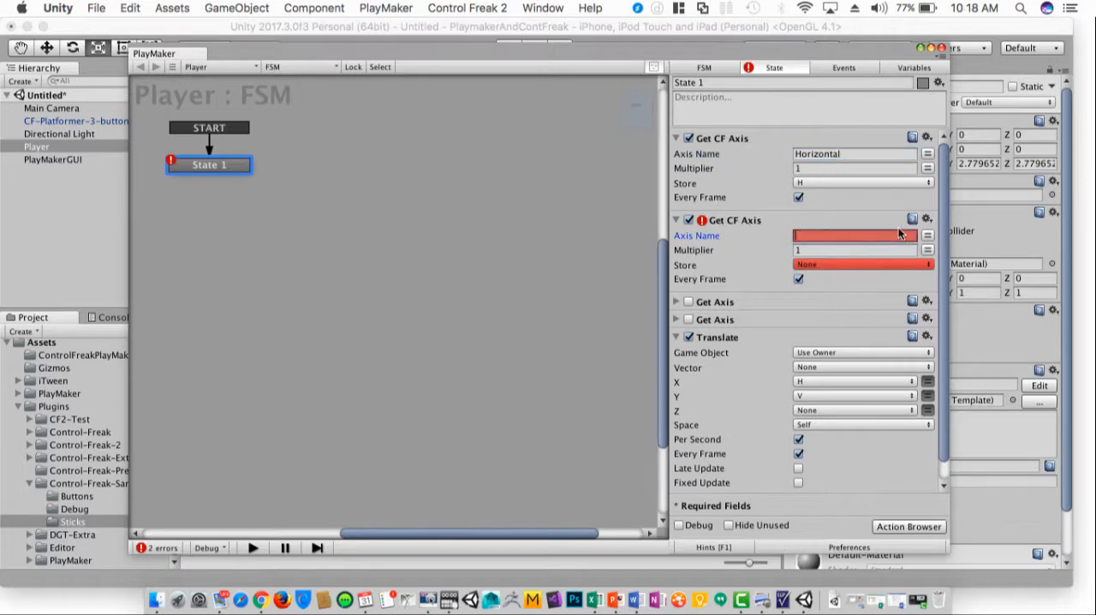
pyautogui.write('Vertical')
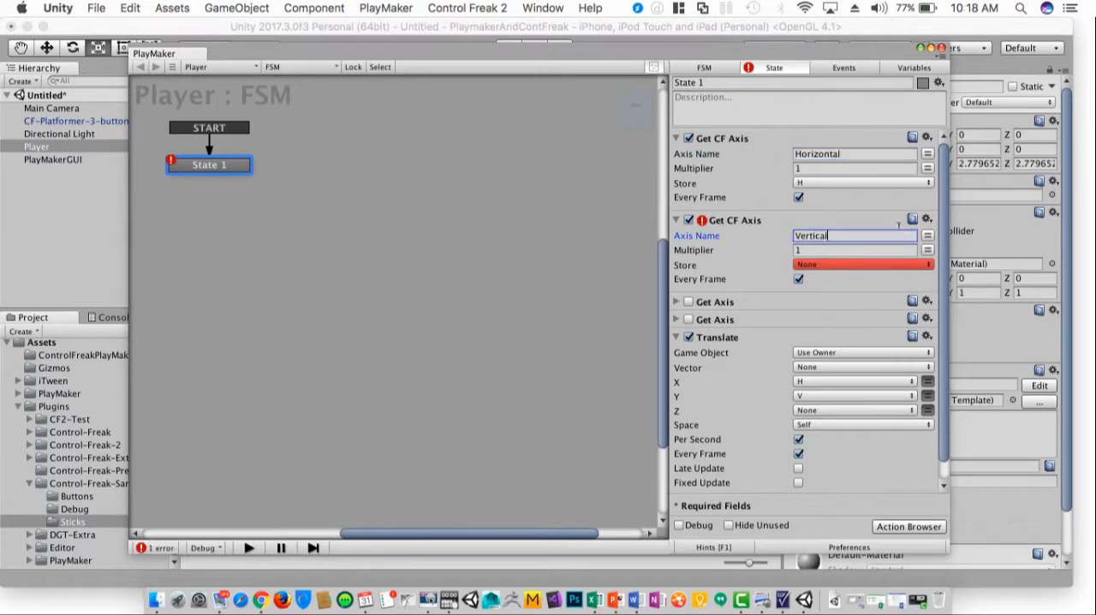
pyautogui.moveTo(818, 313)
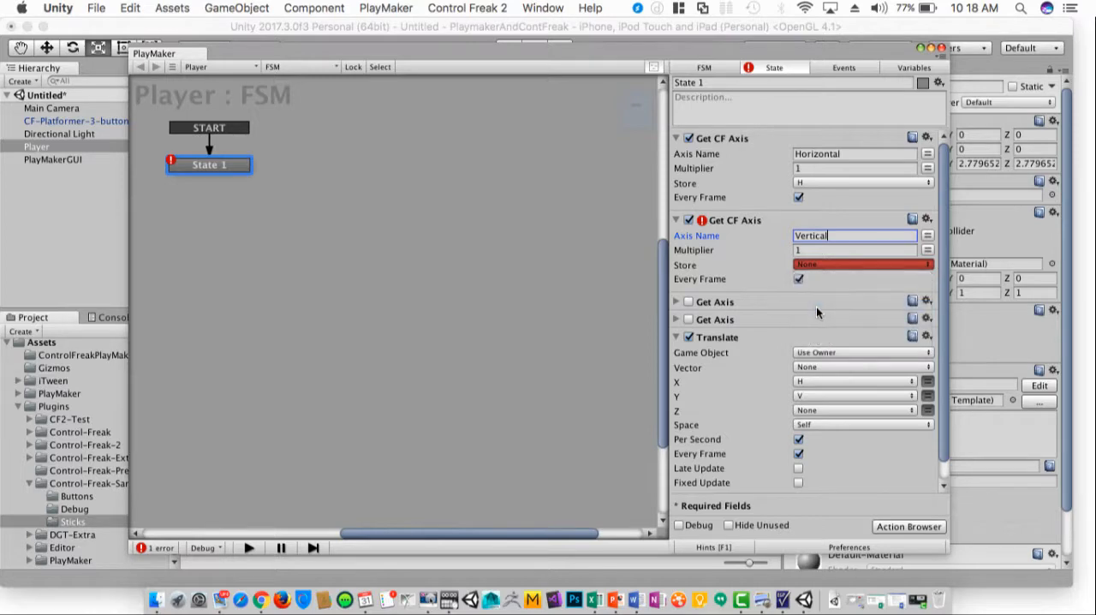
pyautogui.click(860, 265)
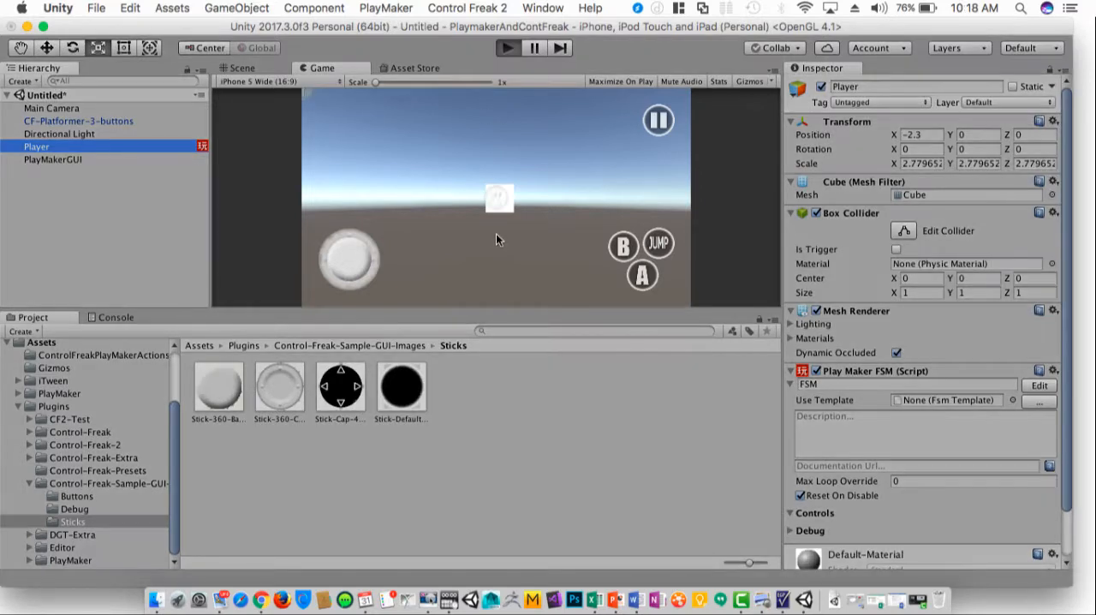
pyautogui.moveTo(495, 266)
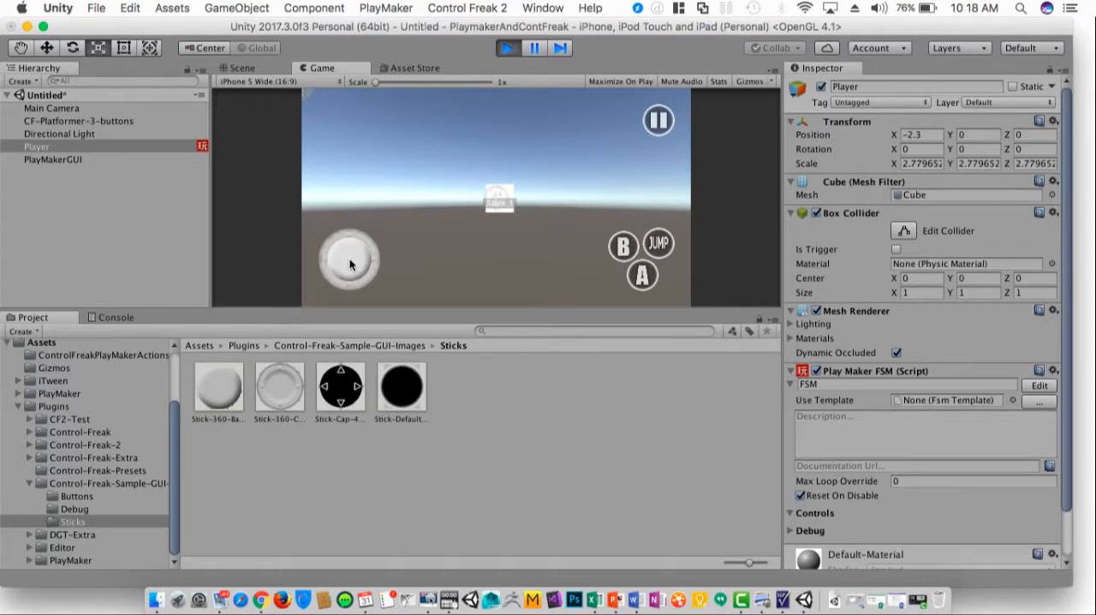
# Push the on-screen stick upward to move the Player cube, then exit play mode
pyautogui.moveTo(349, 263); pyautogui.dragTo(340, 197)
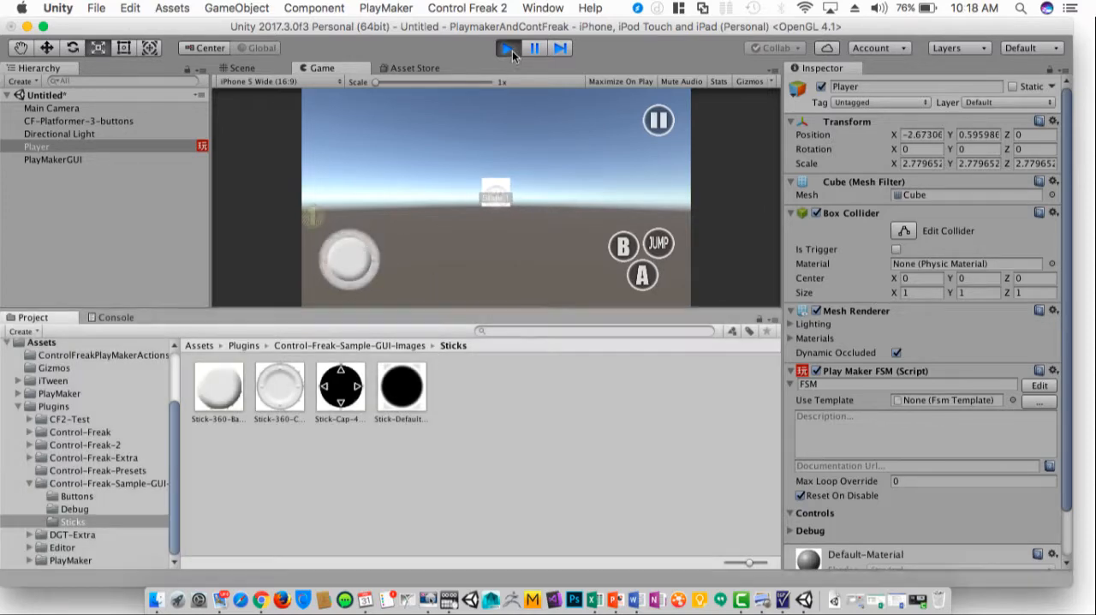
pyautogui.click(81, 120)
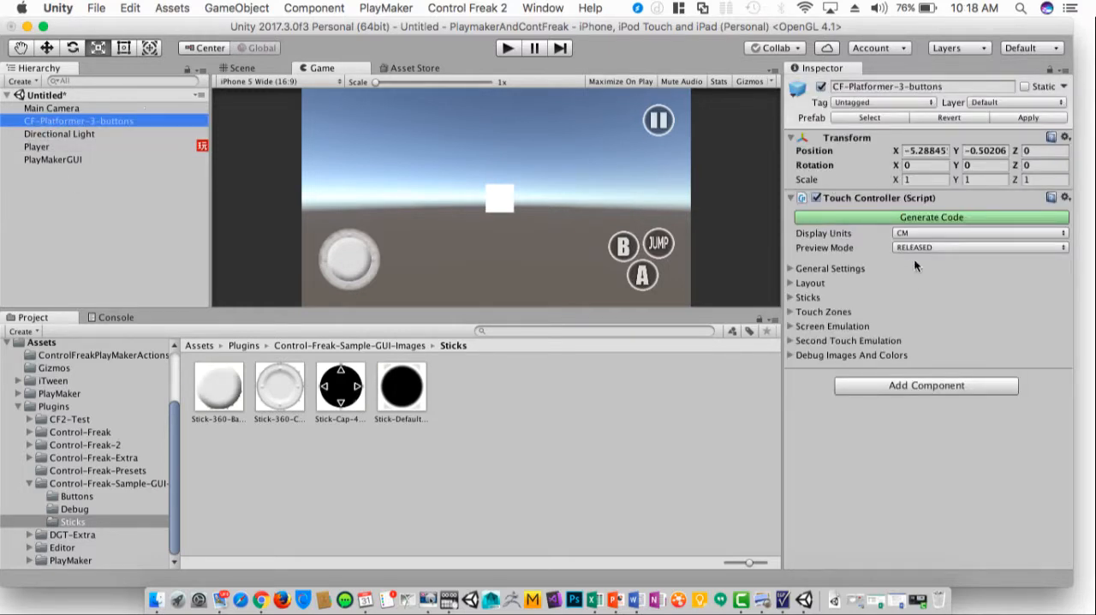
pyautogui.moveTo(817, 334)
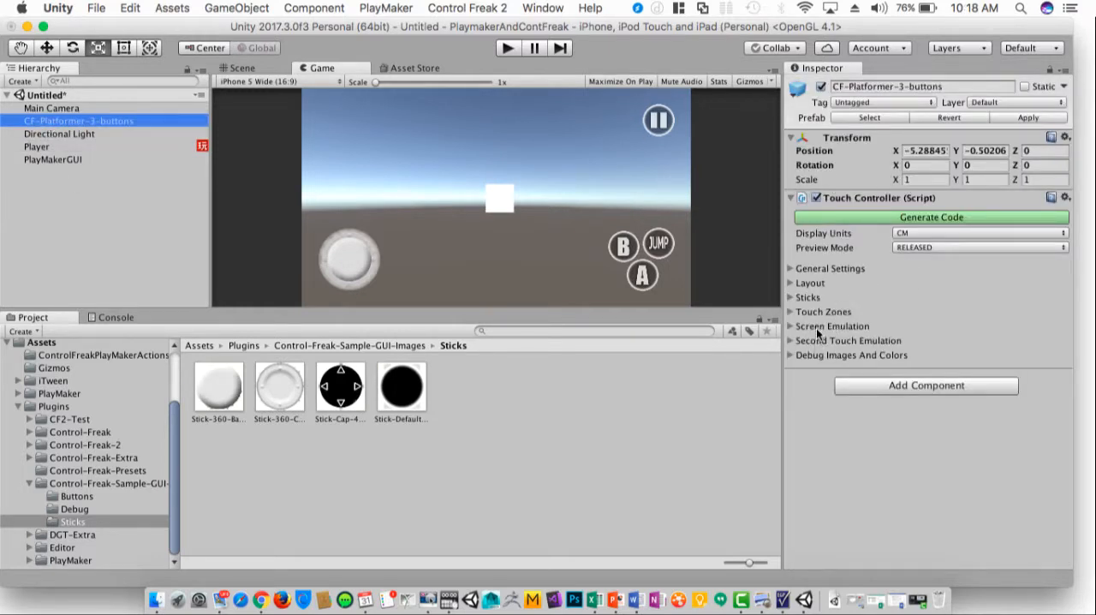
pyautogui.moveTo(792, 314)
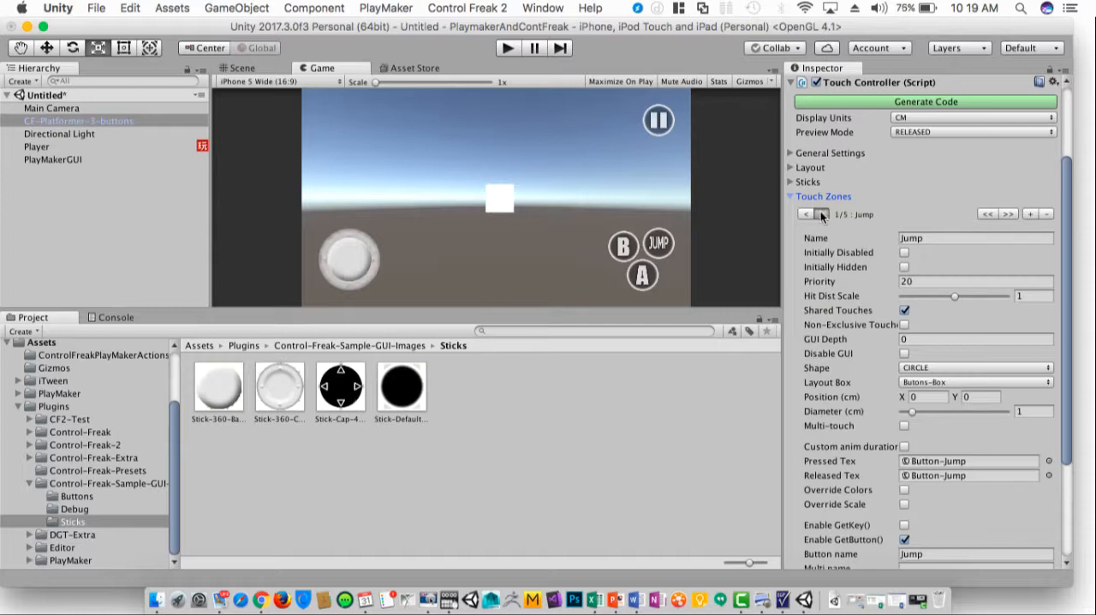
# Step forward through the touch zones toward Fire2, then back to the Jump zone
pyautogui.click(825, 214)
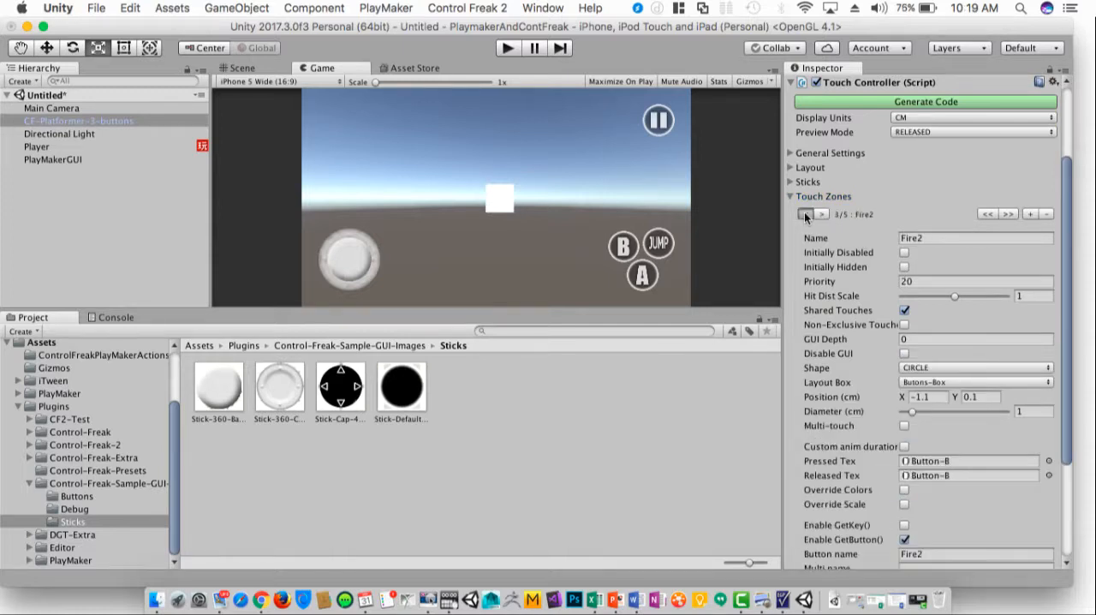
pyautogui.click(805, 214)
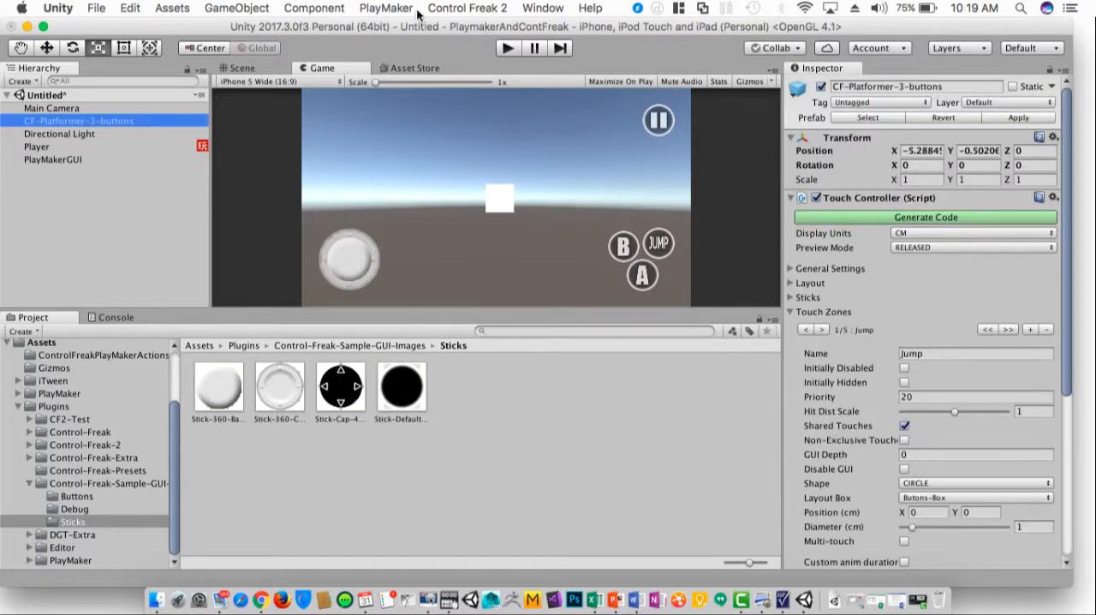
# Open the PlayMaker editor and add Get CF Button Down (button Fire1) to State 1
pyautogui.click(386, 7)
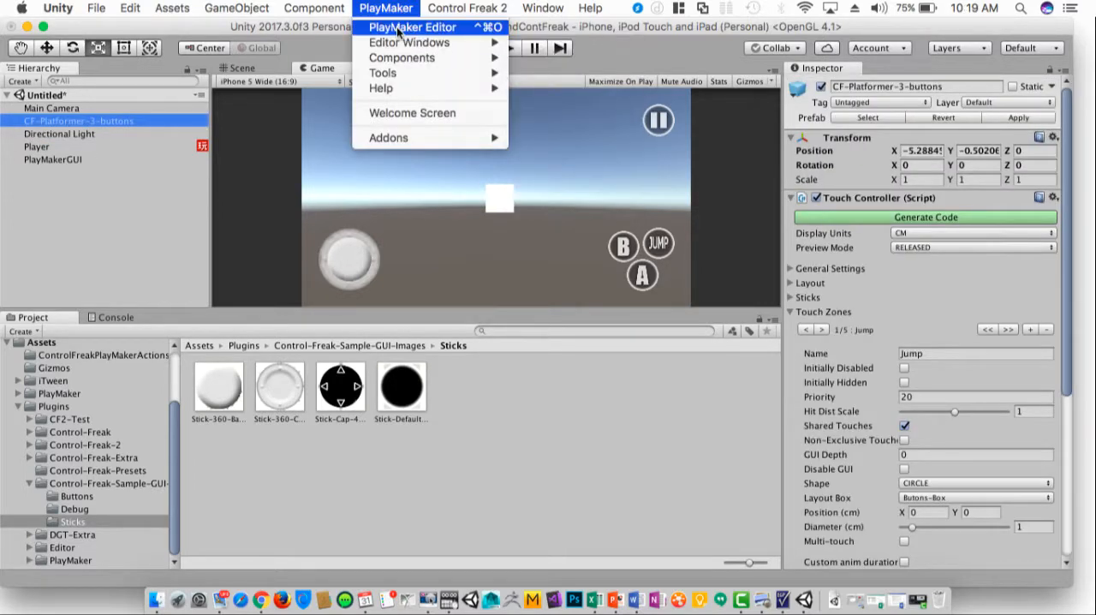
pyautogui.click(413, 26)
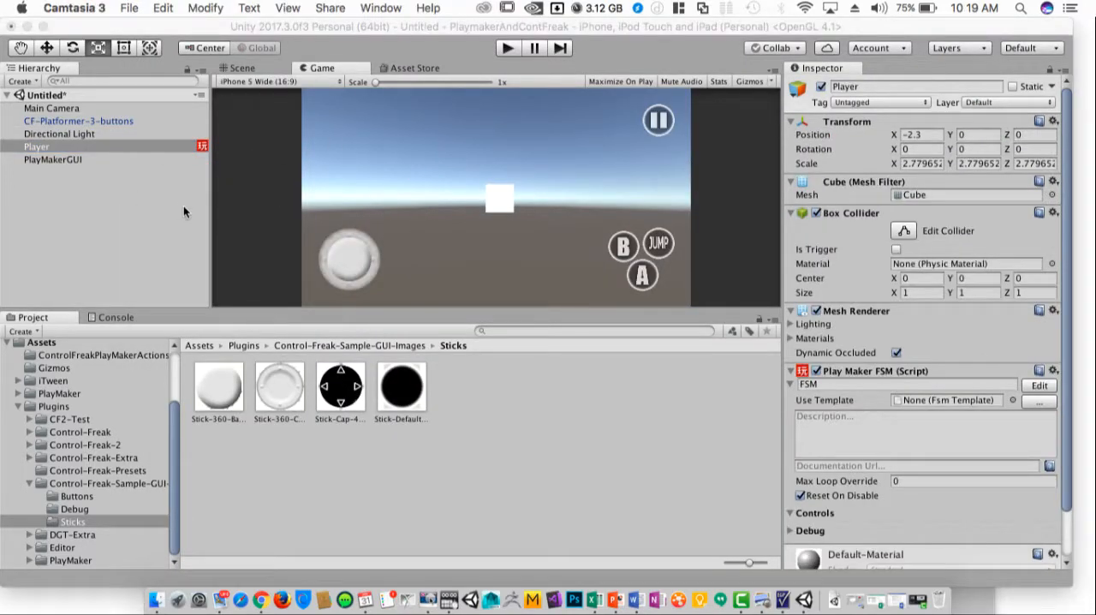
pyautogui.click(1039, 384)
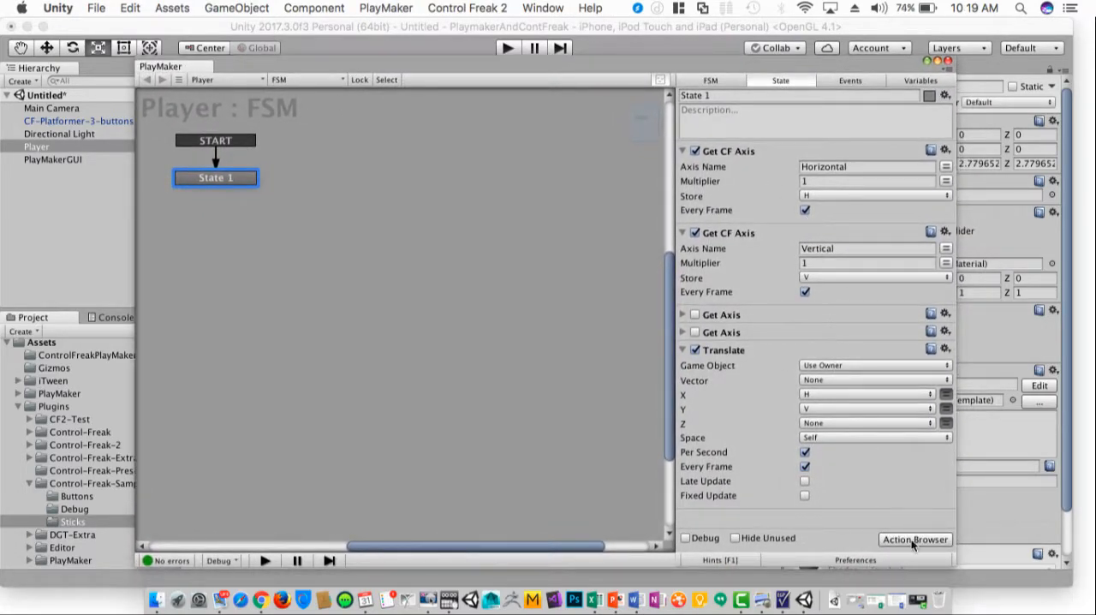
pyautogui.click(915, 539)
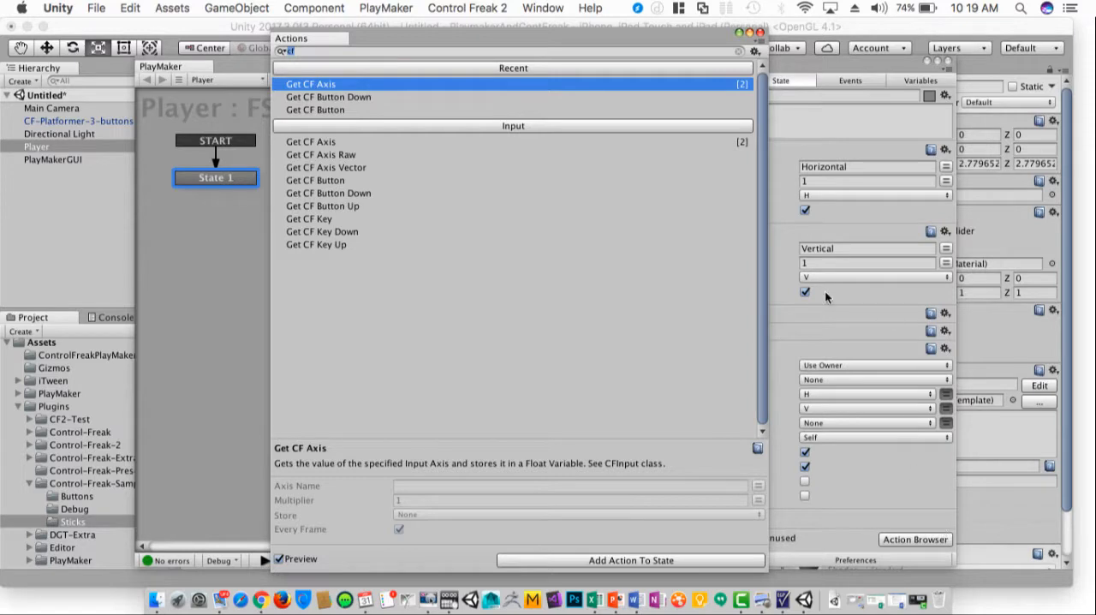
pyautogui.click(328, 97)
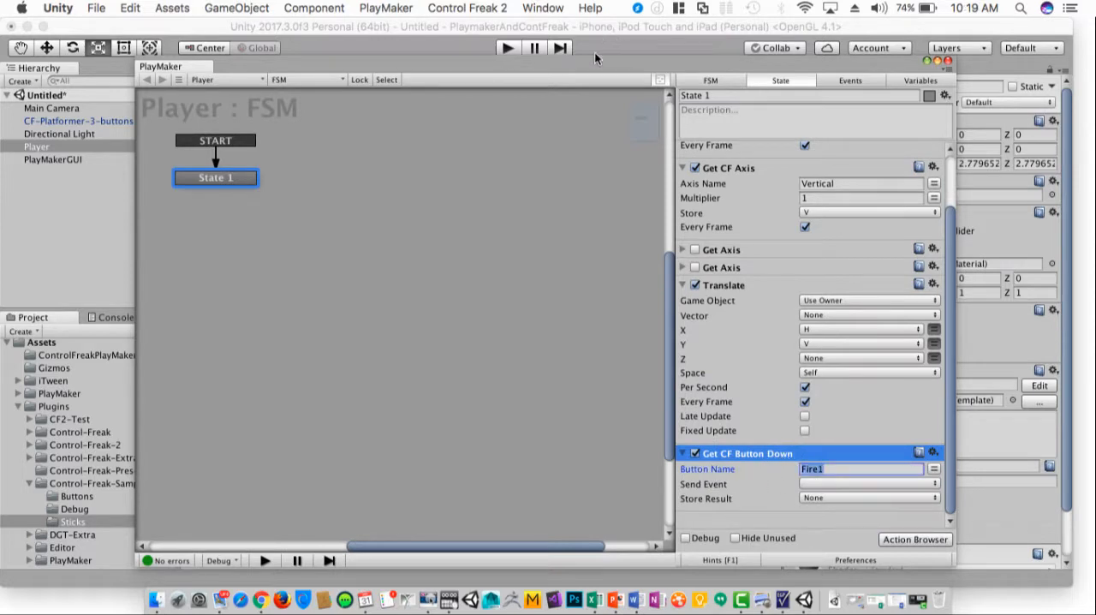
pyautogui.click(506, 47)
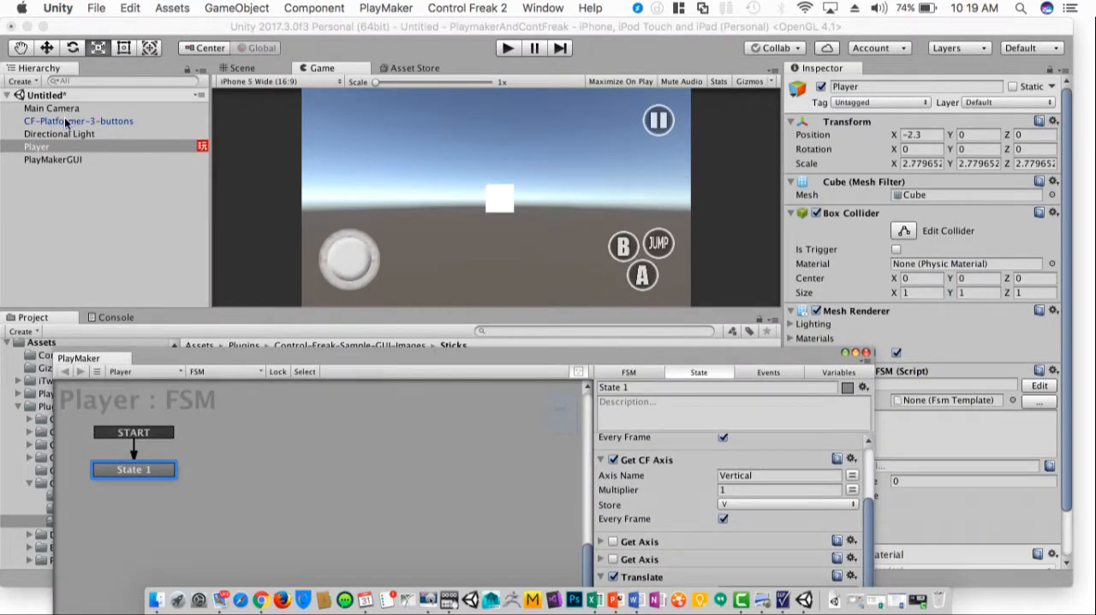
# Step CF-Platformer-3-buttons' touch zones to Fire2, ping Button-B's pressed texture, then reselect Player
pyautogui.click(78, 120)
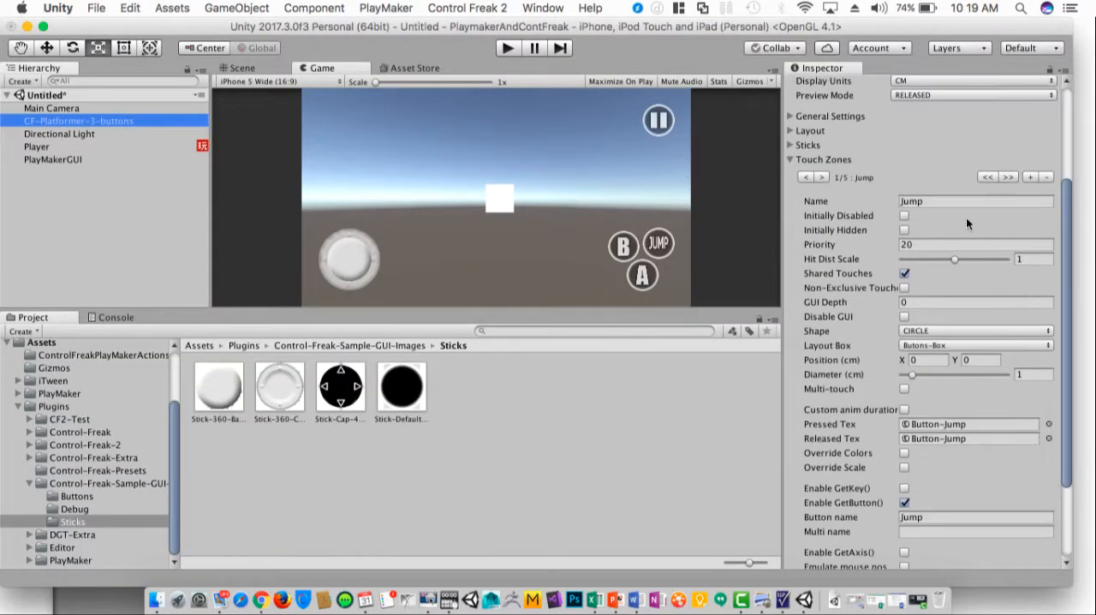
pyautogui.click(824, 177)
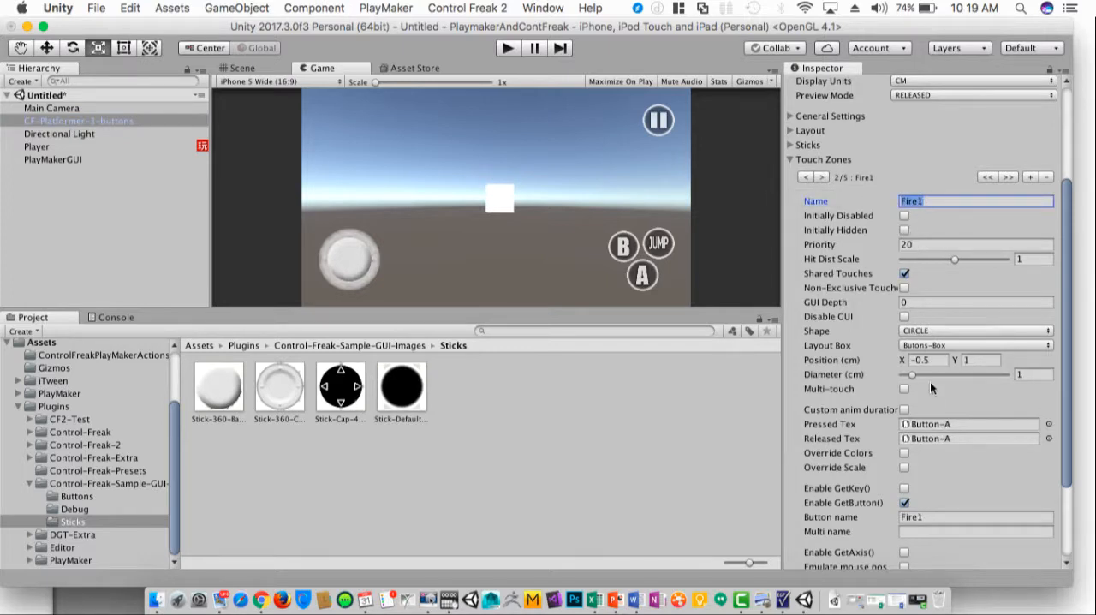
pyautogui.moveTo(822, 255)
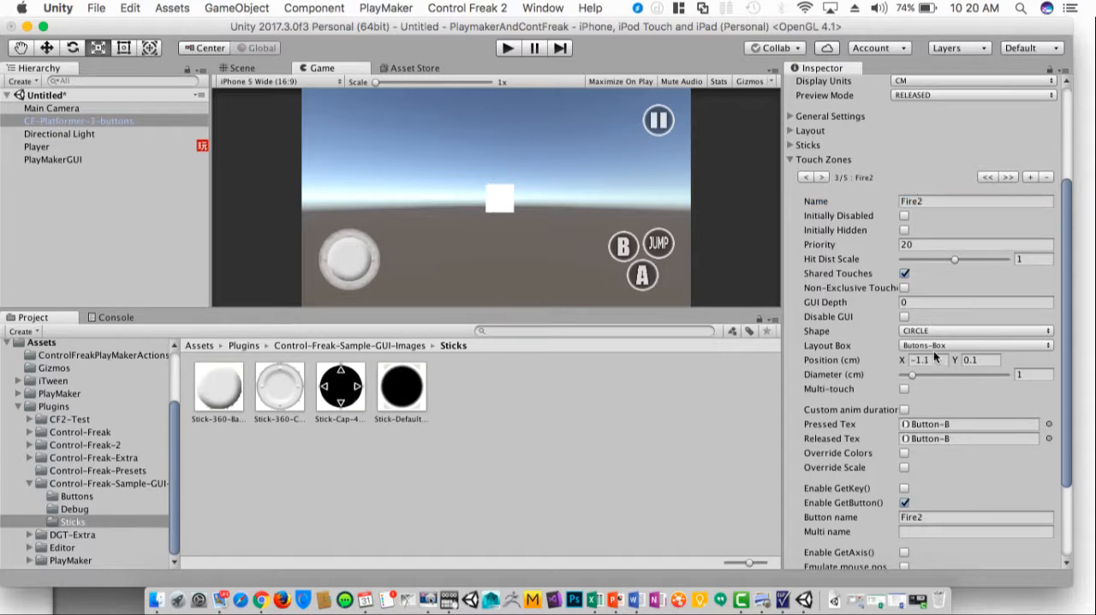
pyautogui.click(77, 496)
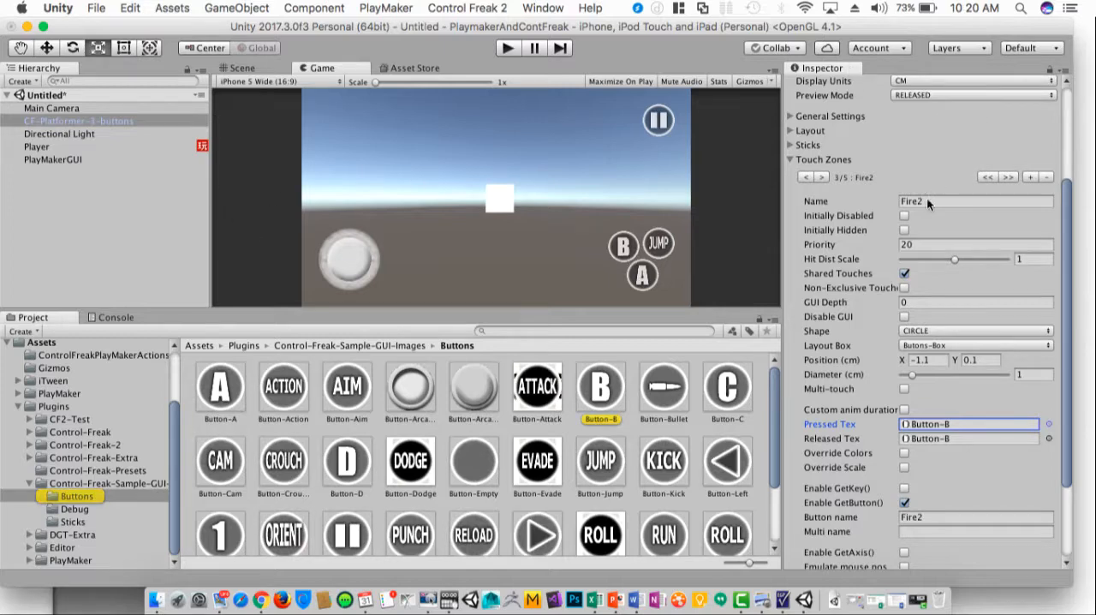
pyautogui.click(35, 146)
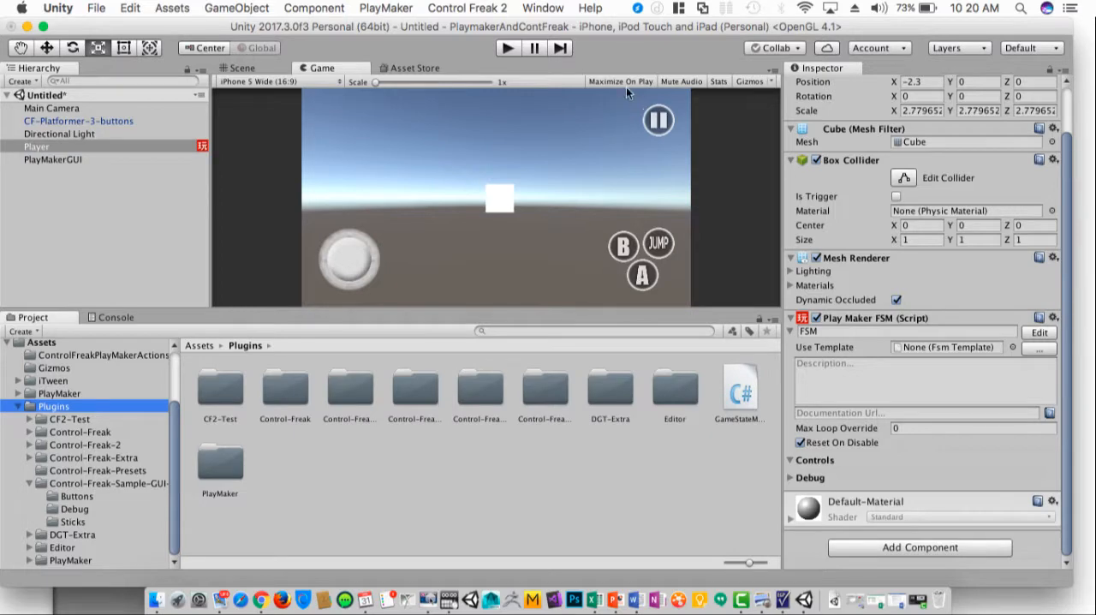
# Set the Get CF Button Down action's button name to Fire2
pyautogui.click(385, 8)
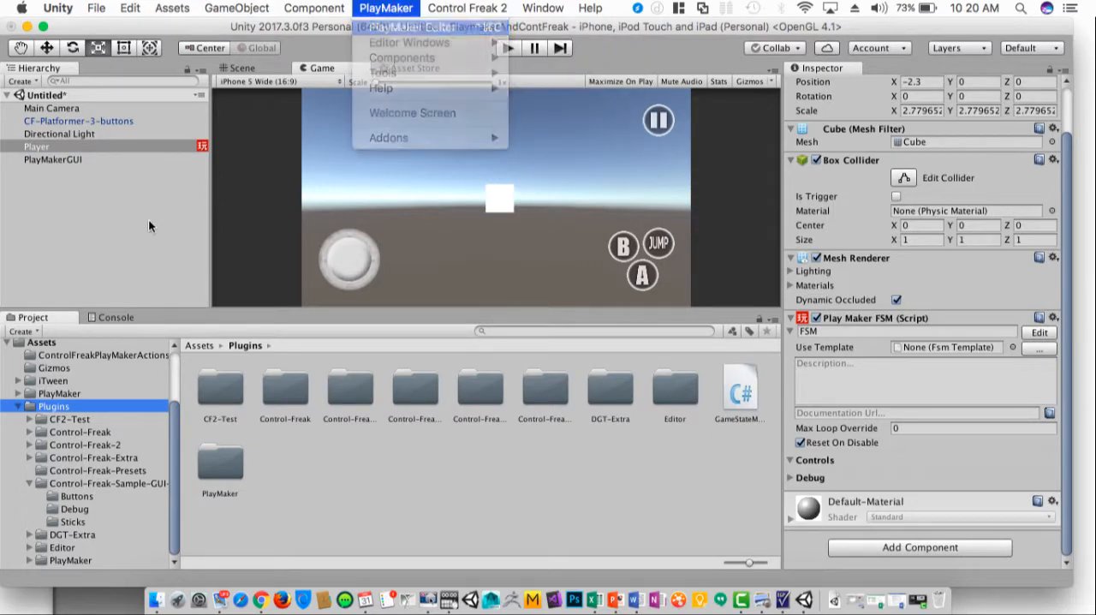
pyautogui.click(409, 27)
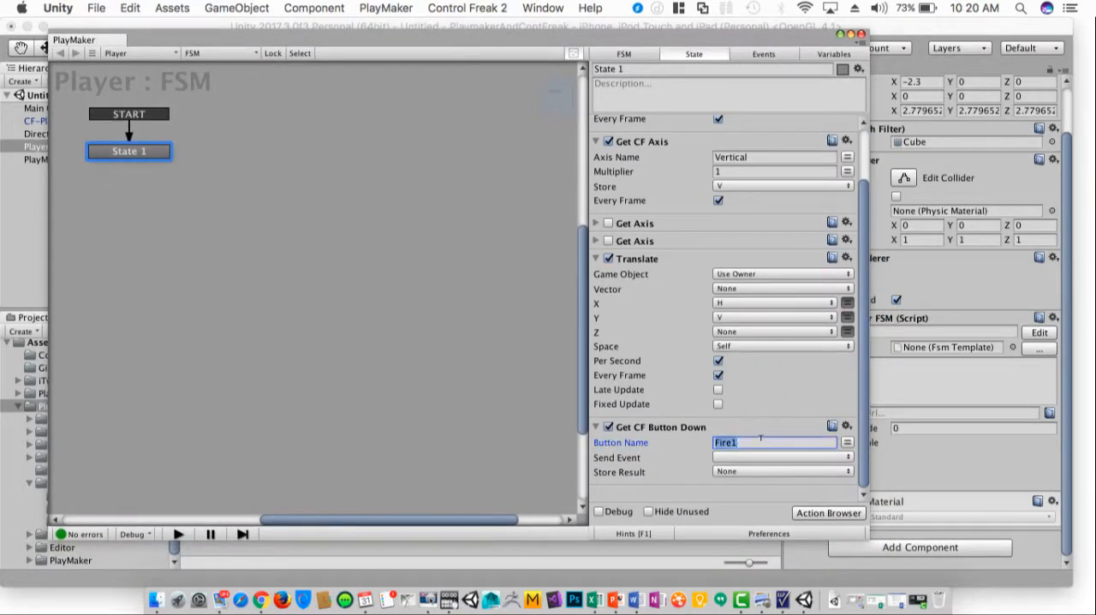
pyautogui.write('Fire2')
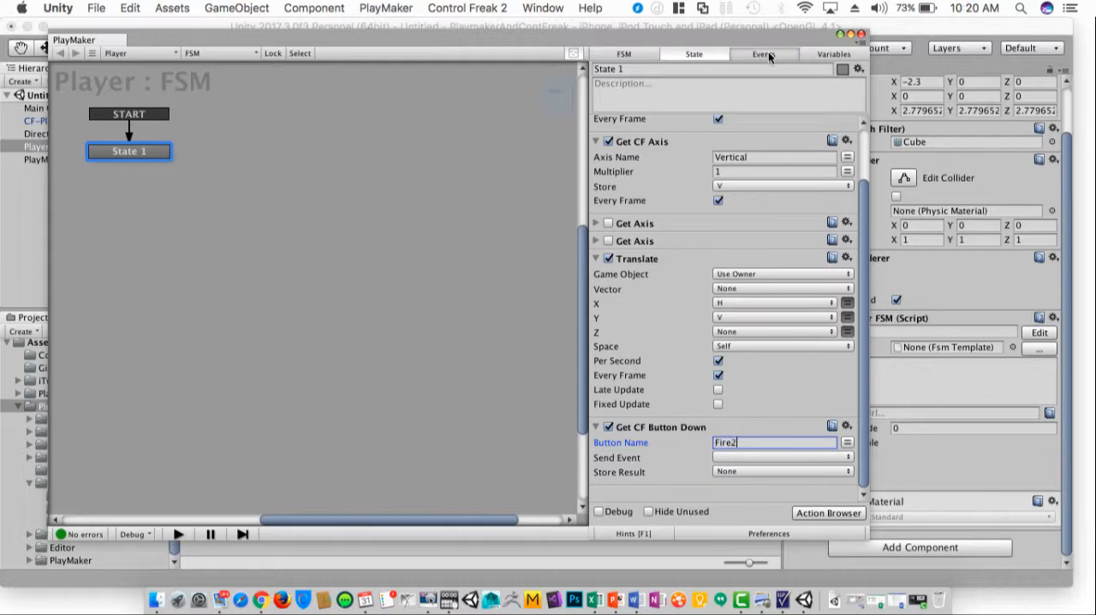
# Add a new FSM event named DestroySelf
pyautogui.click(764, 54)
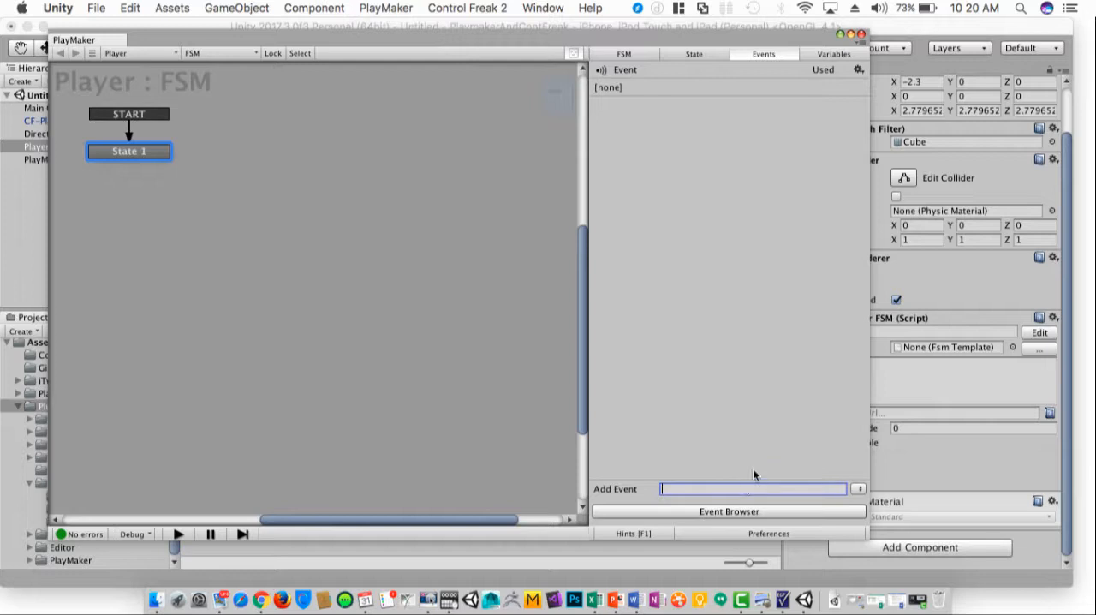
pyautogui.write('D')
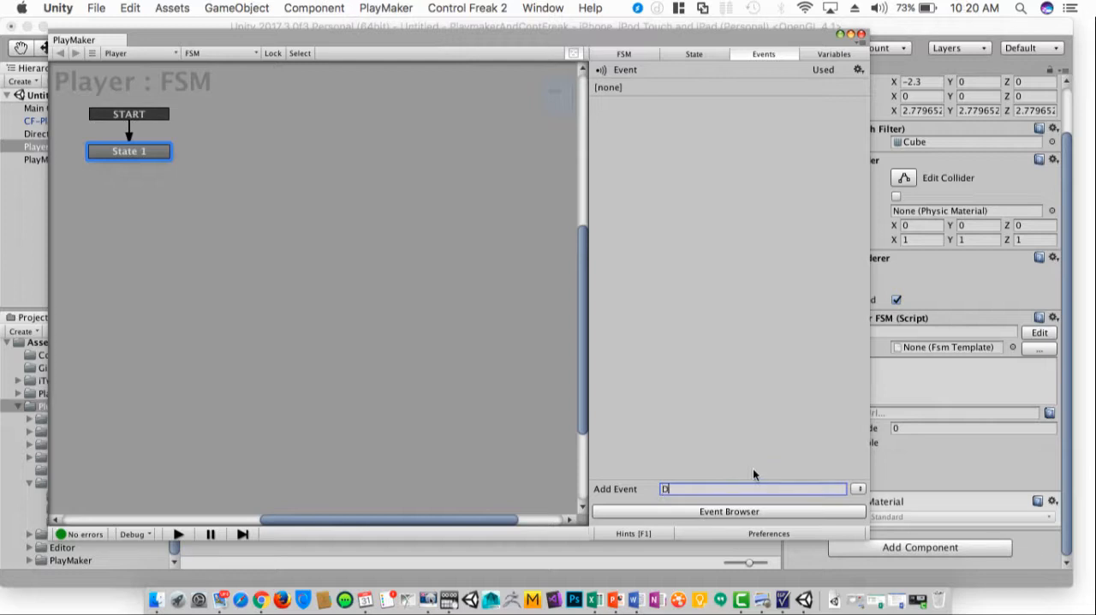
pyautogui.write('estroySelf')
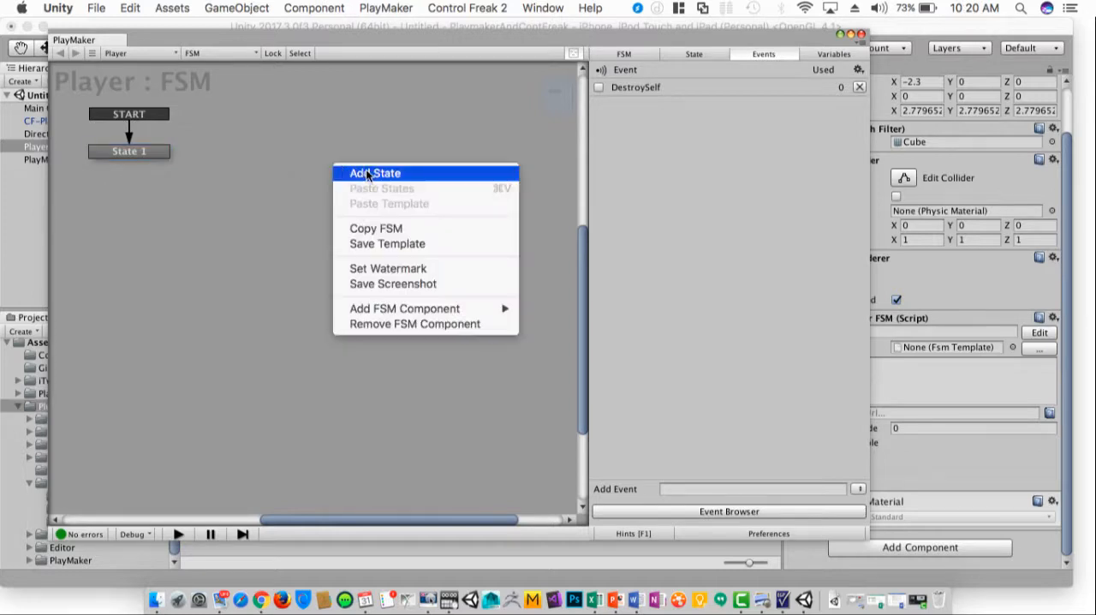
# Create State 2 with global DestroySelf transition and Destroy Self action; State 1 sends DestroySelf
pyautogui.click(374, 172)
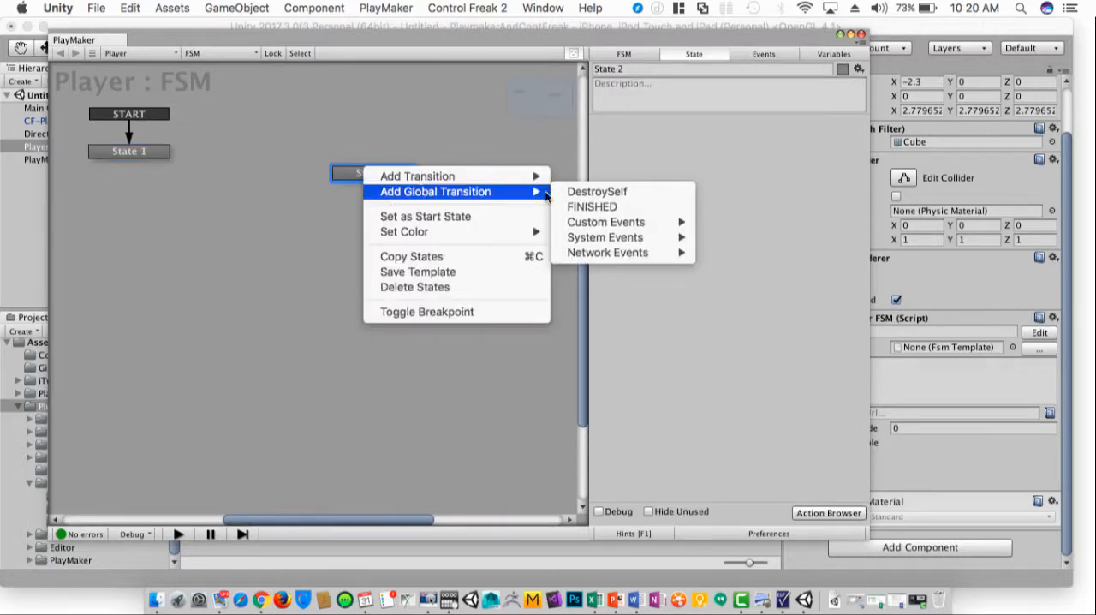
pyautogui.click(596, 191)
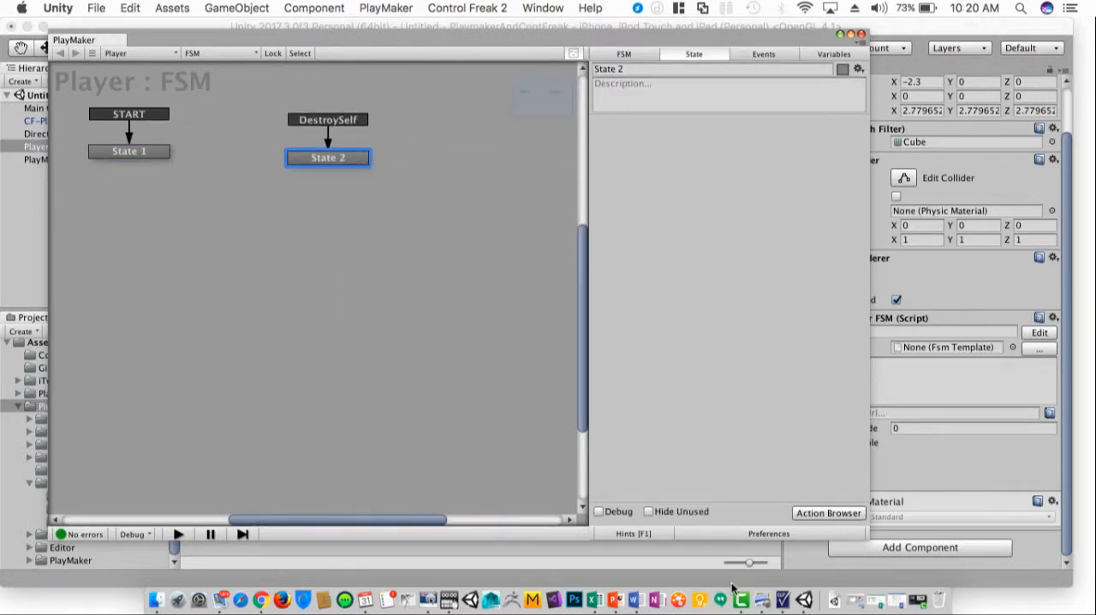
pyautogui.click(827, 512)
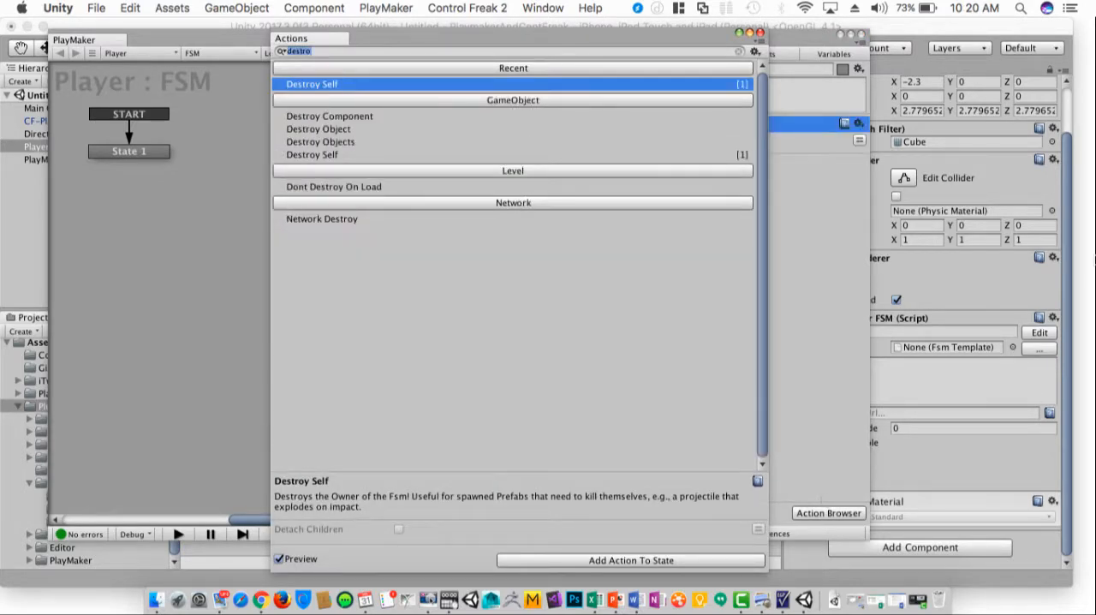
pyautogui.click(631, 560)
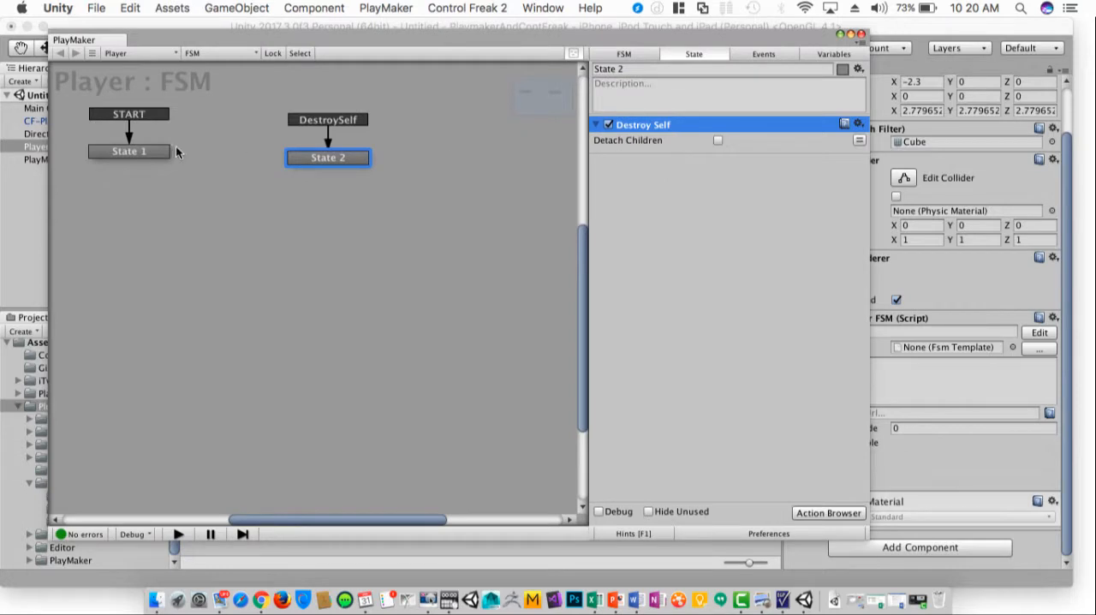
pyautogui.click(128, 152)
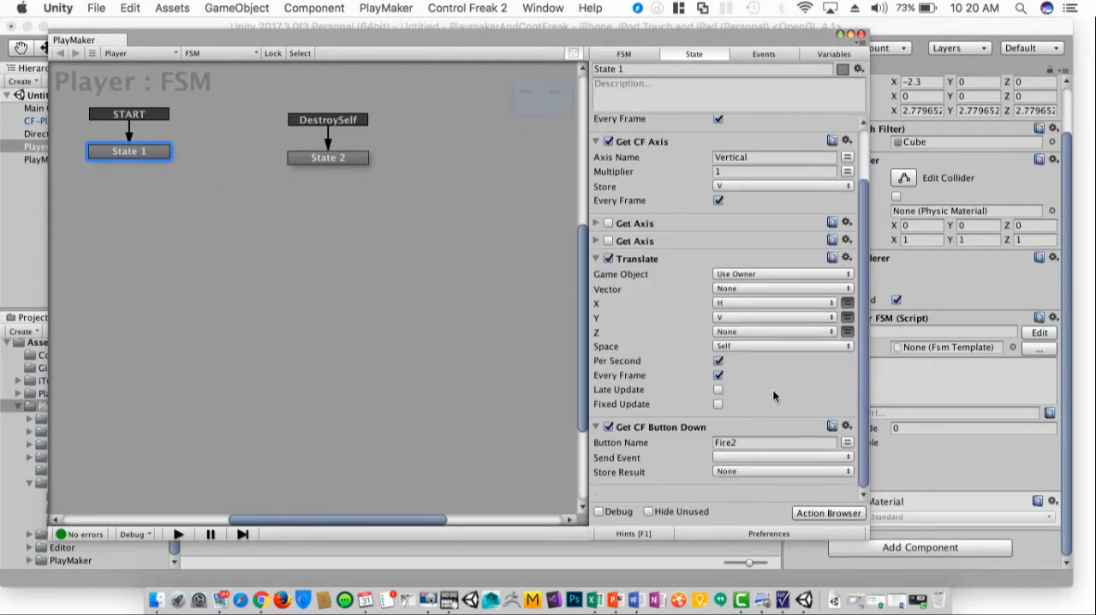
pyautogui.moveTo(679, 473)
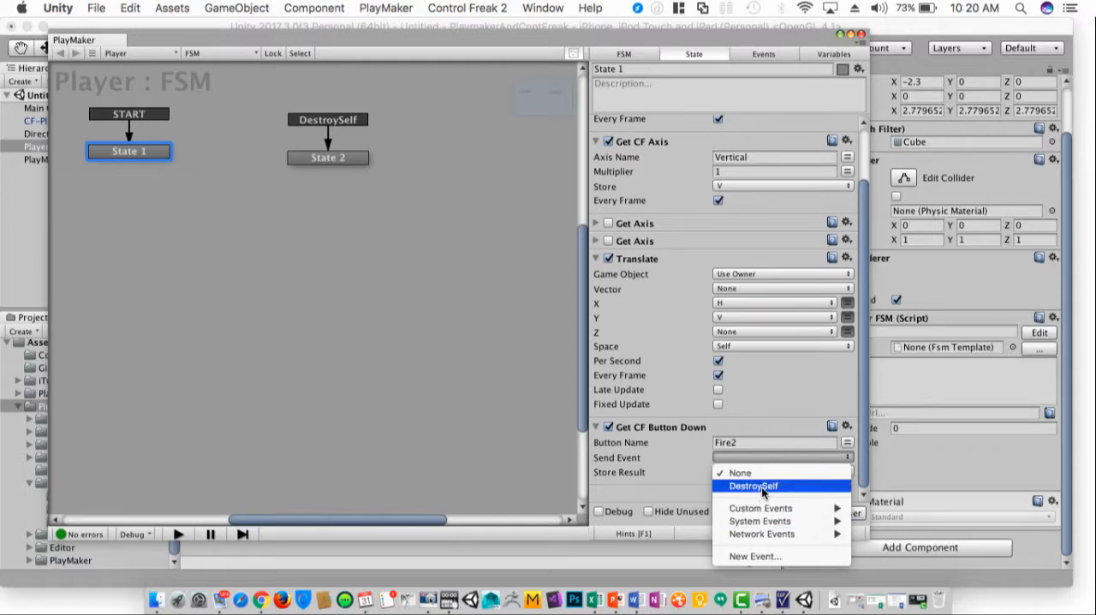
pyautogui.click(753, 486)
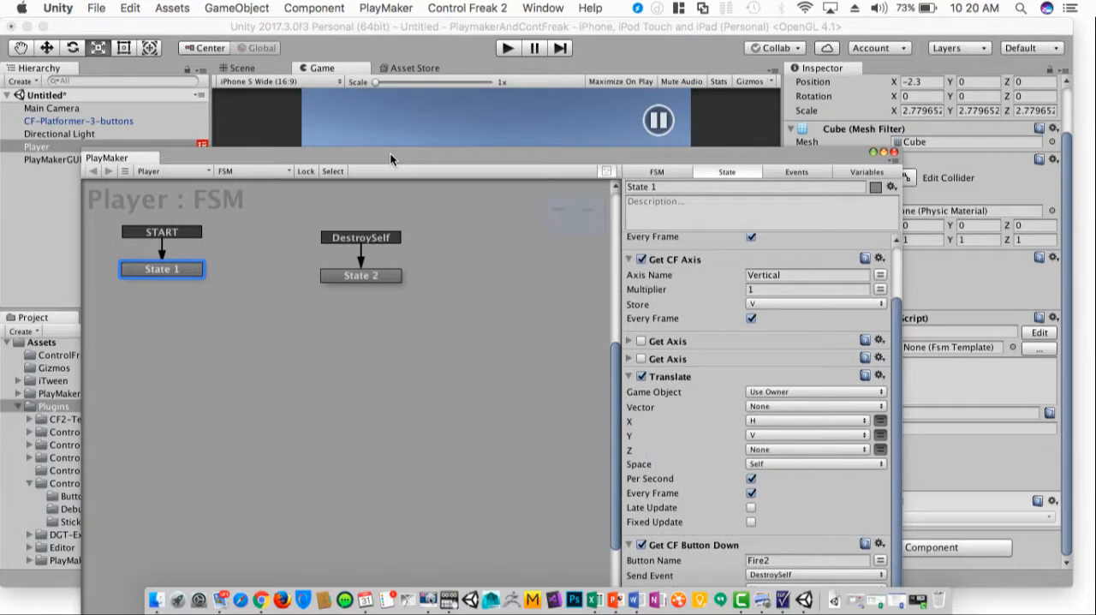
# Enter play mode to test the stick and the B button
pyautogui.click(507, 48)
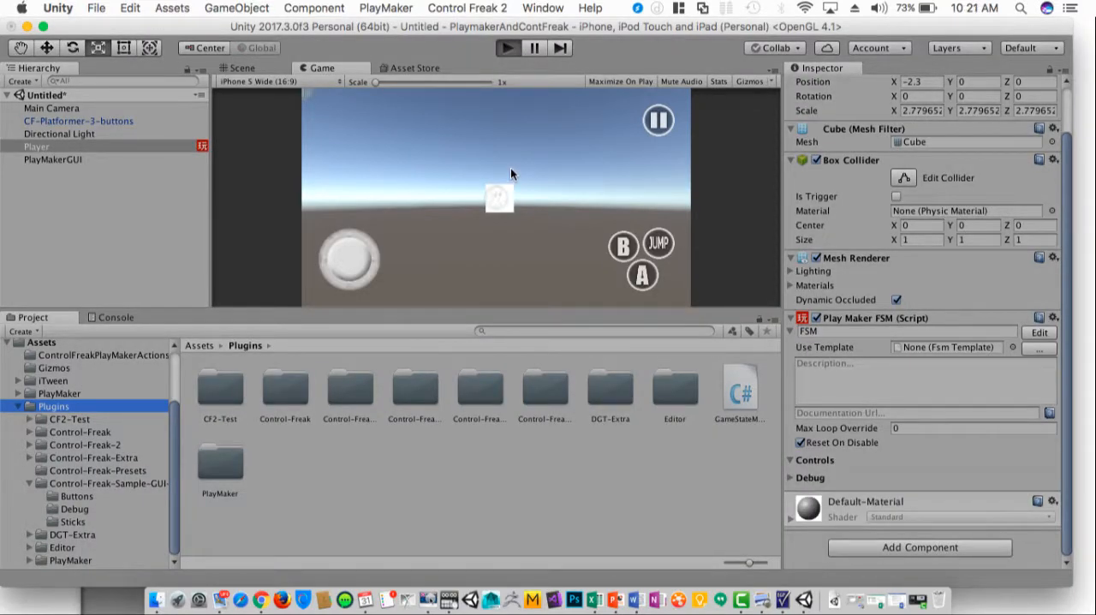
pyautogui.moveTo(516, 169)
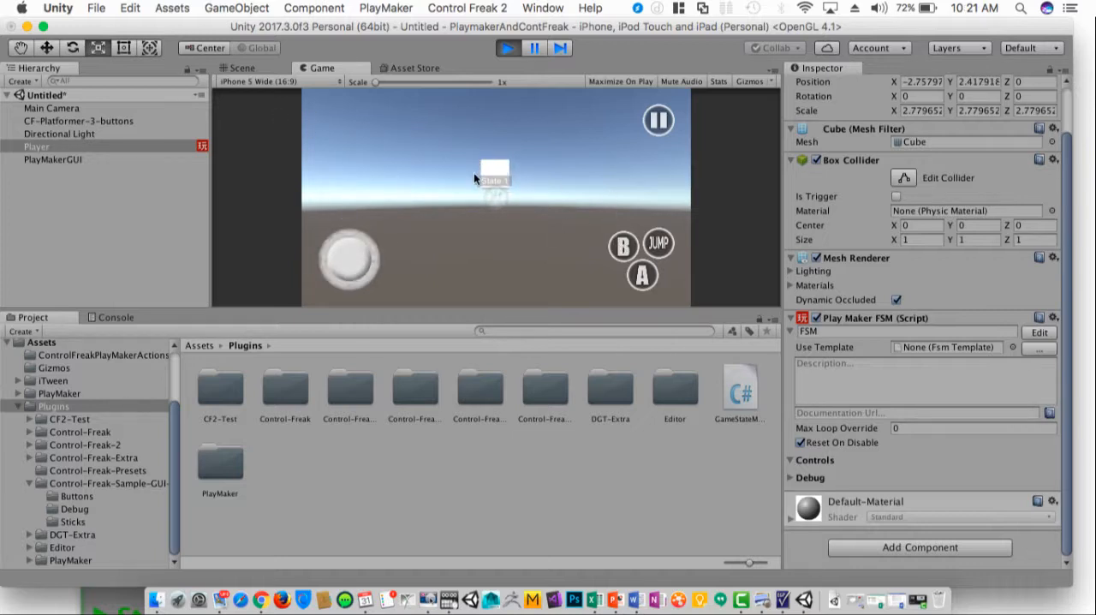
pyautogui.moveTo(539, 175)
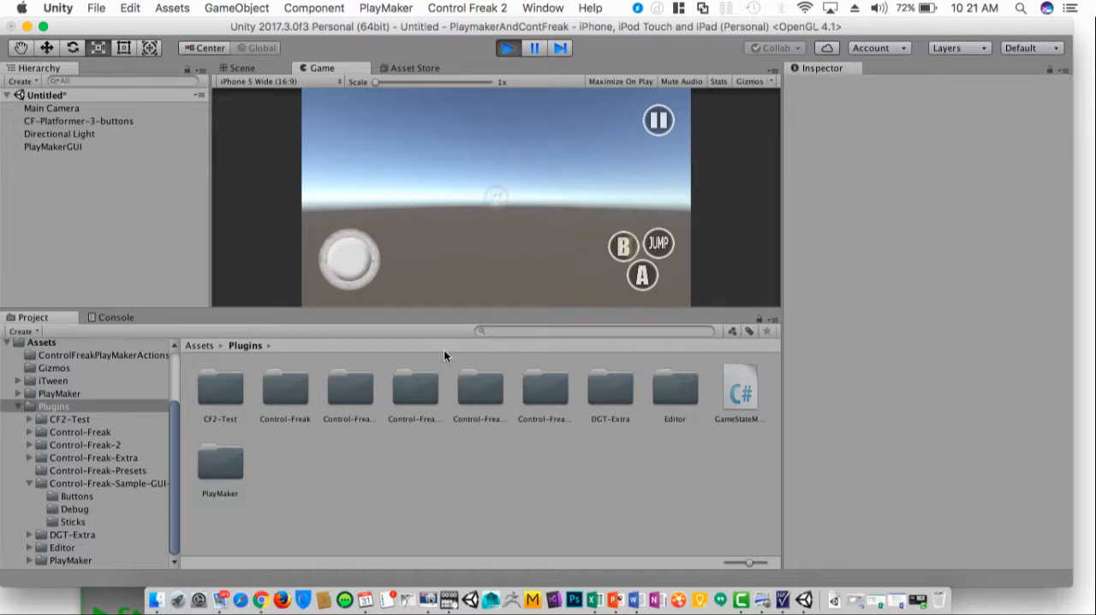
pyautogui.moveTo(454, 272)
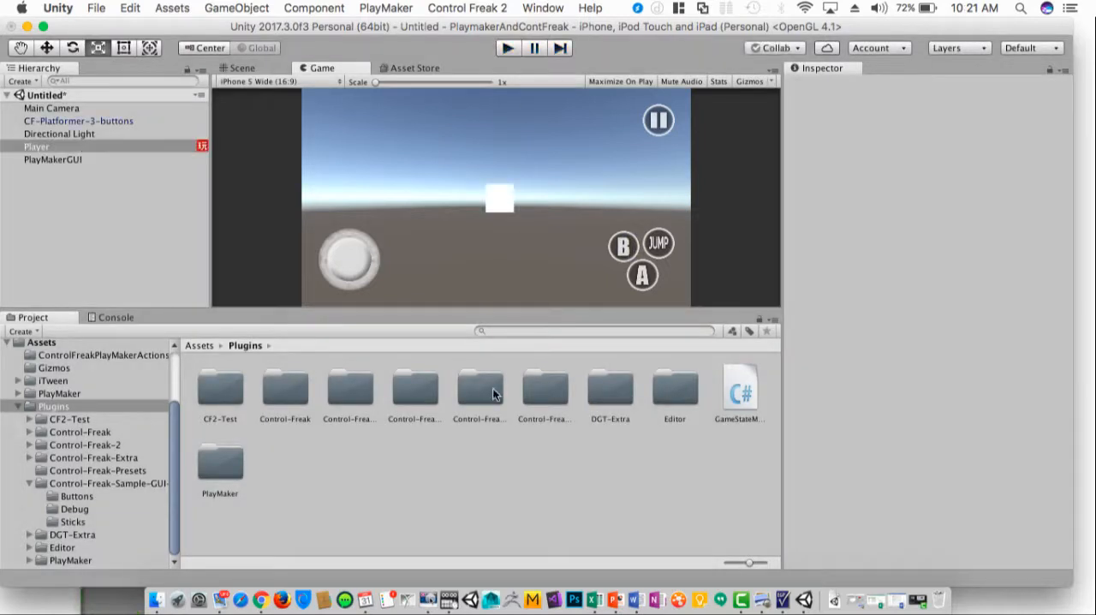
# Select Player in the Hierarchy to show its components in the Inspector
pyautogui.click(36, 145)
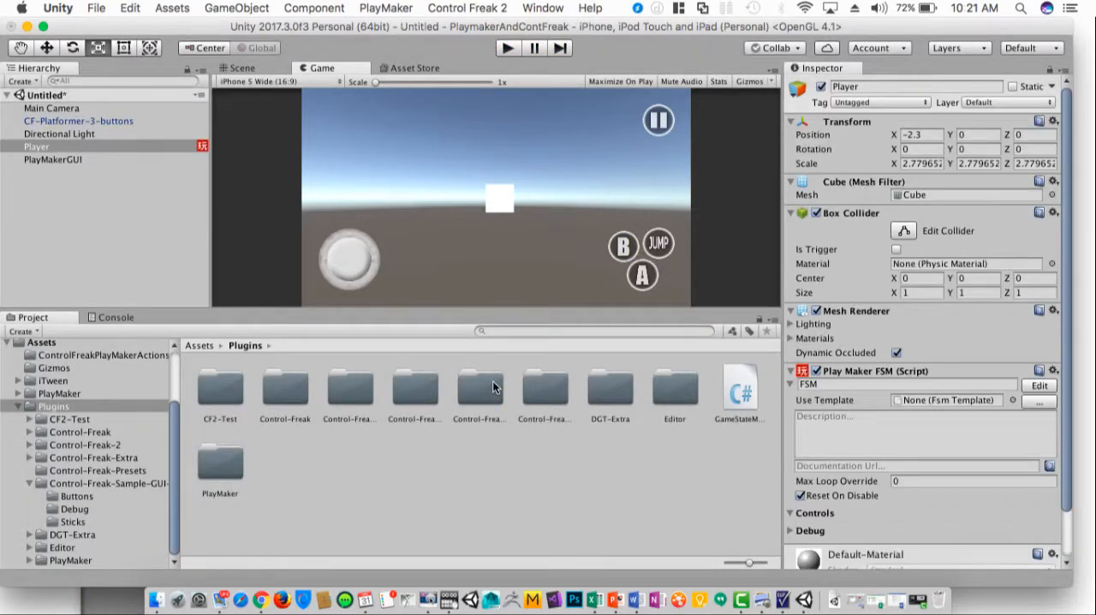
pyautogui.moveTo(488, 194)
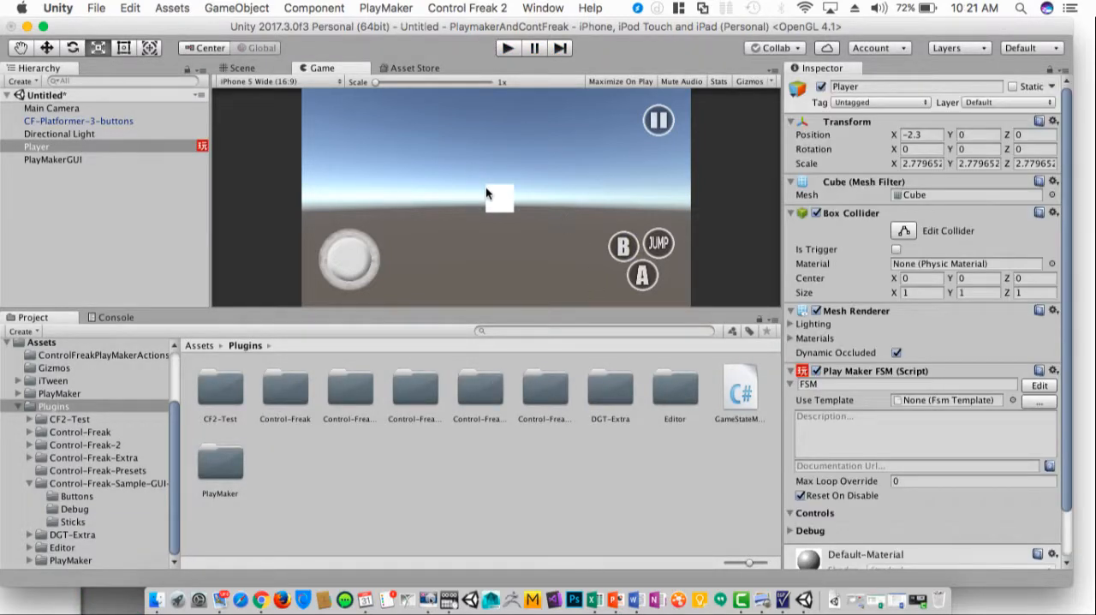
pyautogui.moveTo(493, 167)
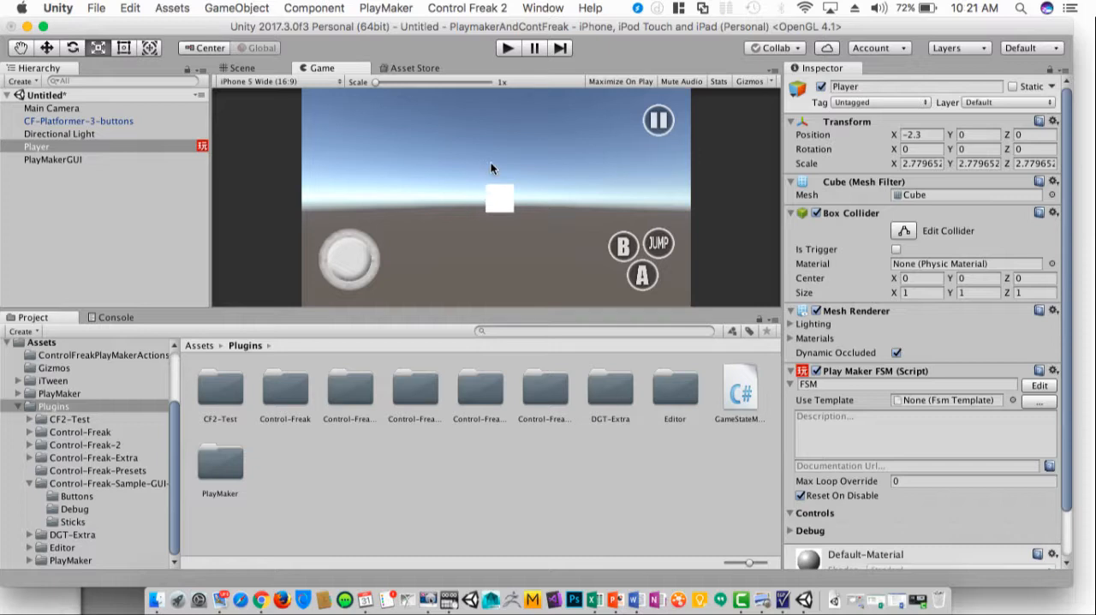
pyautogui.moveTo(493, 162)
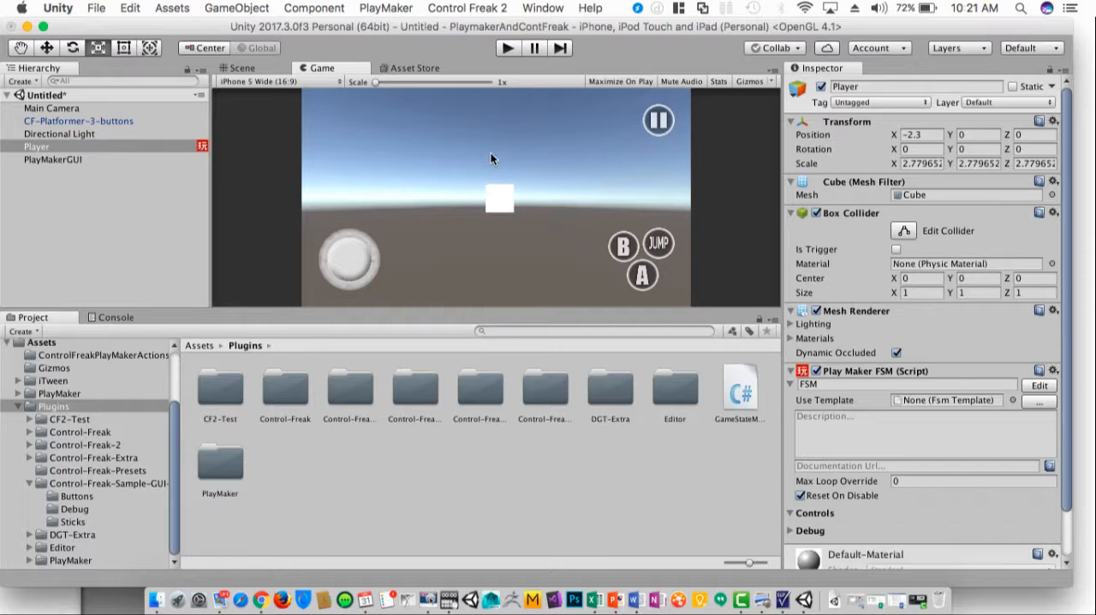